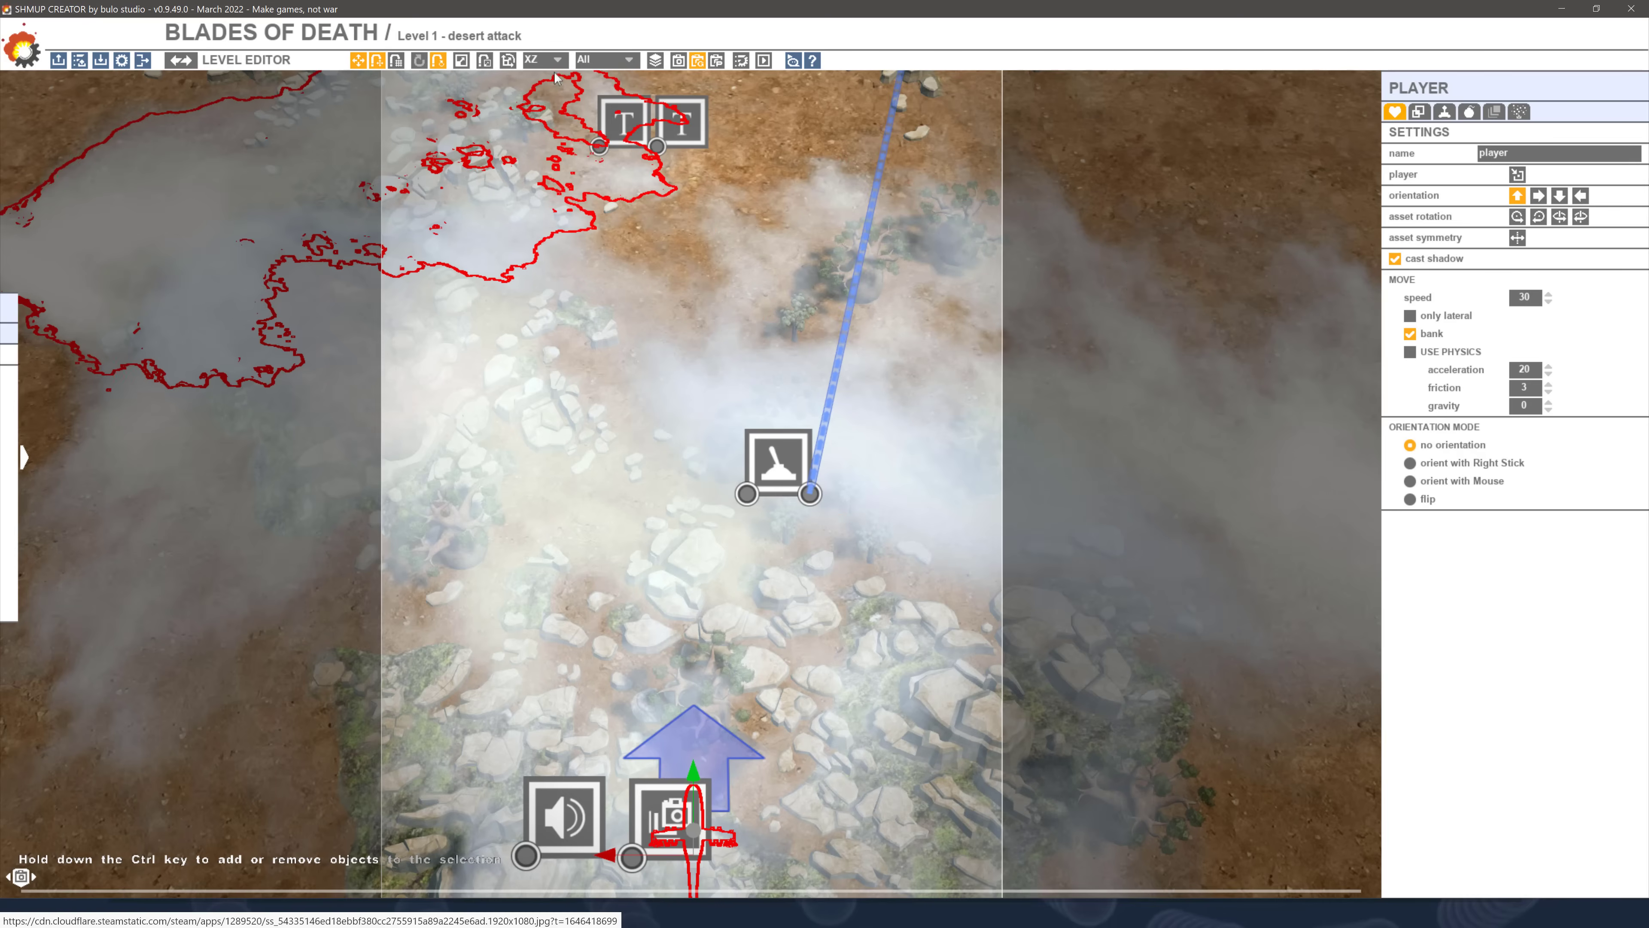
Set the toolbar selection filter to Player so only player objects can be selected
click(603, 60)
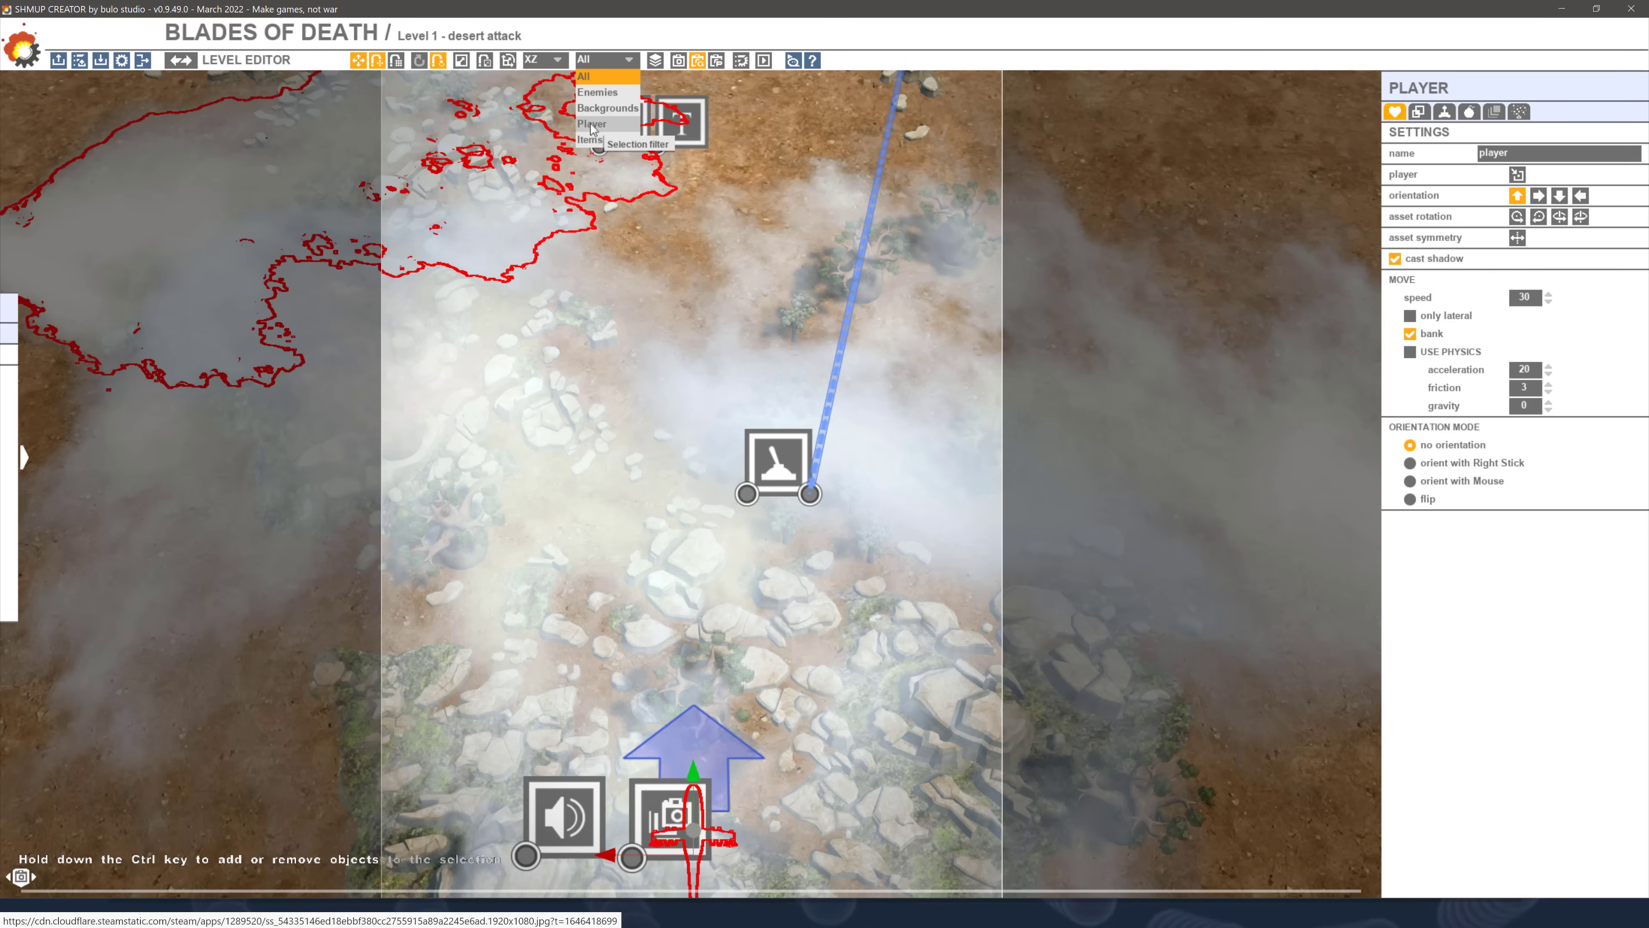
click(591, 123)
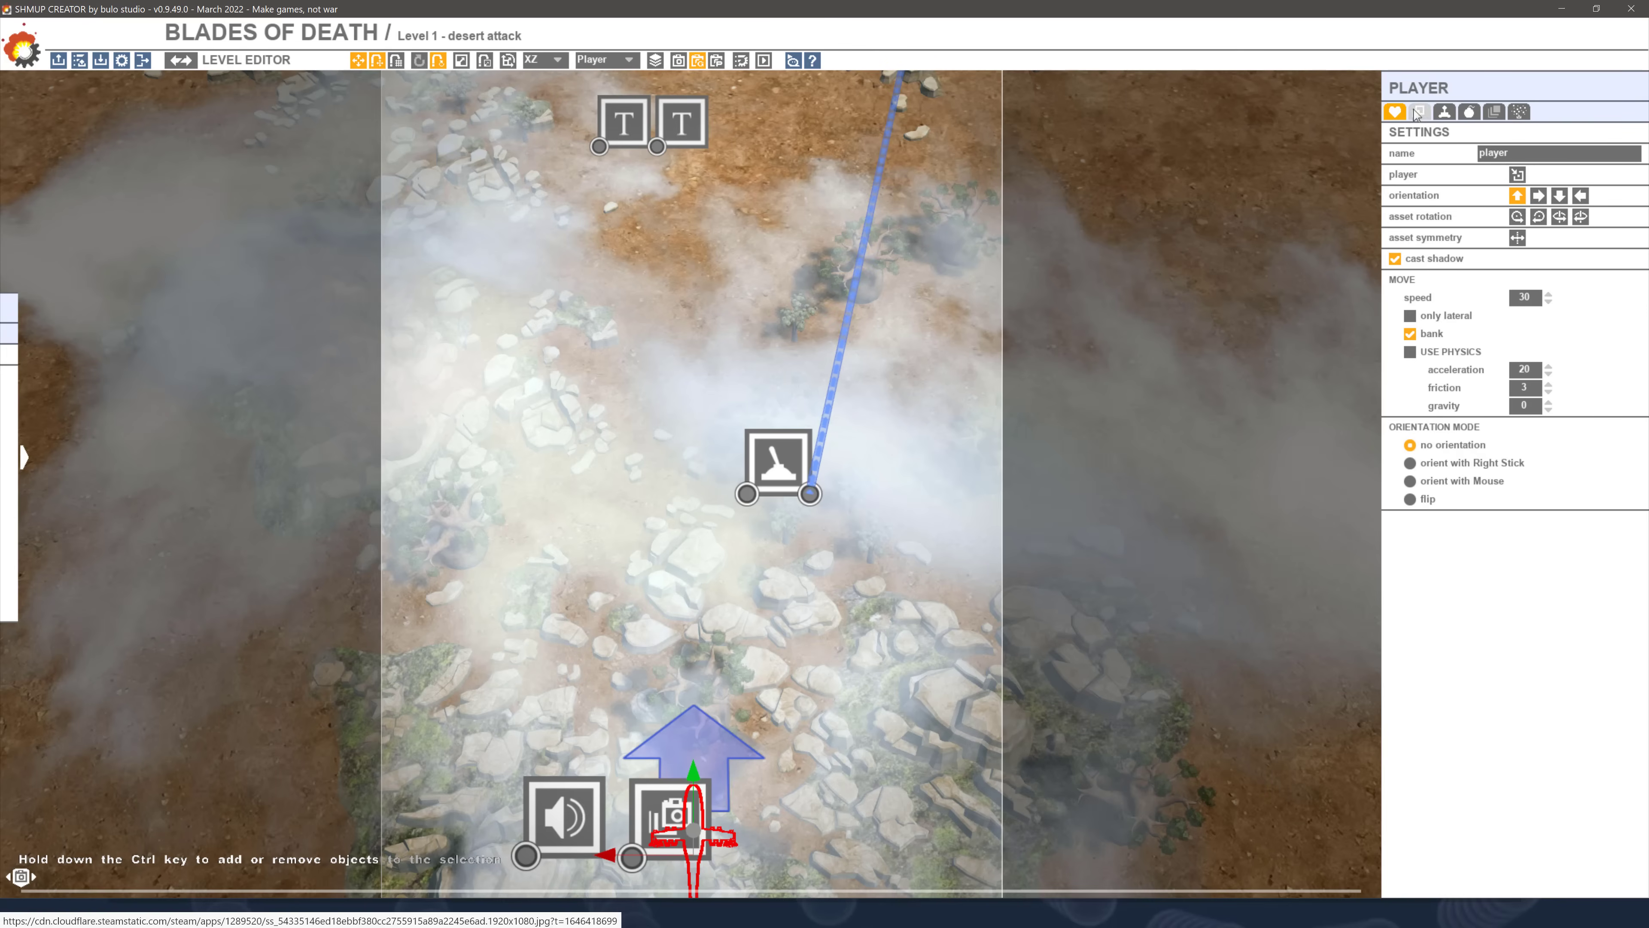
mouse_move(1491, 397)
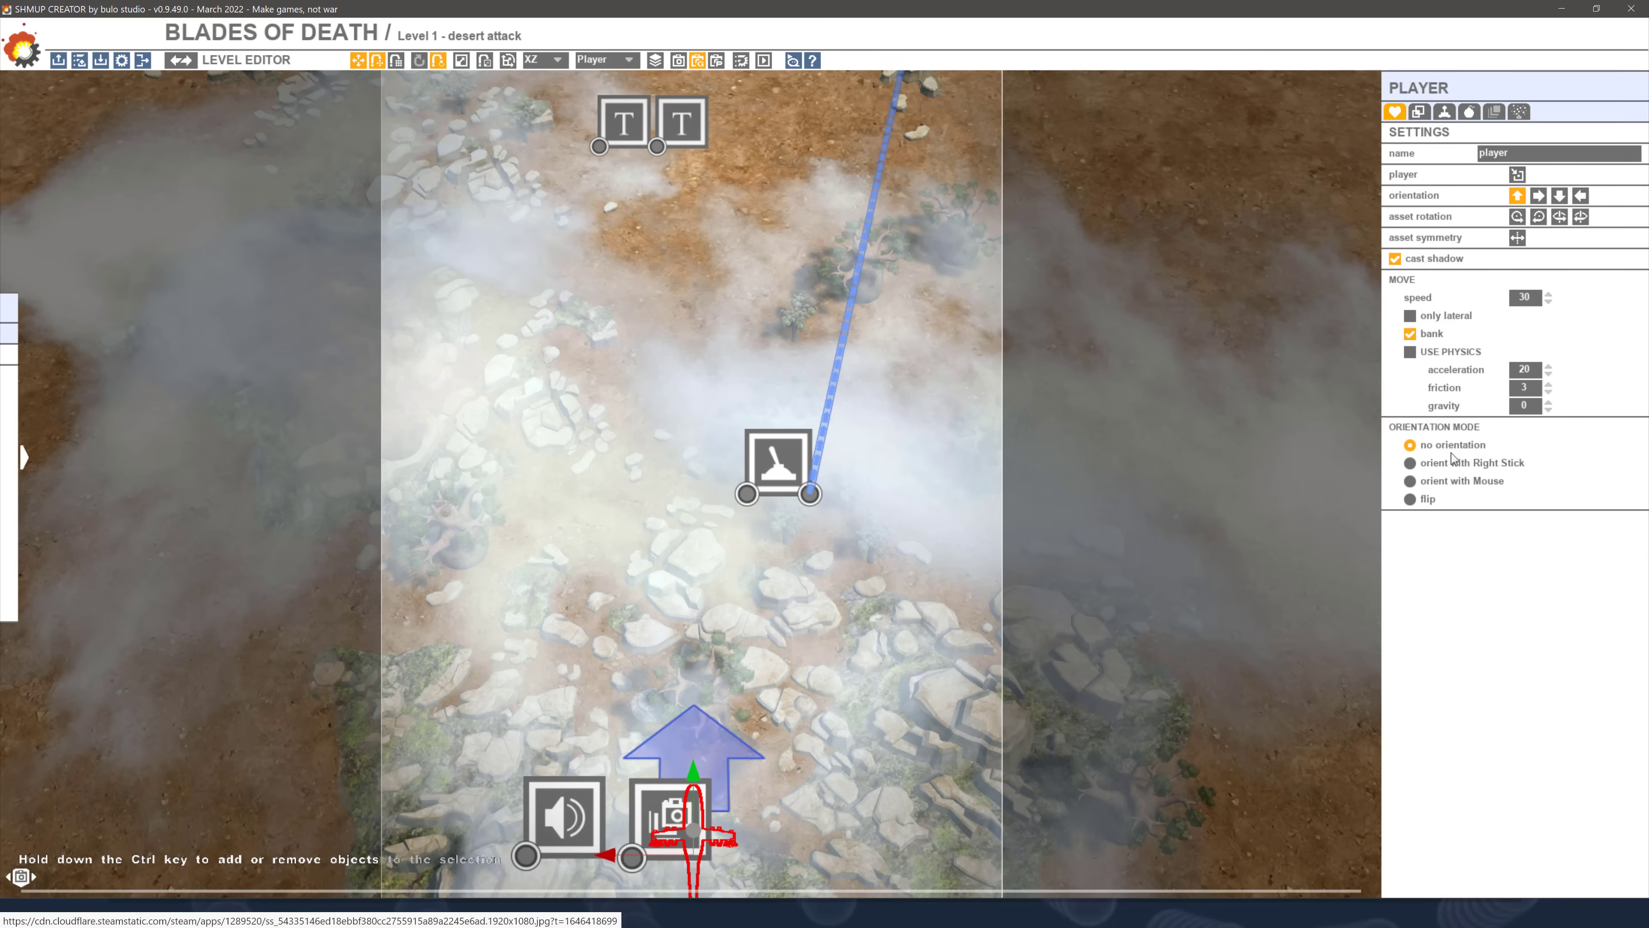
mouse_move(1464, 475)
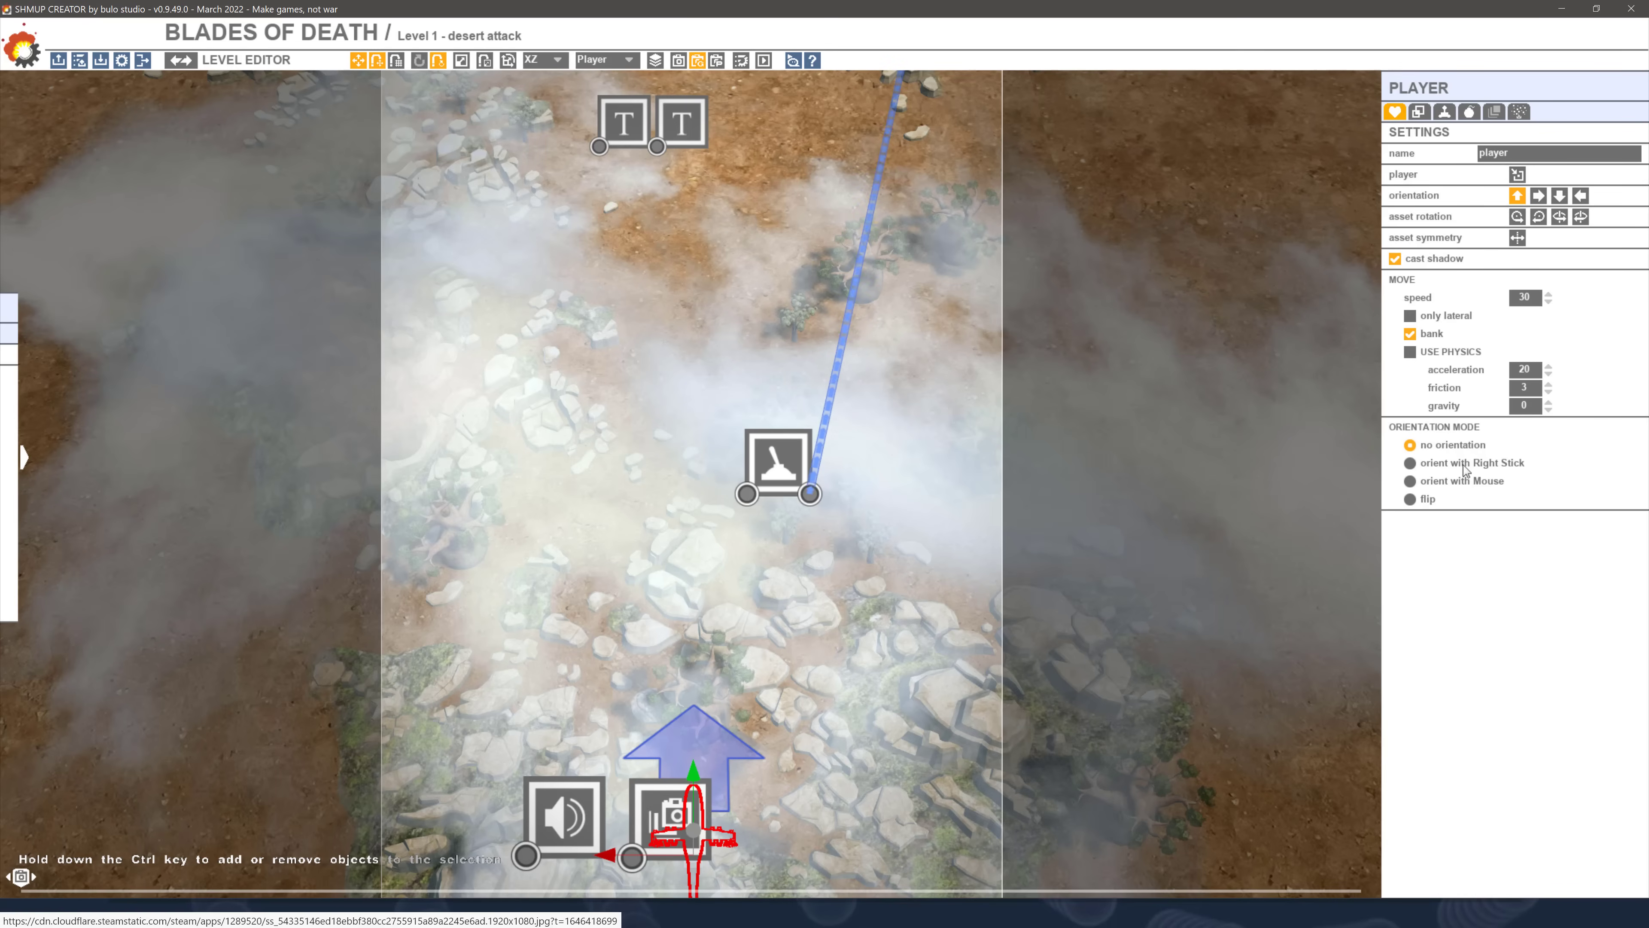
mouse_move(1557, 474)
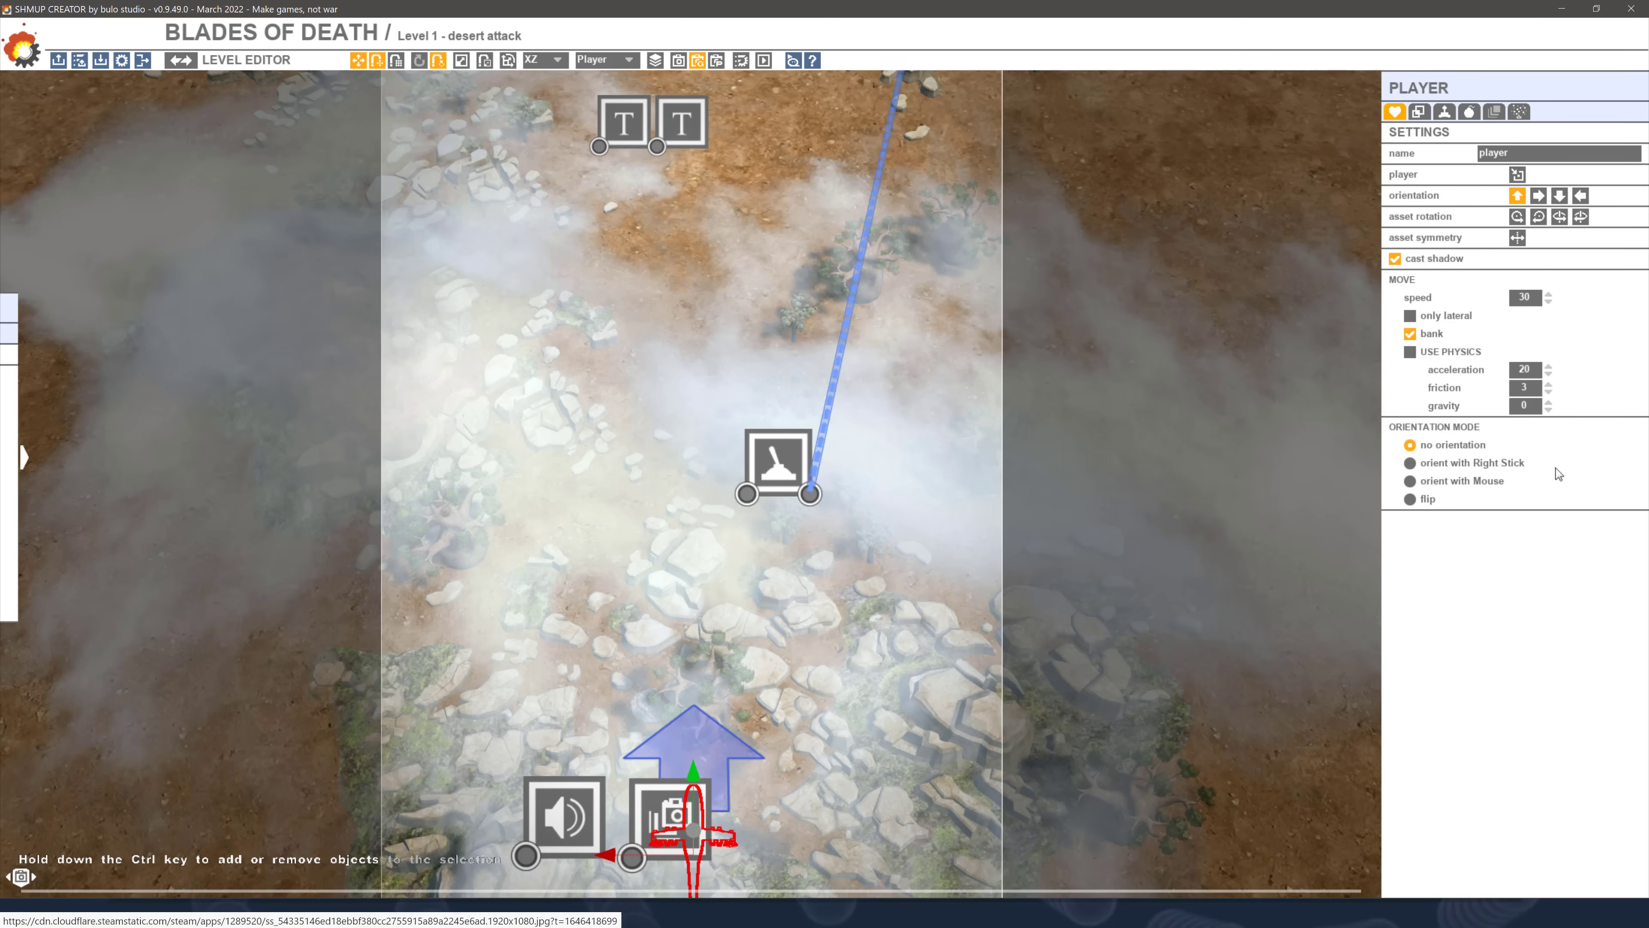
Browse the Player panel's Collisions, Gameplay and Weaponry settings, ending on Particle Locators
click(1419, 112)
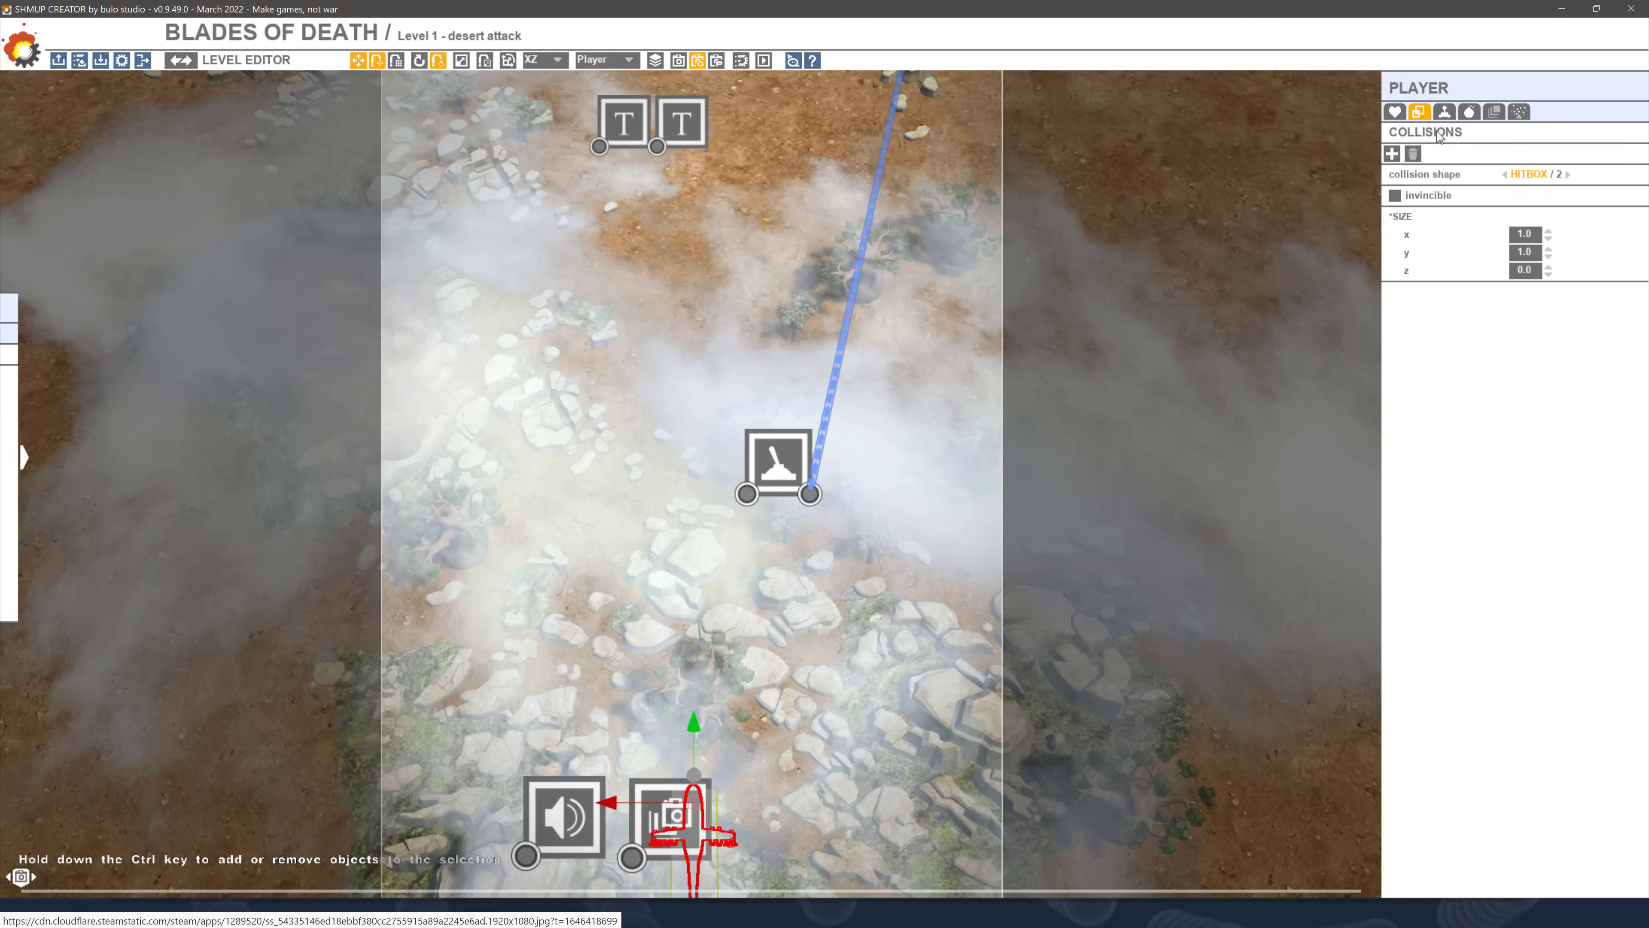
click(1444, 112)
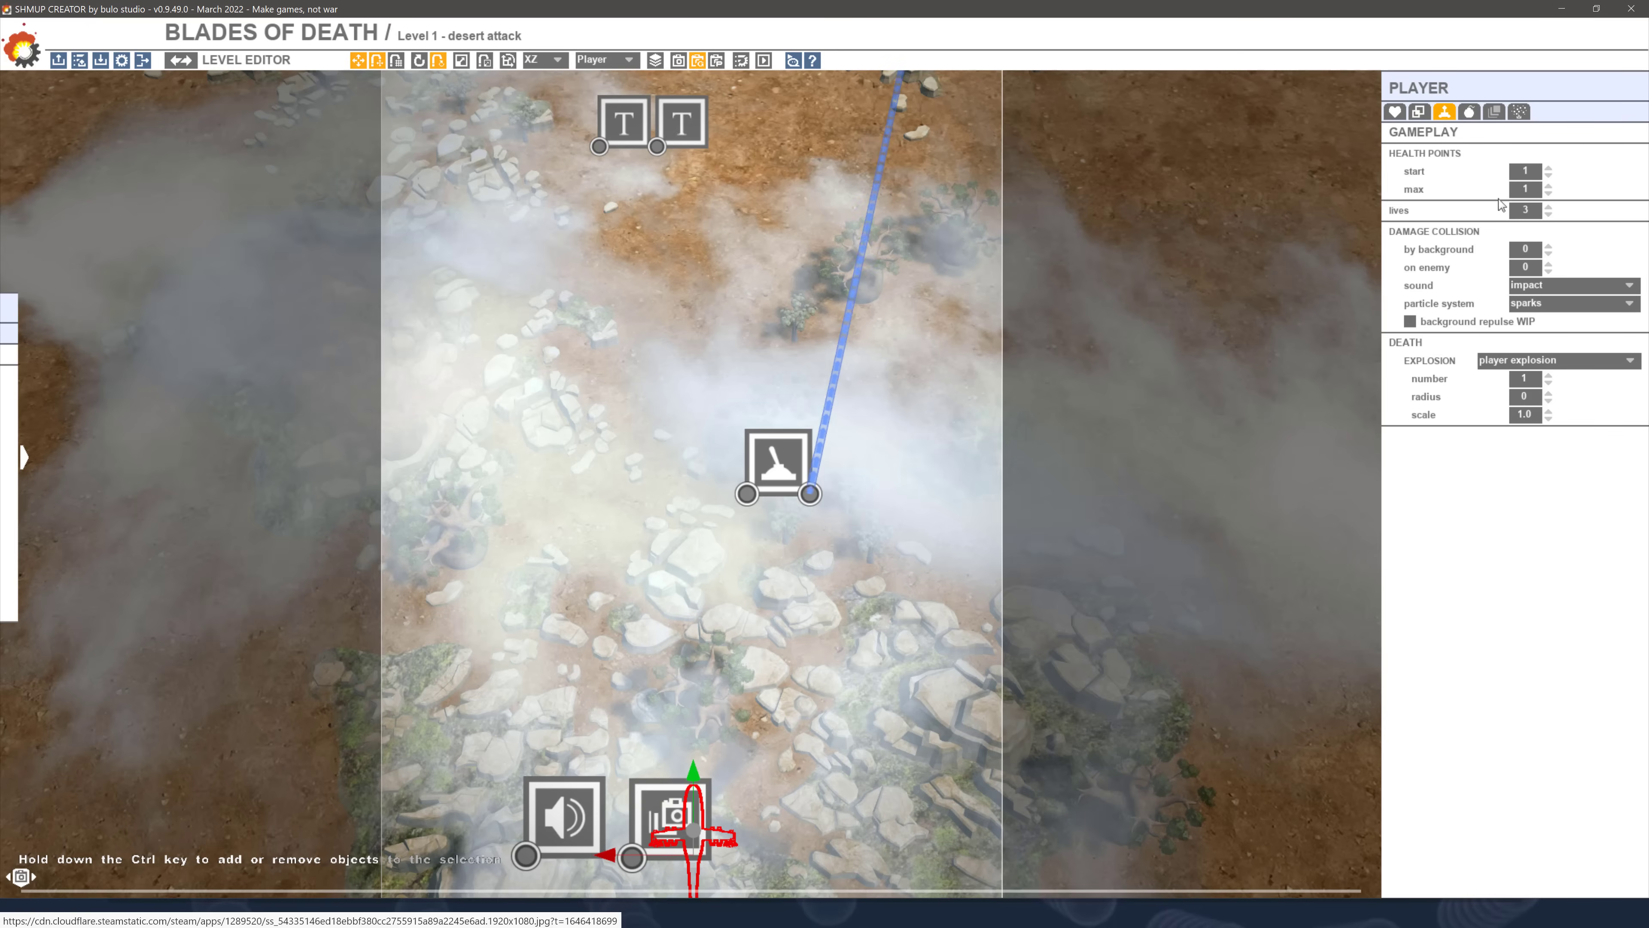
mouse_move(1506, 250)
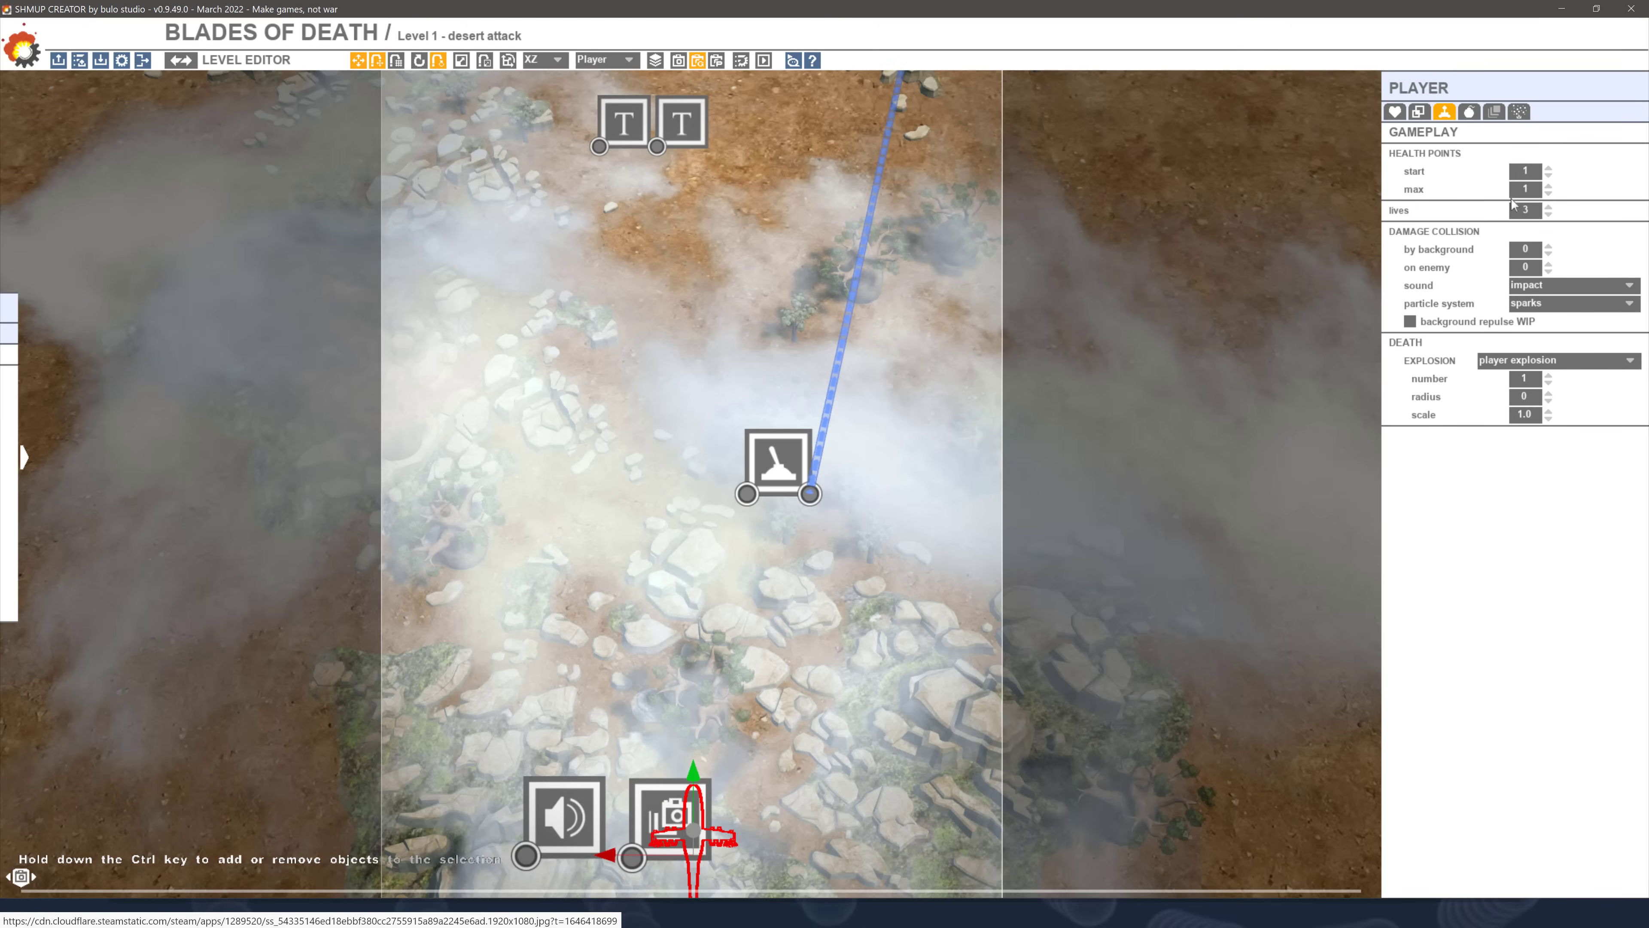
click(1470, 111)
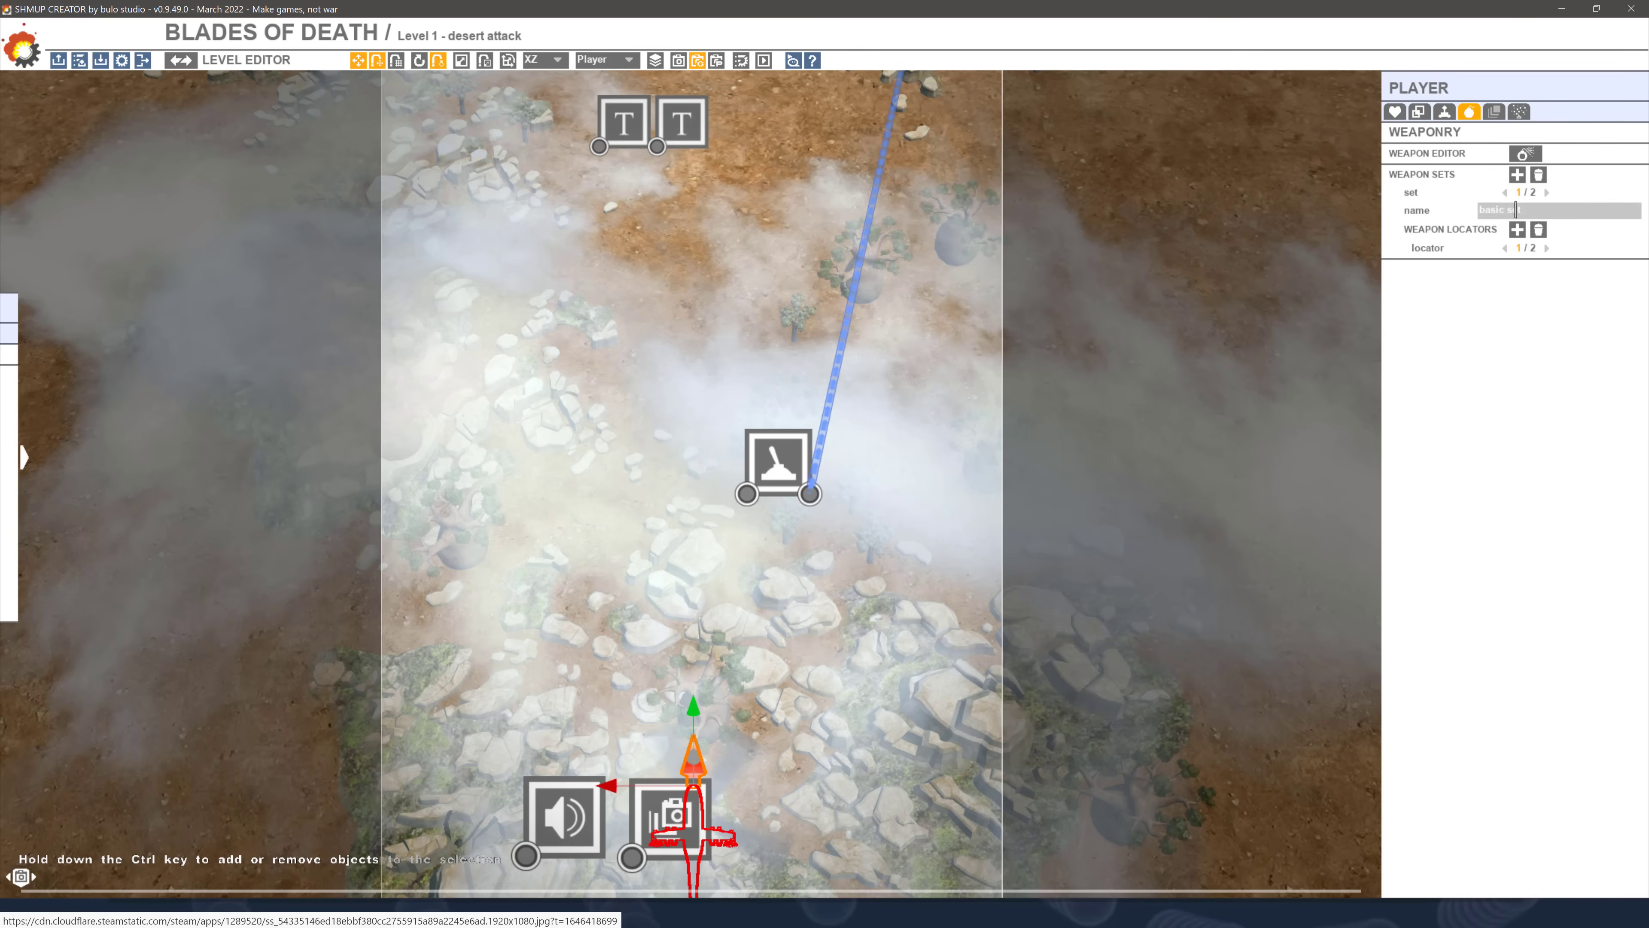
click(1559, 209)
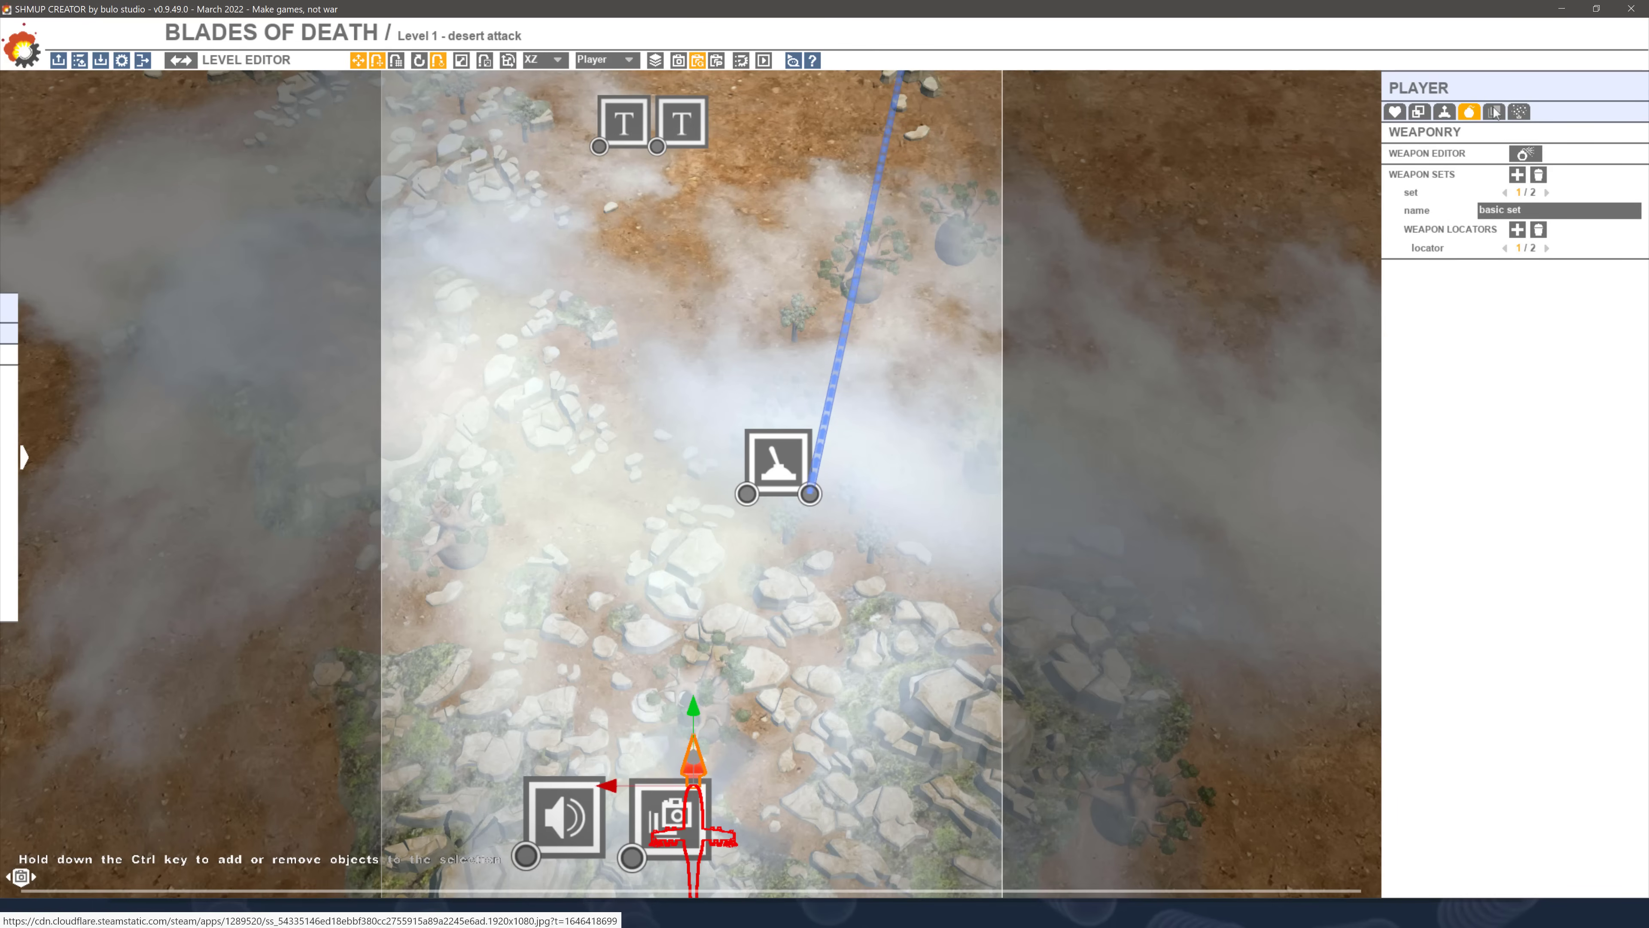
mouse_move(1519, 112)
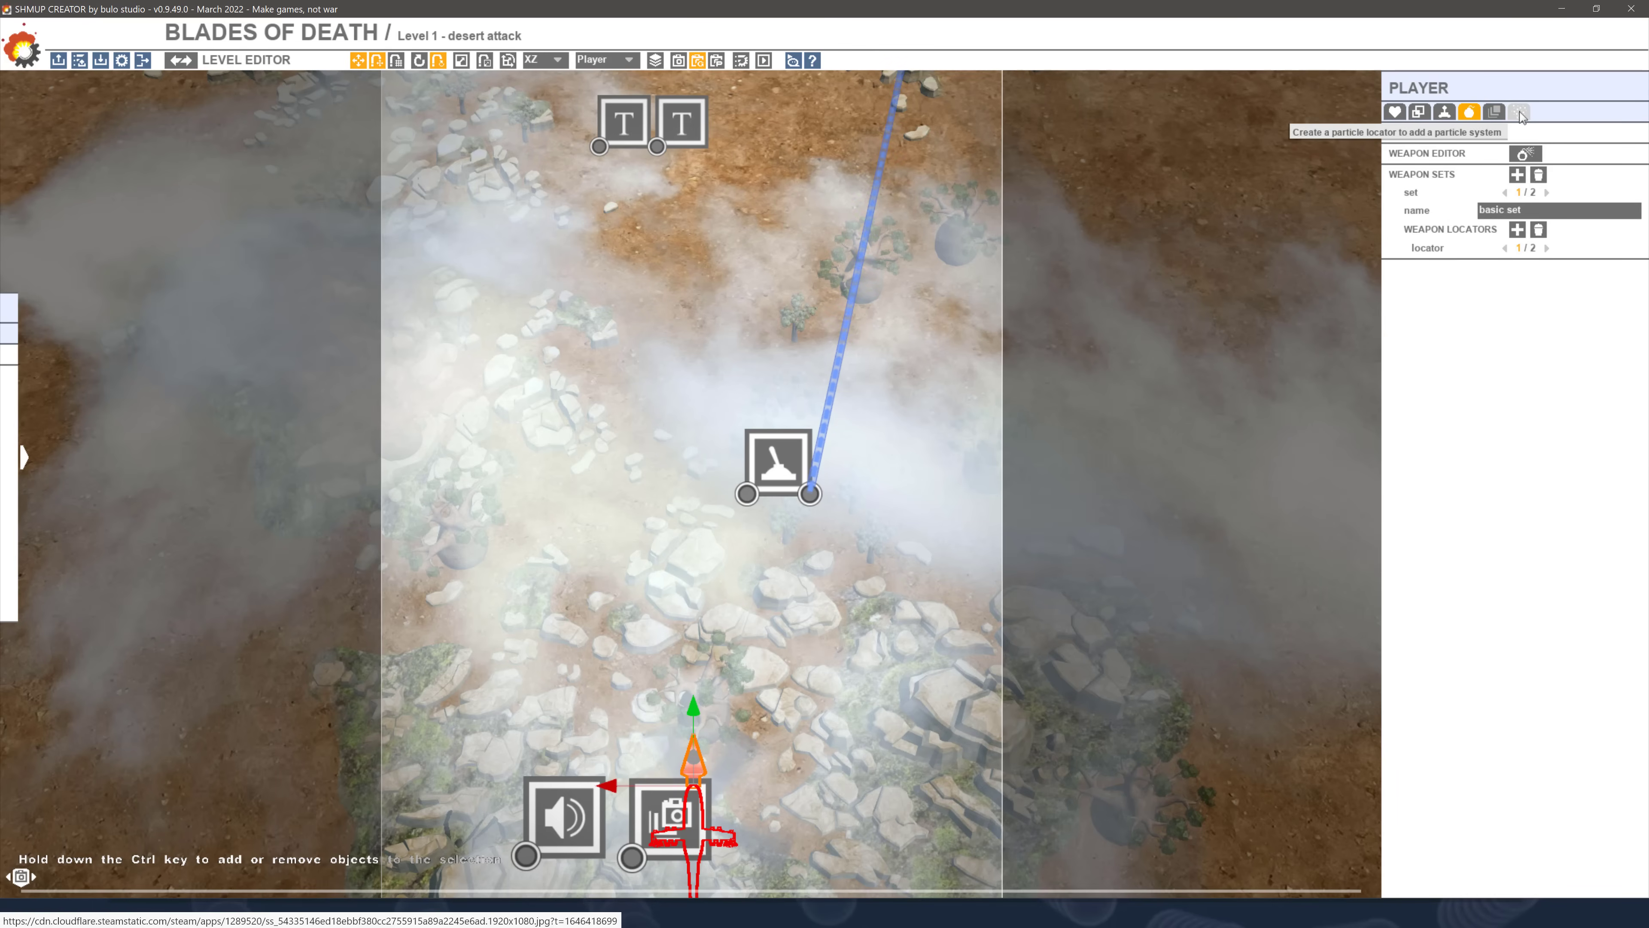
click(1519, 112)
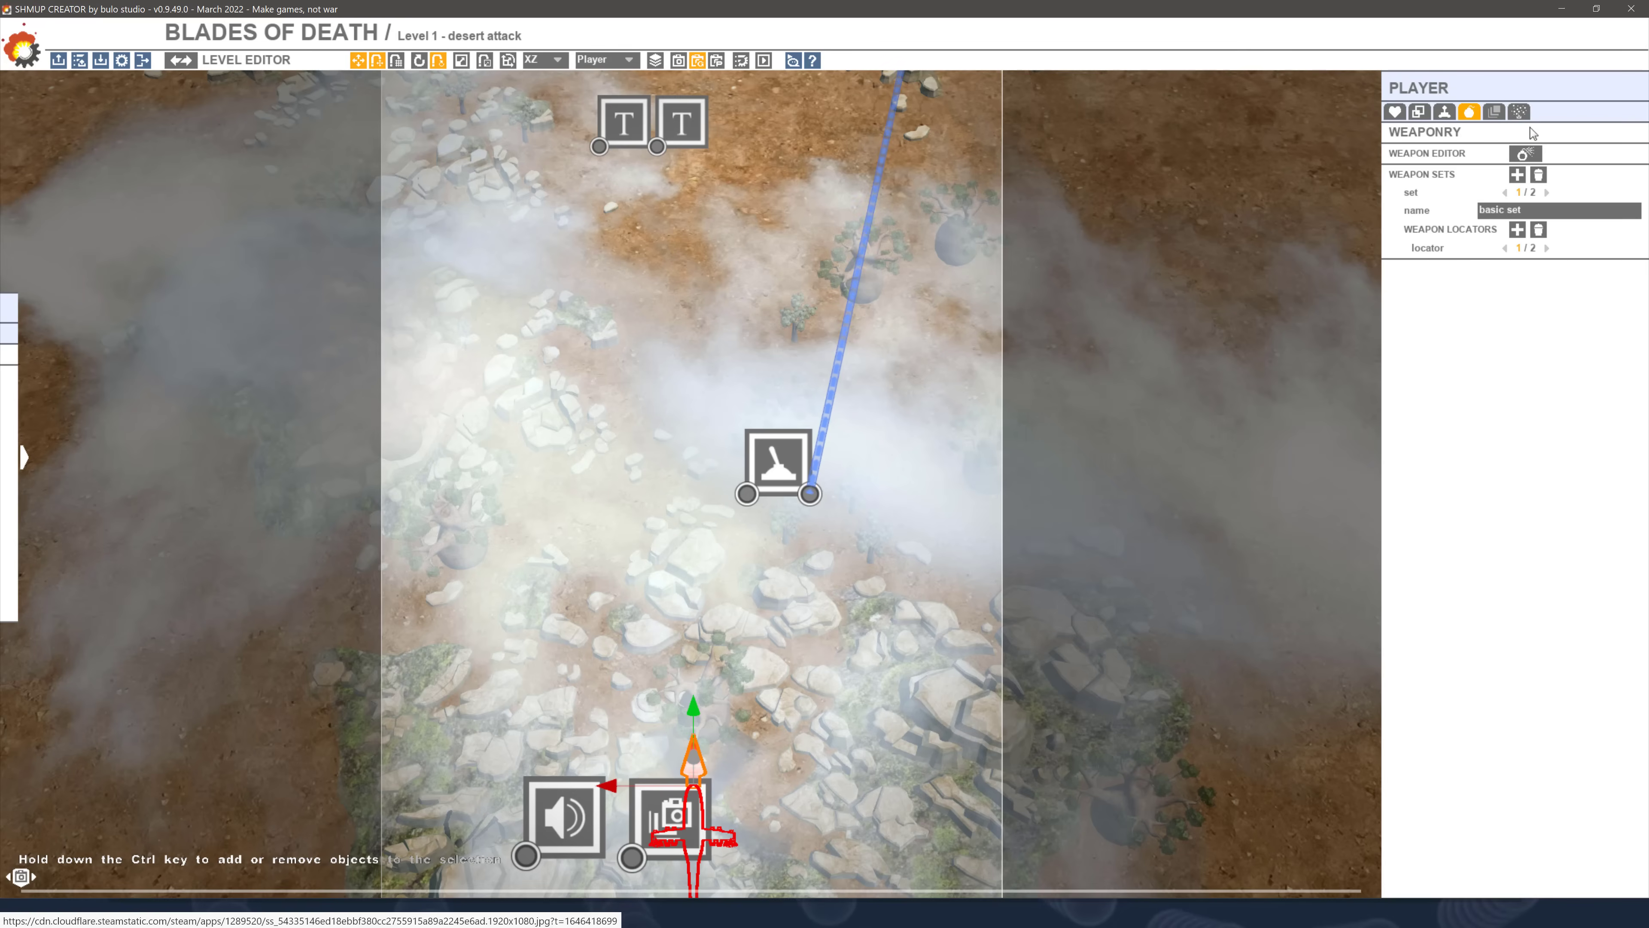
click(1518, 111)
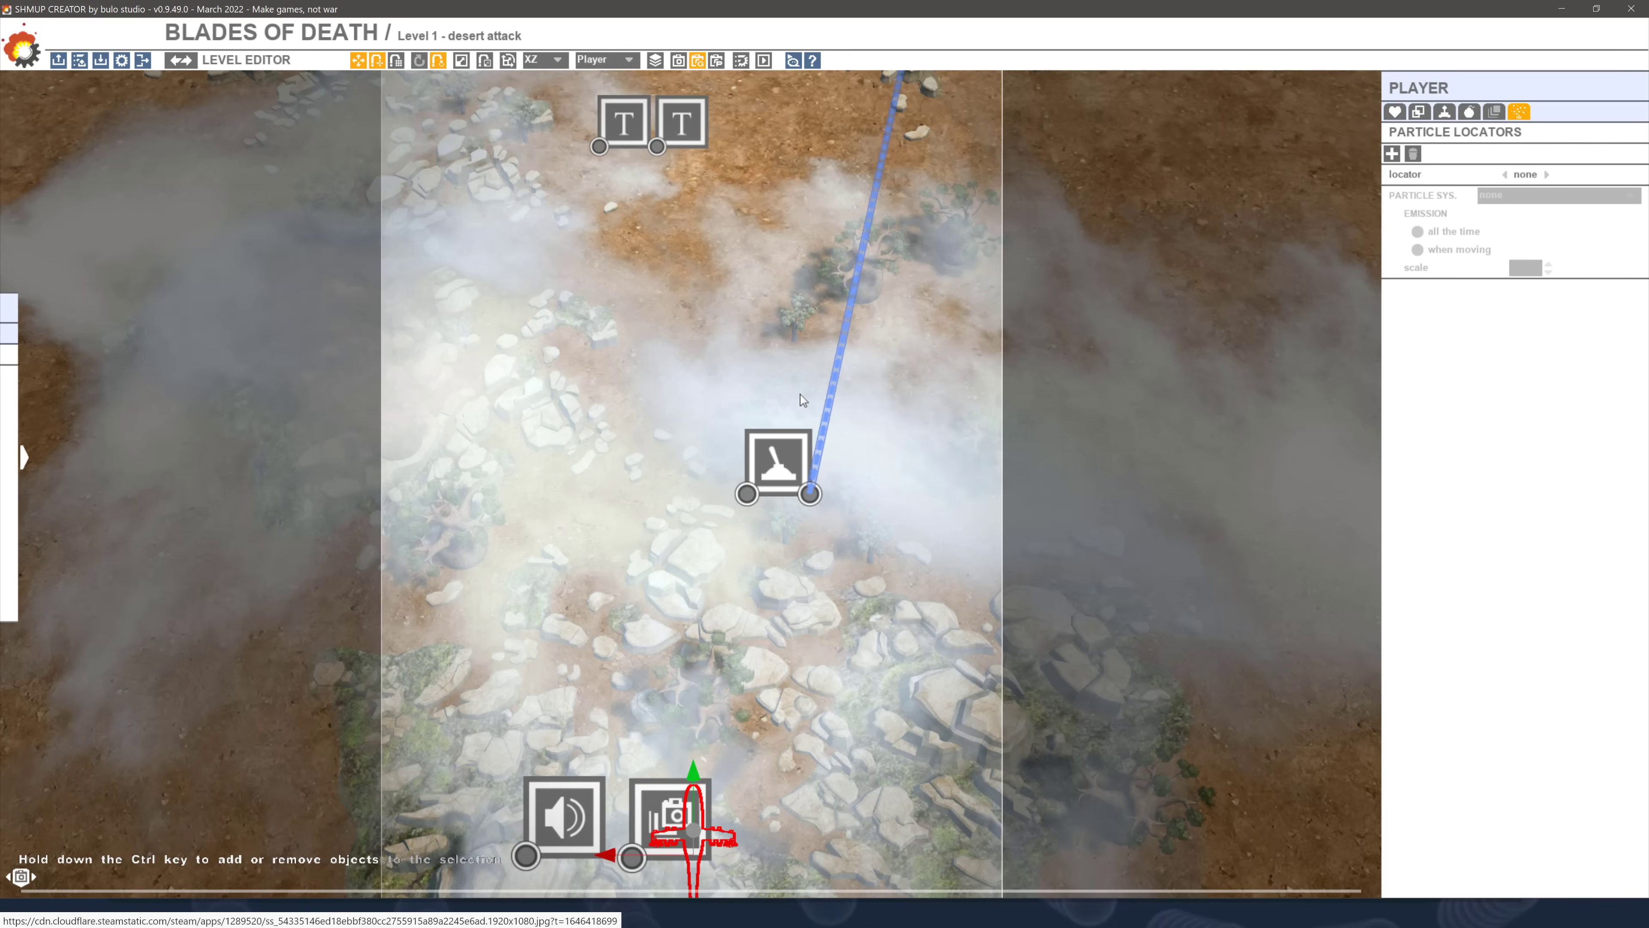
mouse_move(468, 656)
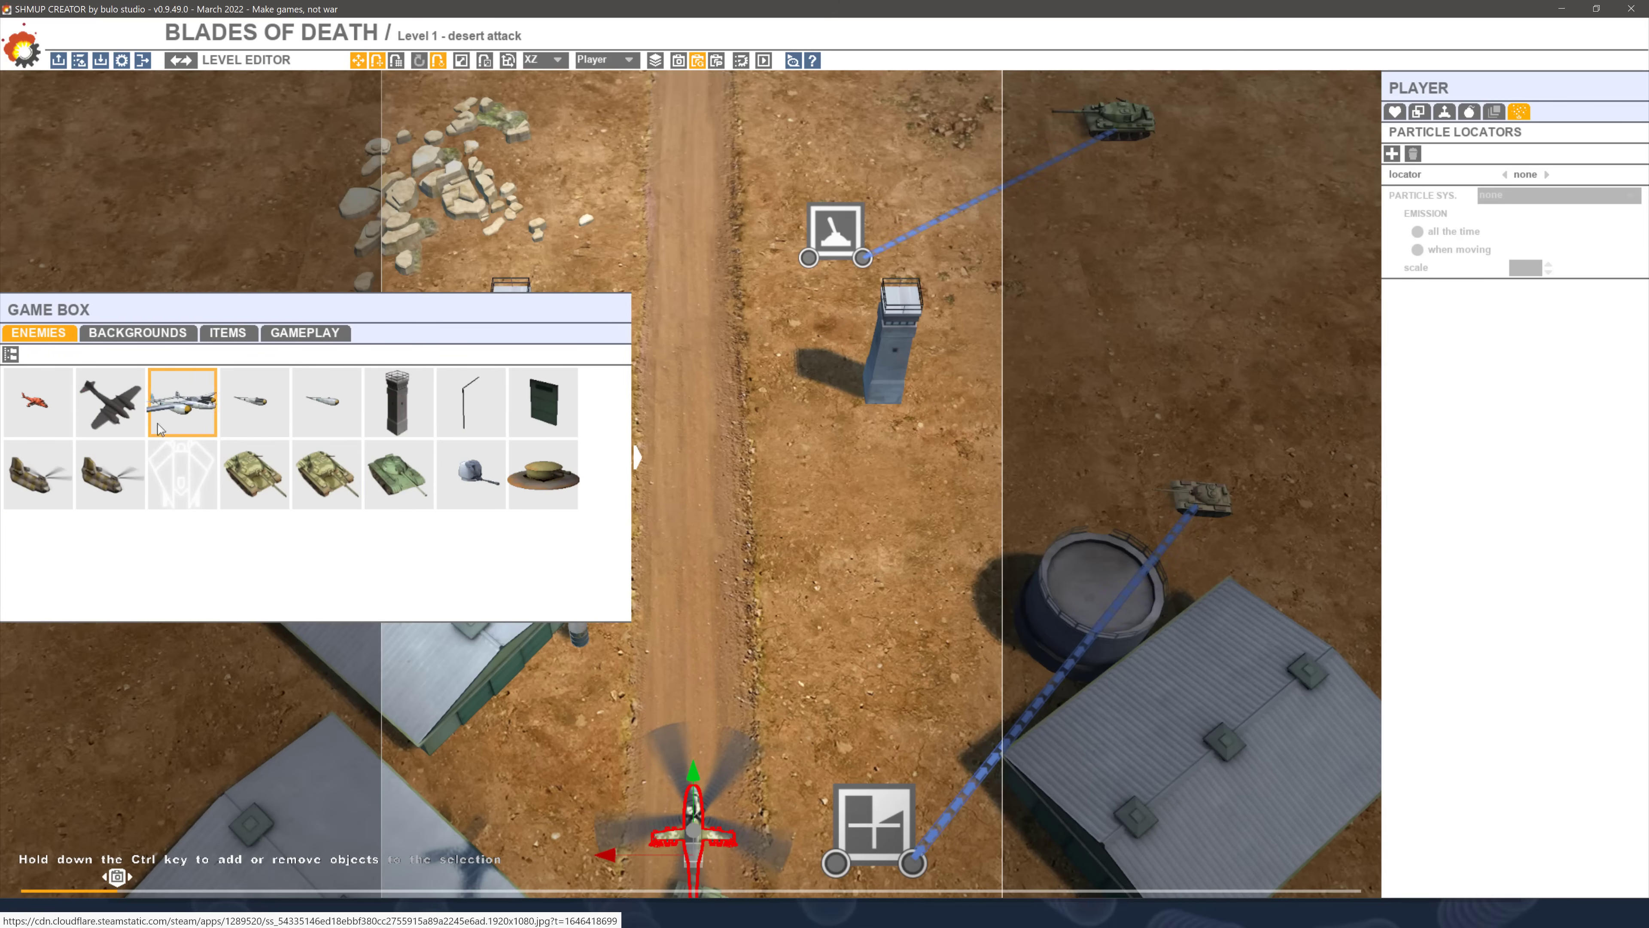
mouse_move(198, 411)
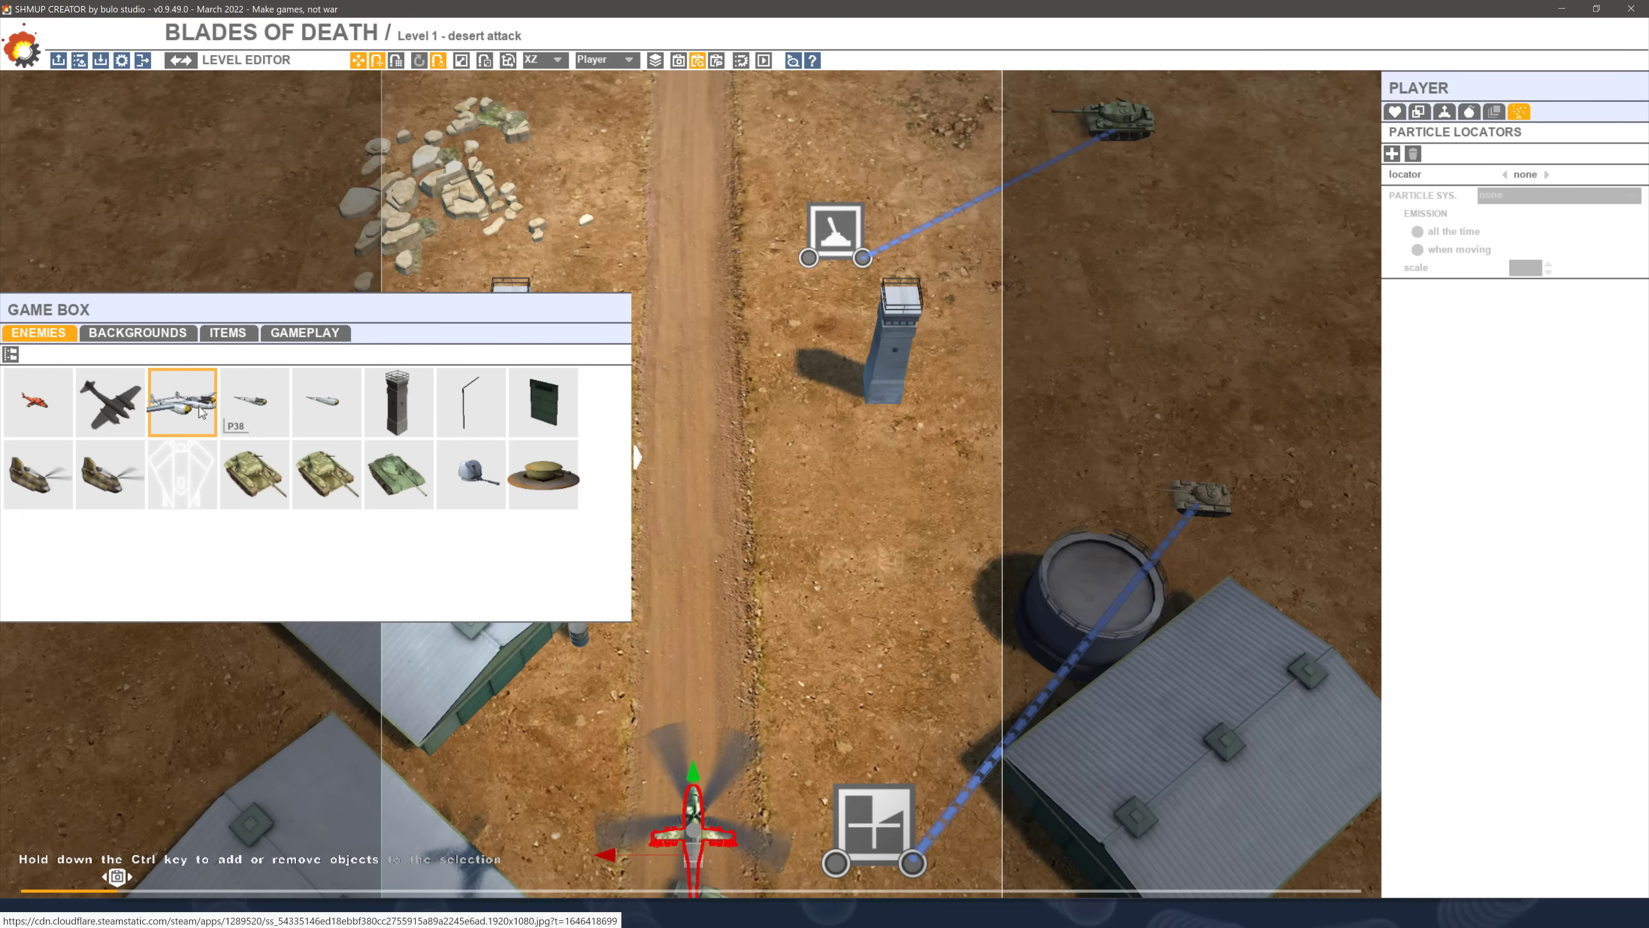
Place a Chinook helicopter enemy from Game Box > Enemies on the dirt road by the airbase
click(38, 473)
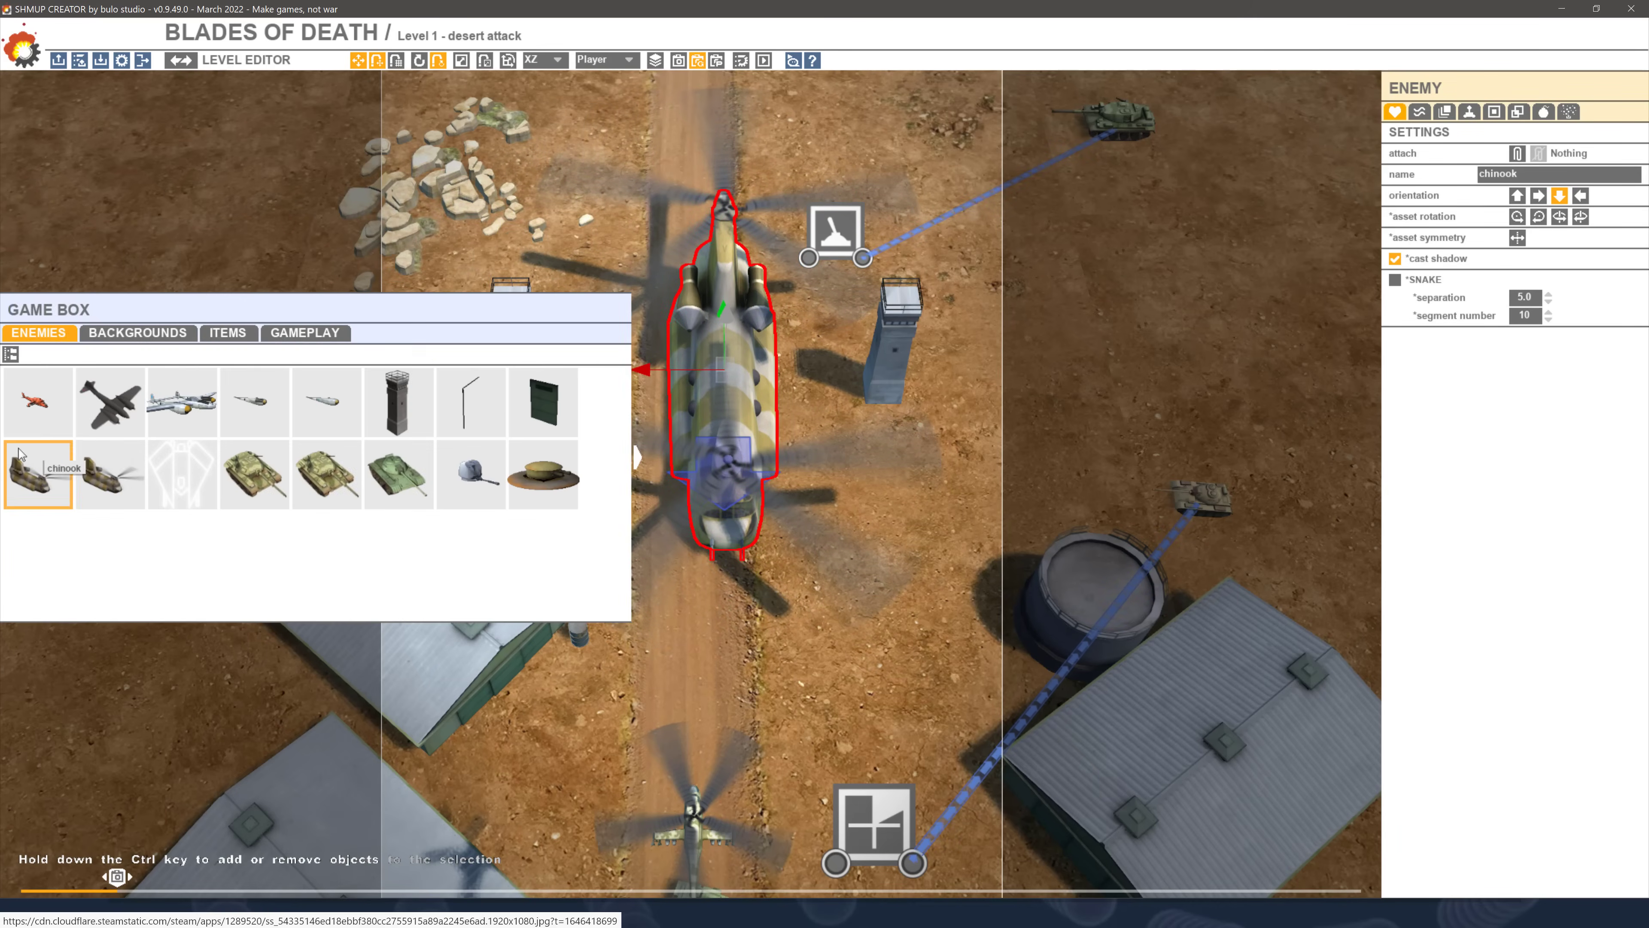
Place a Trigger gameplay object on the dirt road just below the Chinook
click(304, 334)
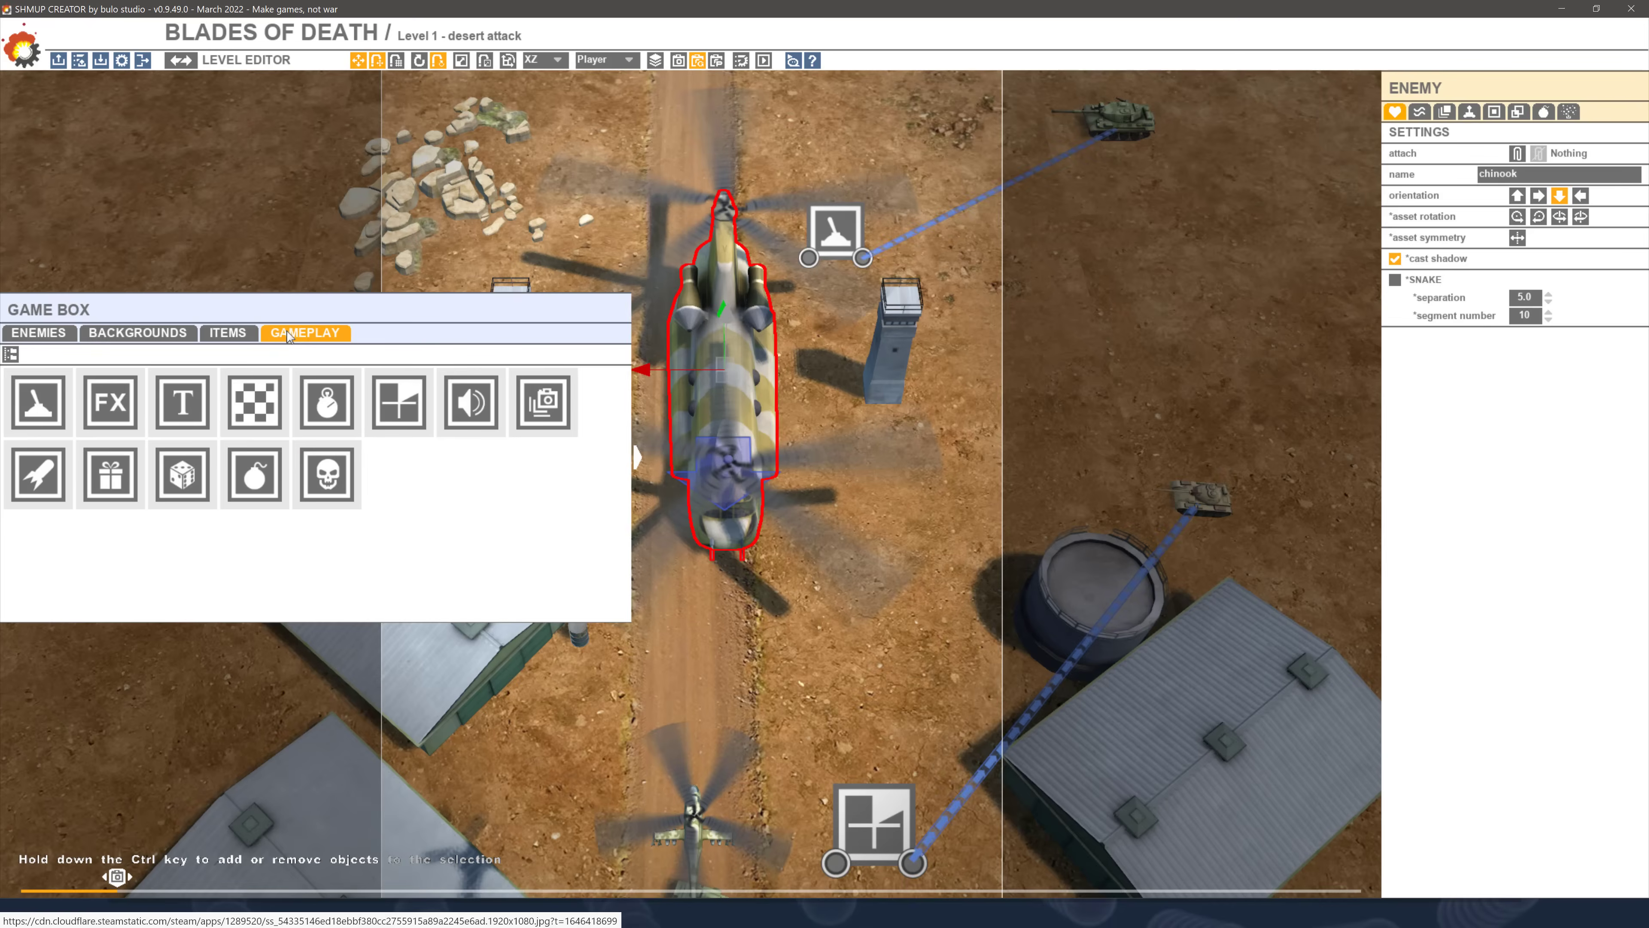
click(37, 402)
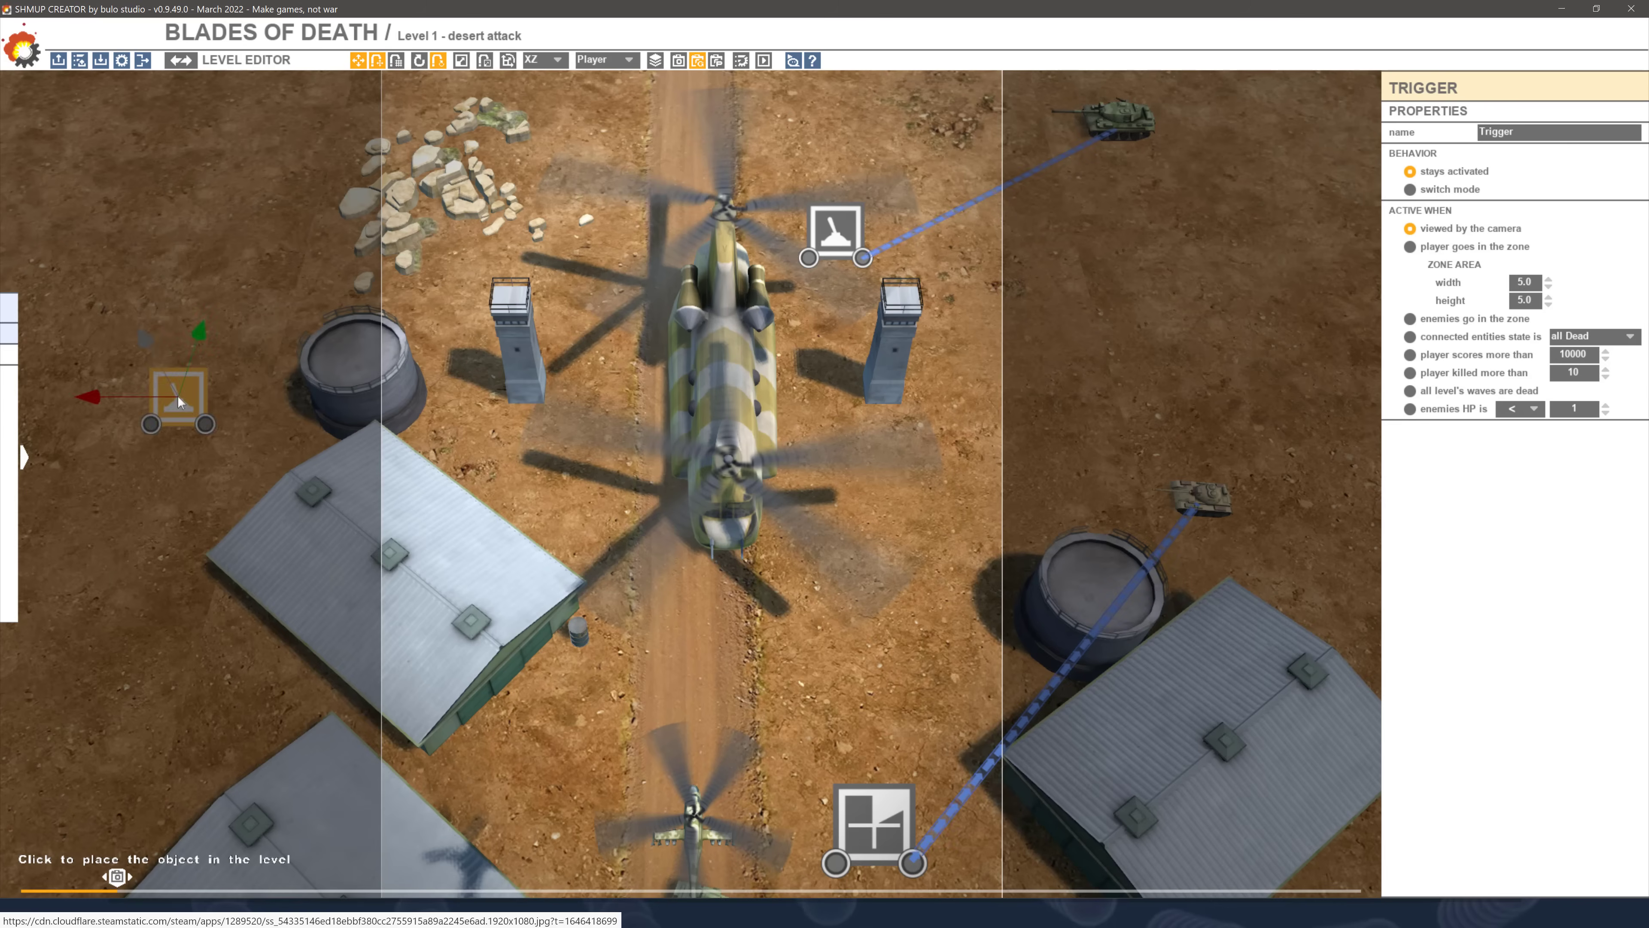
drag(179, 399, 884, 584)
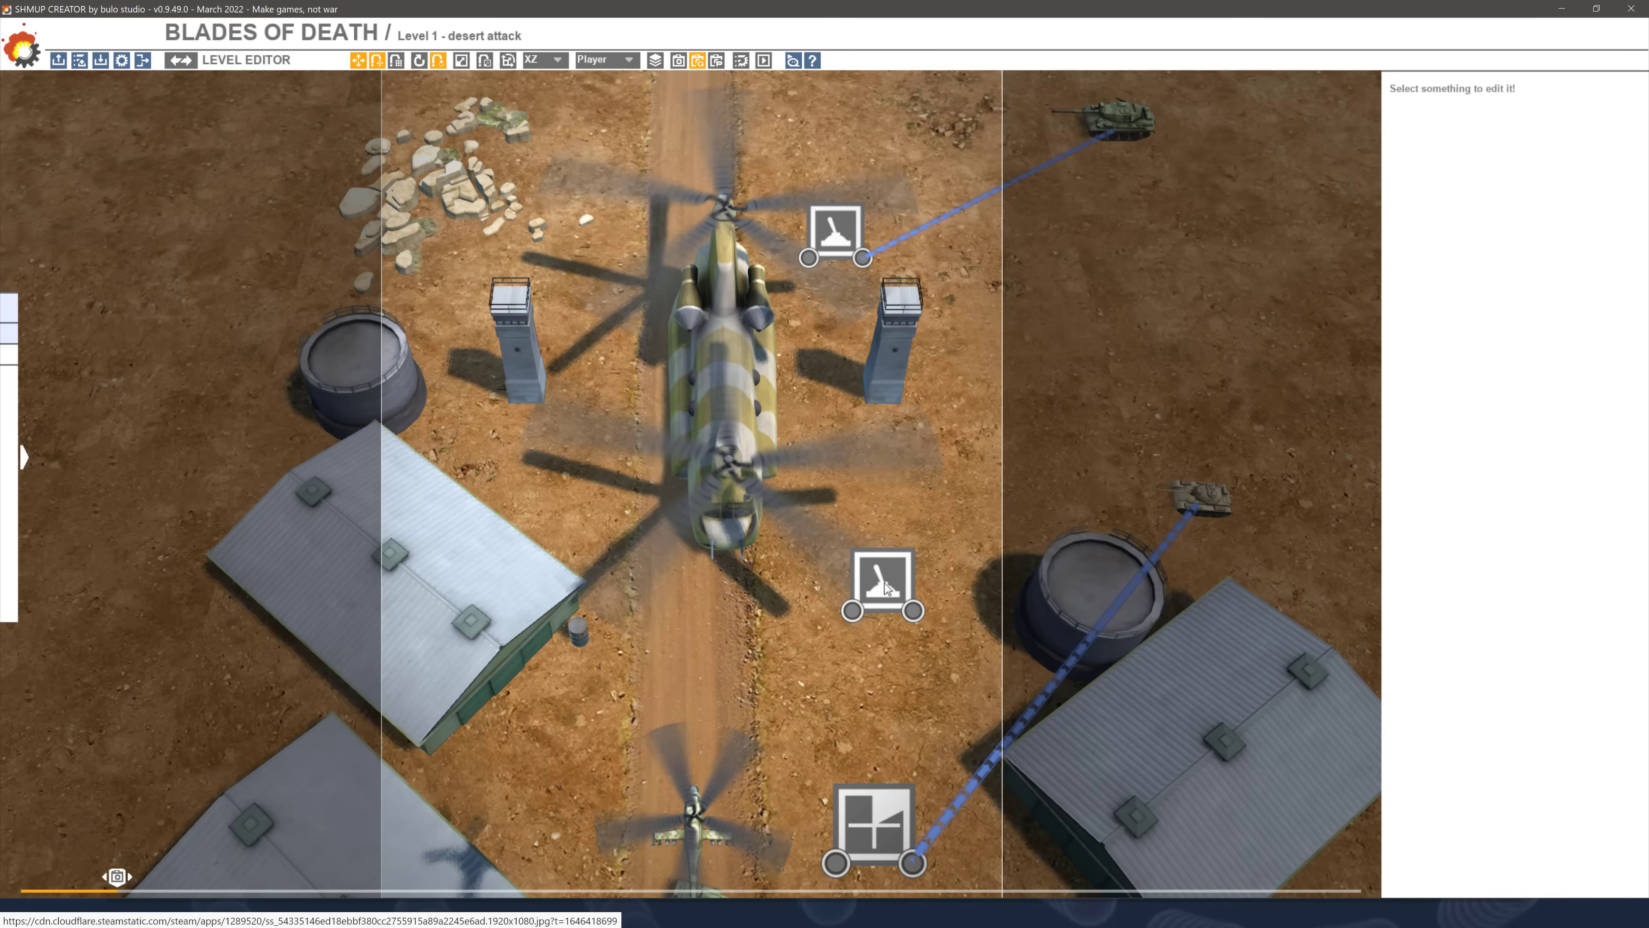
mouse_move(834, 615)
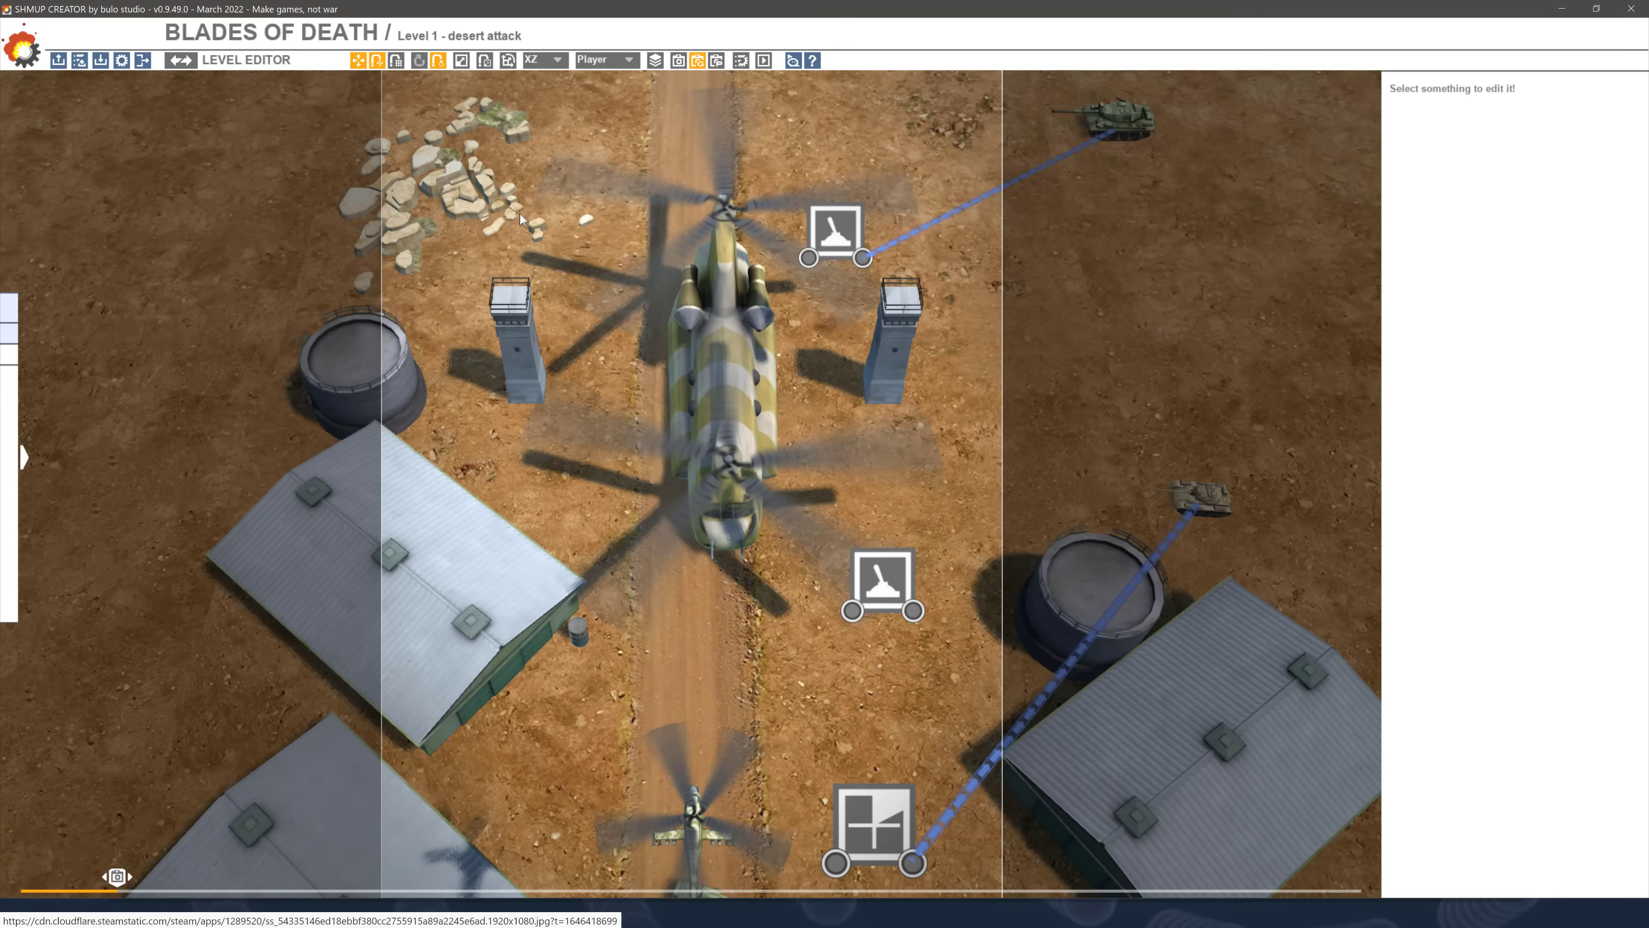
Reset the selection filter to all, select the new trigger, show the Chinook's wave settings and the enemy assets list
click(600, 59)
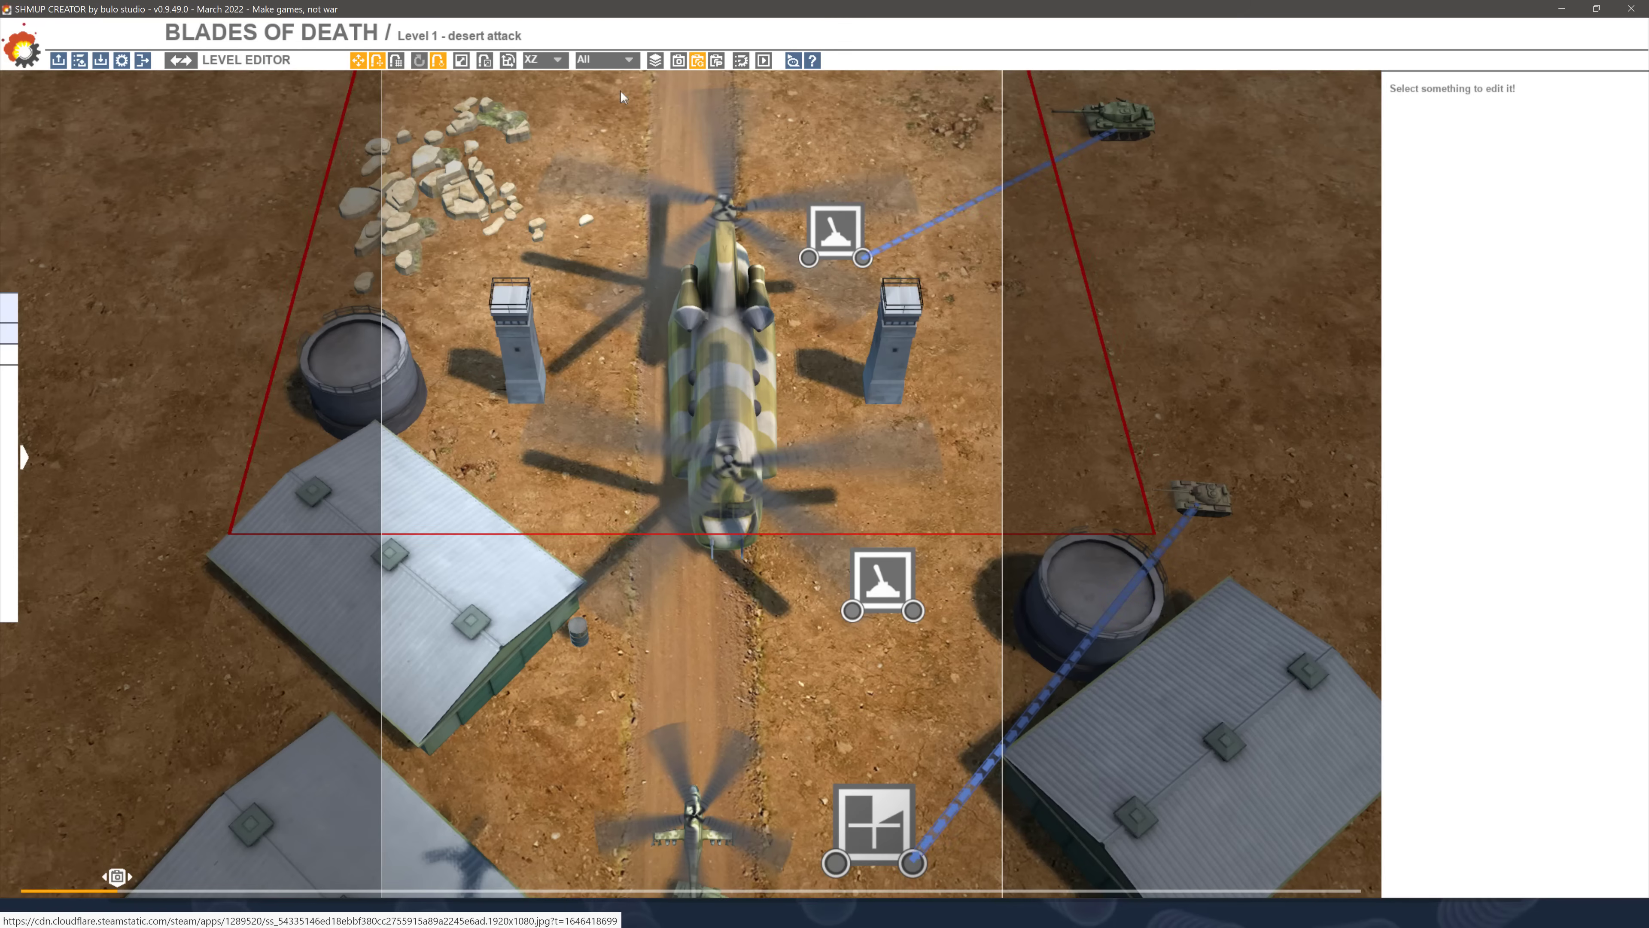
click(881, 582)
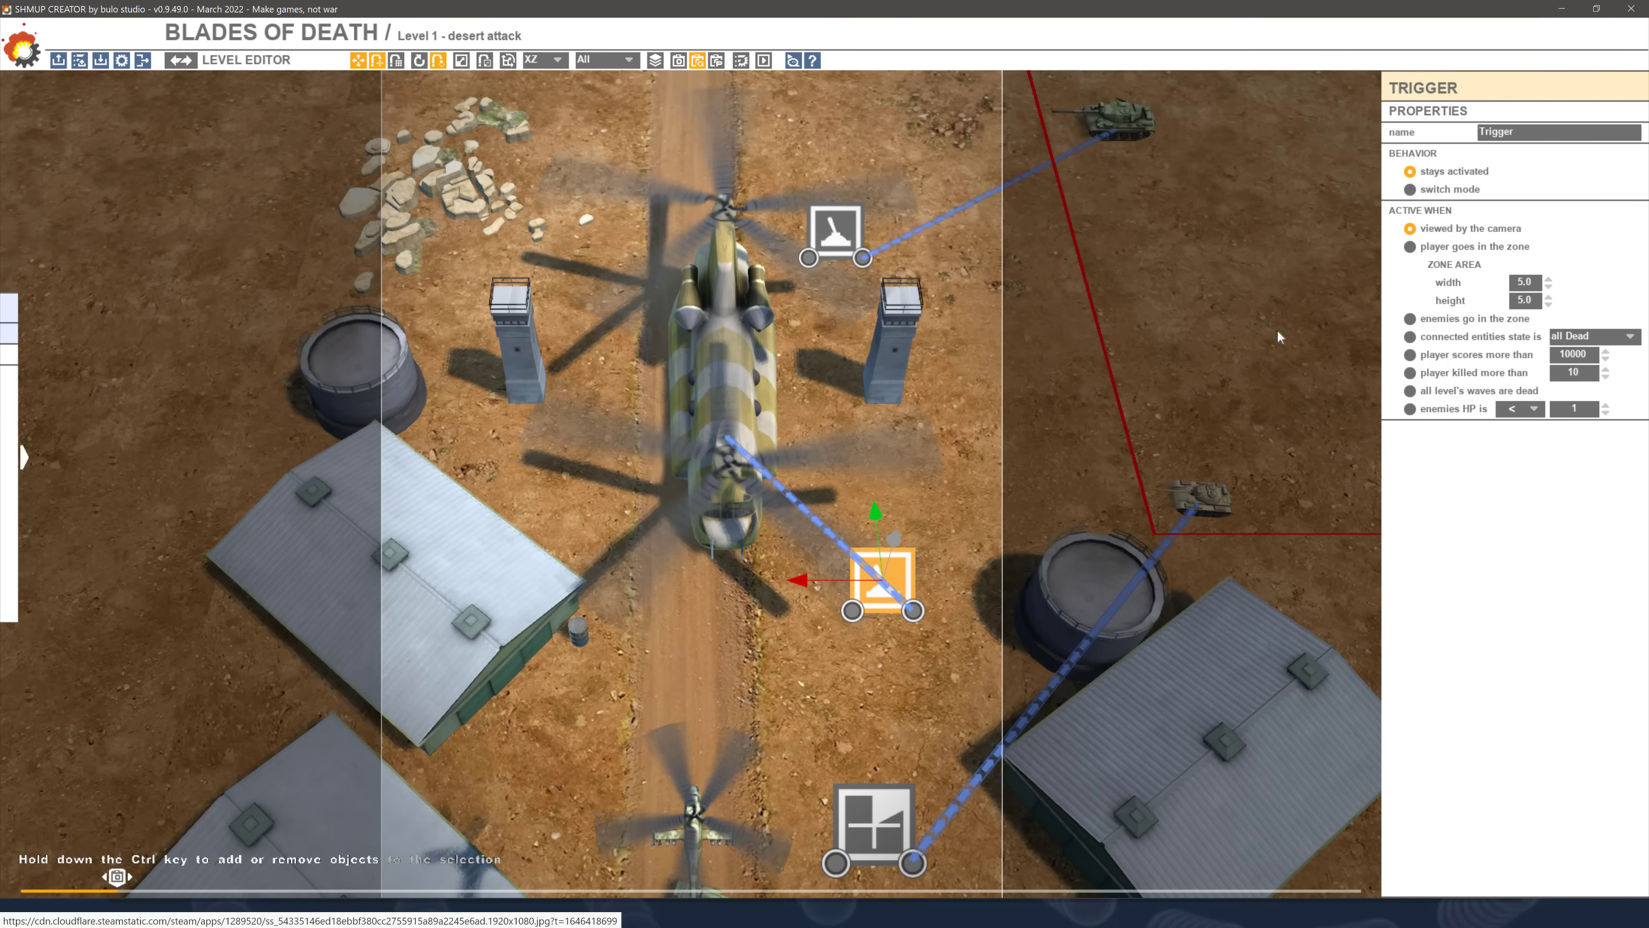
mouse_move(1448, 188)
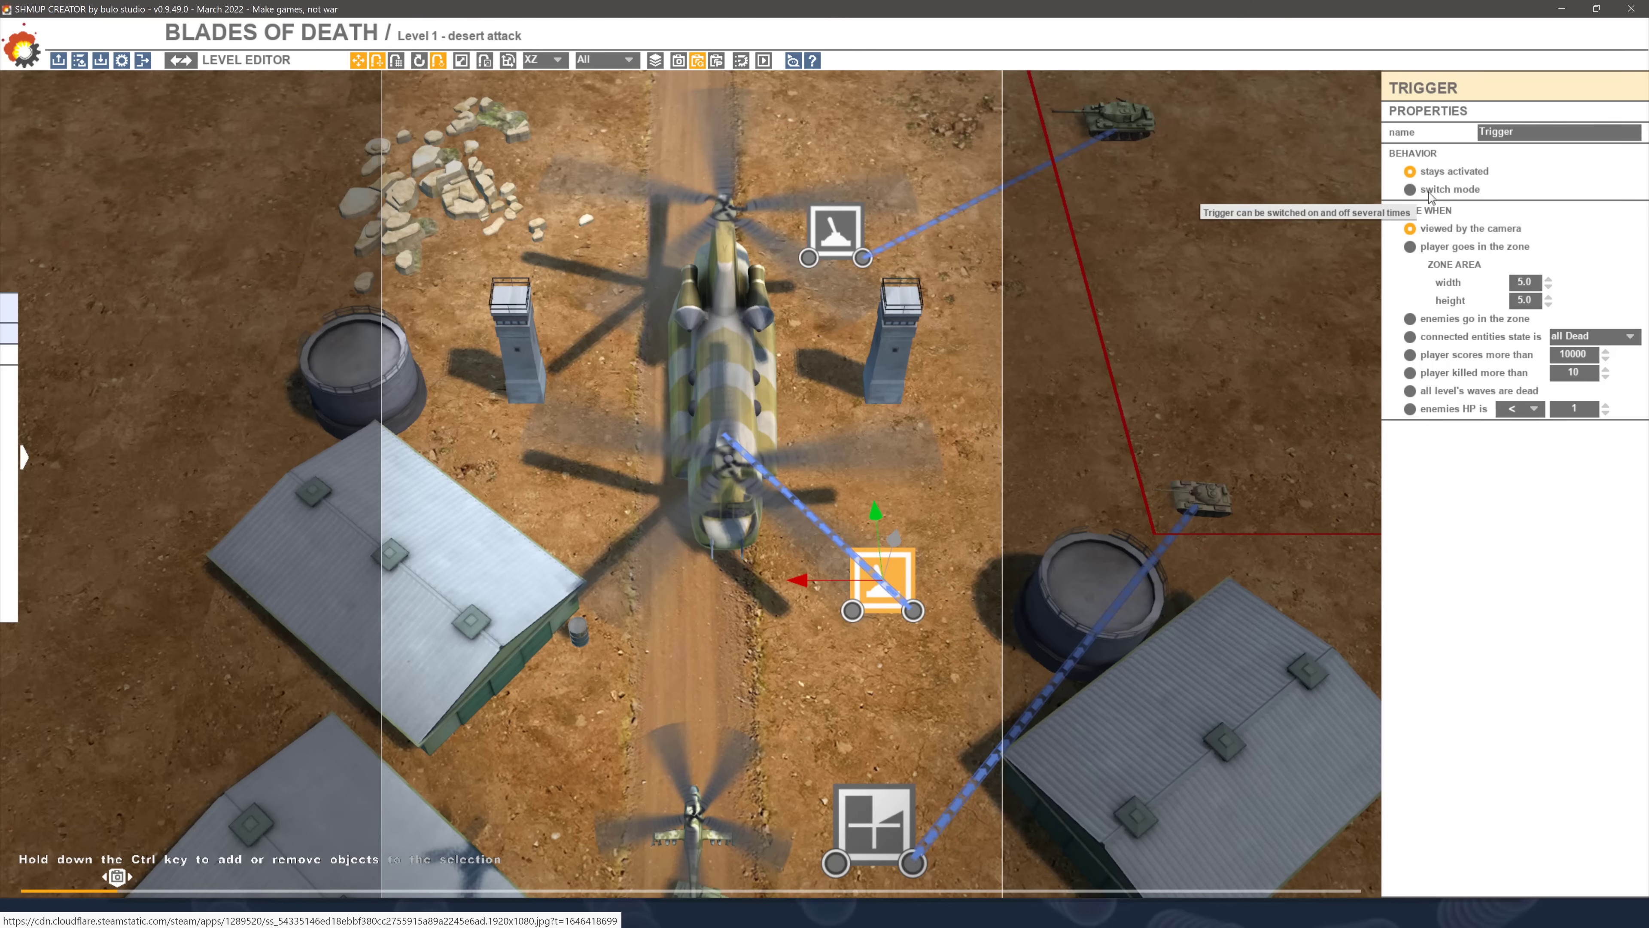
mouse_move(1473, 292)
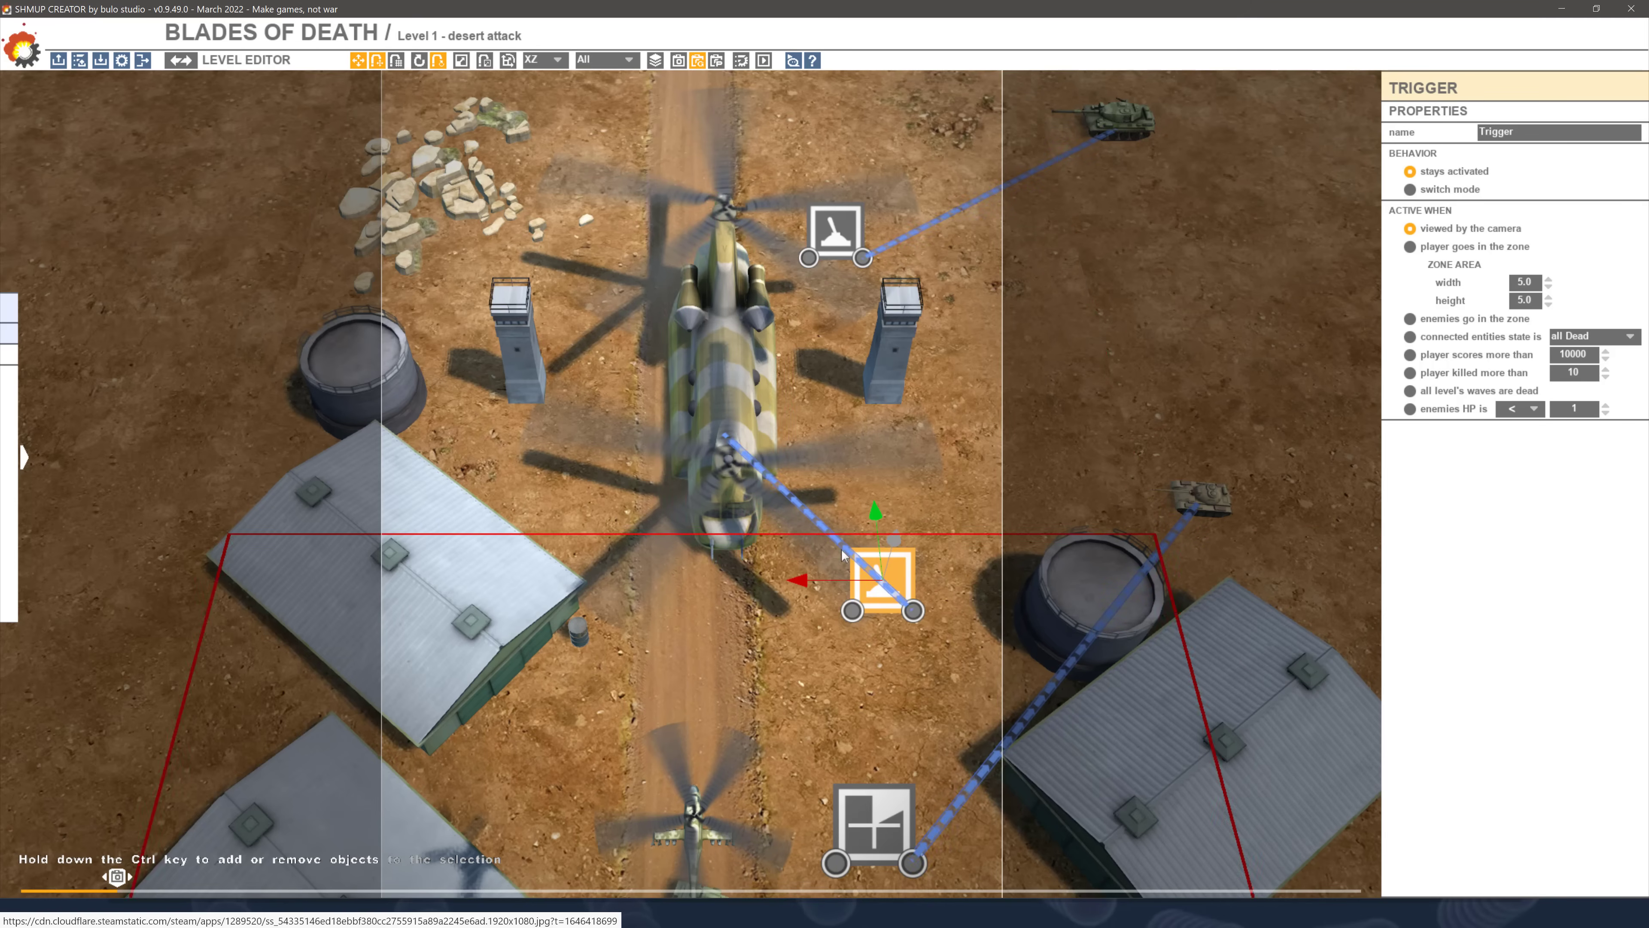
click(735, 341)
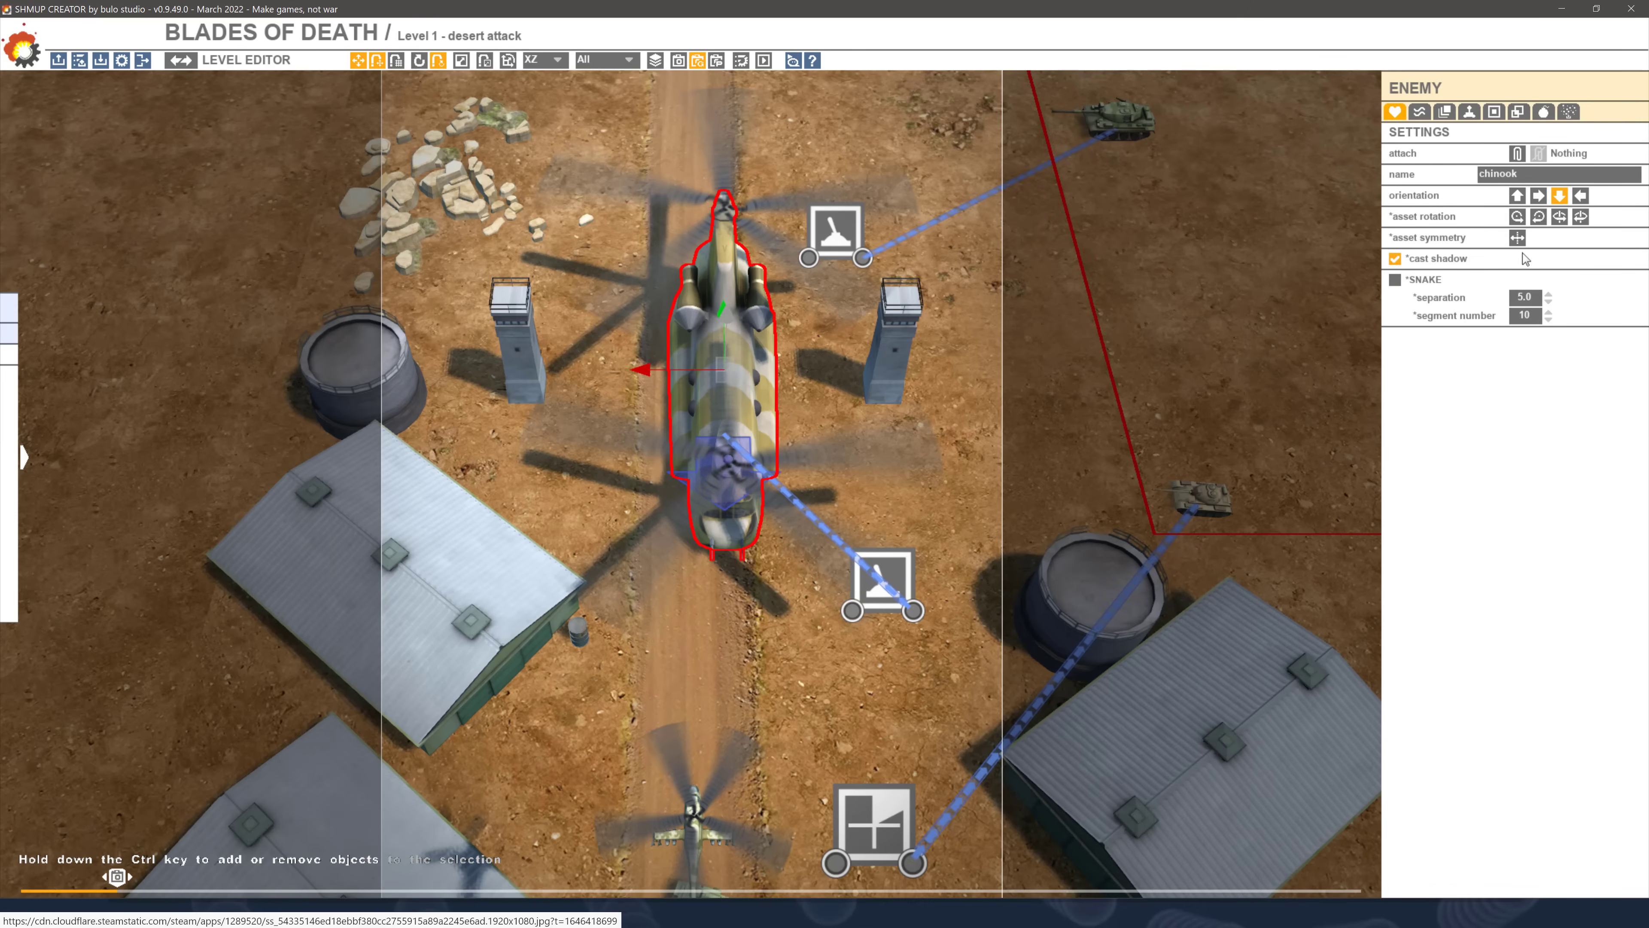
click(1443, 112)
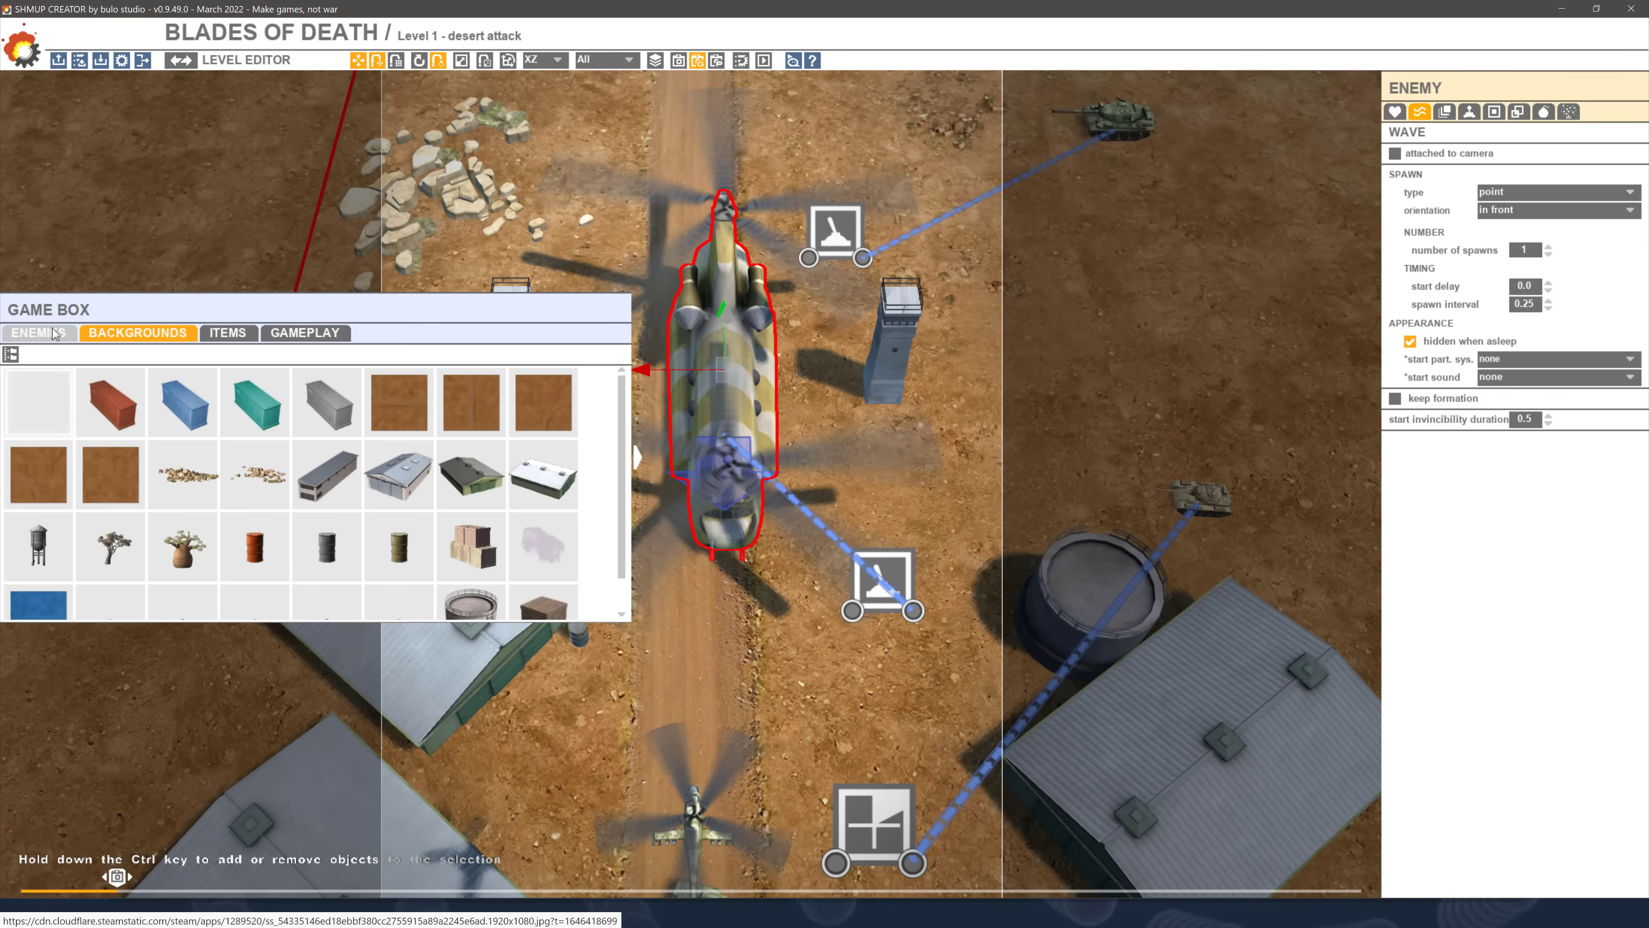
click(39, 332)
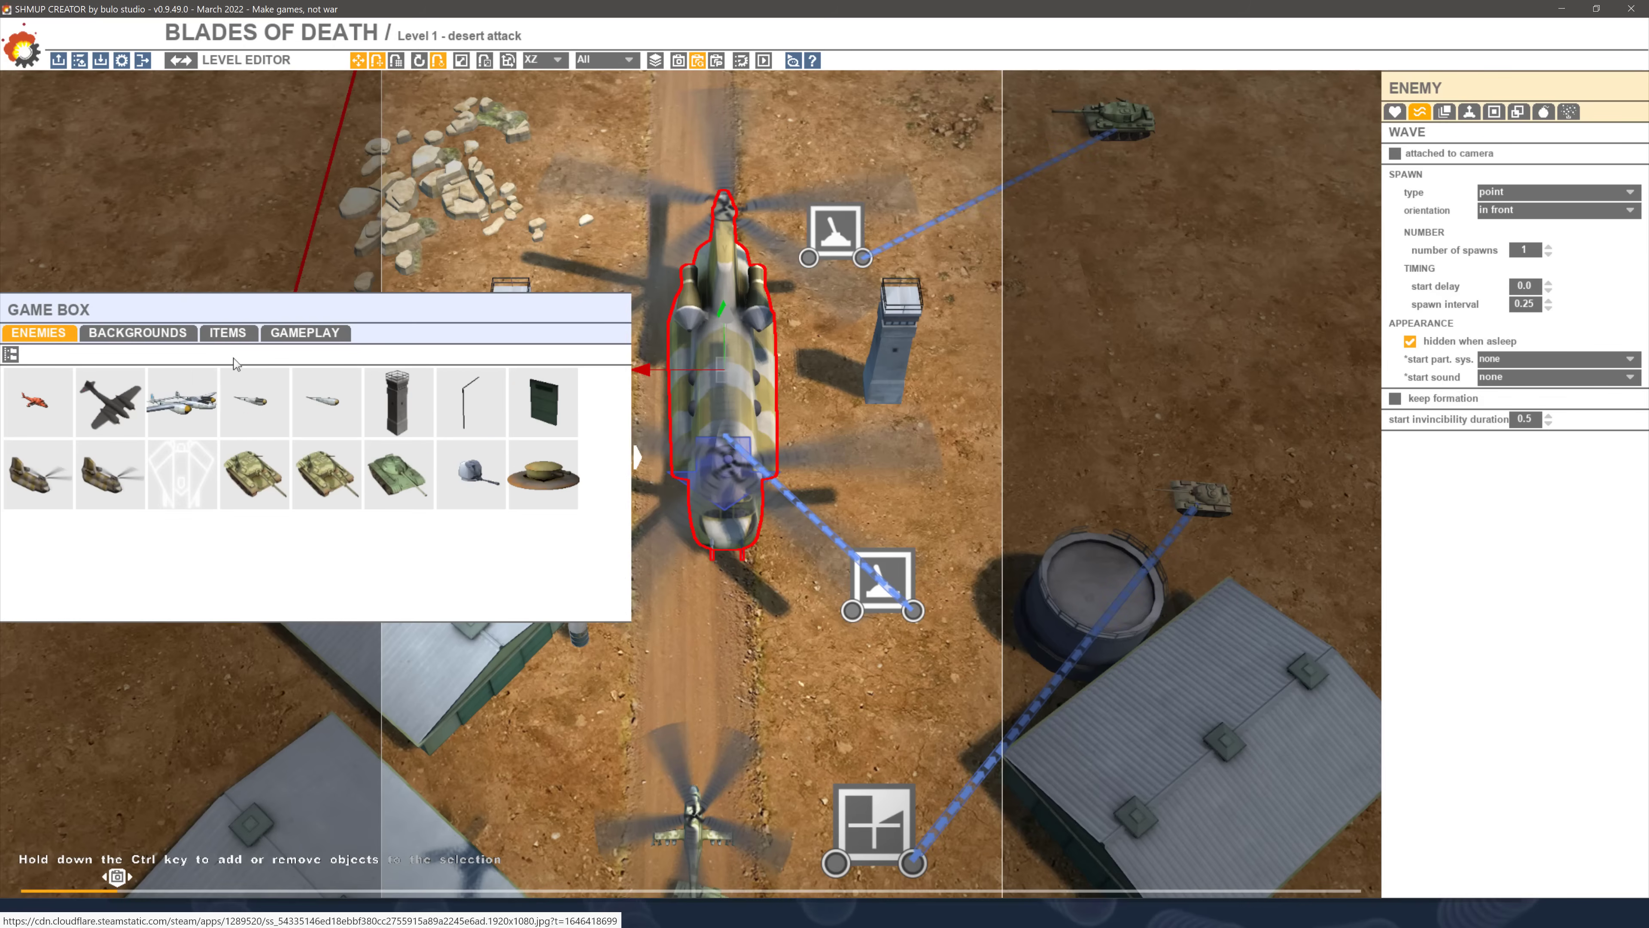
mouse_move(13, 353)
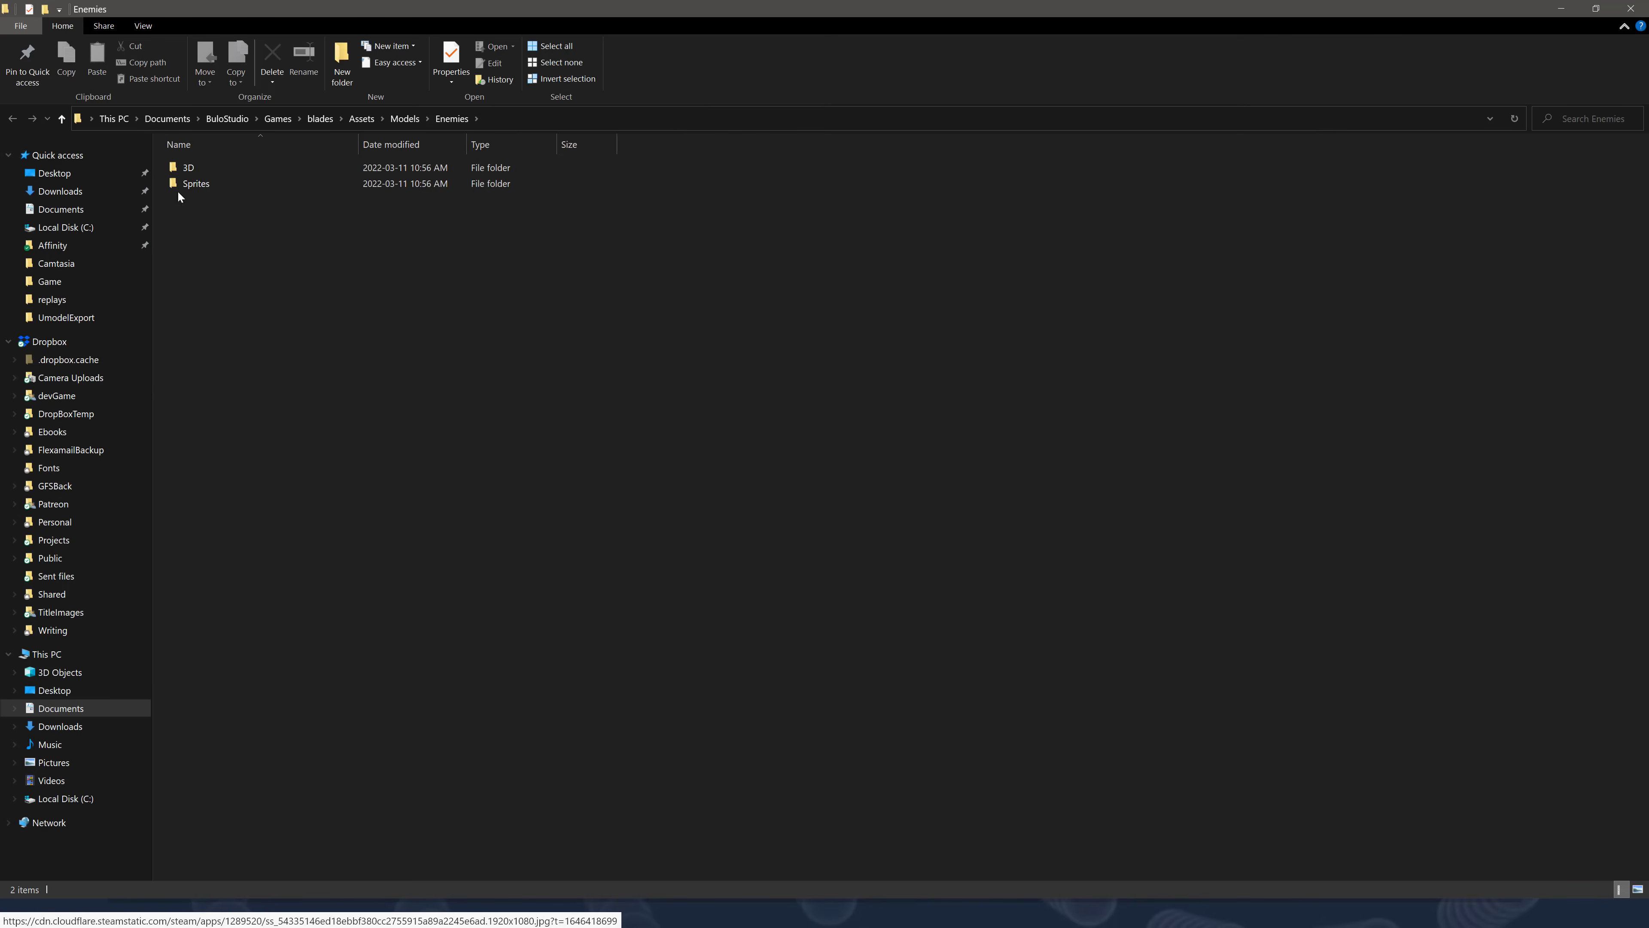
Check the blades game's enemy Sprites folder, then go back up to the Games folder
double_click(196, 183)
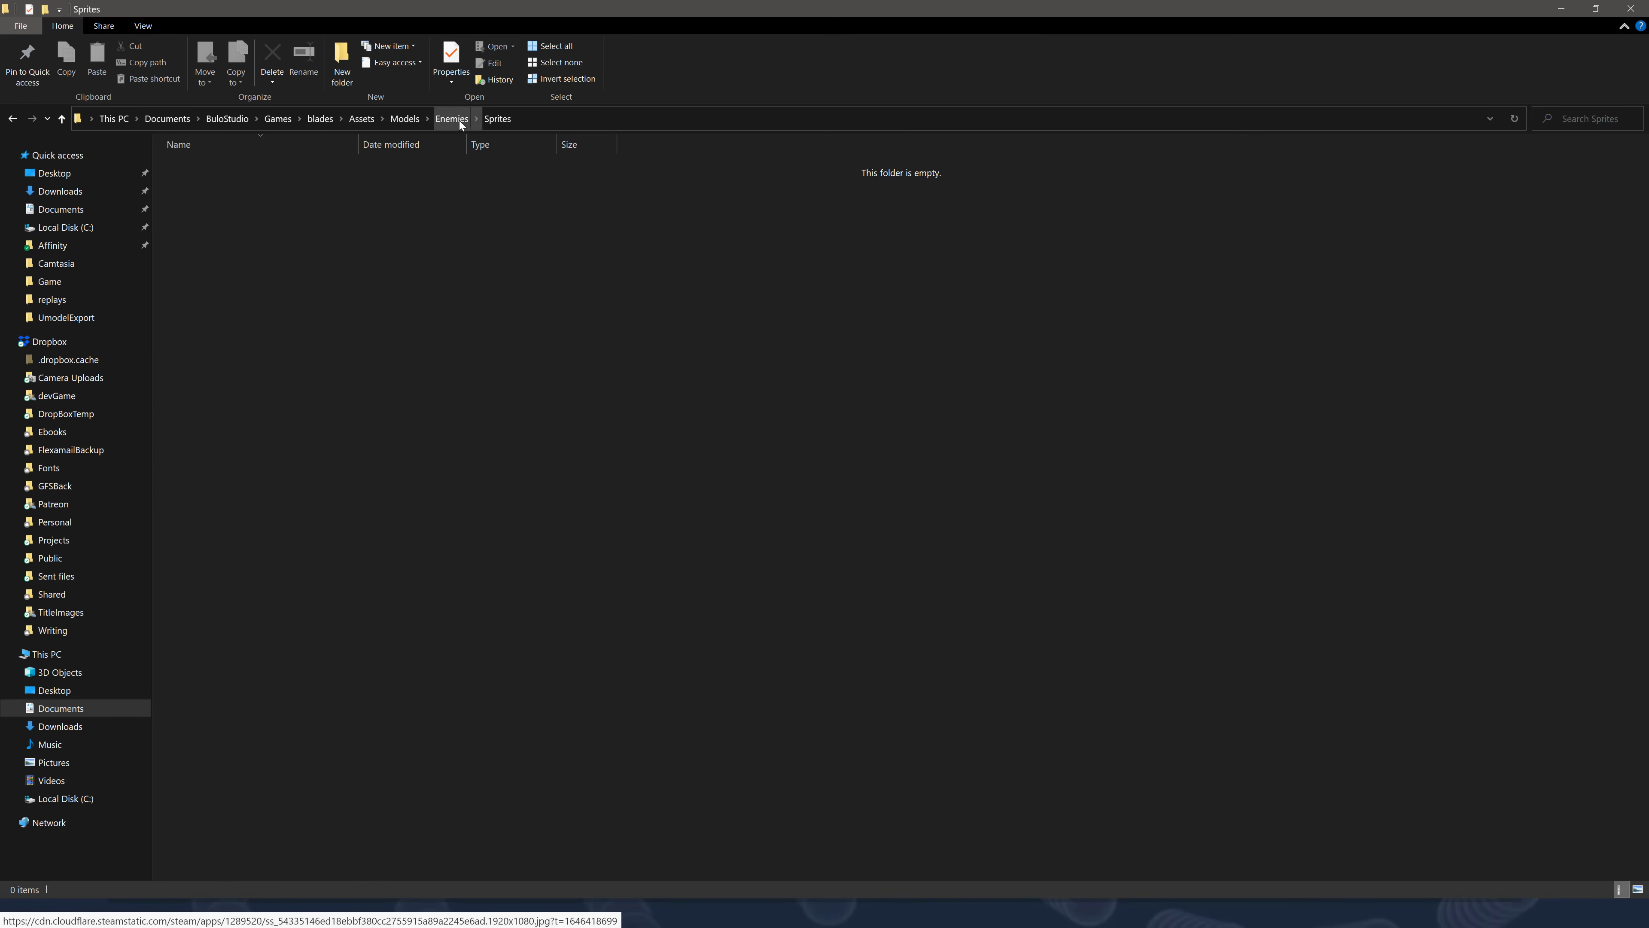
click(451, 118)
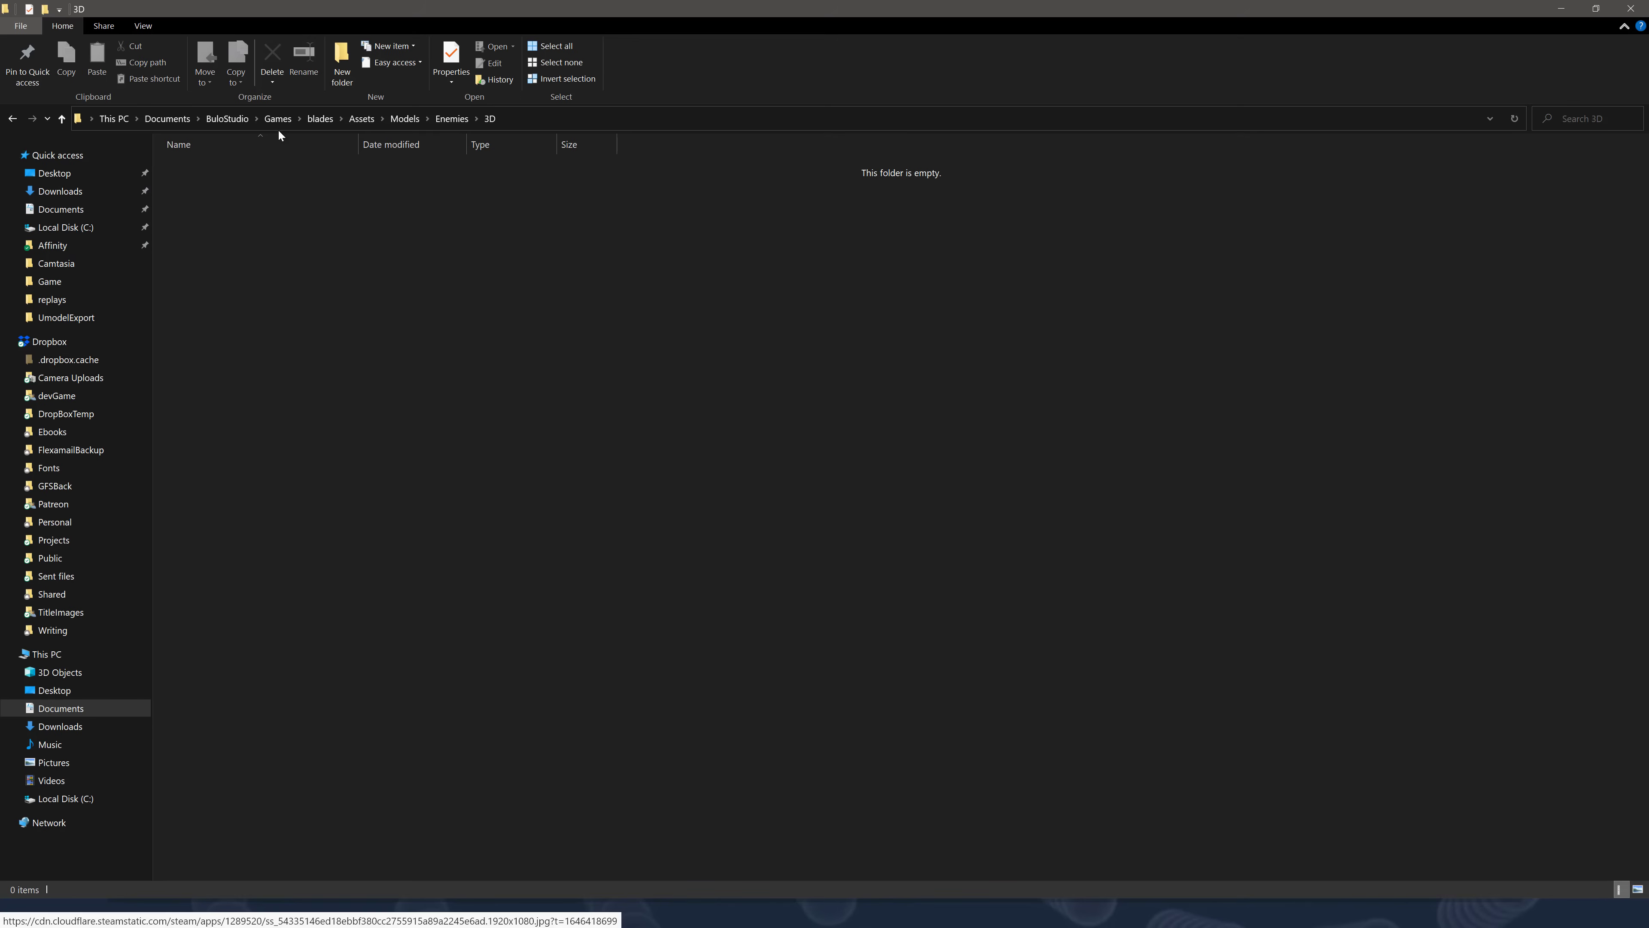
click(277, 118)
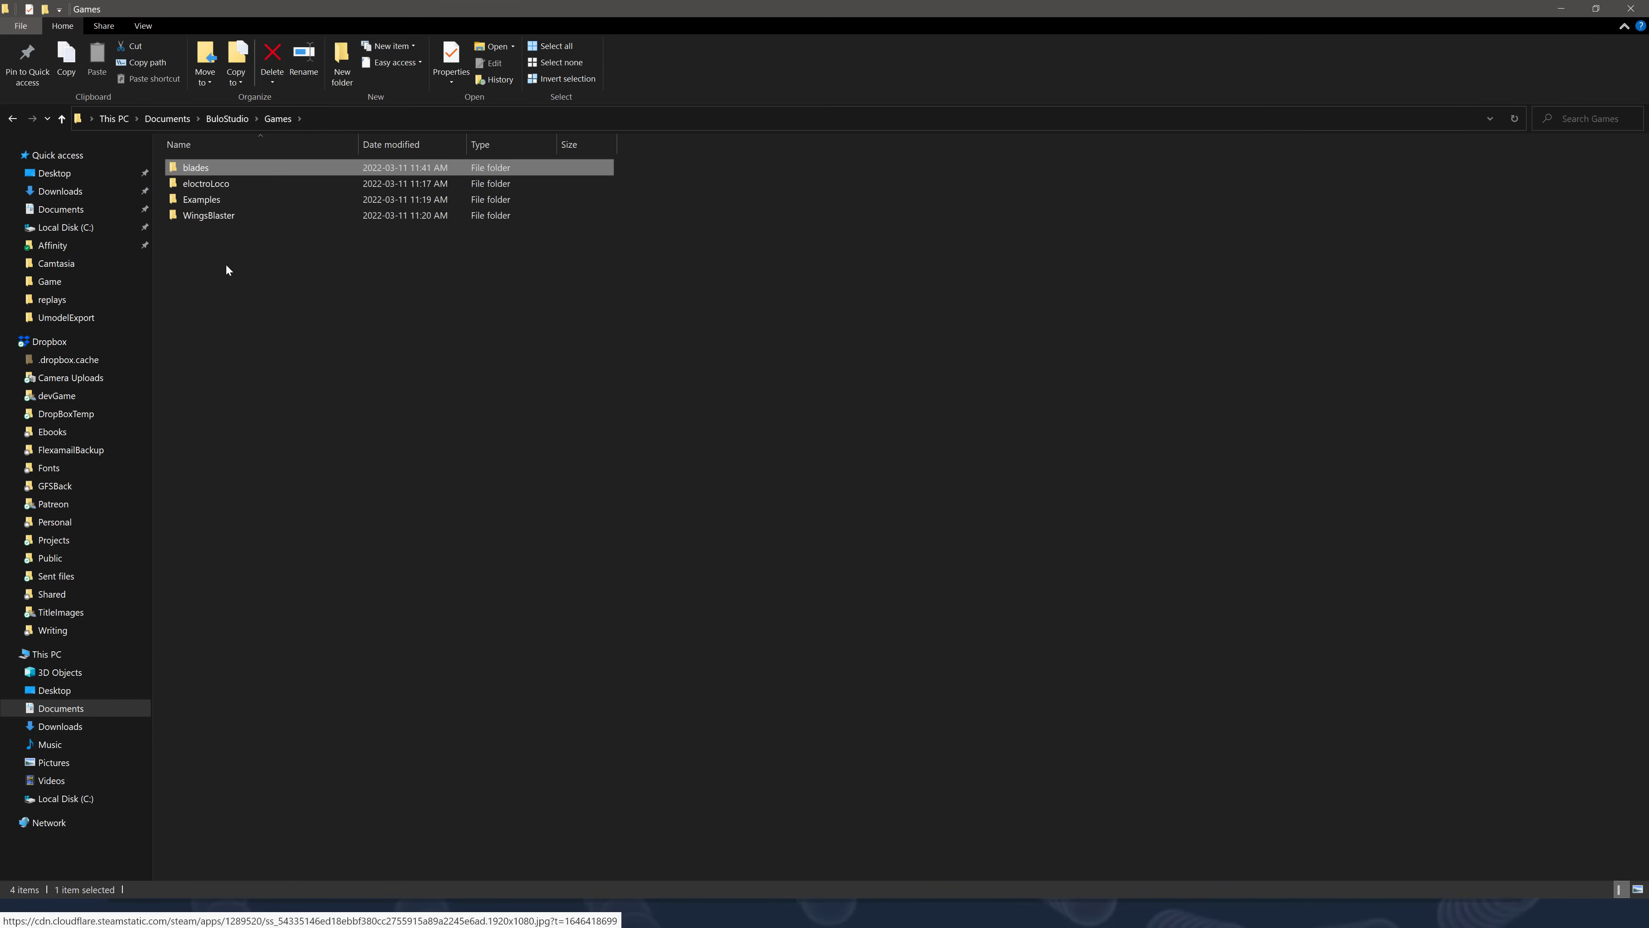
Browse into WingsBlaster's Assets and its Pictures folder
double_click(208, 215)
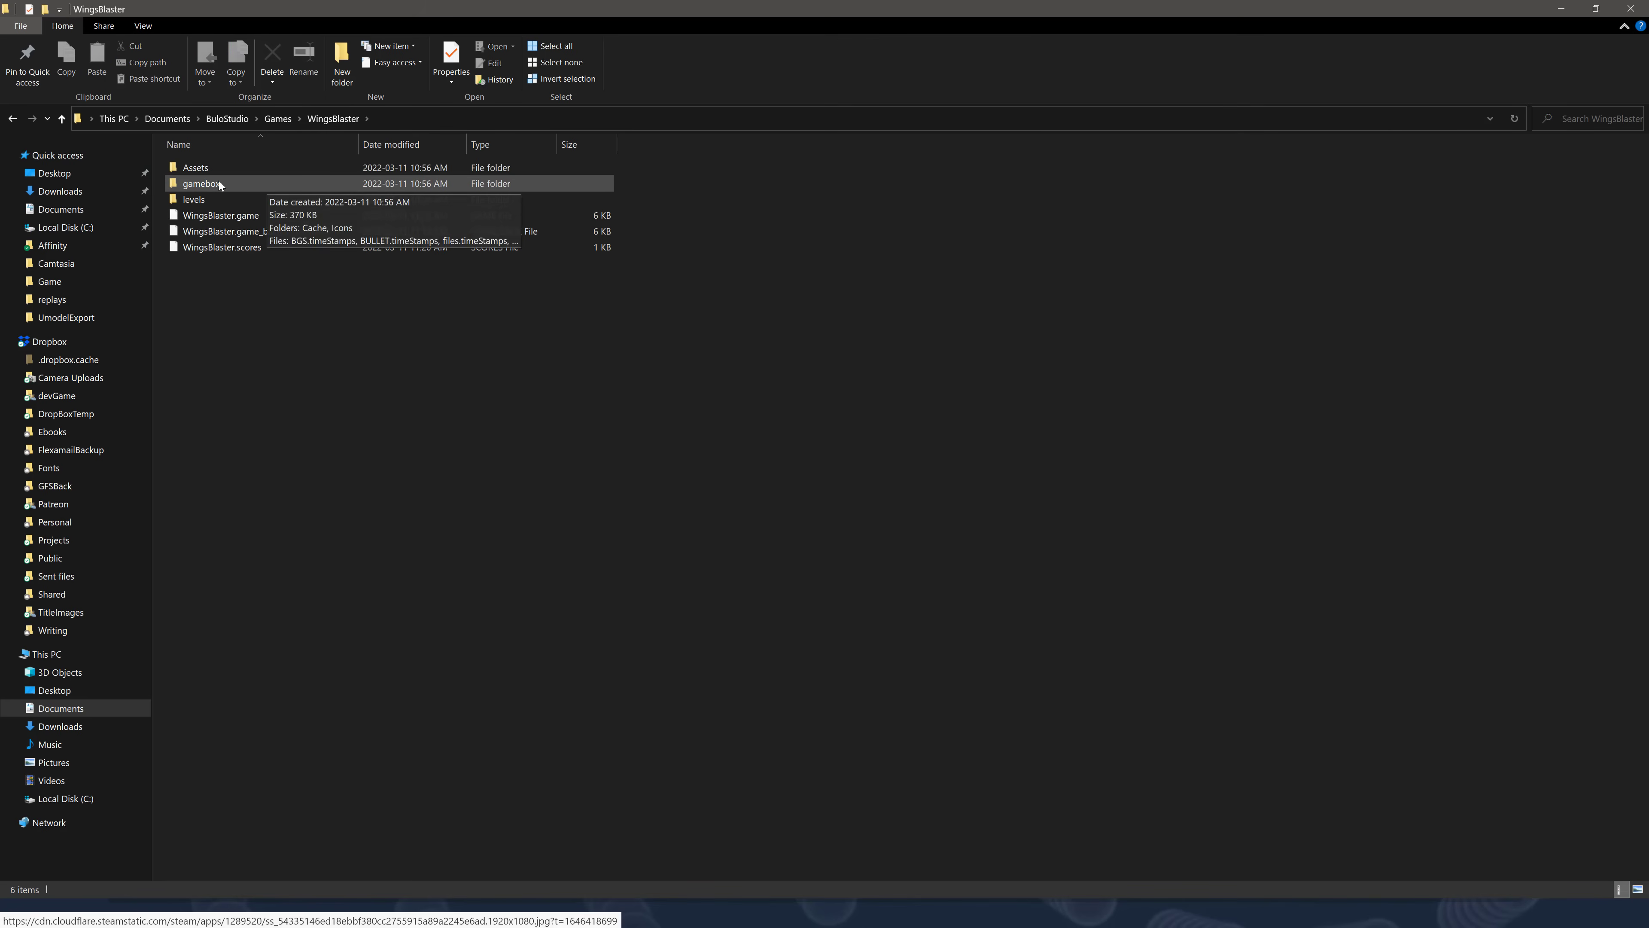
double_click(196, 167)
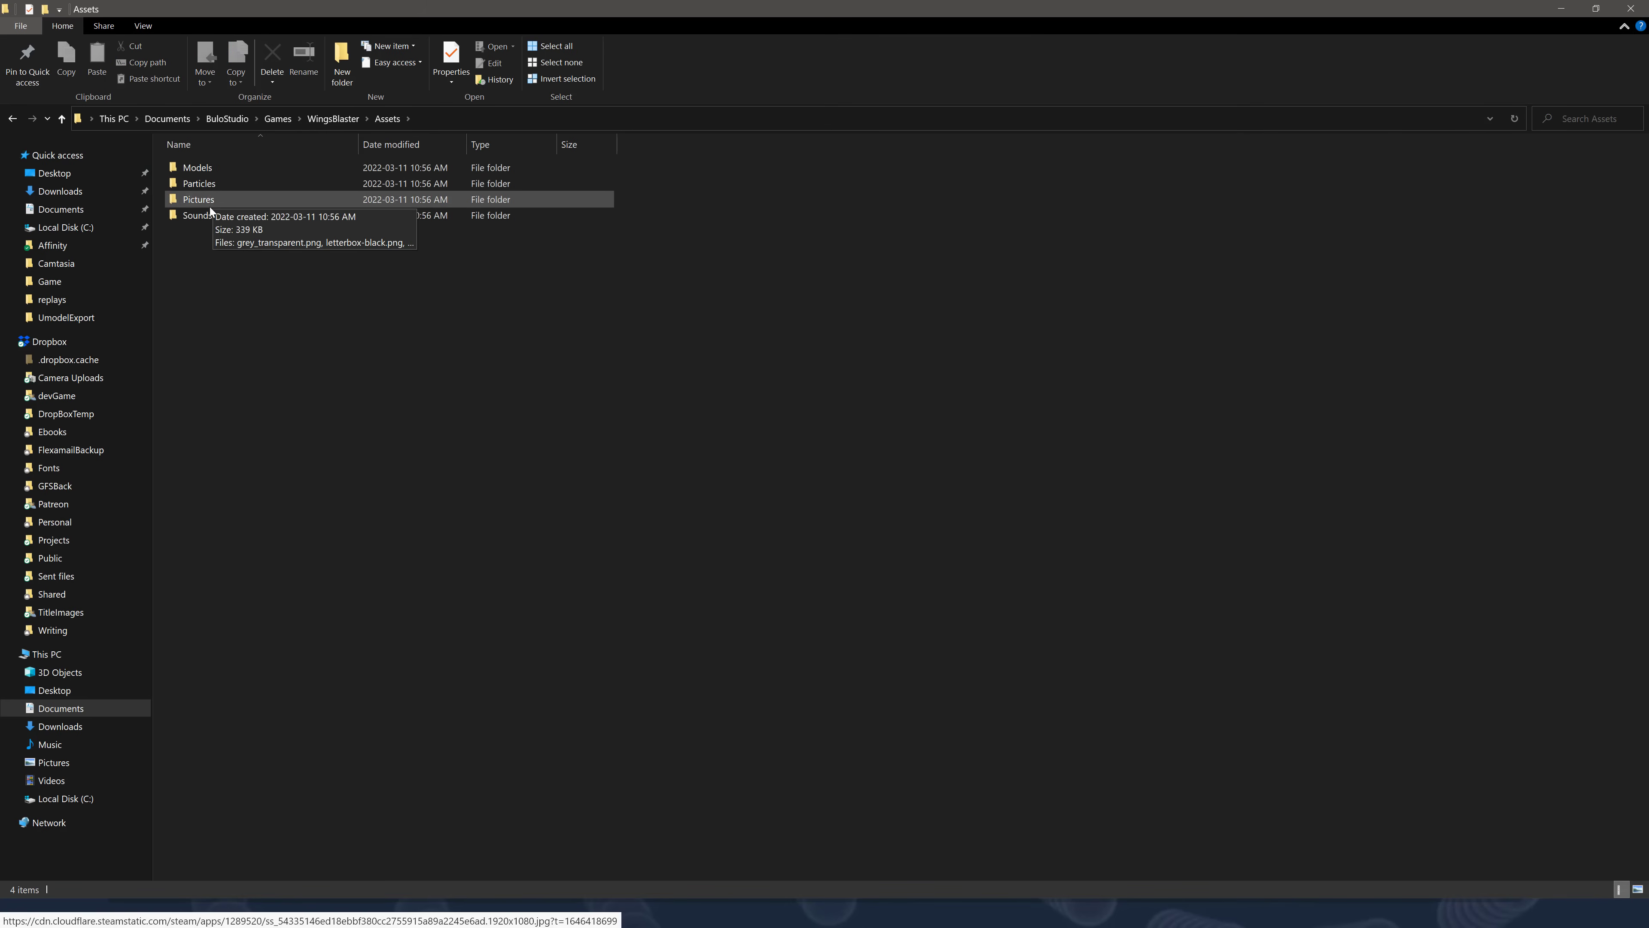
double_click(197, 199)
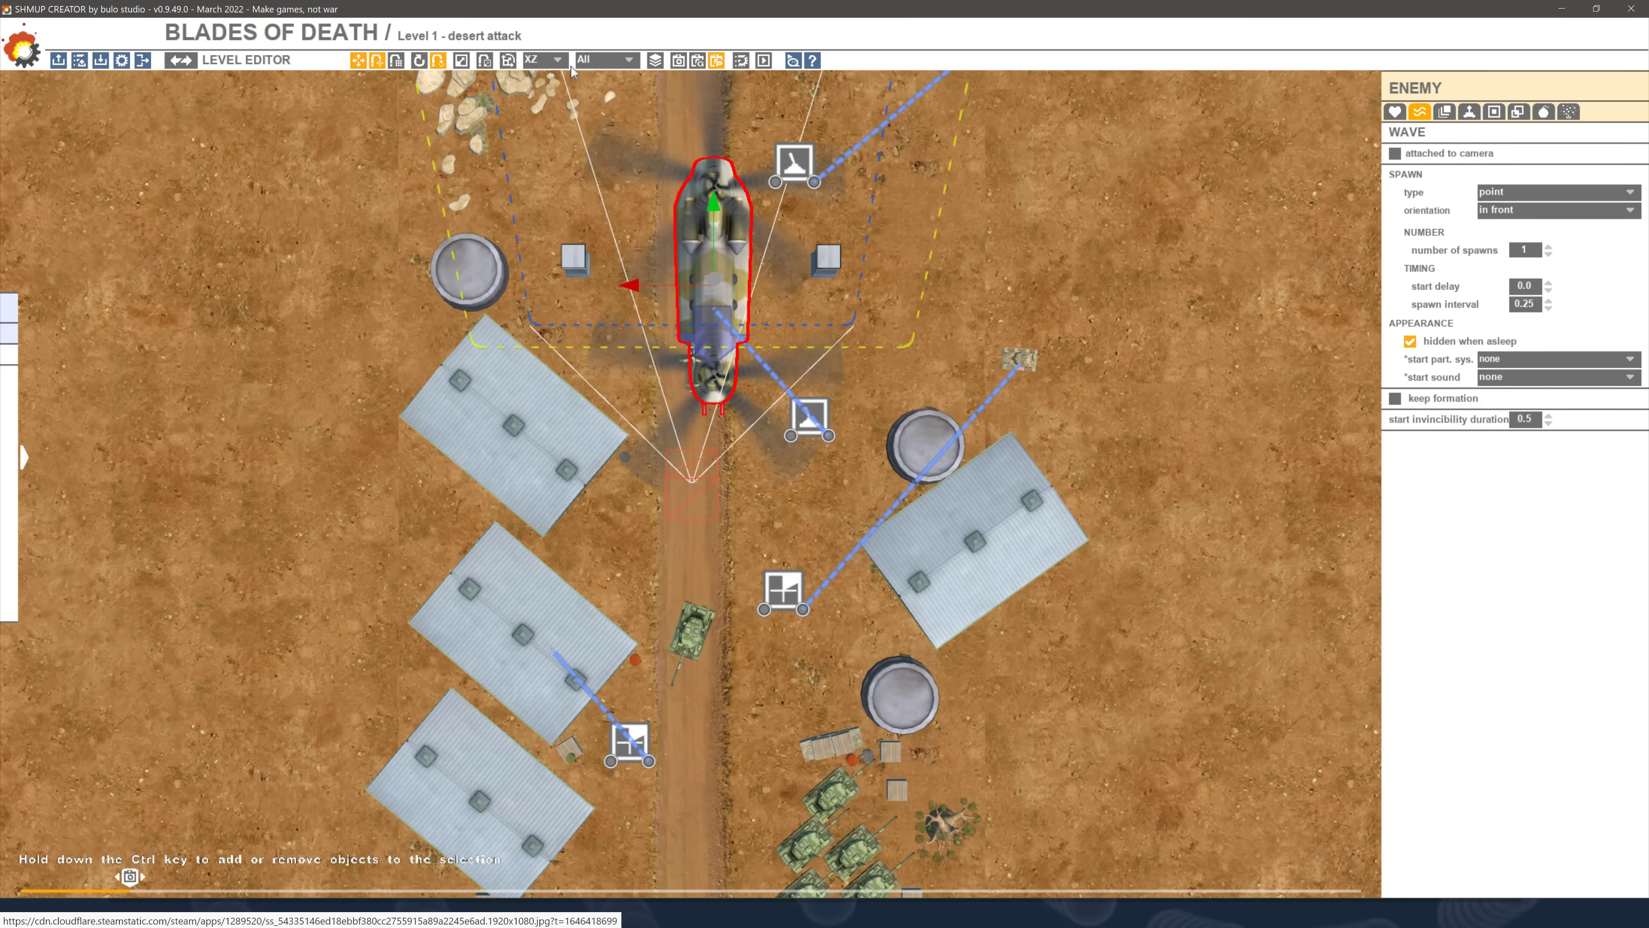
click(554, 60)
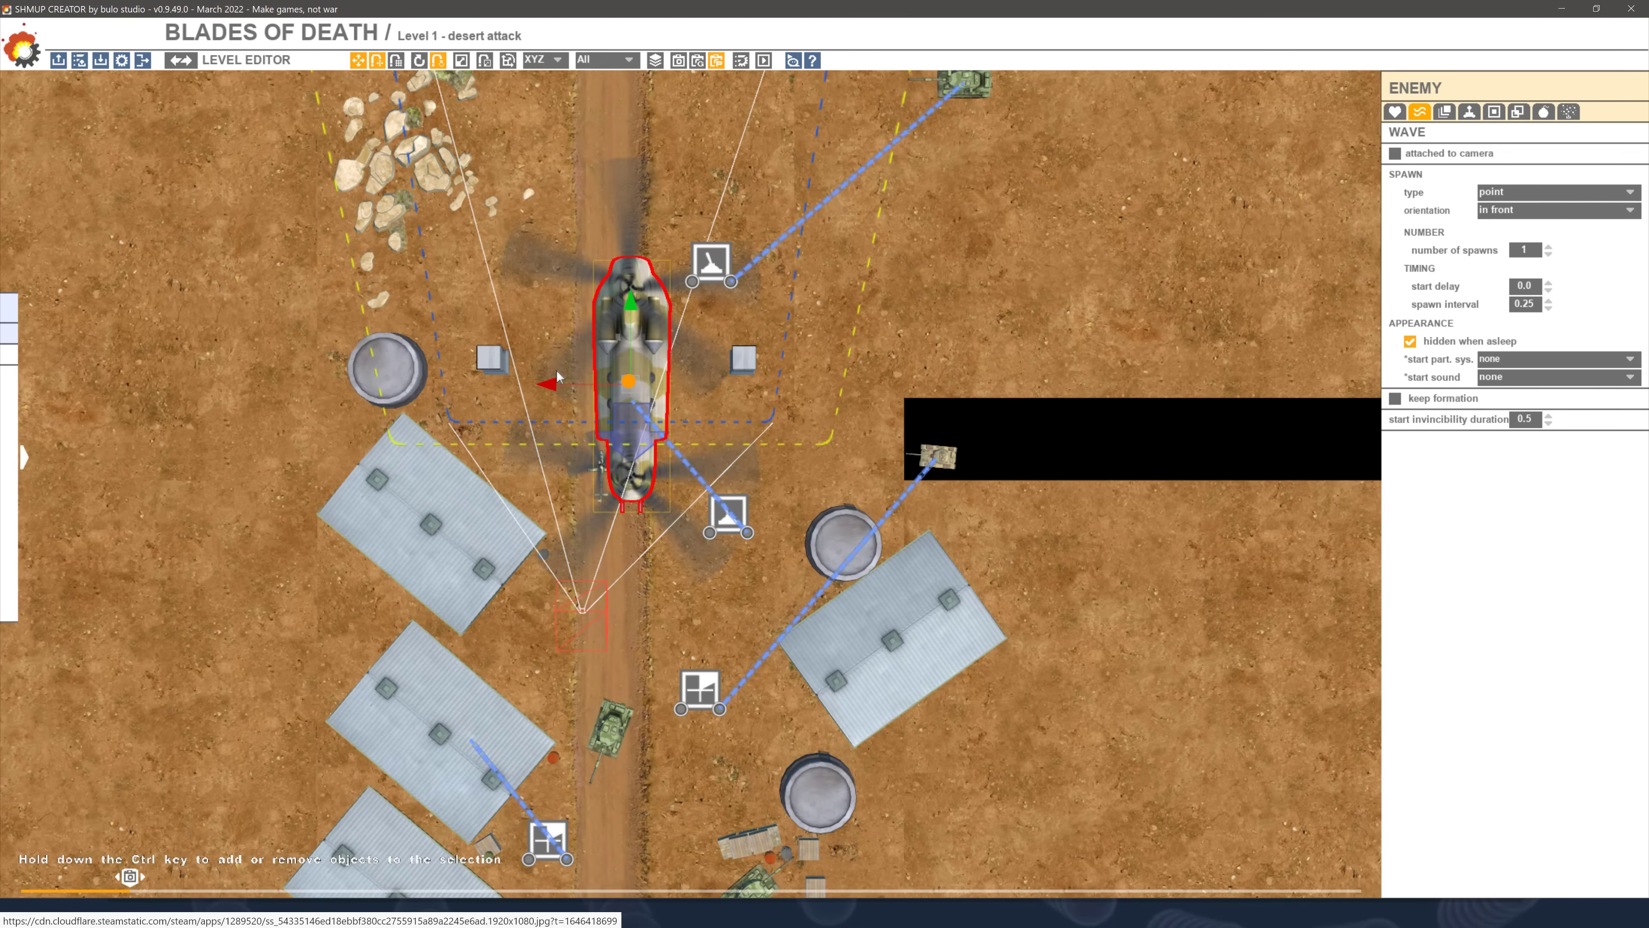
click(539, 59)
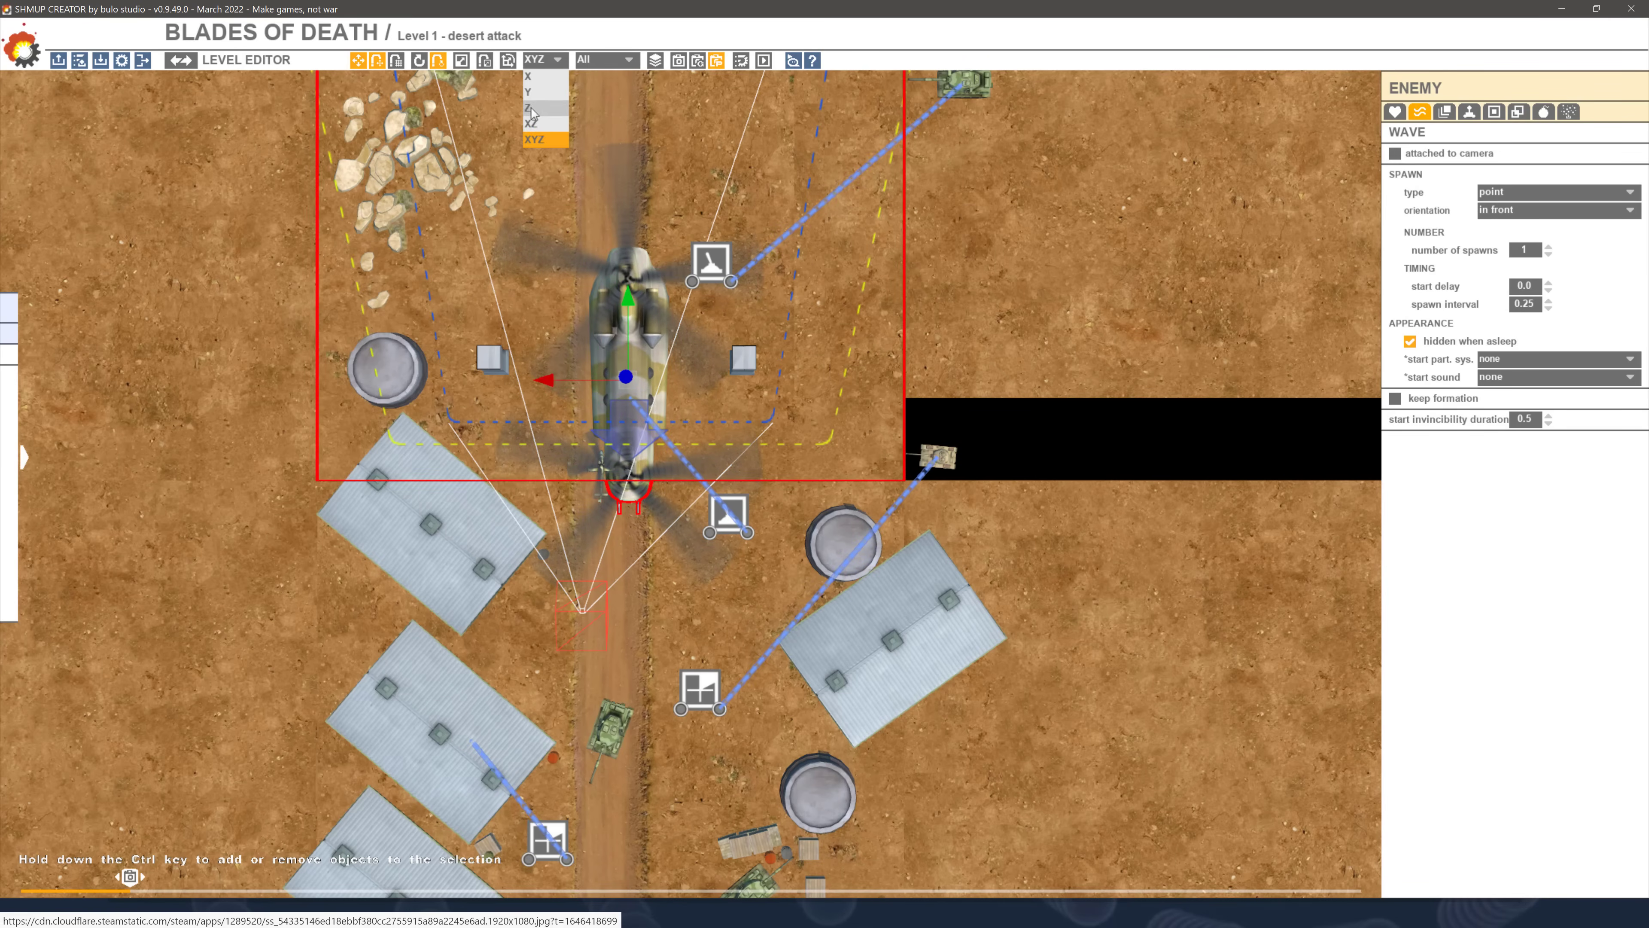
click(538, 111)
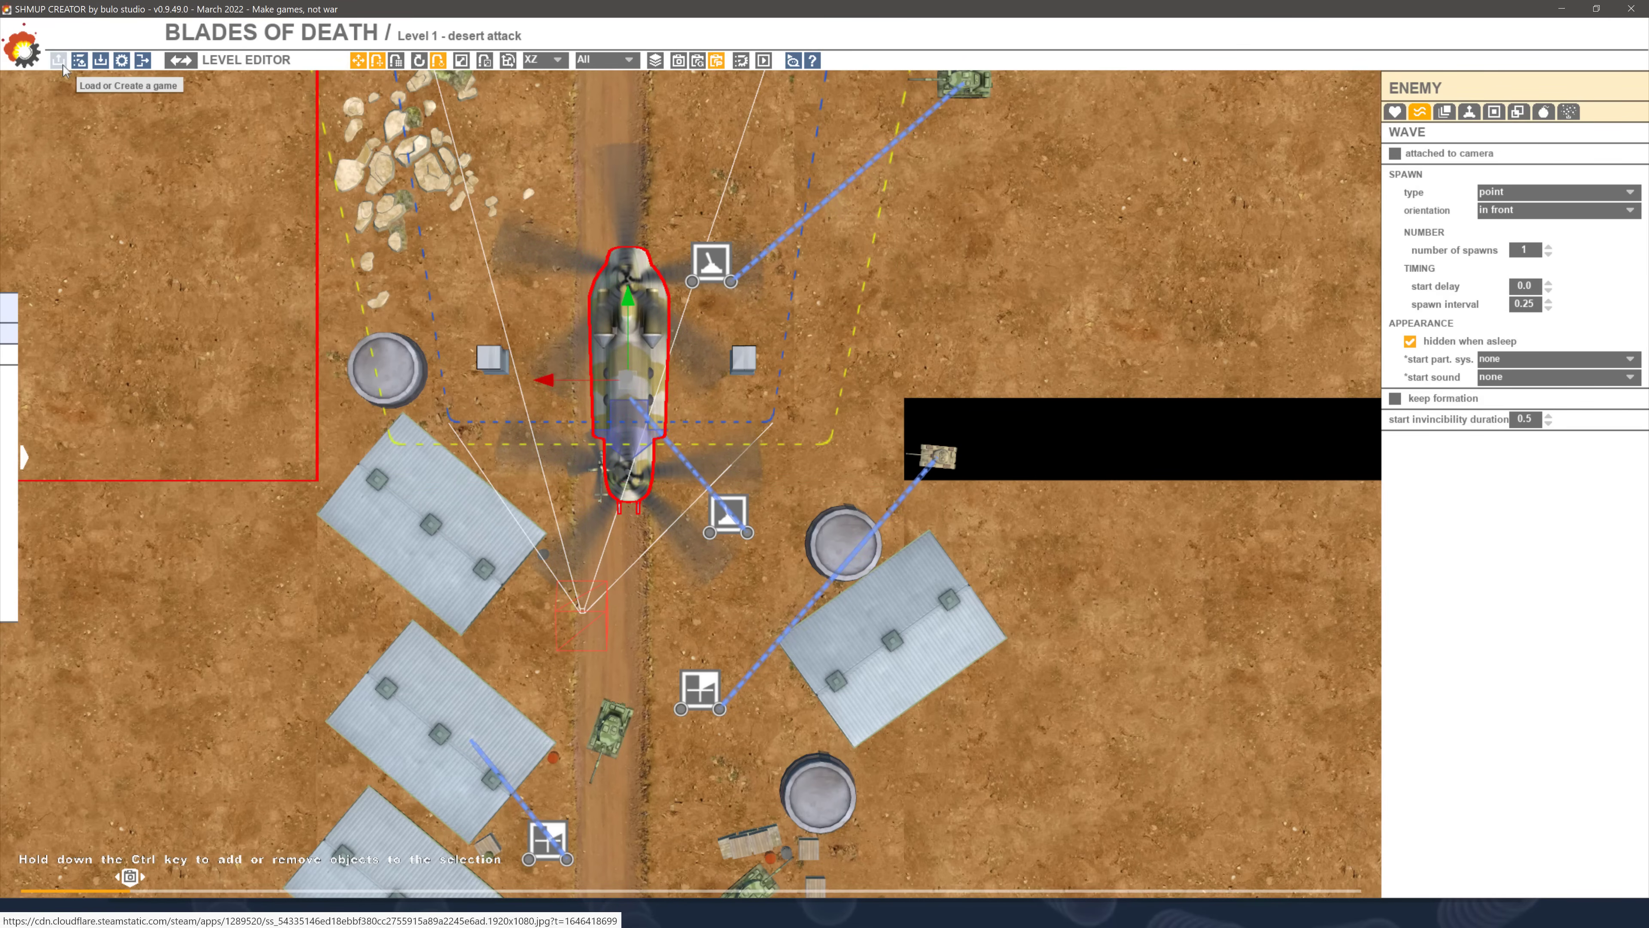
Load the Wings Blaster game without saving Blades of Death and load its level 1 starship attack
click(59, 60)
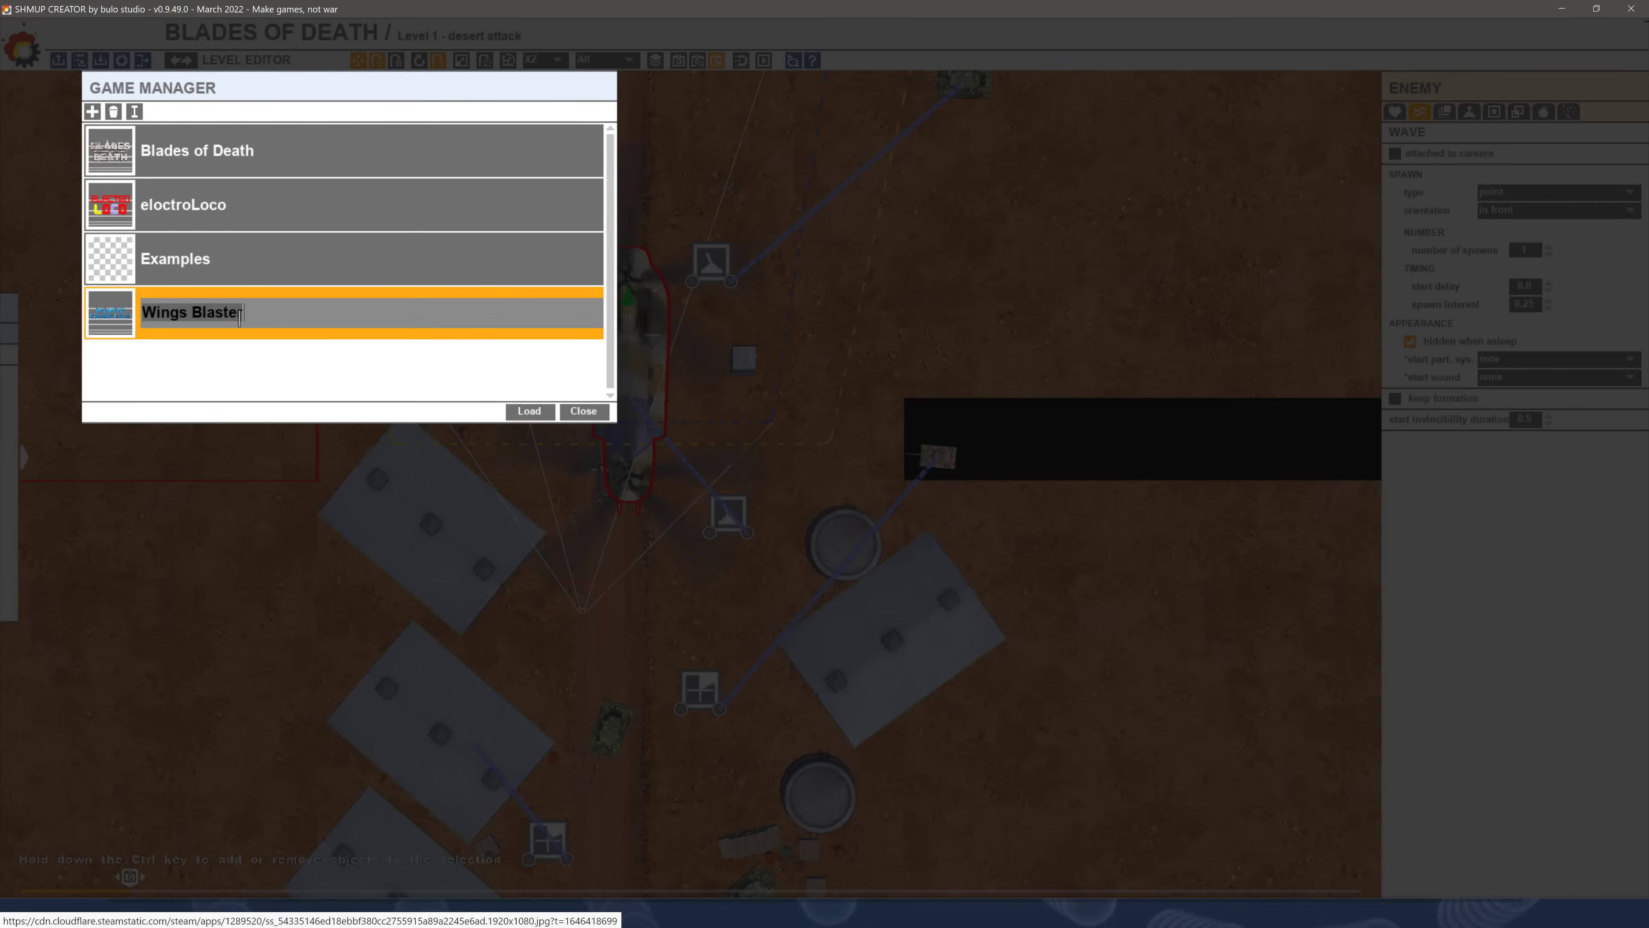
click(529, 411)
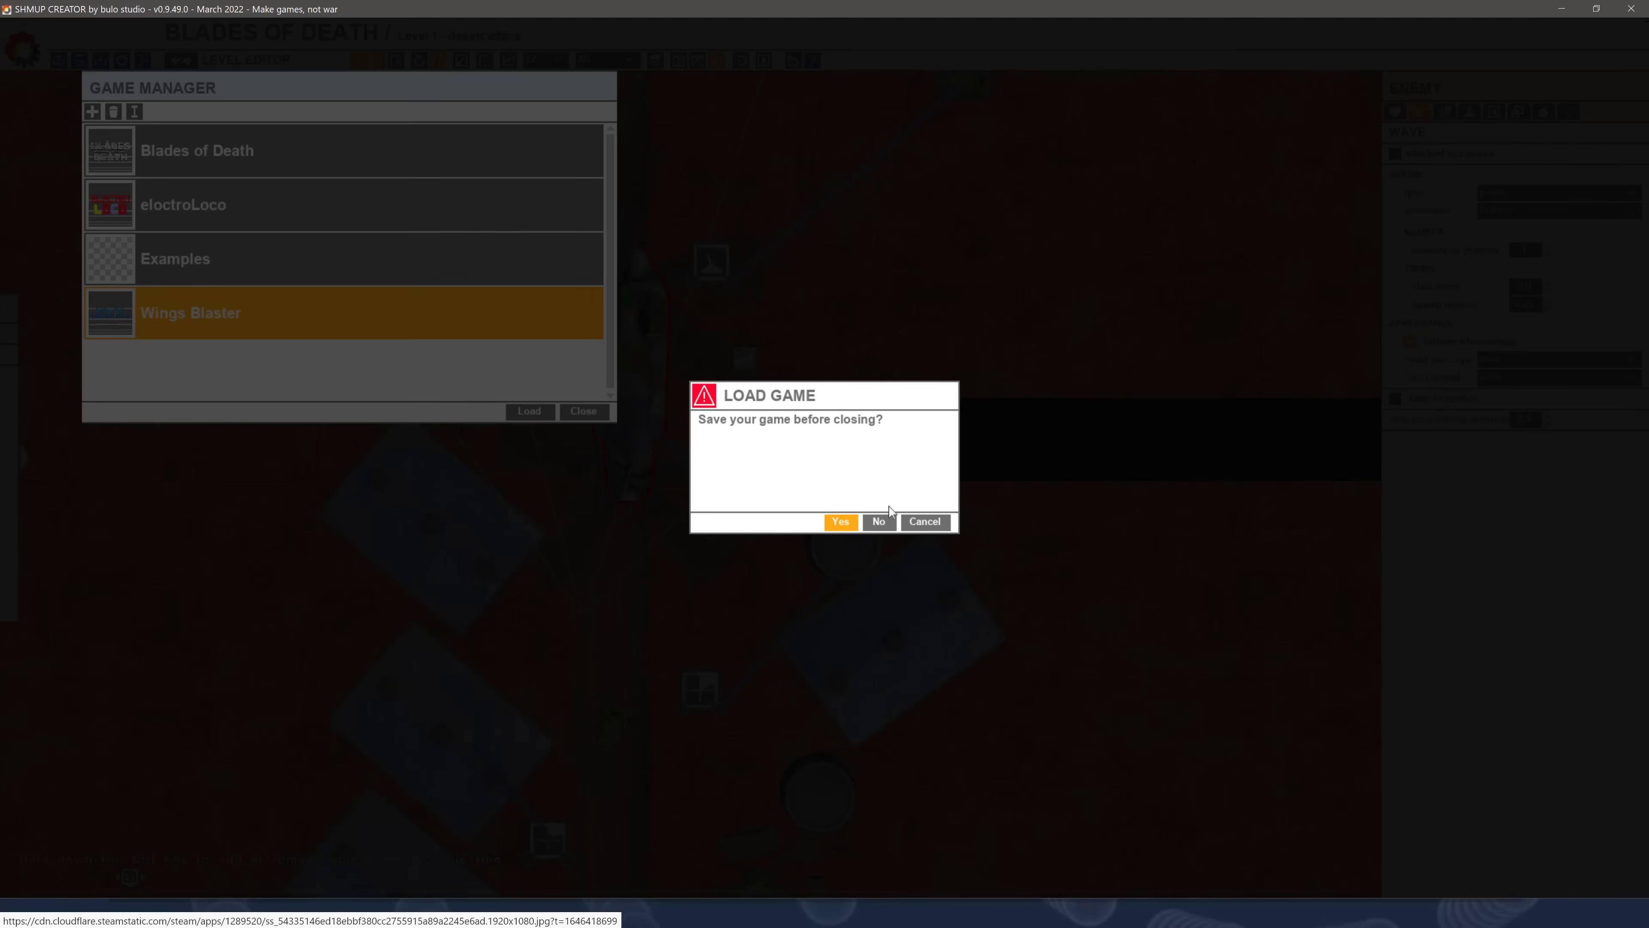
click(877, 521)
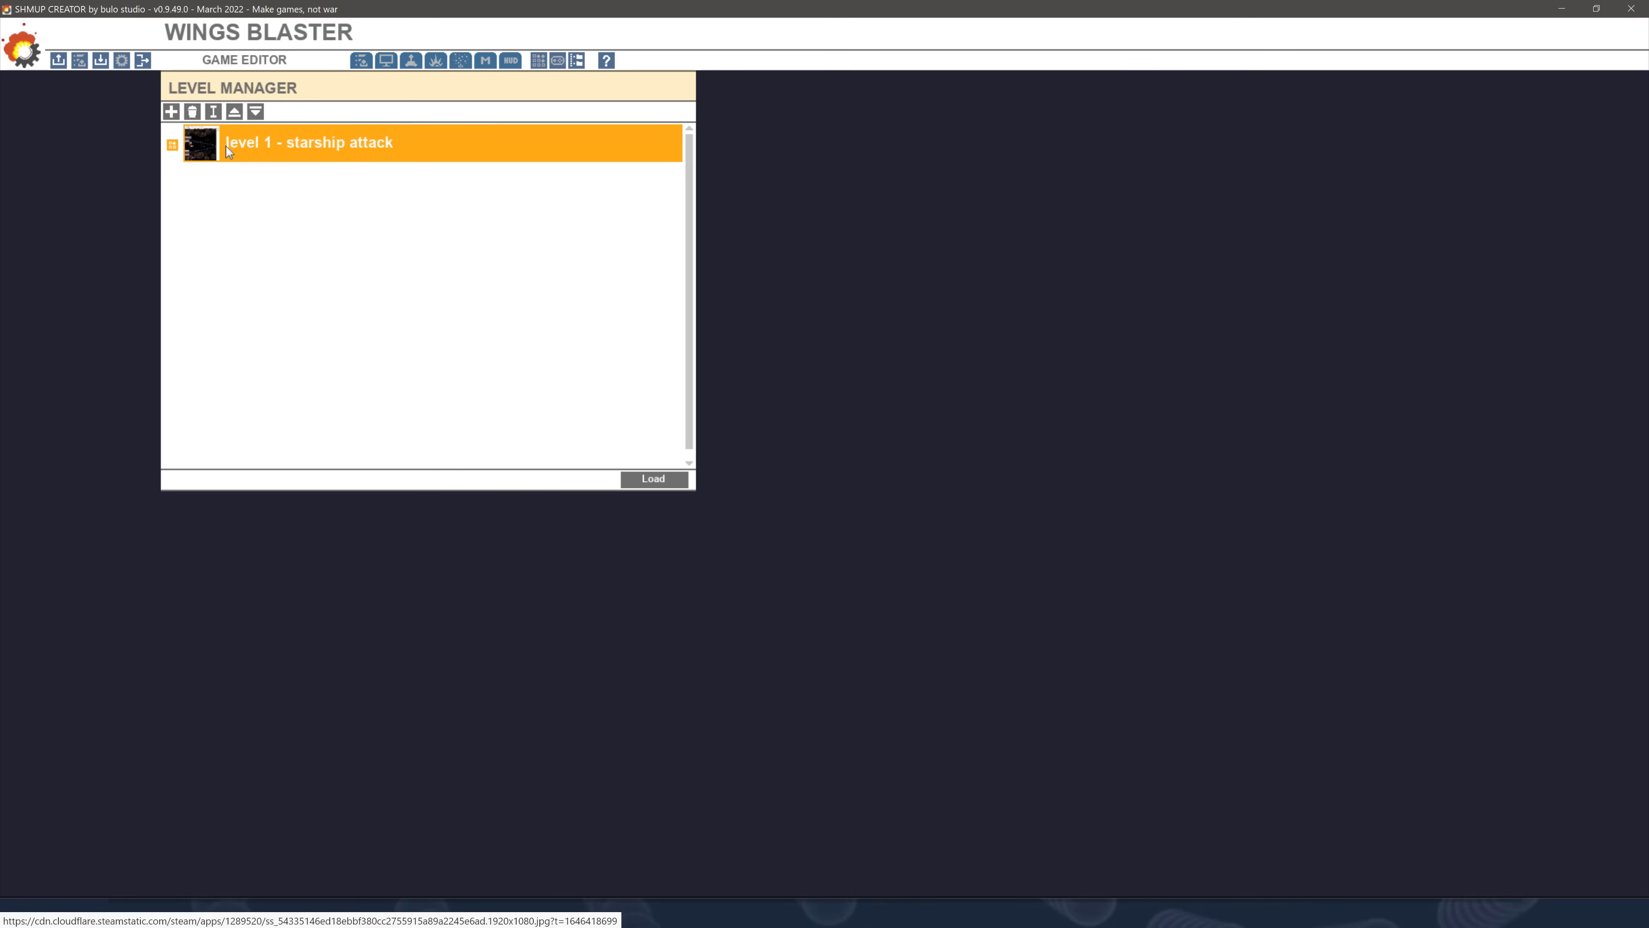
click(652, 479)
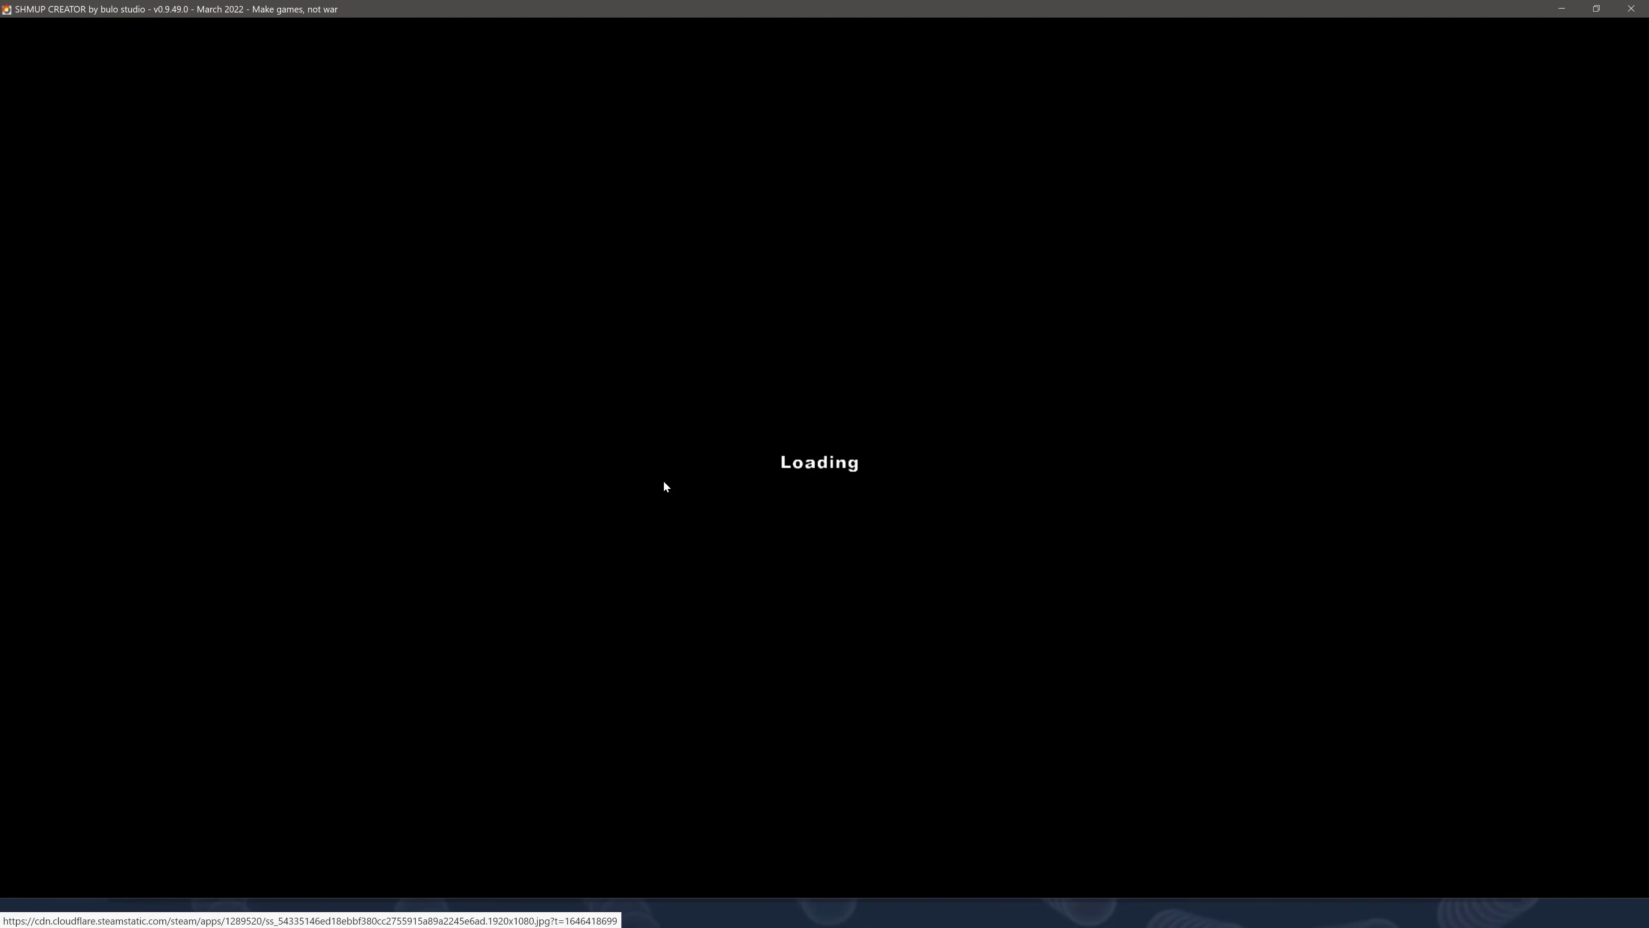
mouse_move(676, 305)
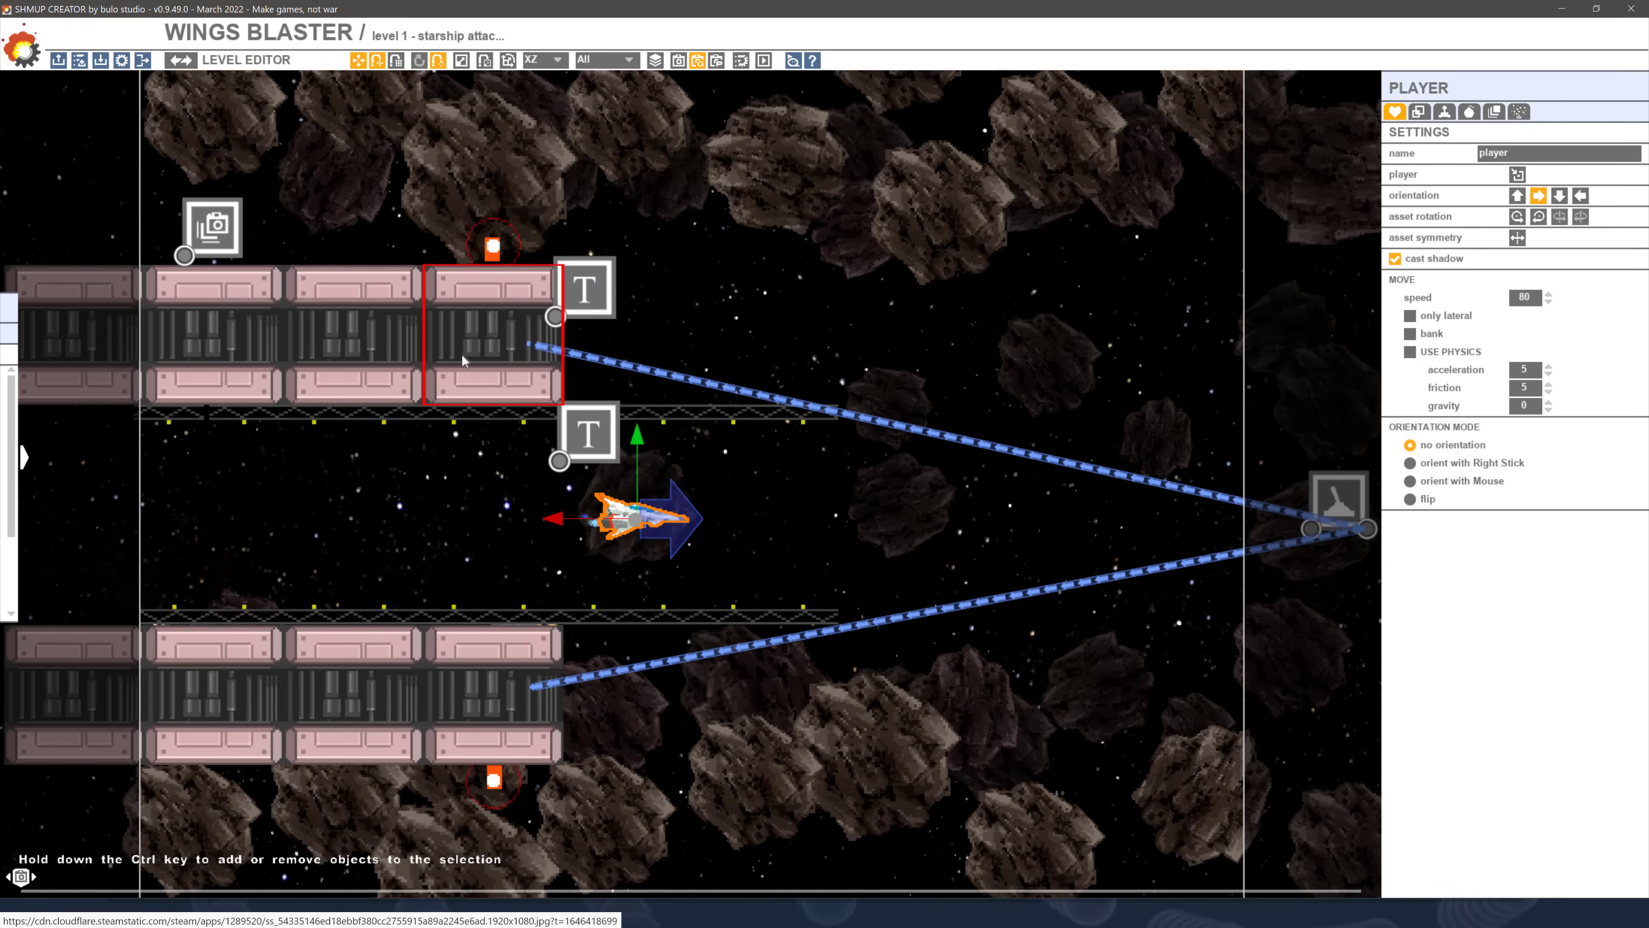
Select the lower T text trigger to display its picture and transition properties
click(210, 226)
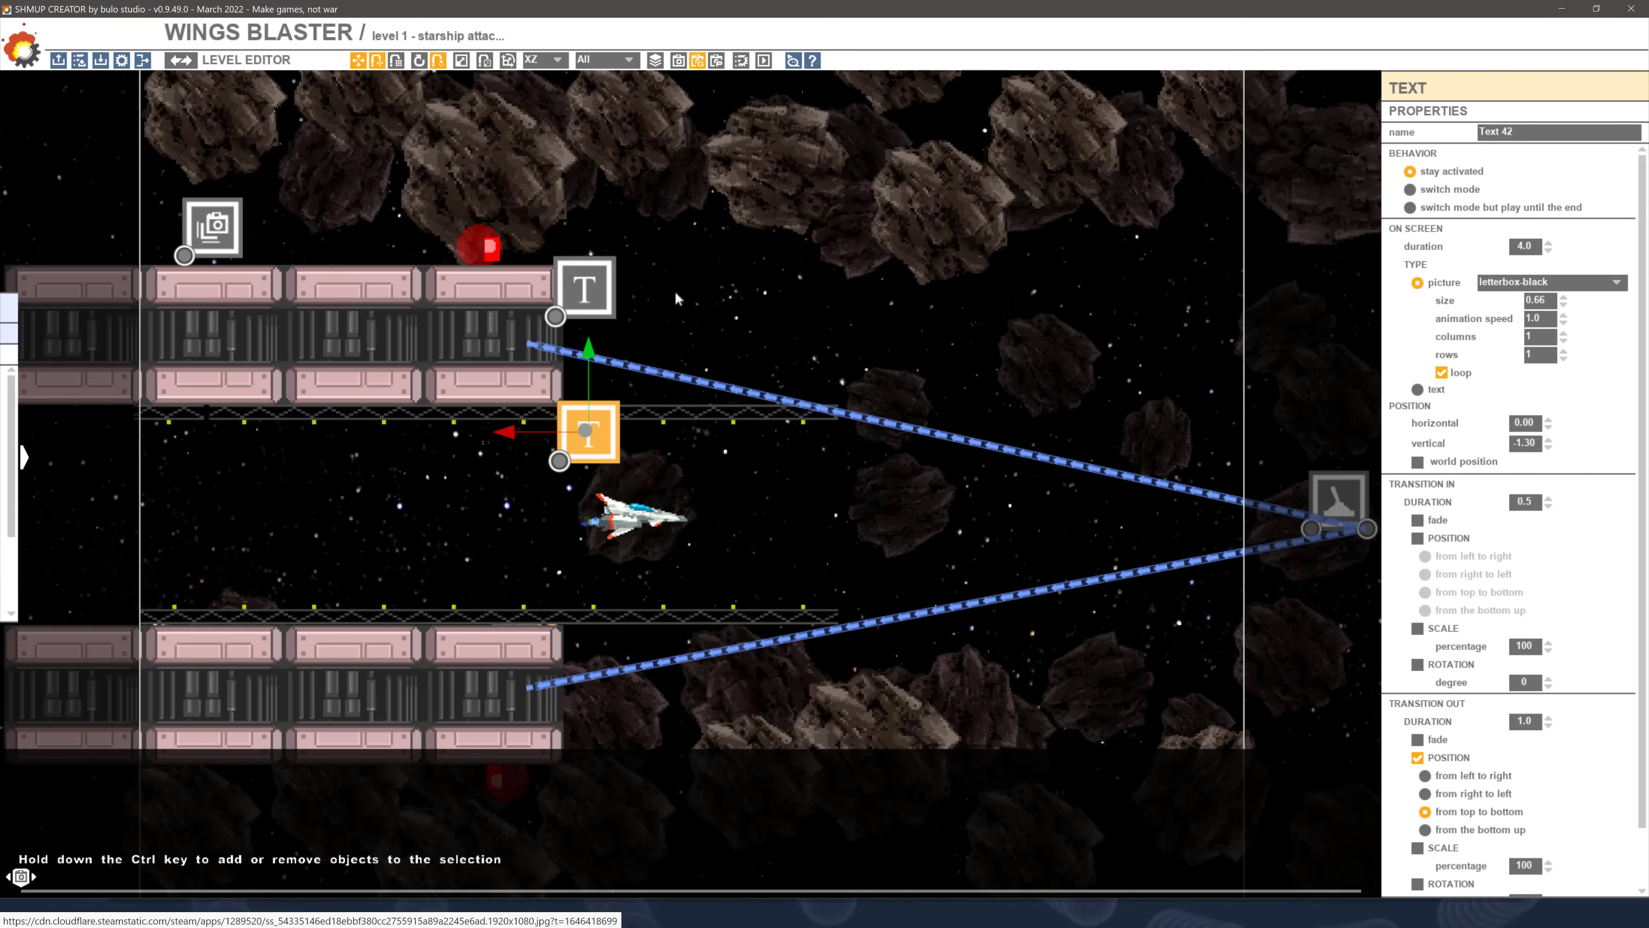
mouse_move(47, 458)
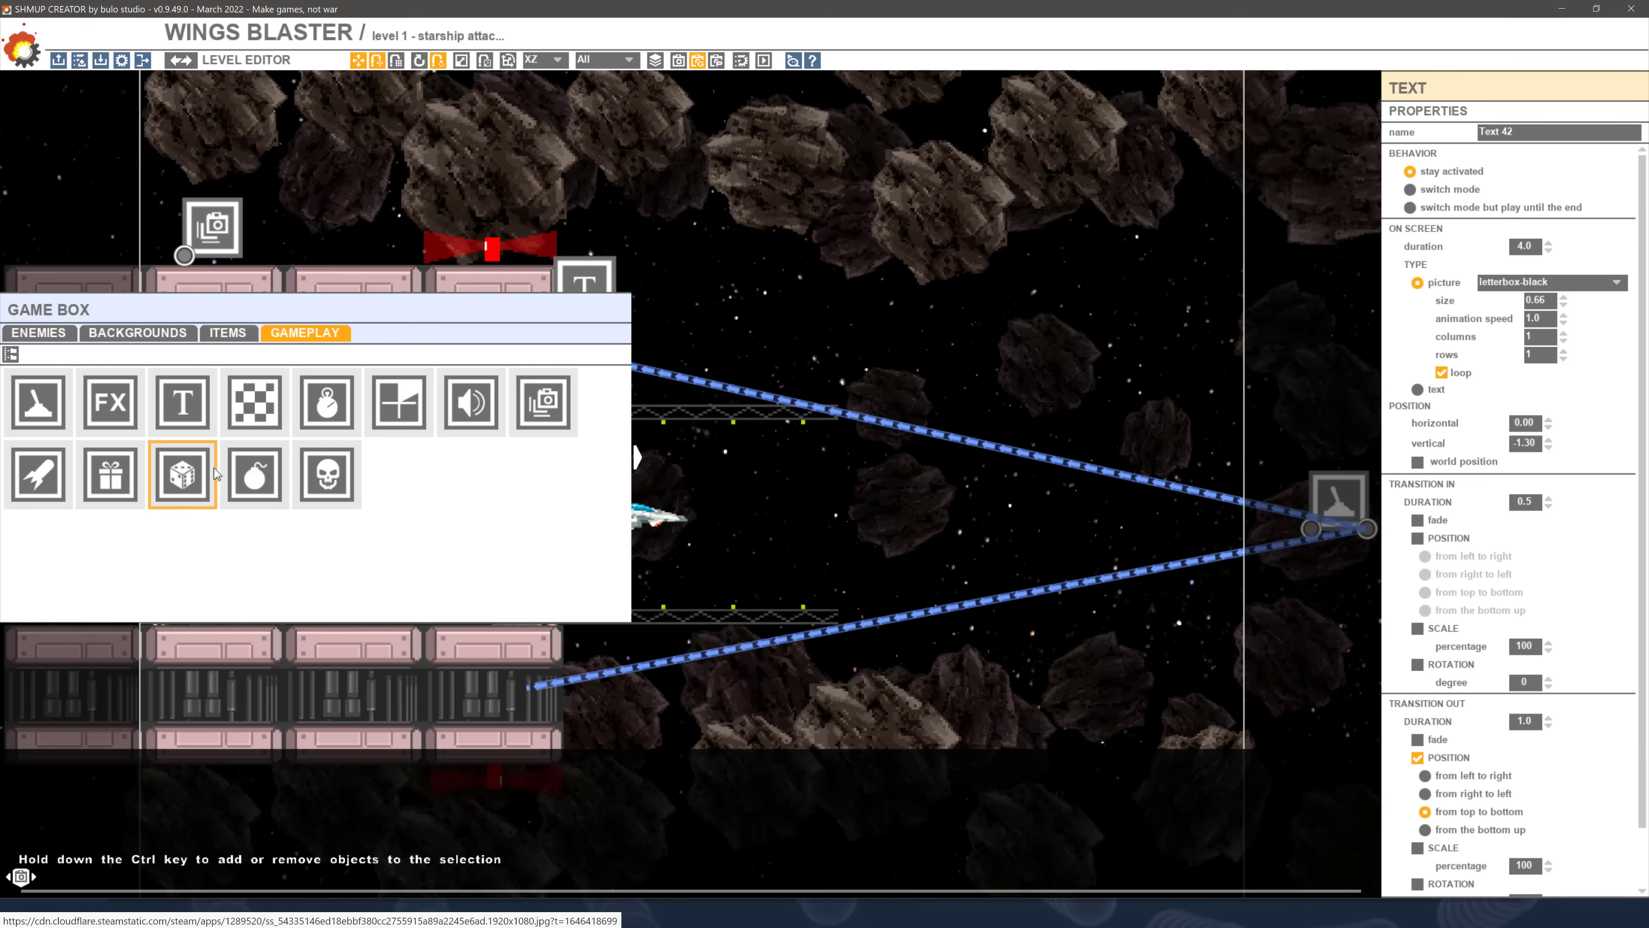
mouse_move(37, 473)
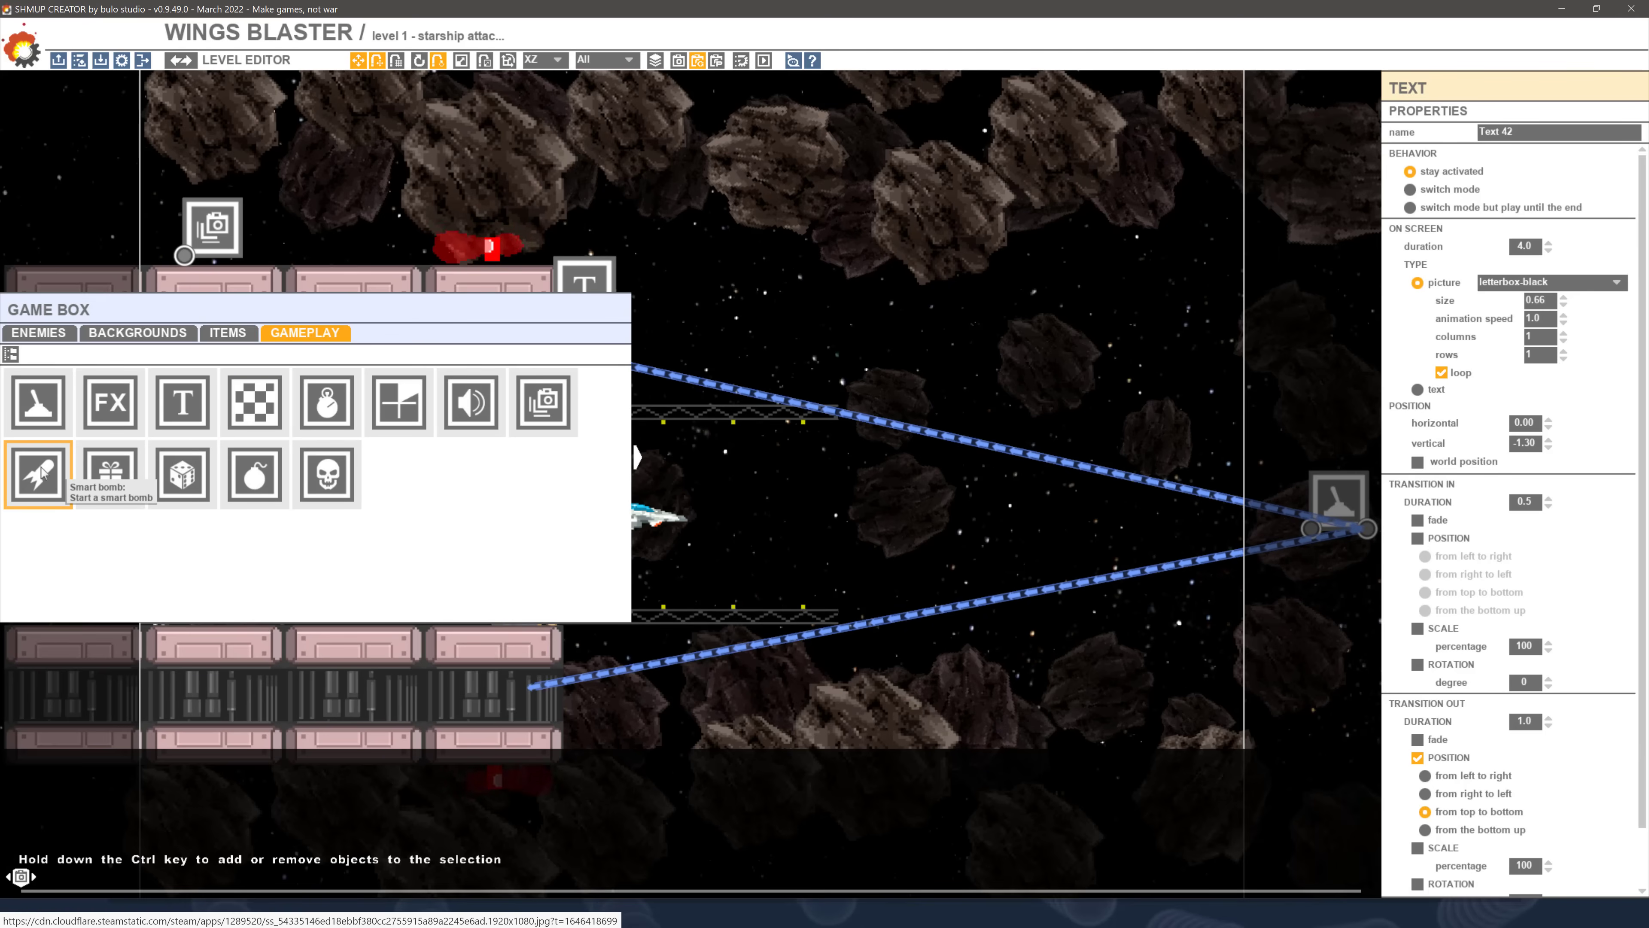
mouse_move(109, 402)
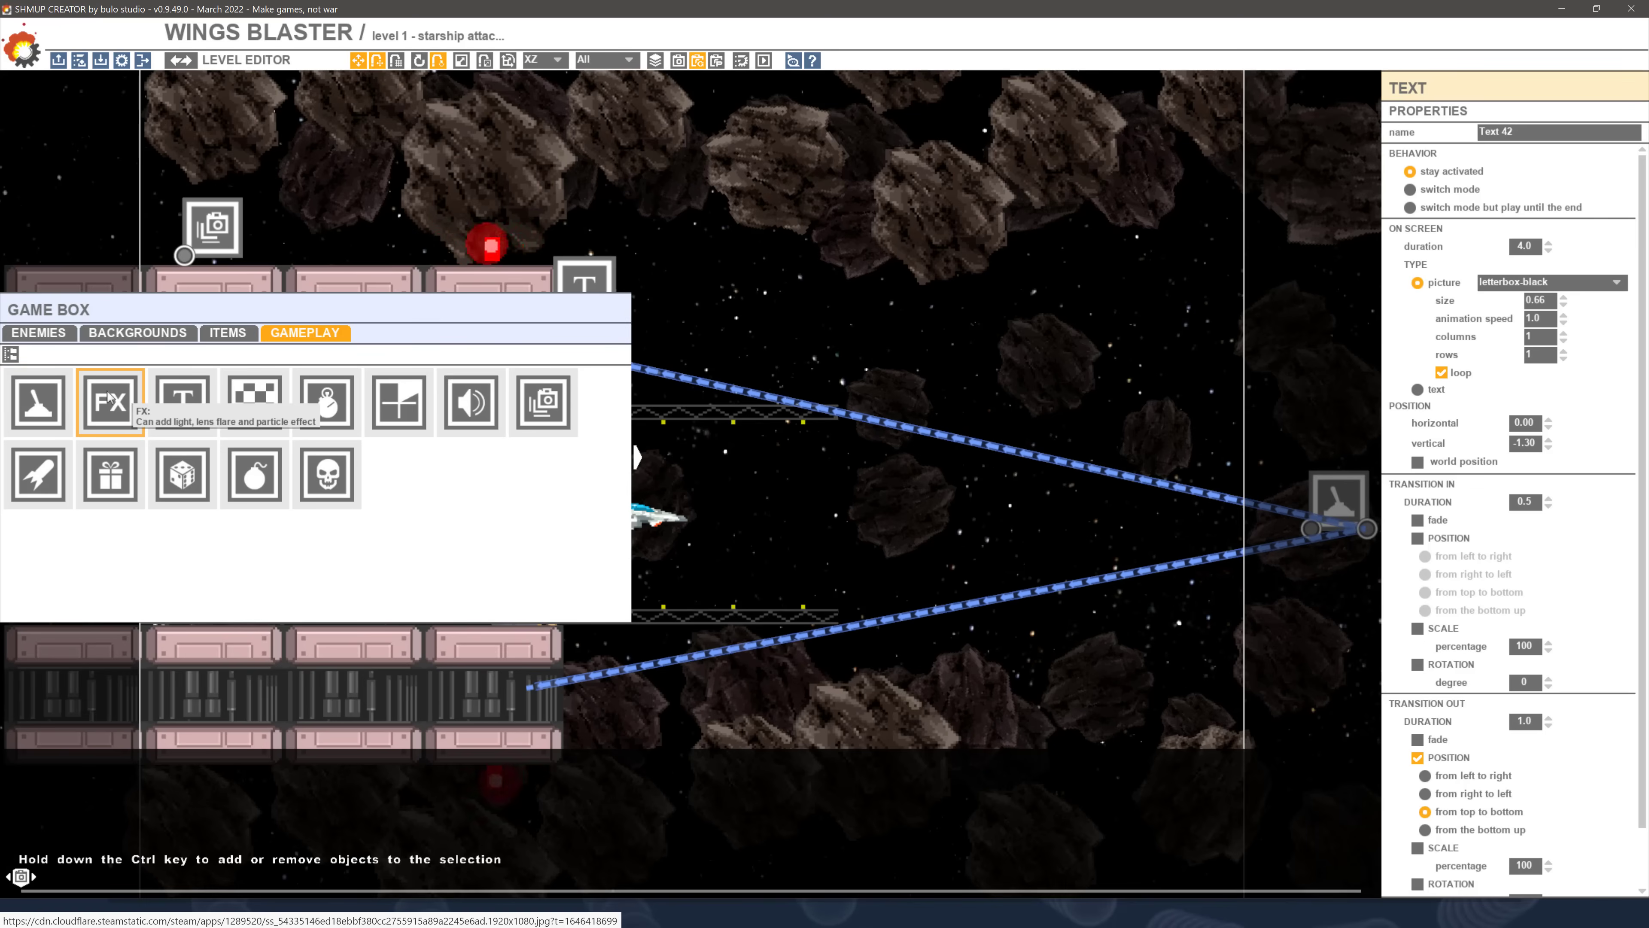
Add an FX object for light, glow and particle effects from the Gameplay game box
click(108, 401)
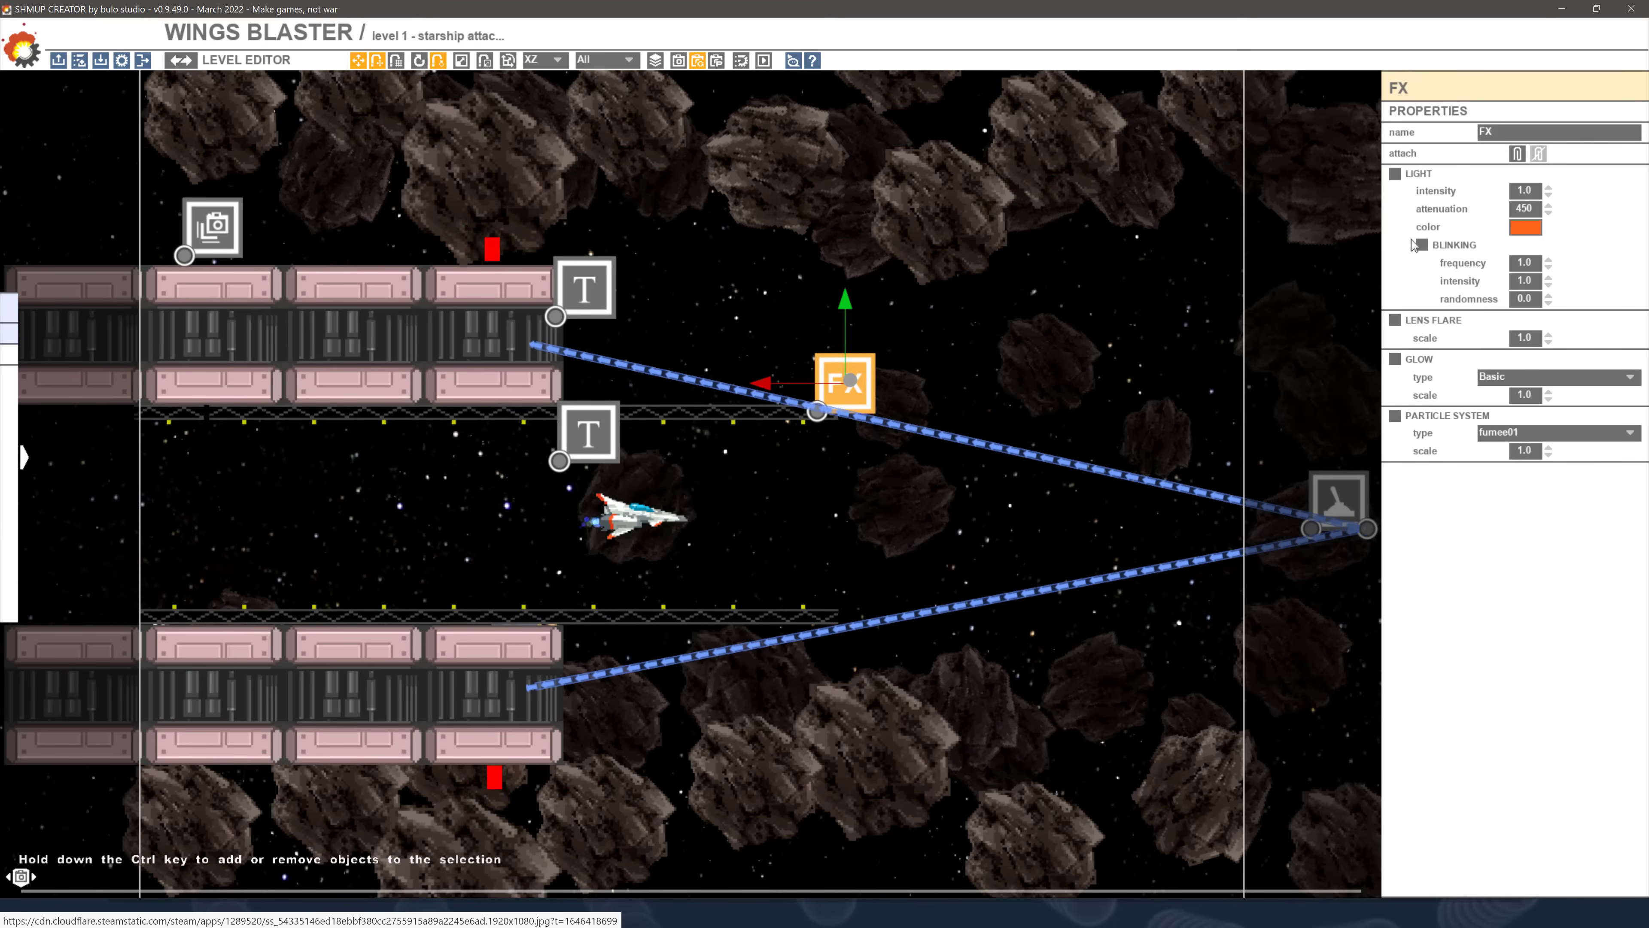
mouse_move(1397, 153)
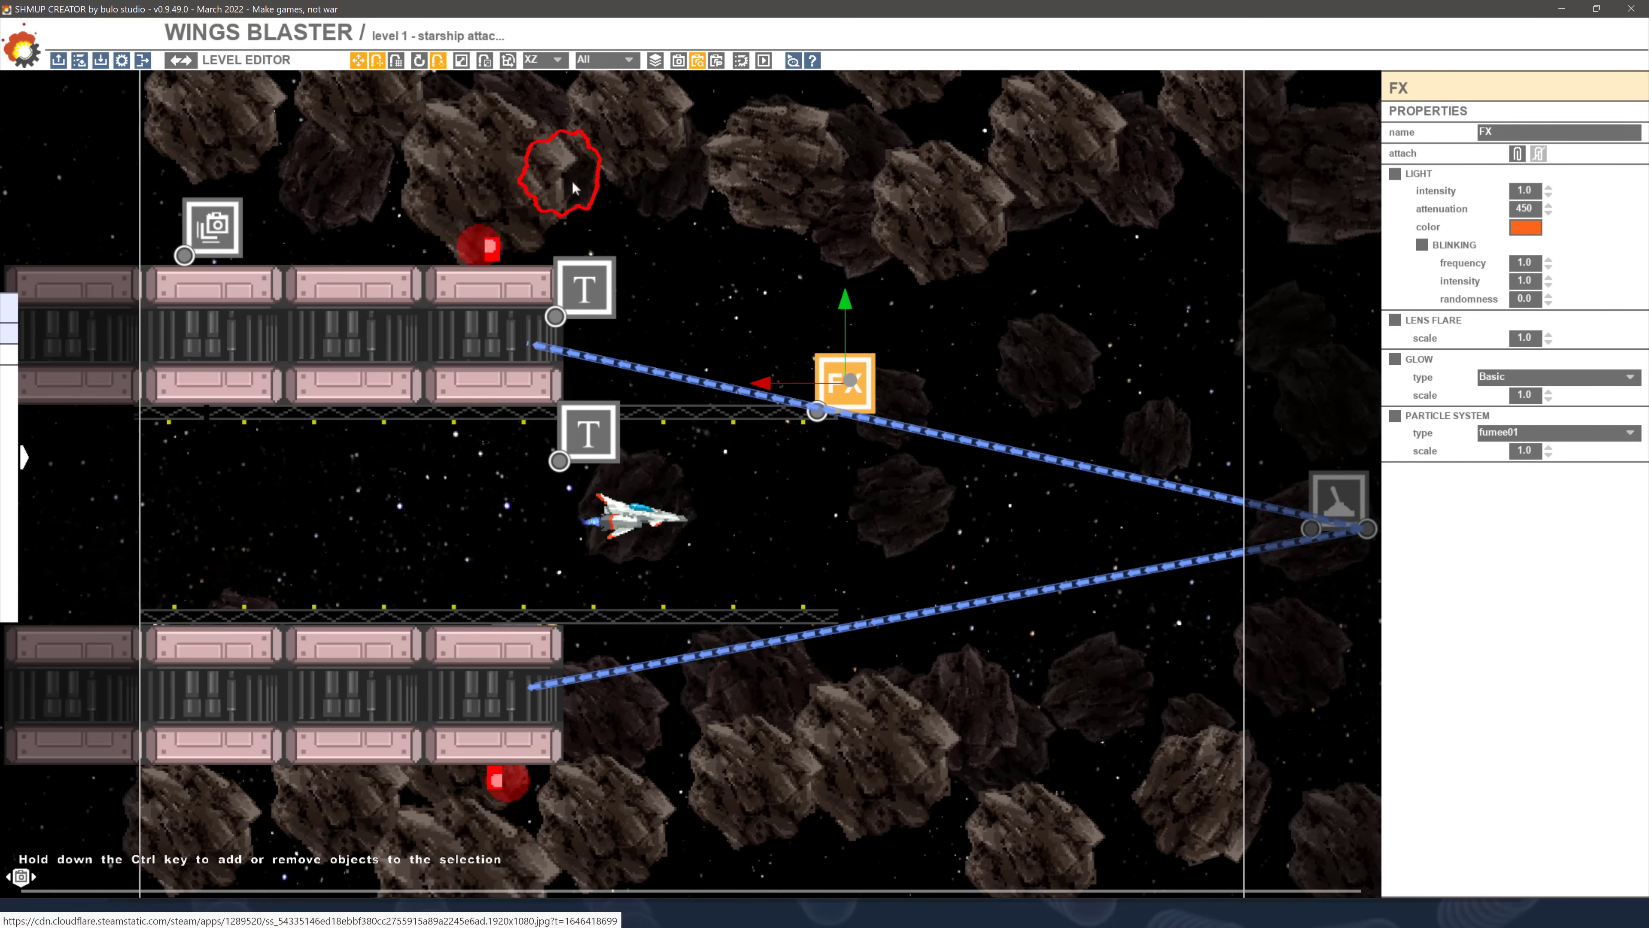
mouse_move(118, 60)
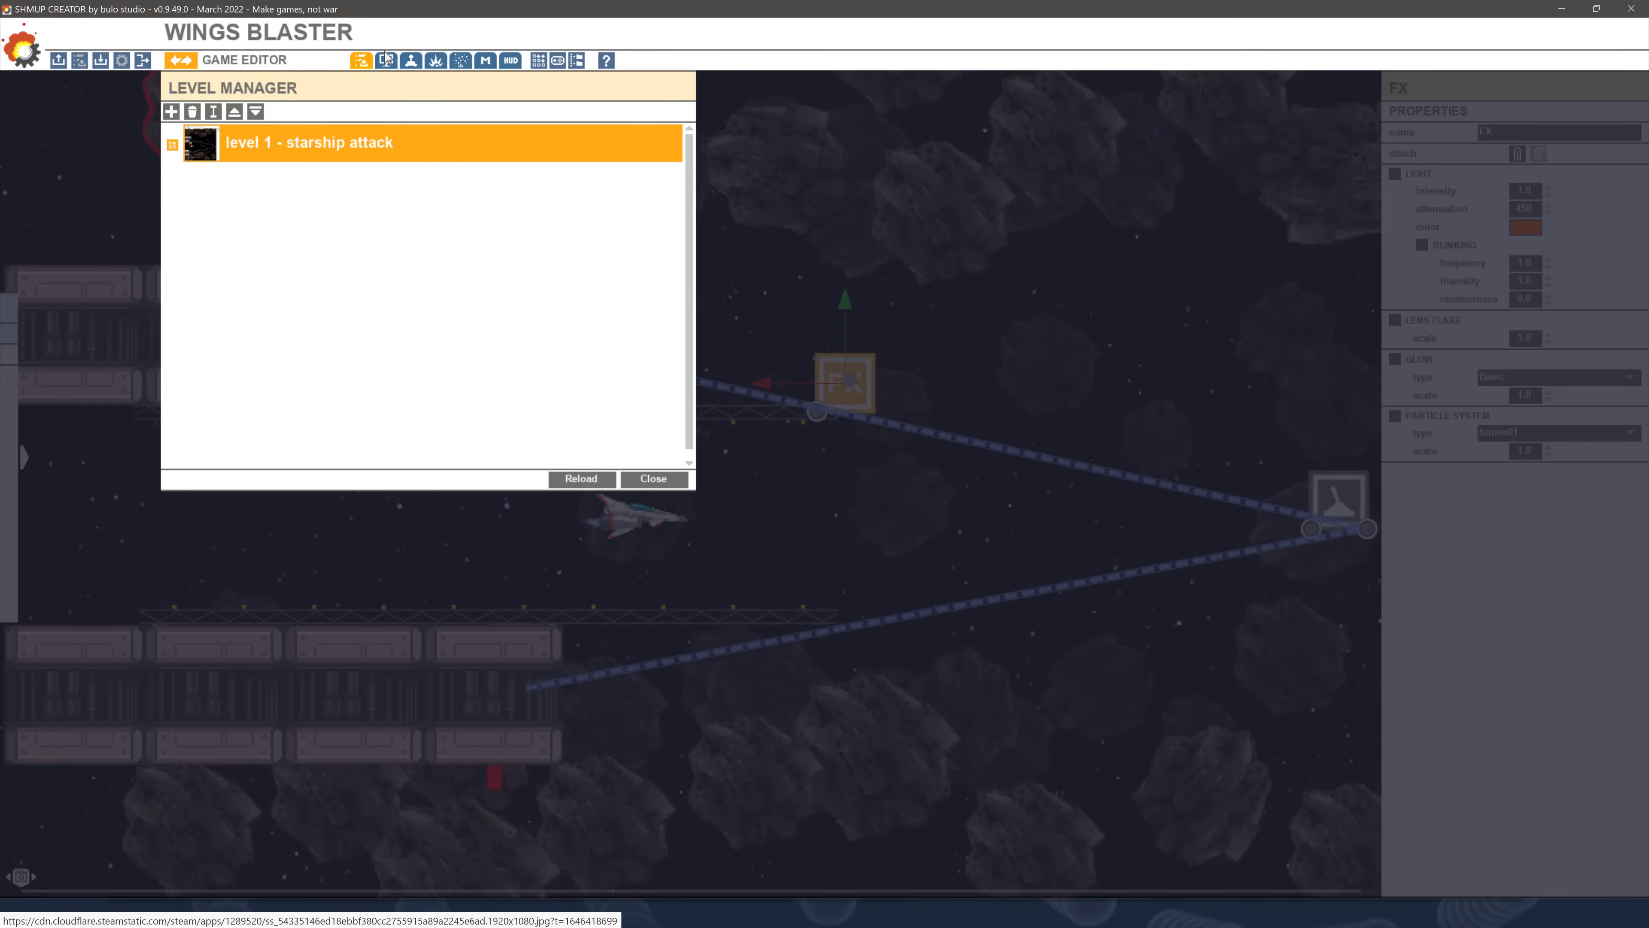
Switch the Game Editor from the Settings panel to the game-wide Gameplay settings
click(385, 60)
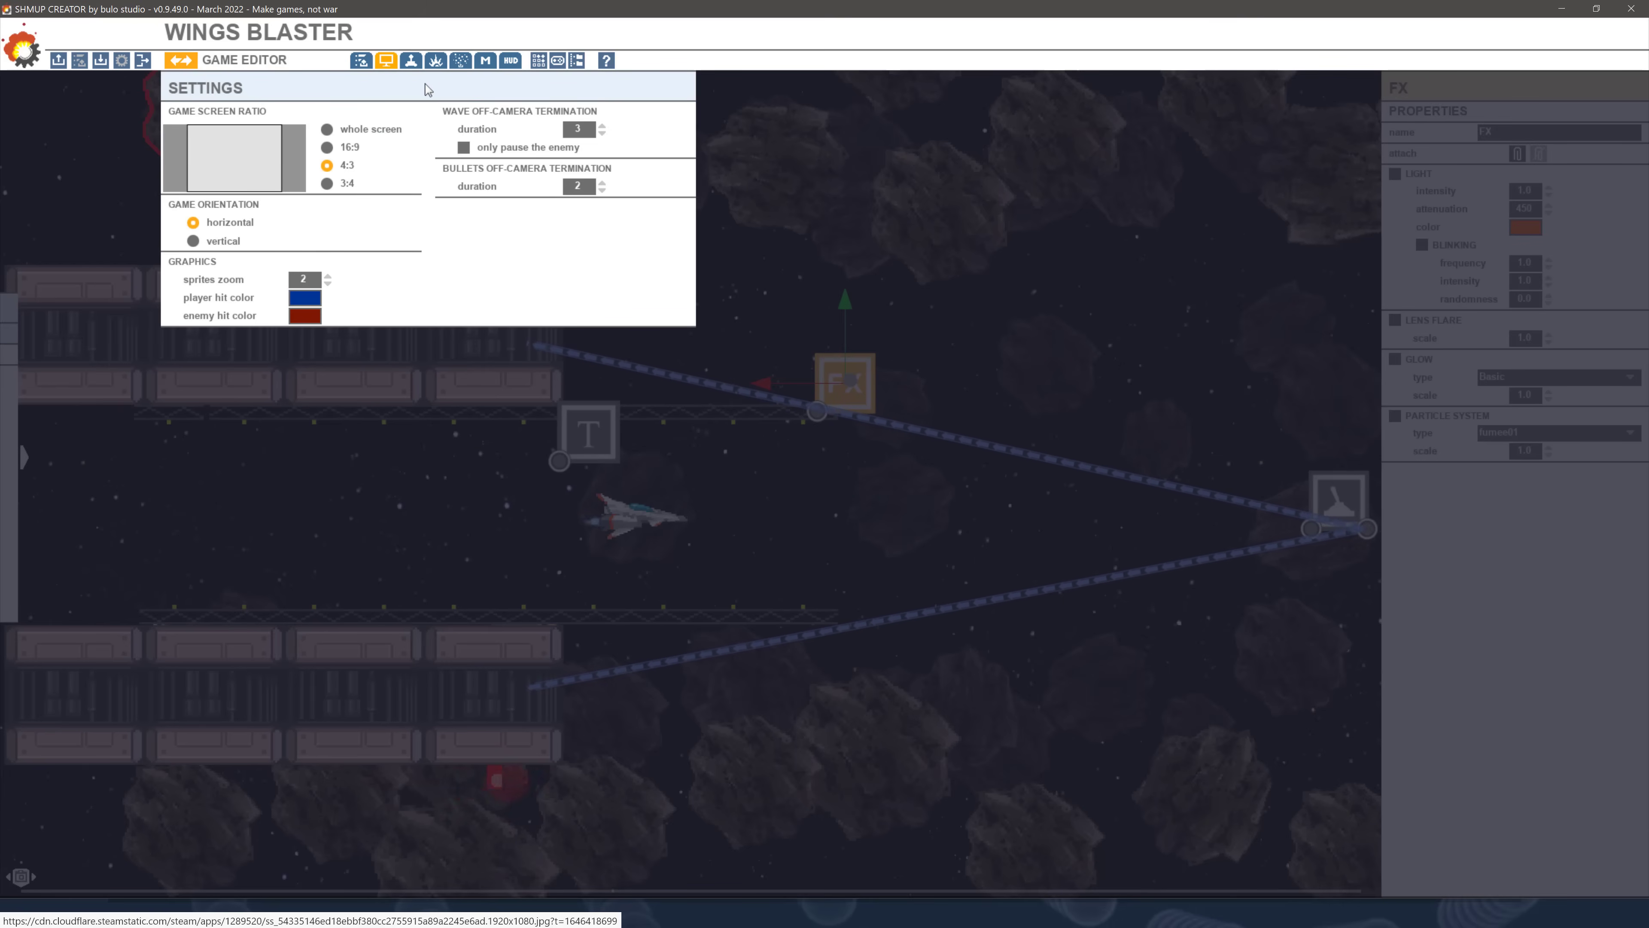
click(410, 60)
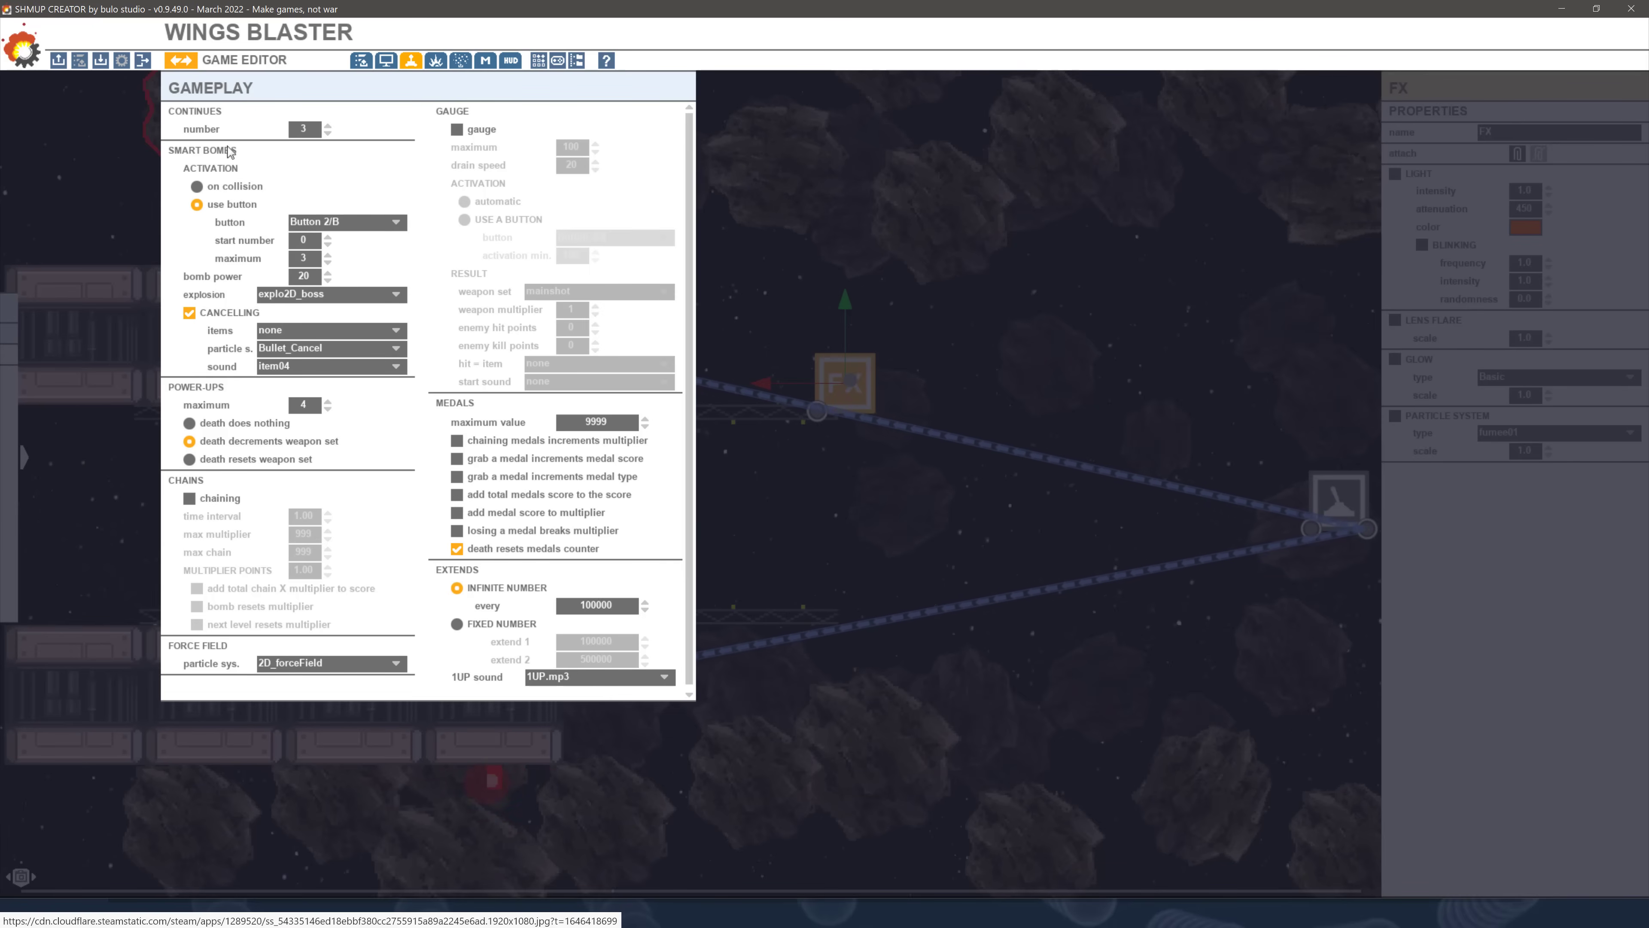
mouse_move(368, 113)
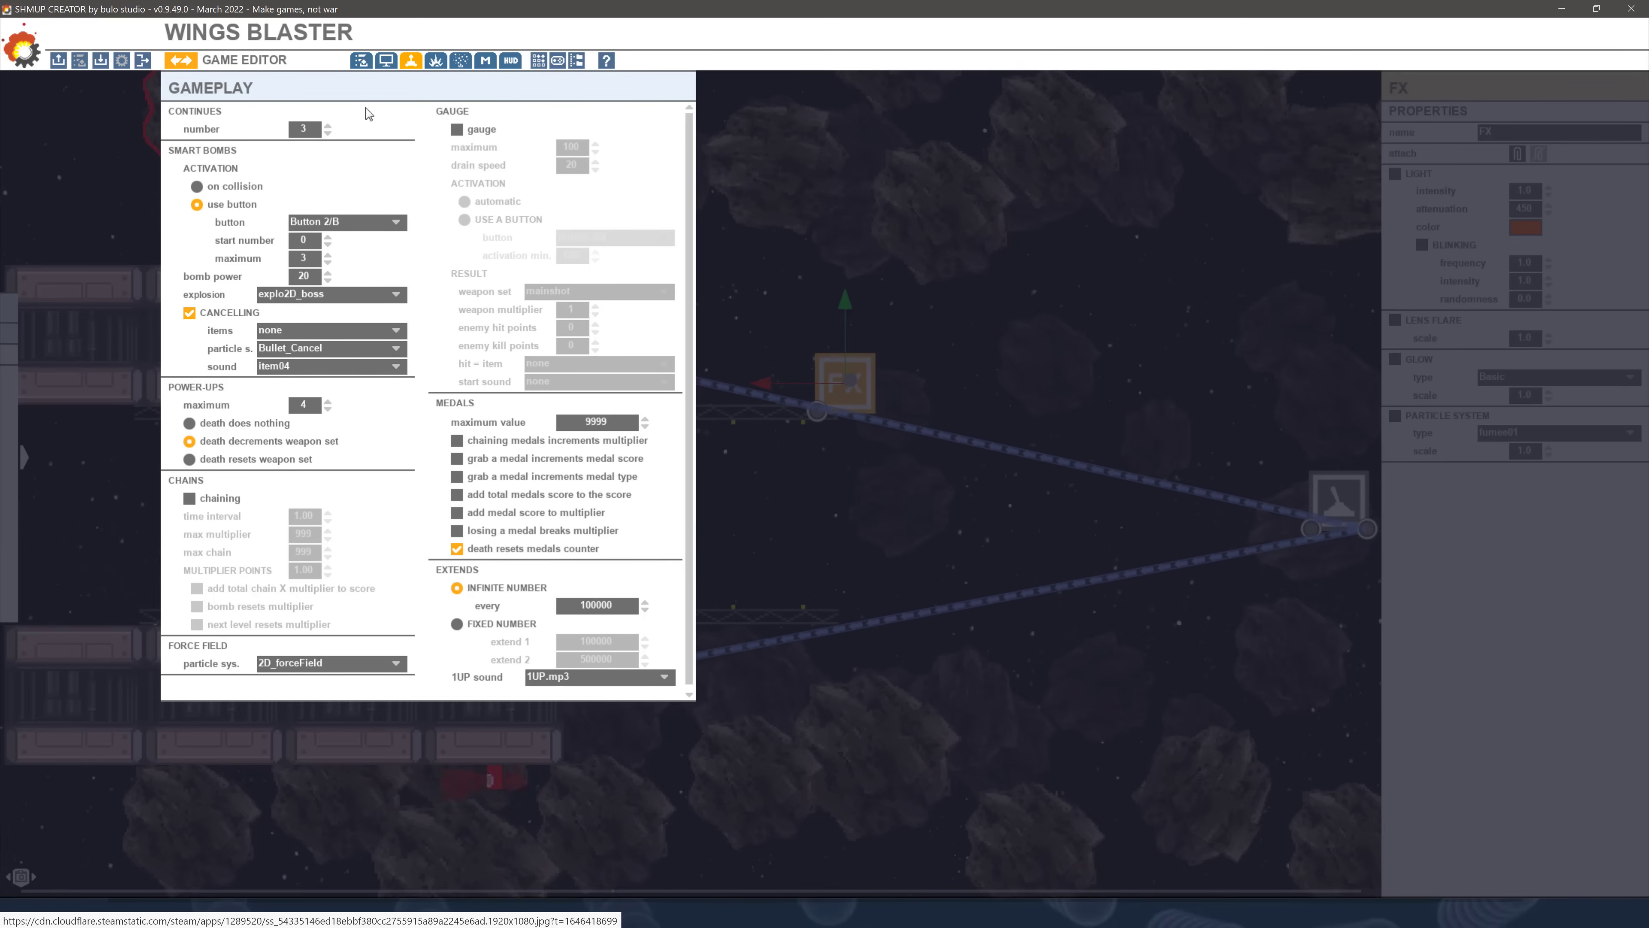
Preview the smart bomb and boss explosions in the Explosion Editor
click(434, 60)
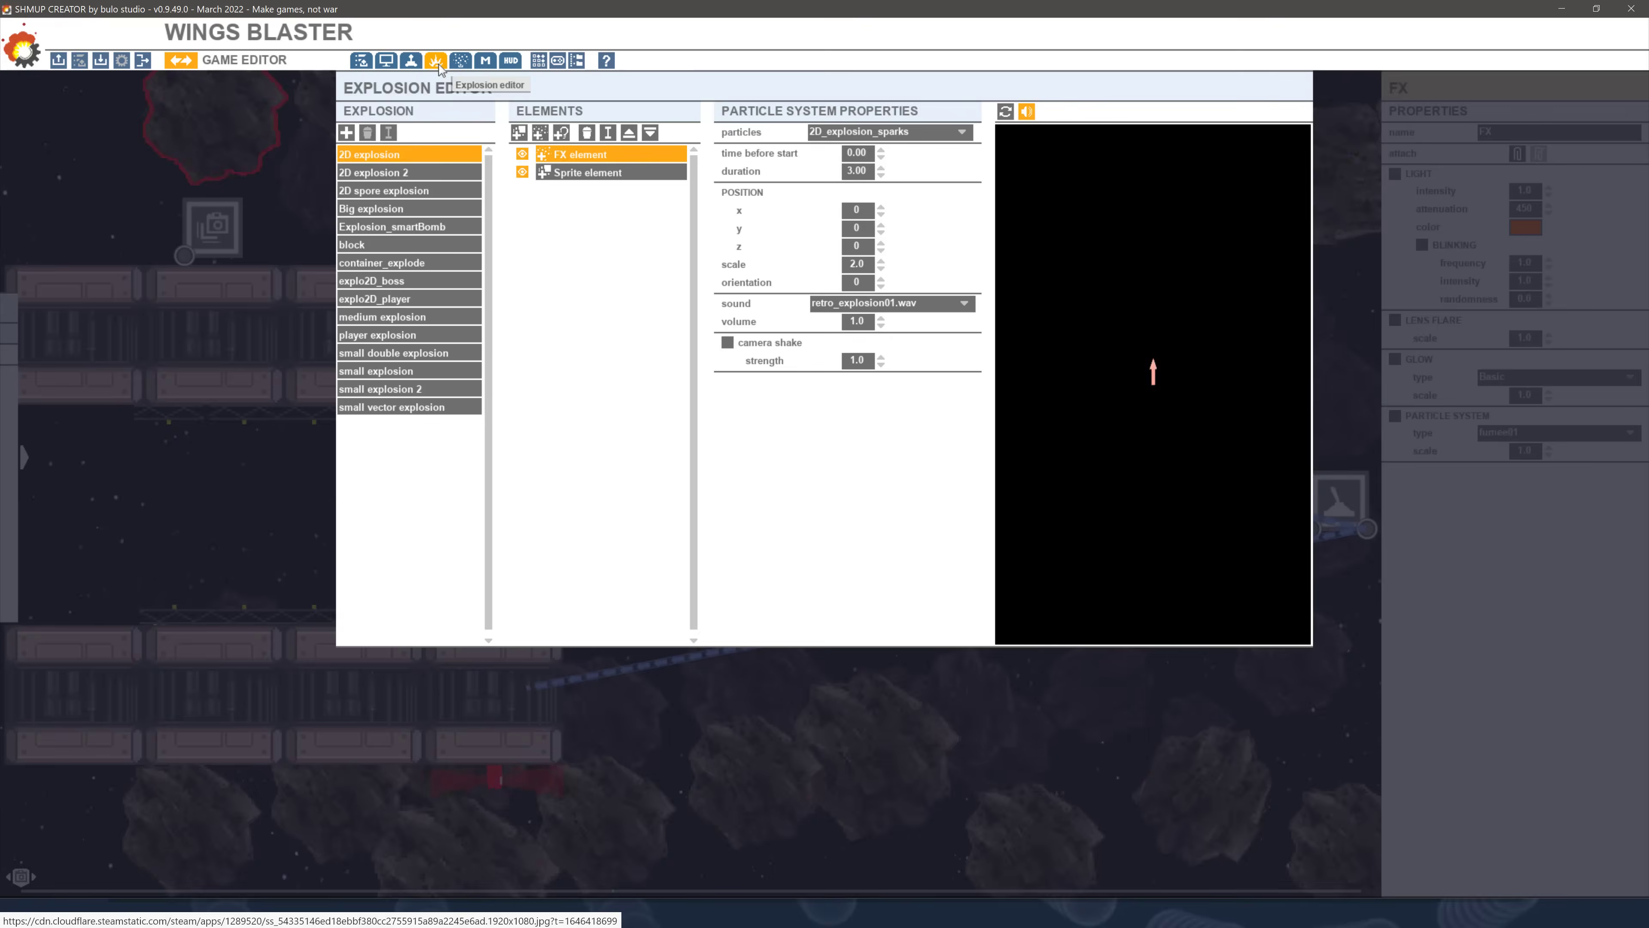
click(392, 226)
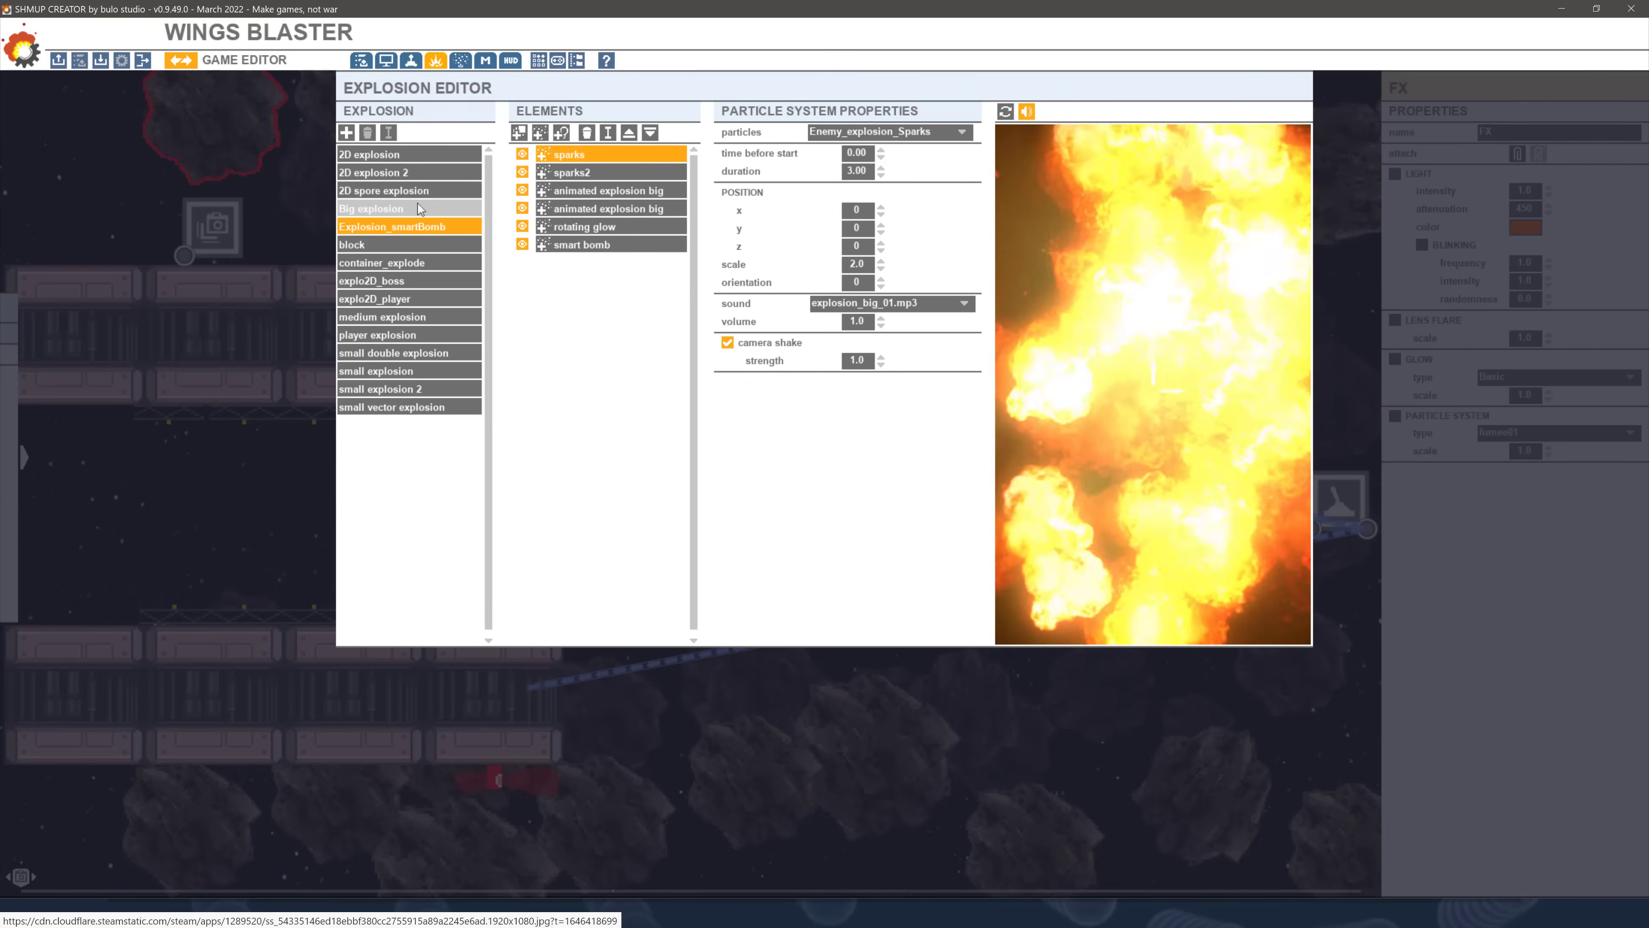
click(408, 280)
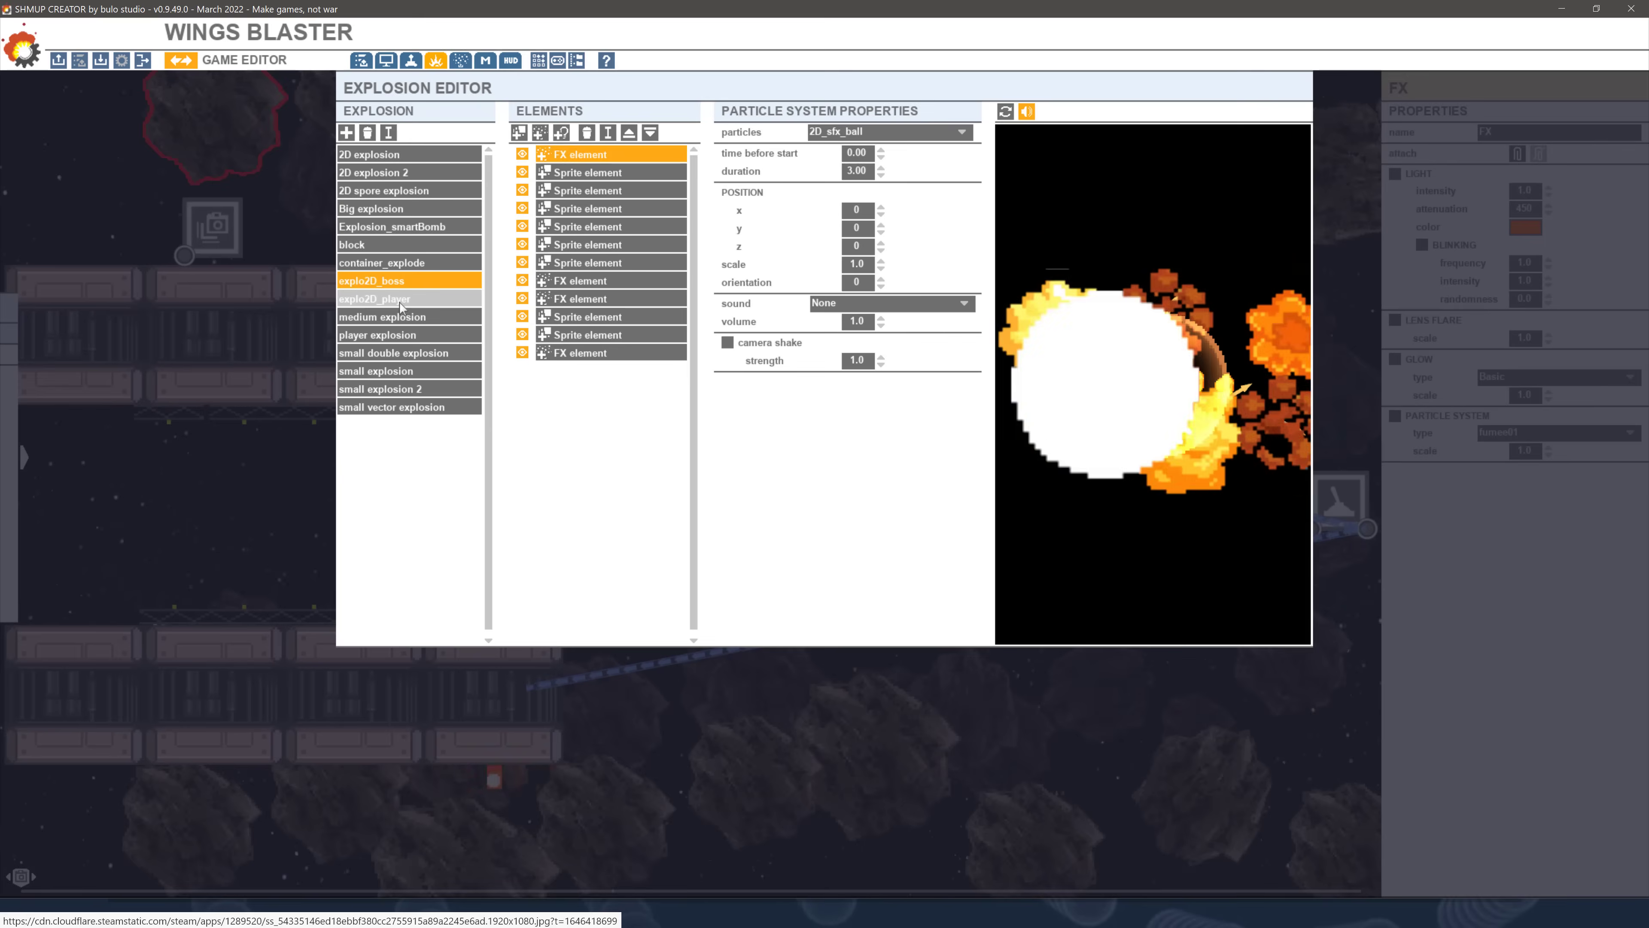
Preview the sparks impact particle system, then bring up the title menu settings
click(460, 60)
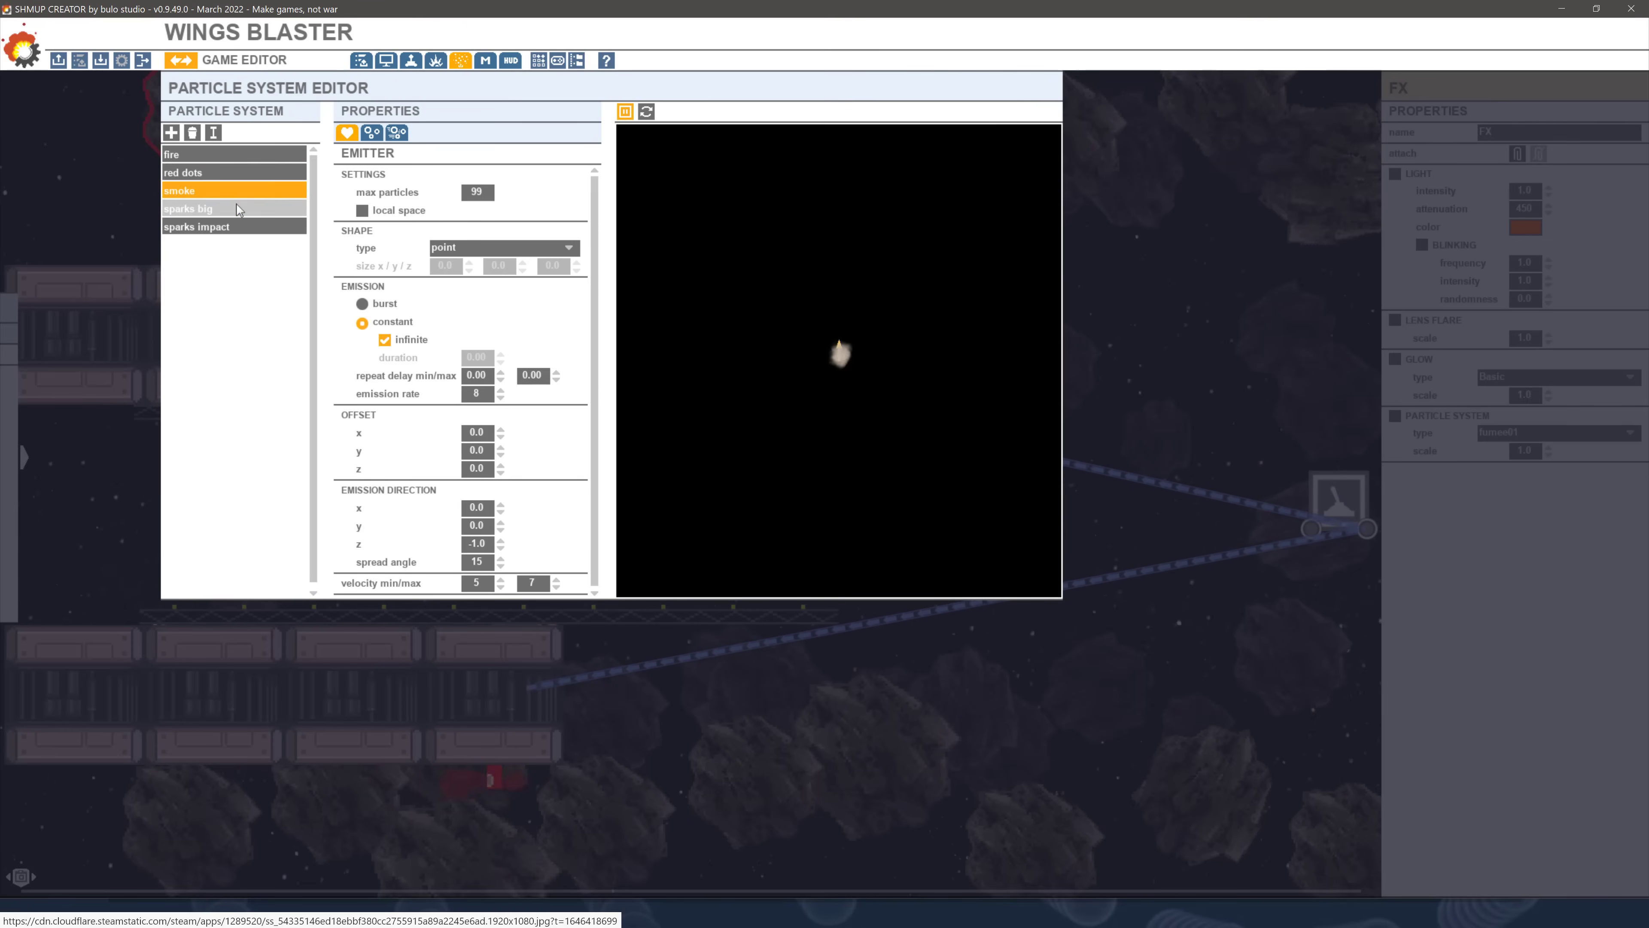
click(196, 225)
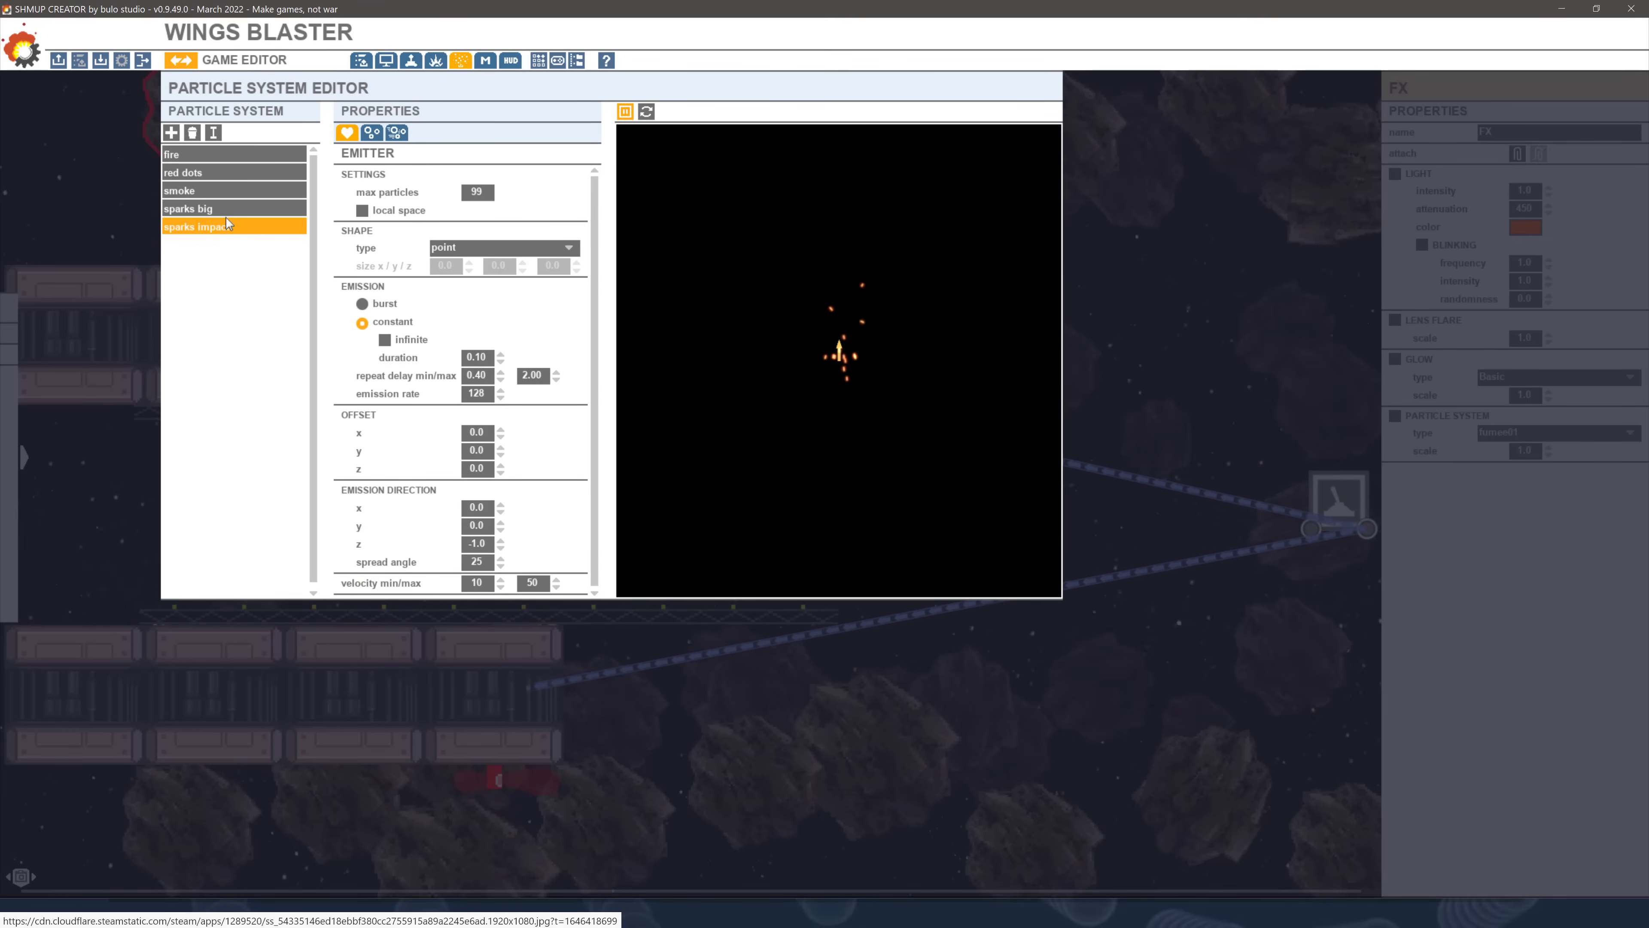
click(484, 60)
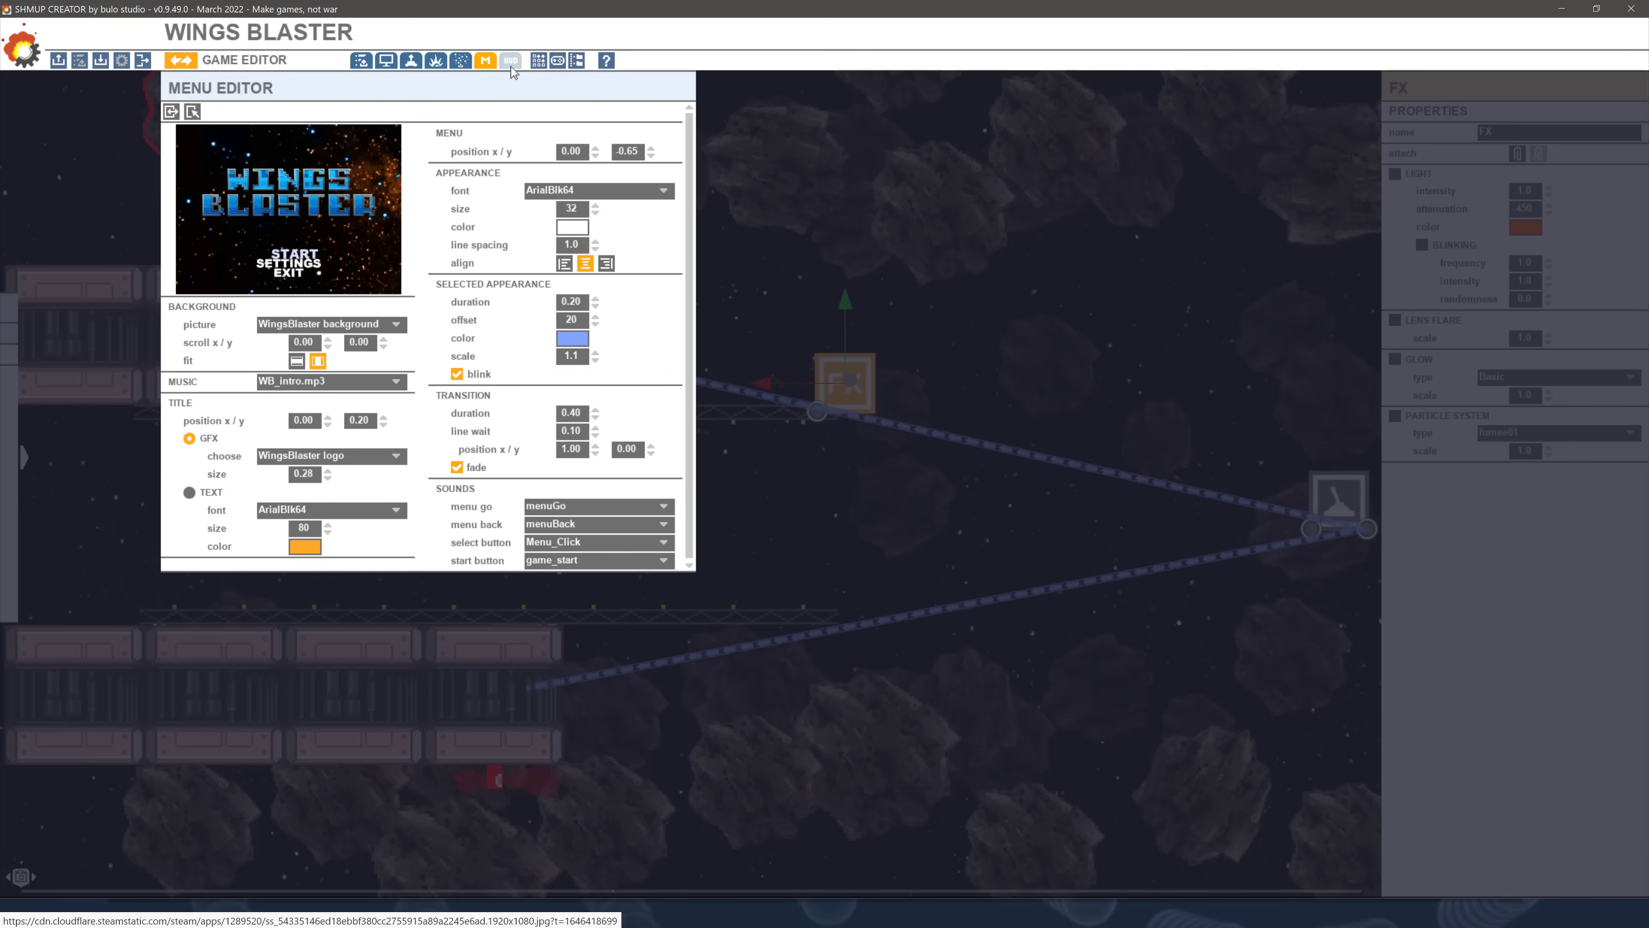
Show the head-up display settings for lives, score, bombs and multiplier
click(511, 60)
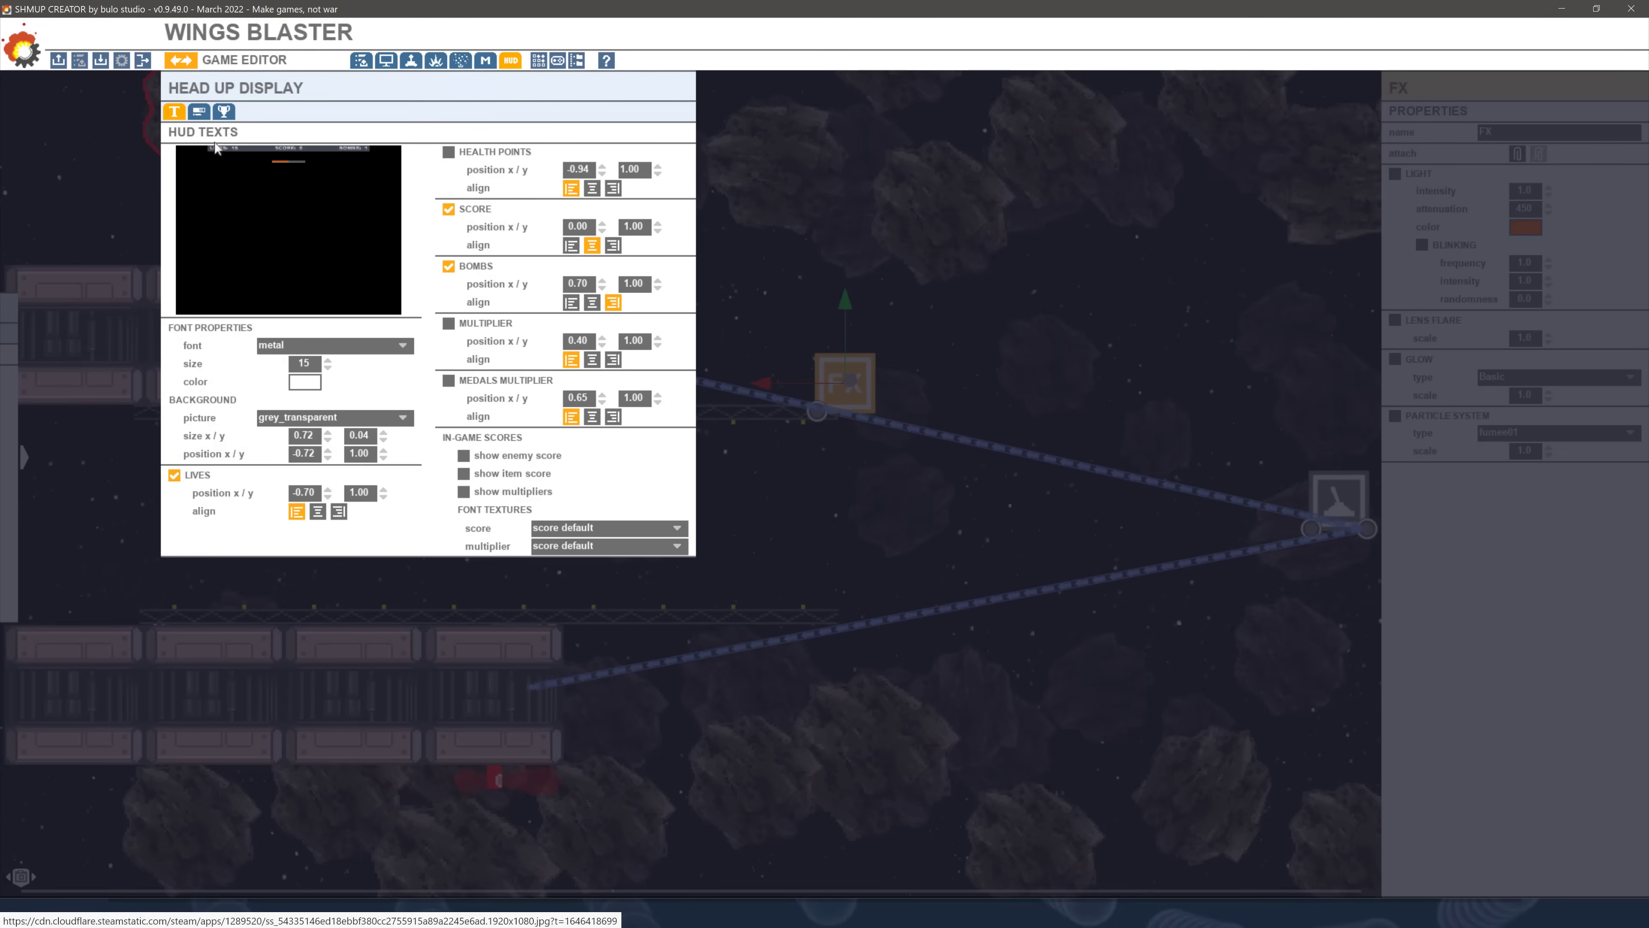
mouse_move(223, 155)
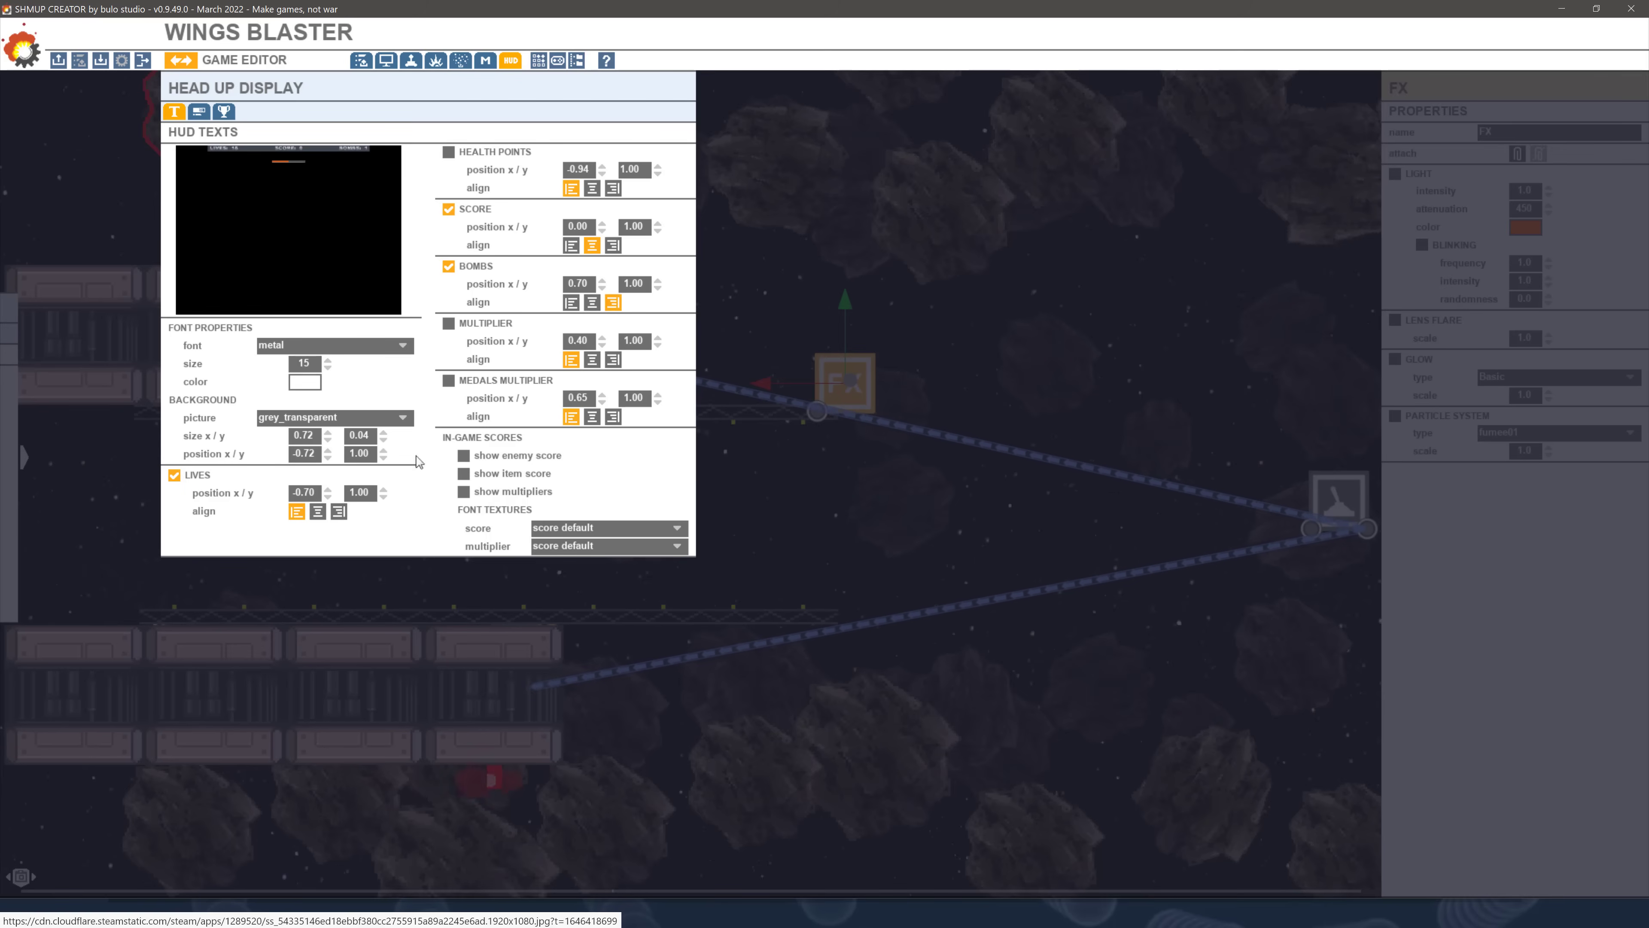
mouse_move(556, 61)
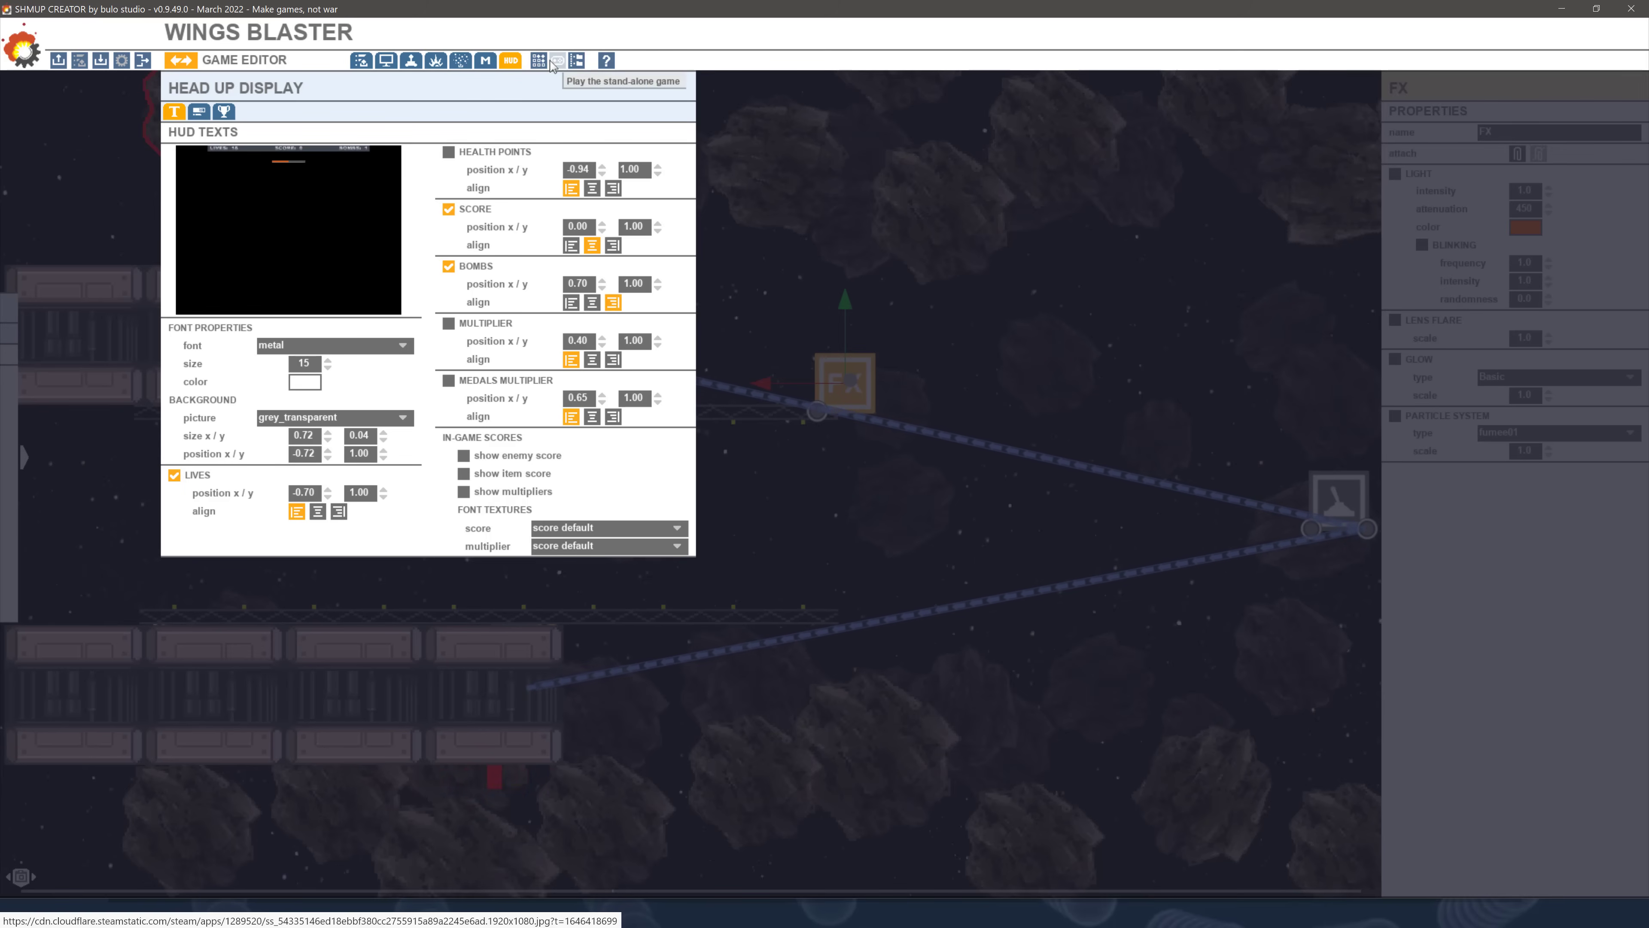
mouse_move(538, 60)
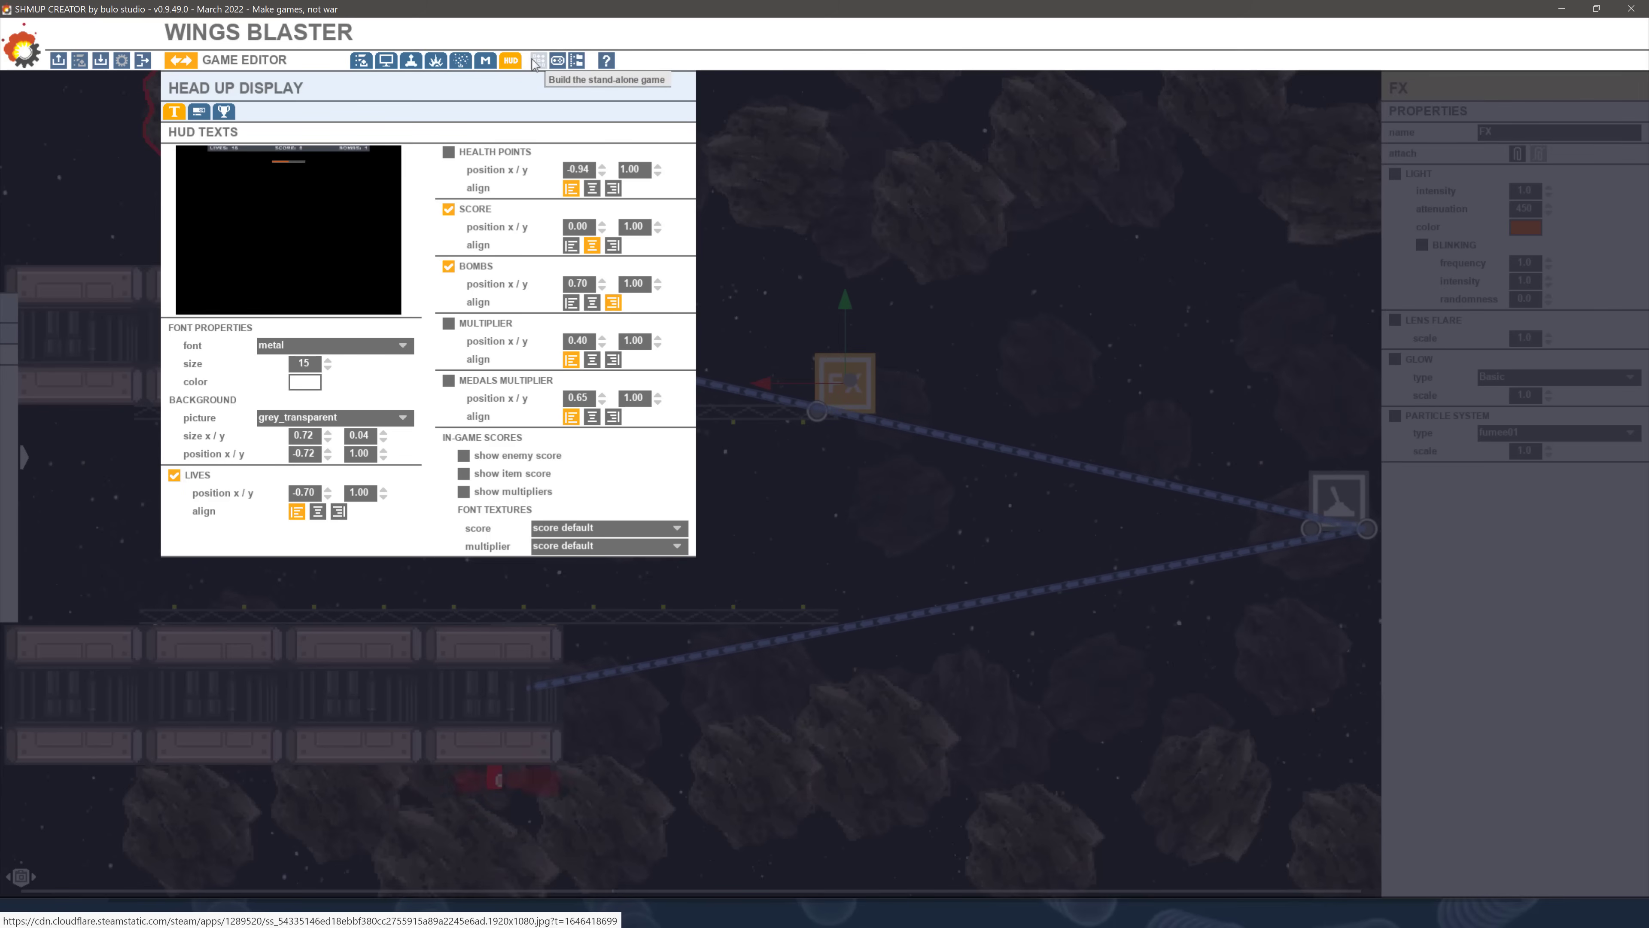
click(536, 60)
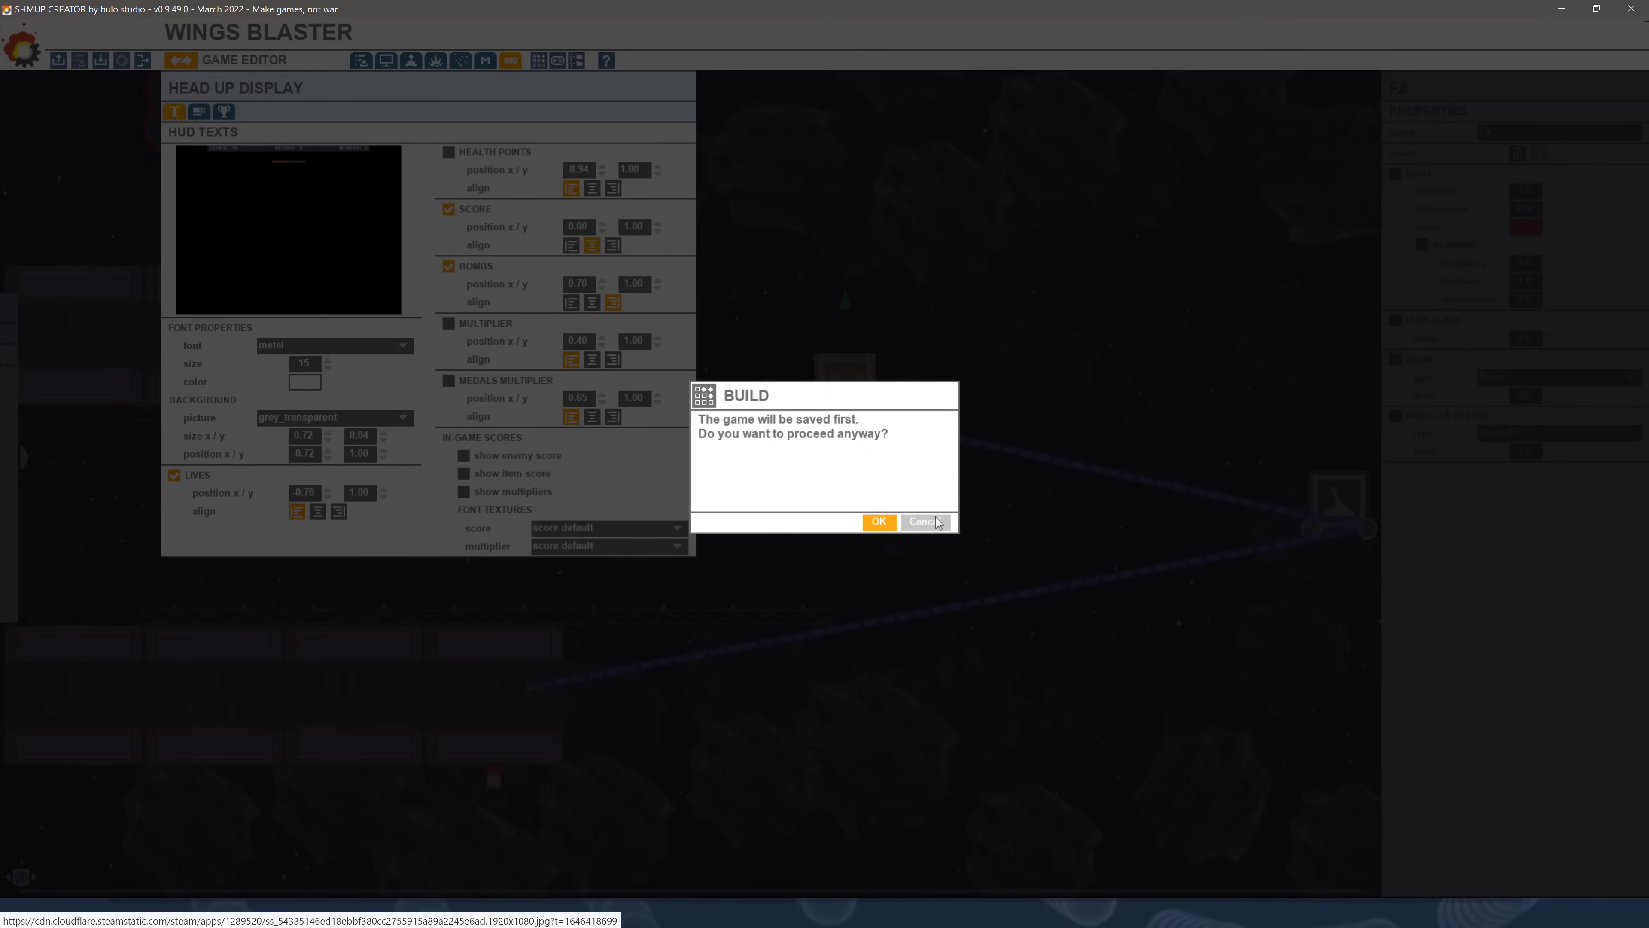
click(878, 522)
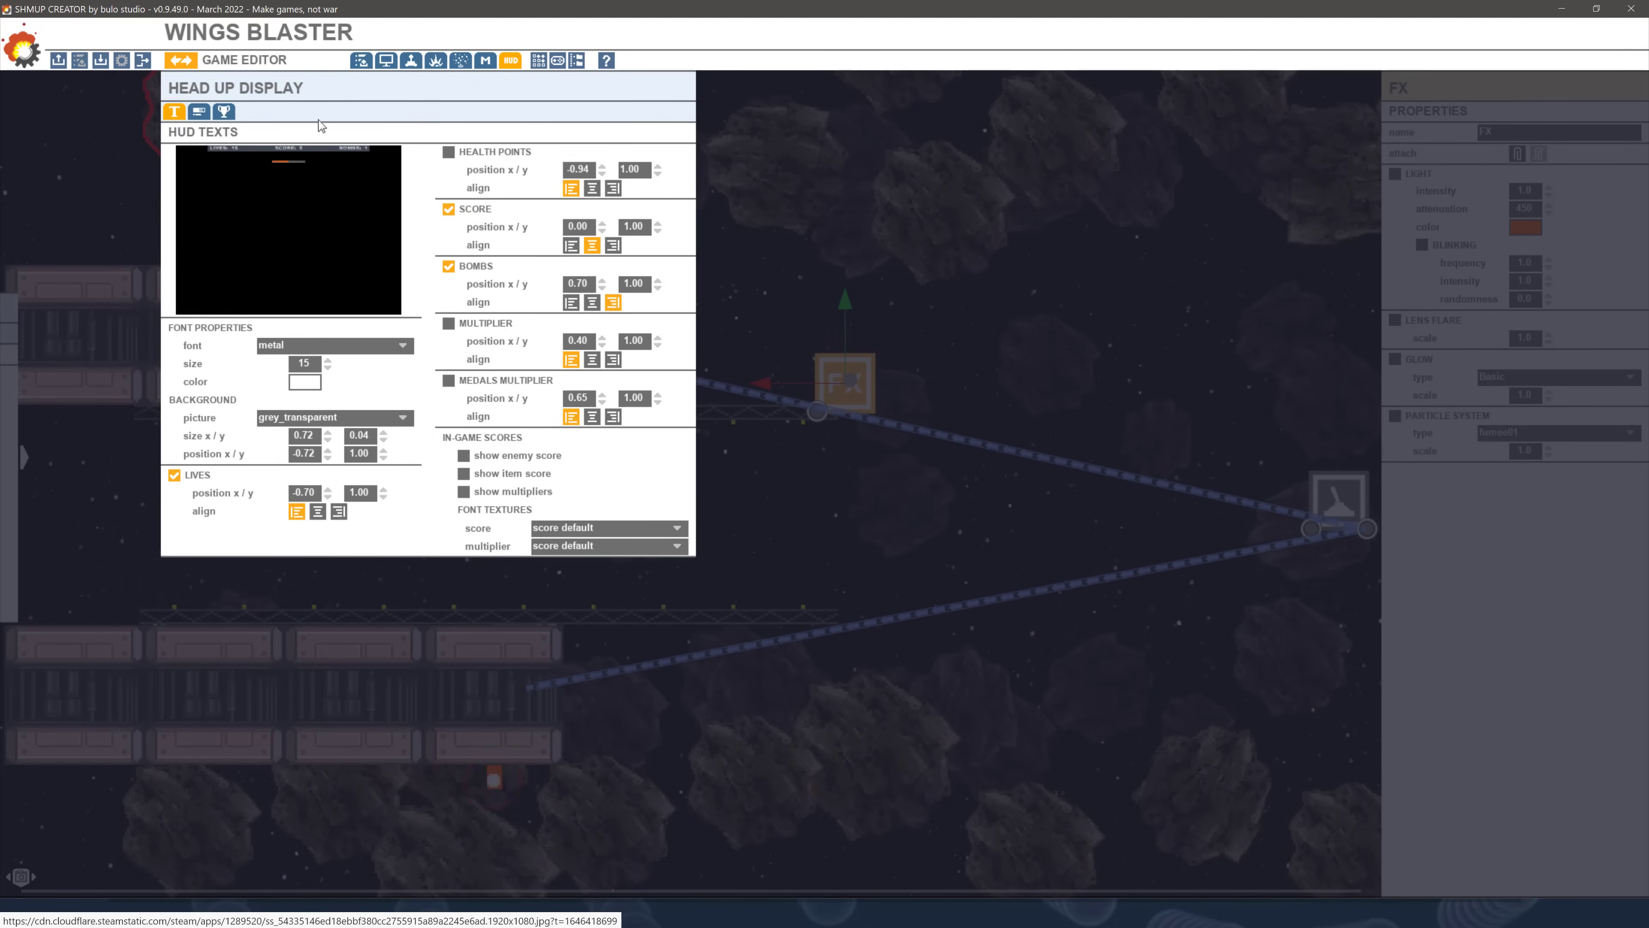
mouse_move(484, 60)
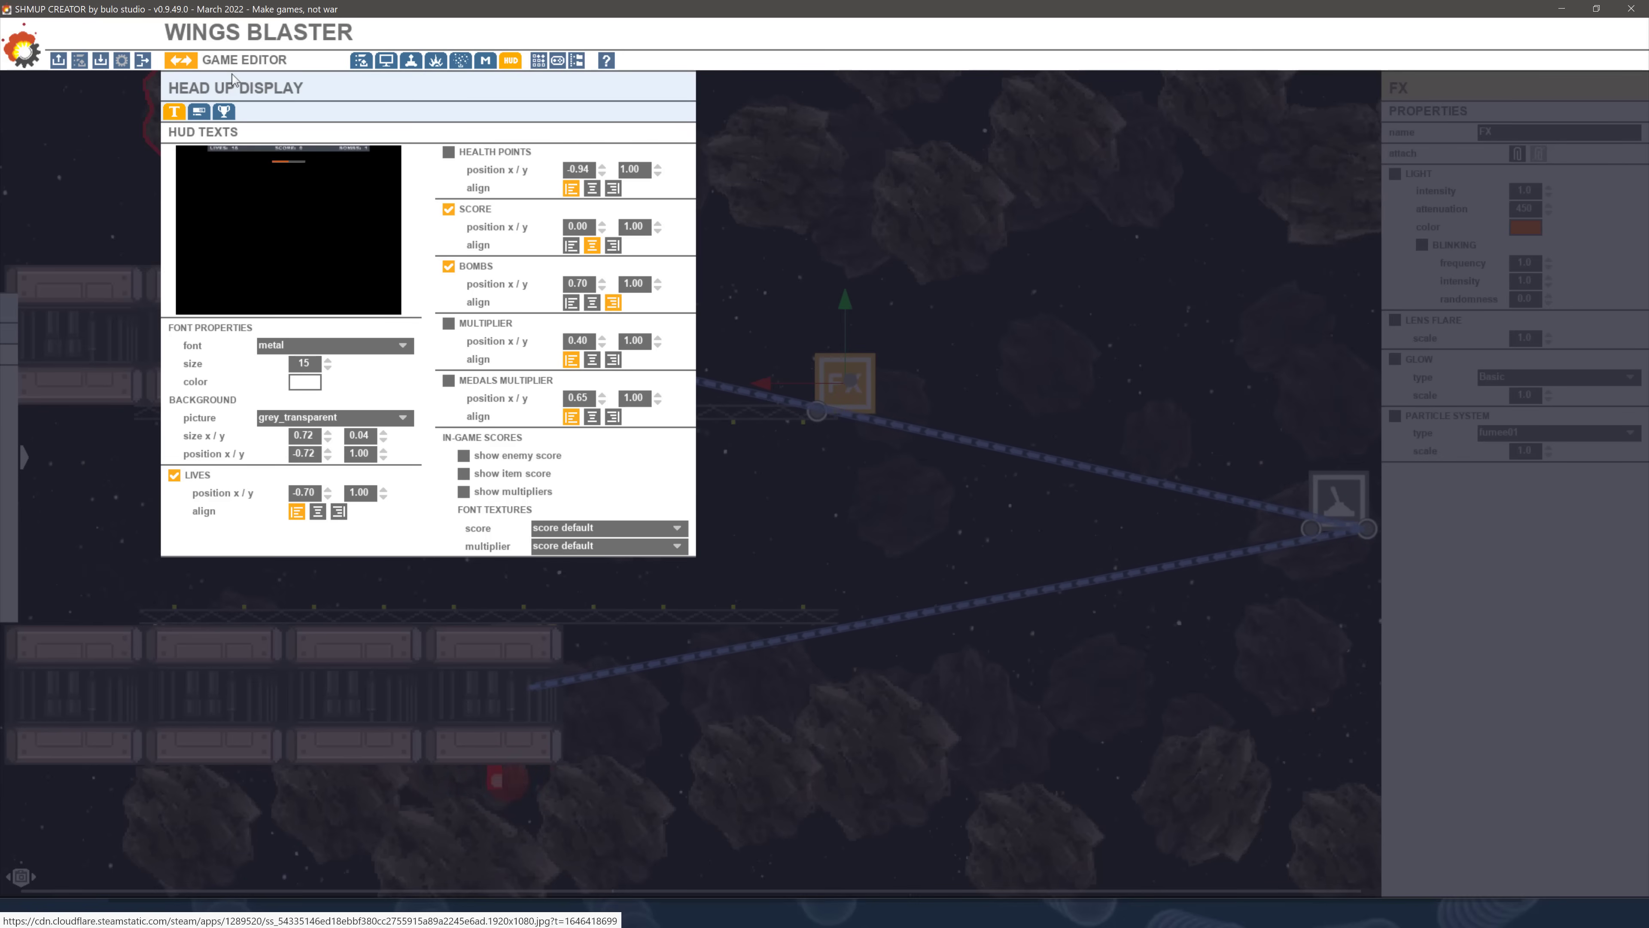
mouse_move(143, 60)
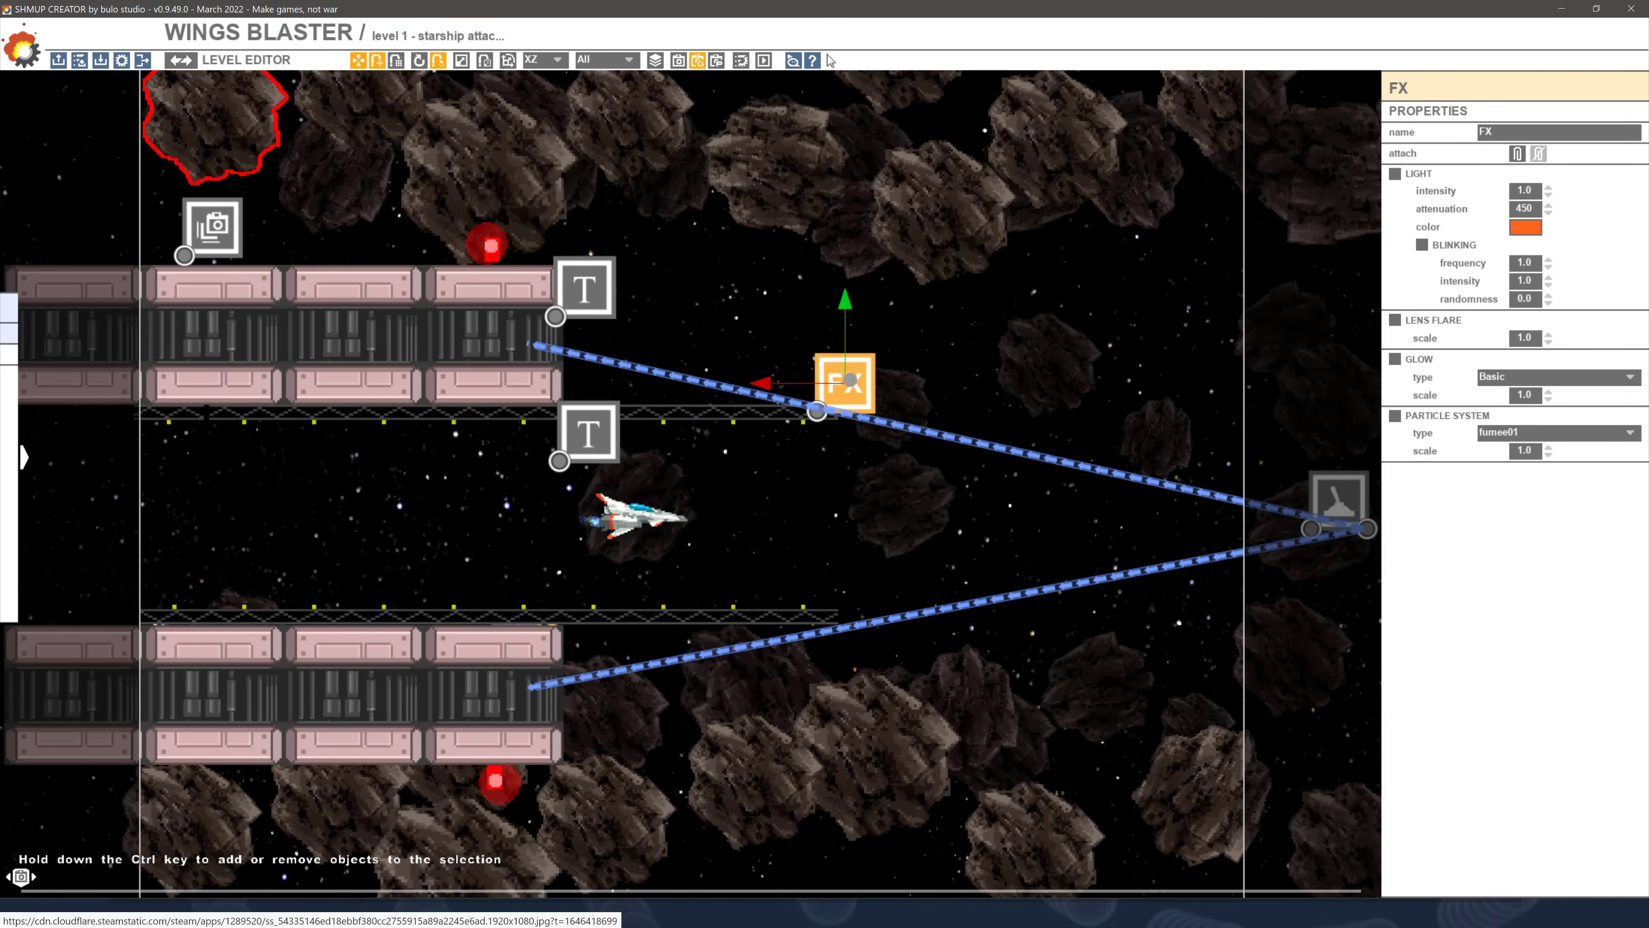
Toggle between the game and level editors, inspect a block, then start loading another game
click(179, 60)
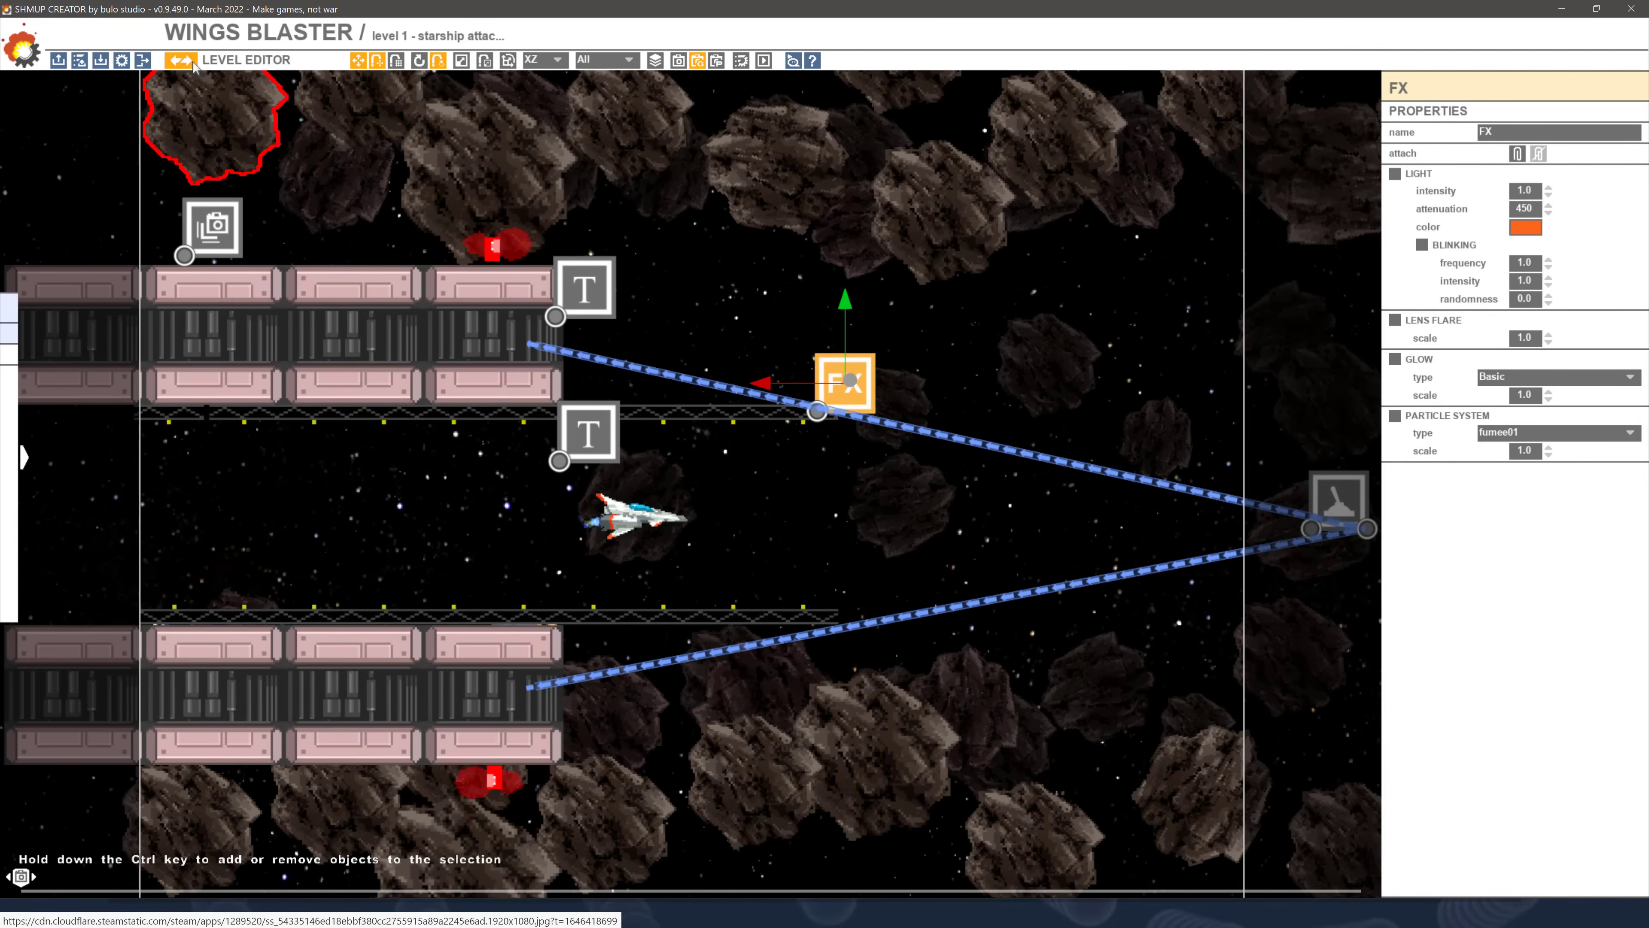
click(412, 60)
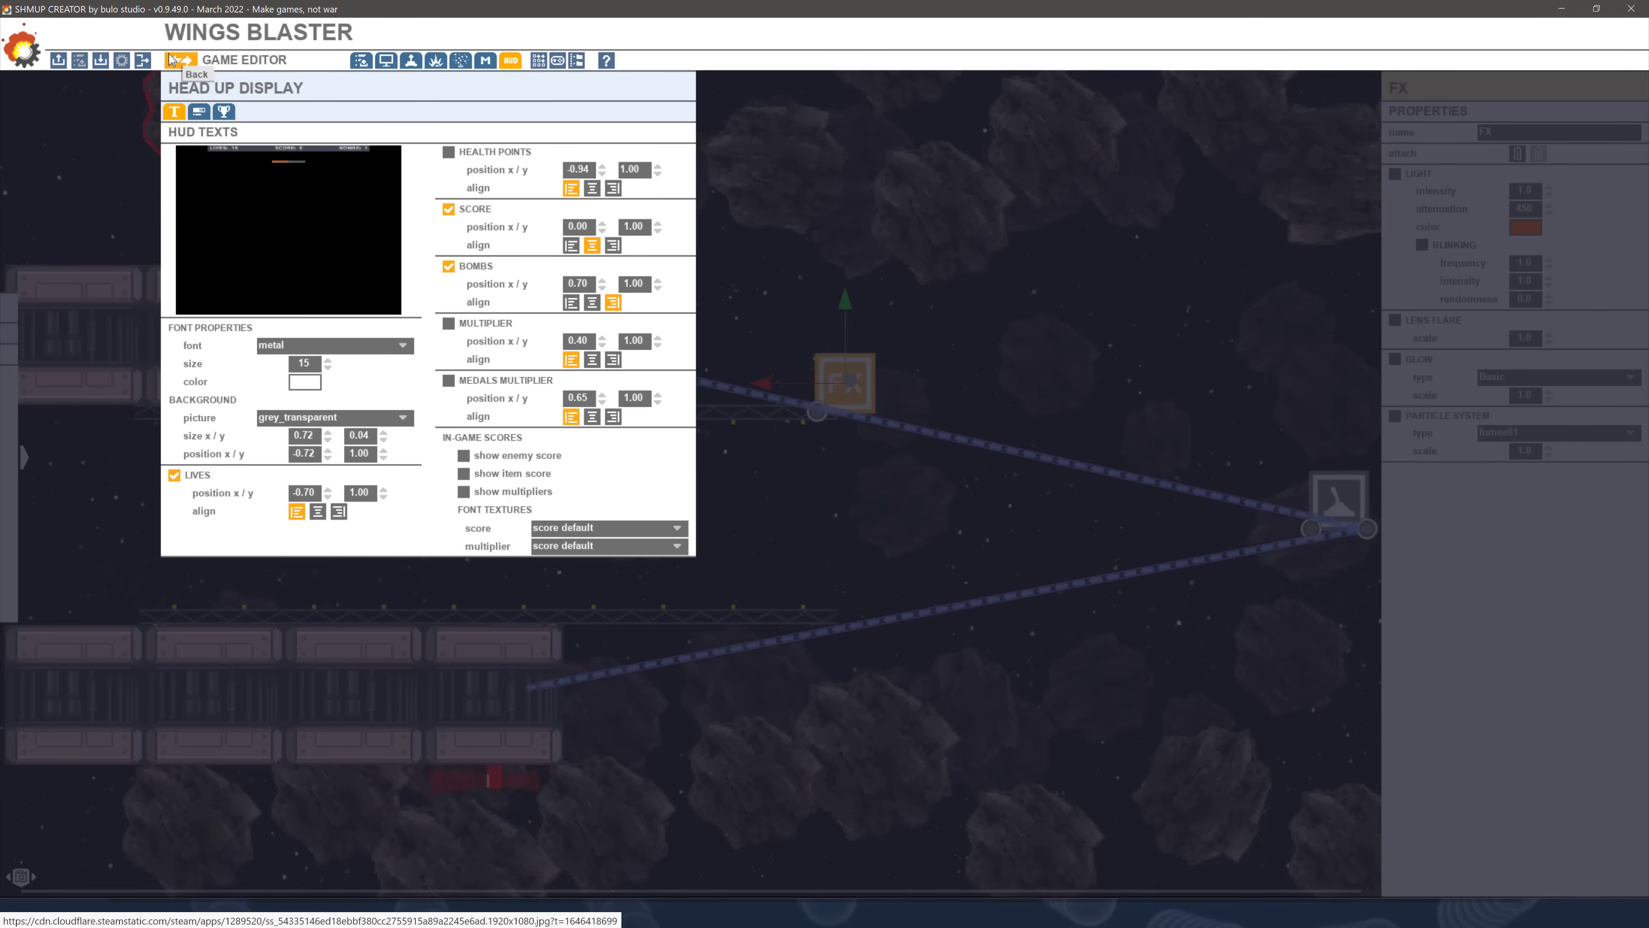
click(179, 60)
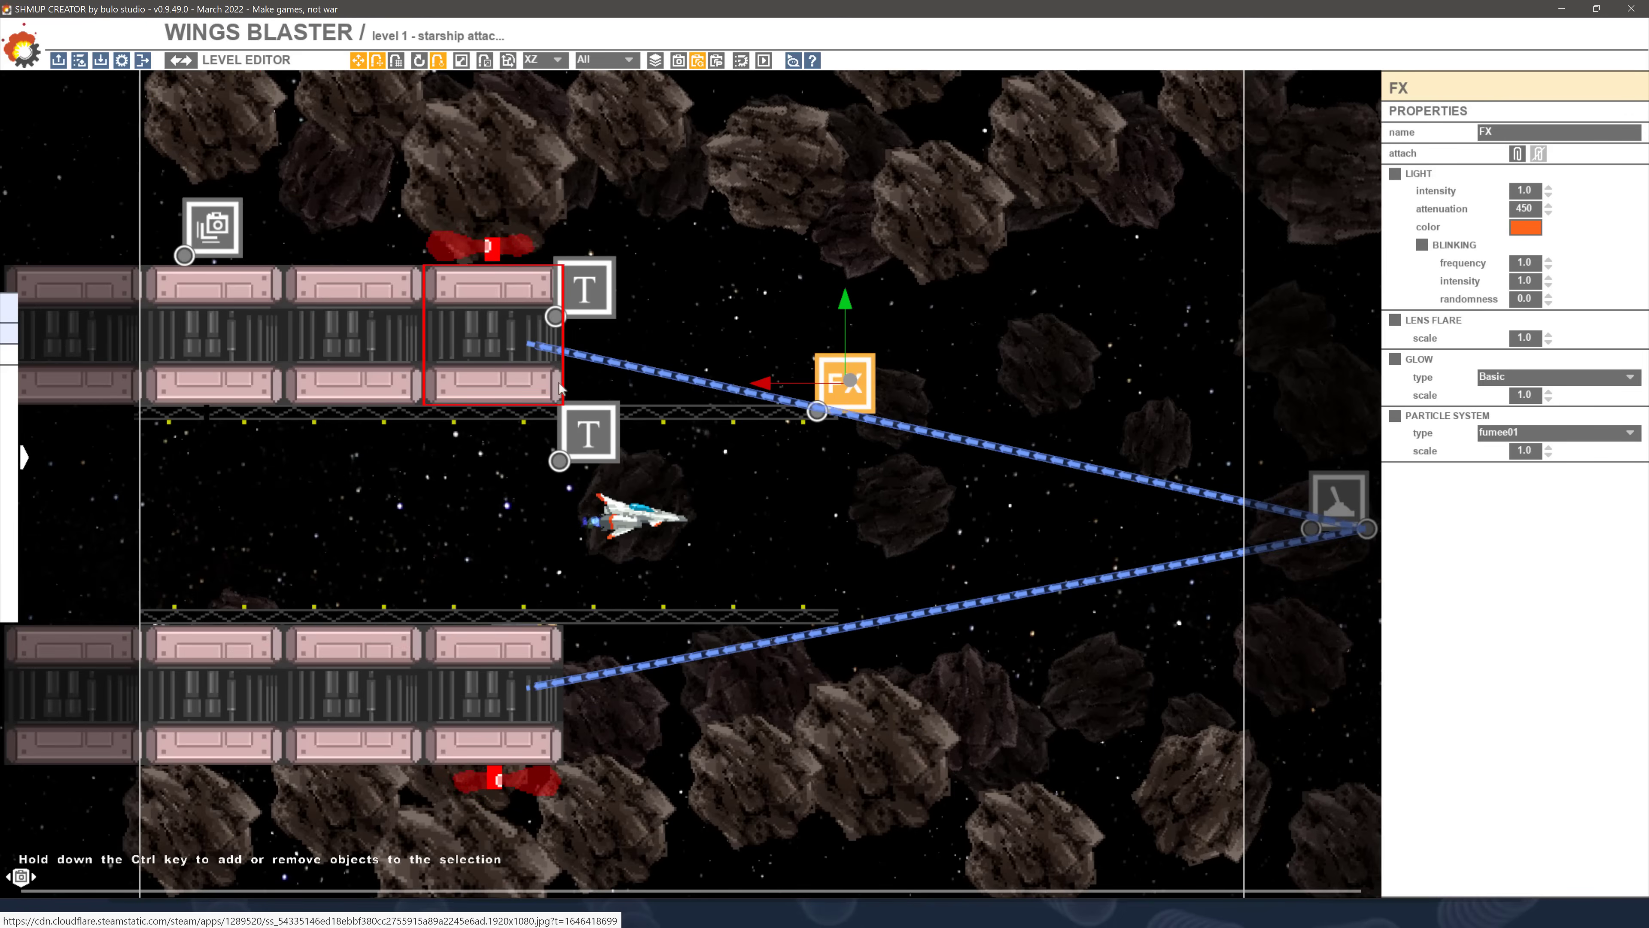
click(357, 353)
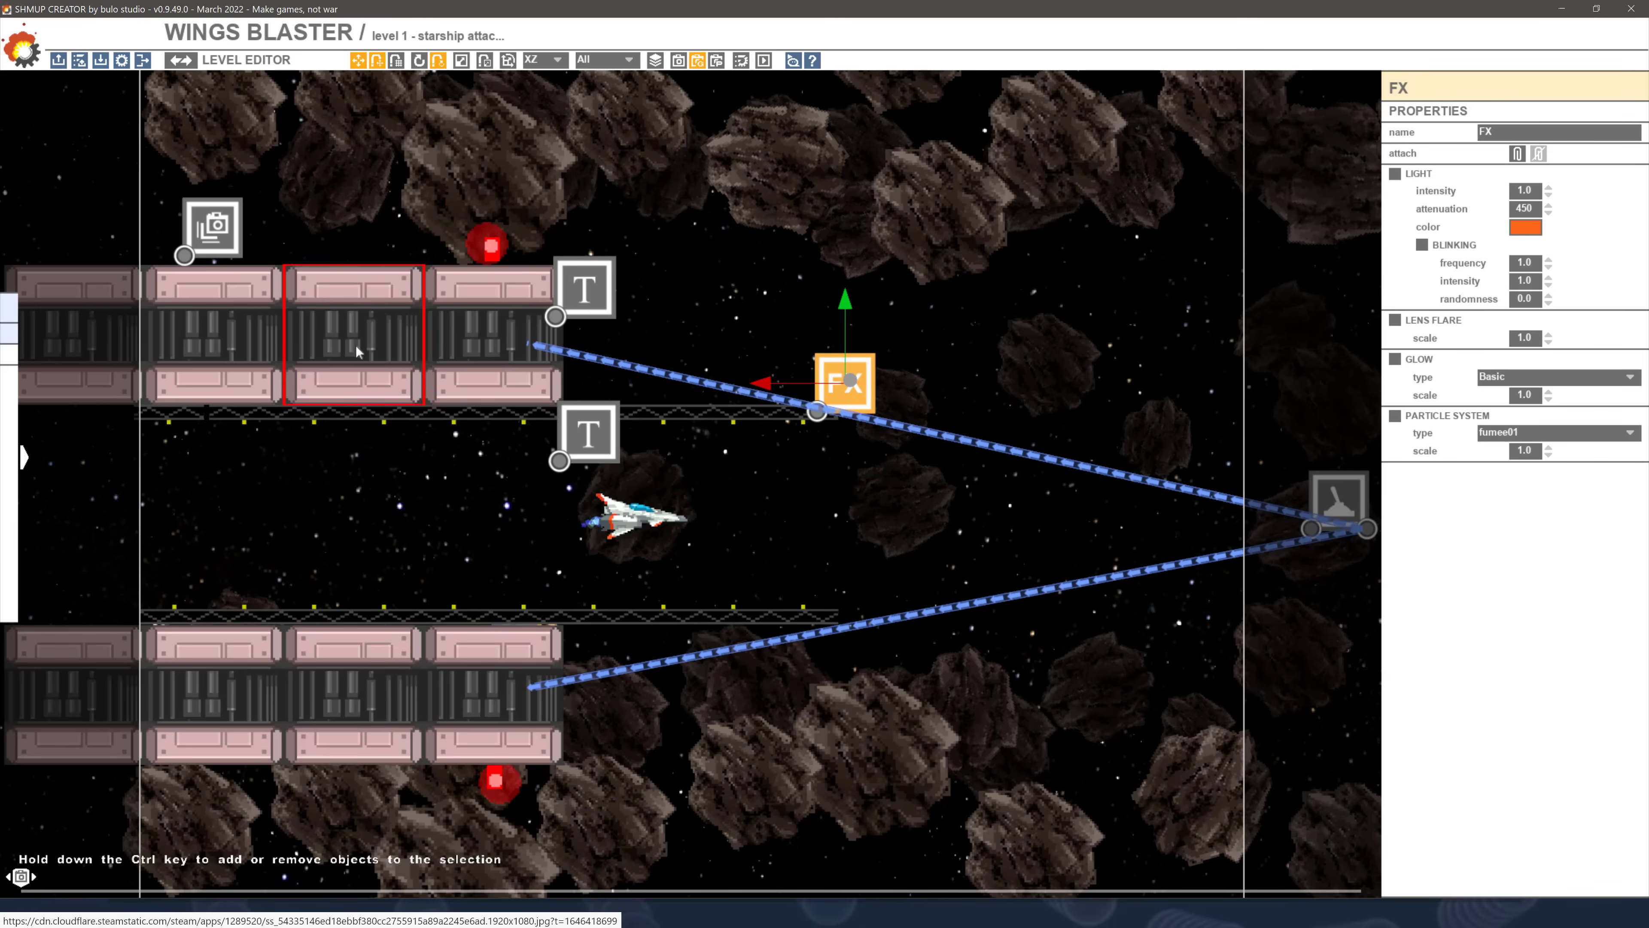
click(60, 59)
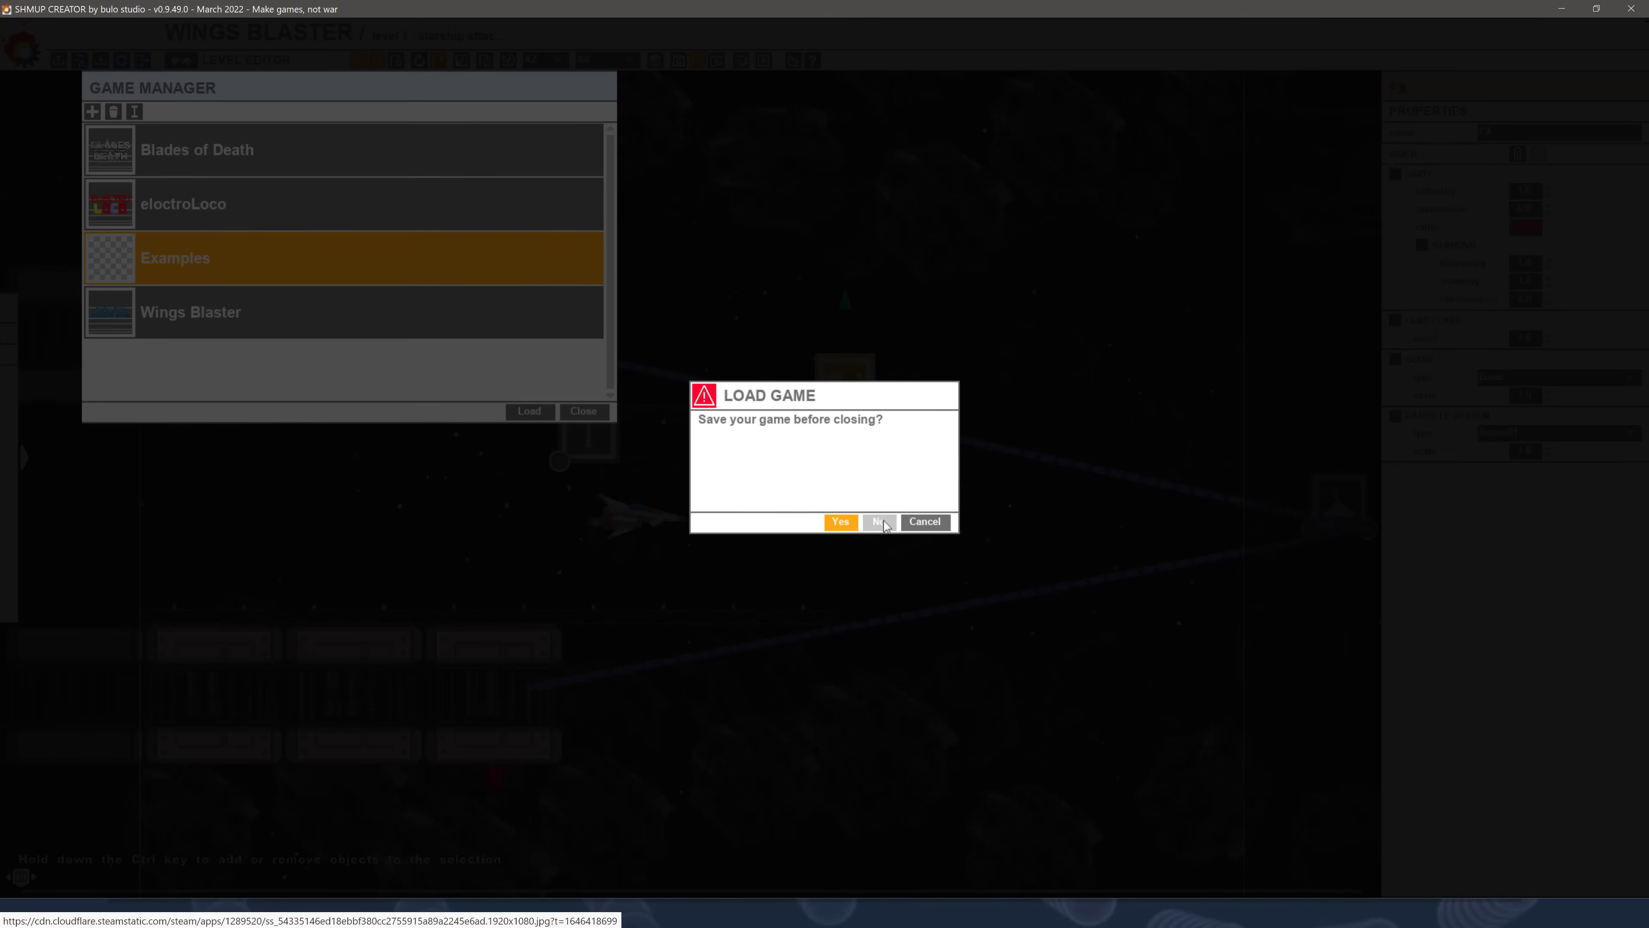
Load the Examples game without saving and open its 'triggers examples' level
click(840, 521)
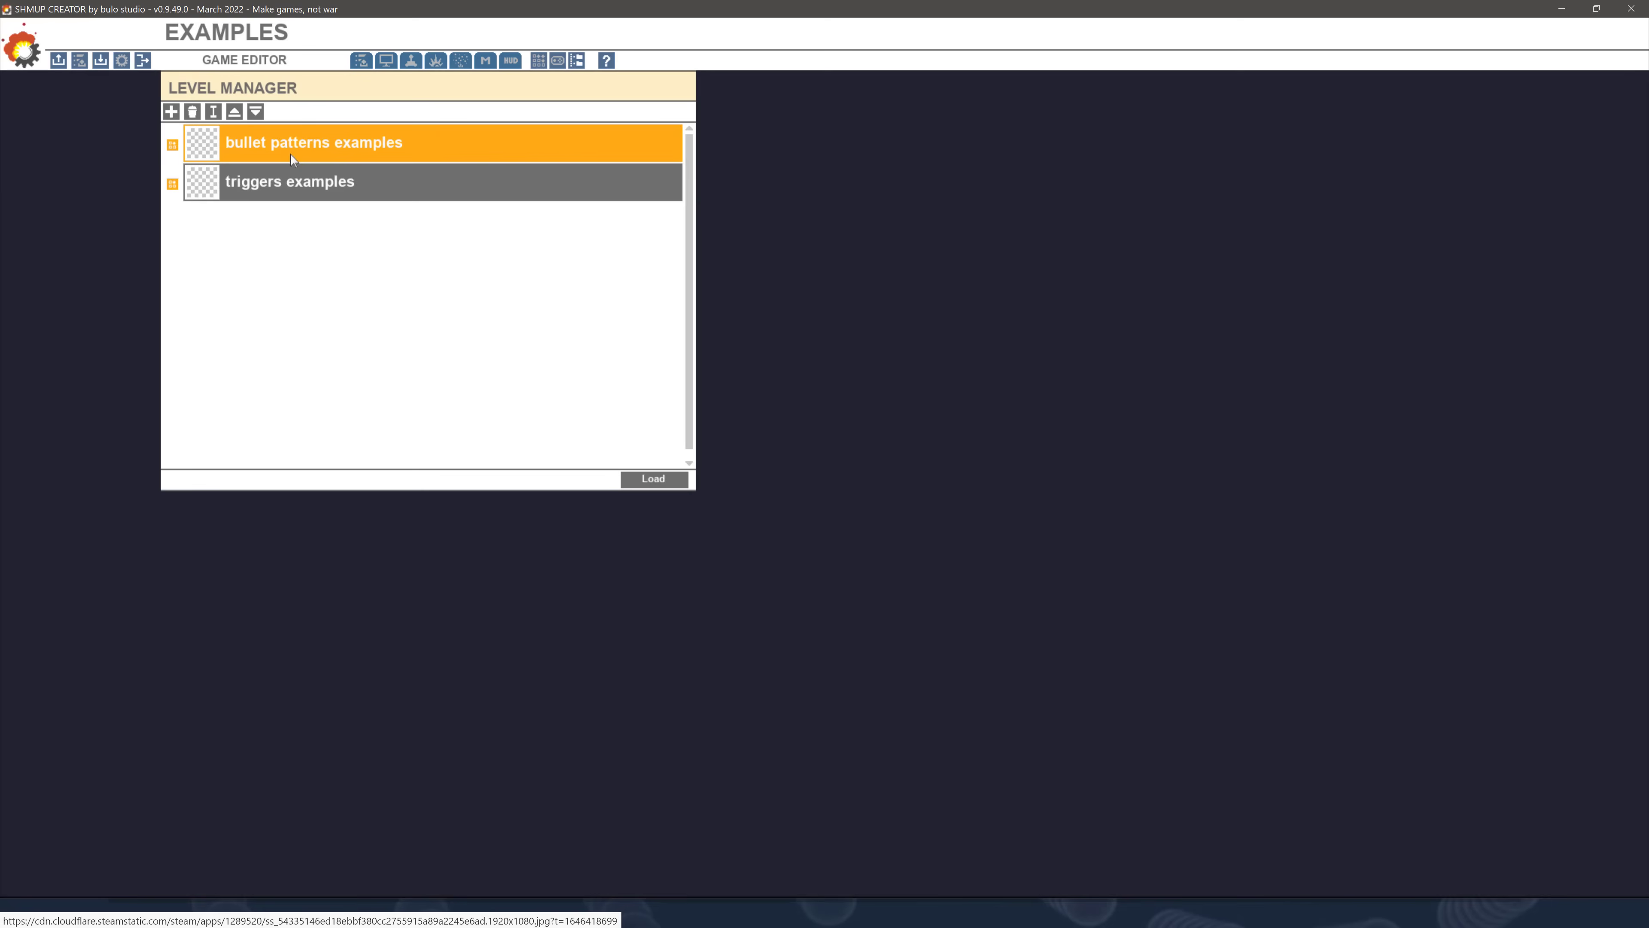
mouse_move(308, 156)
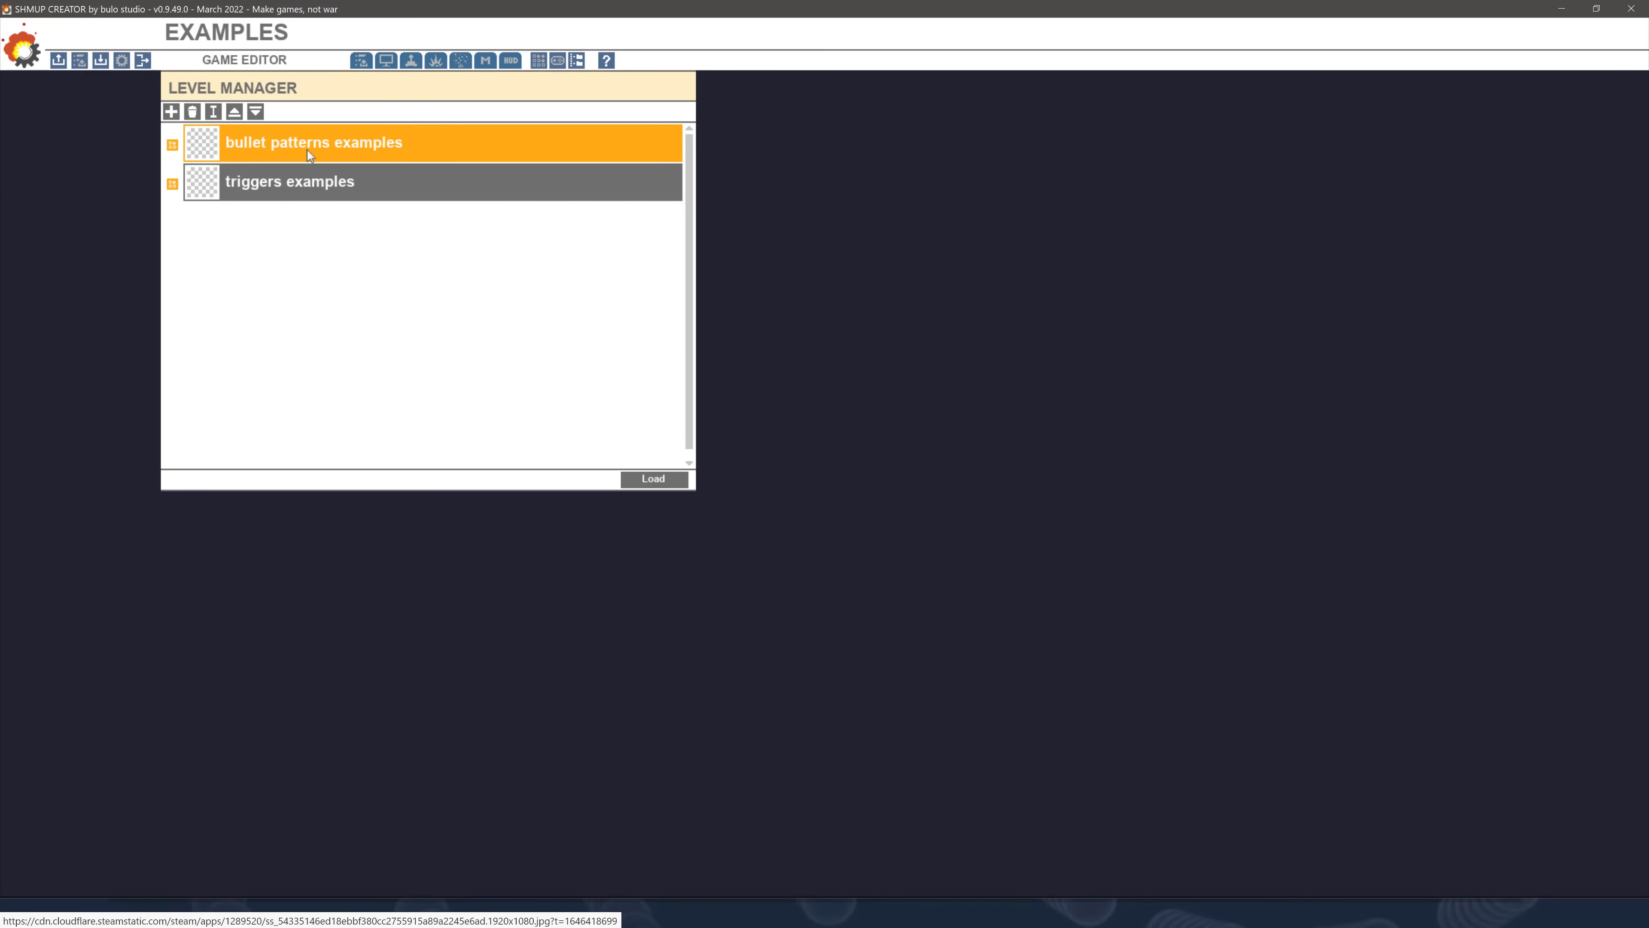
mouse_move(328, 146)
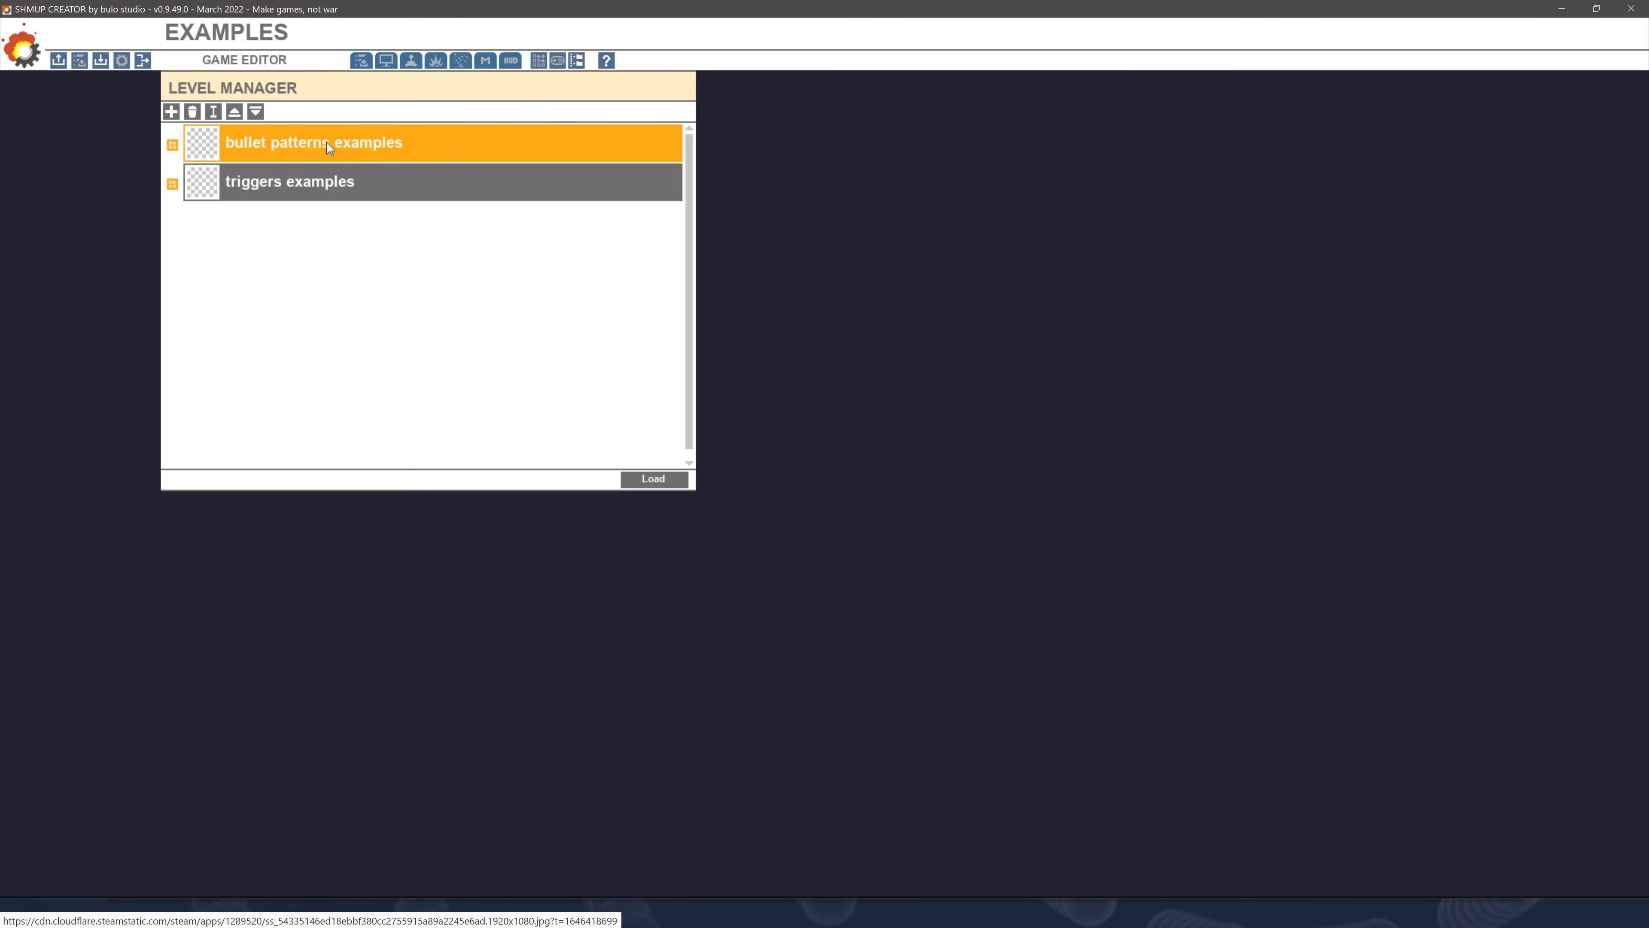
click(289, 181)
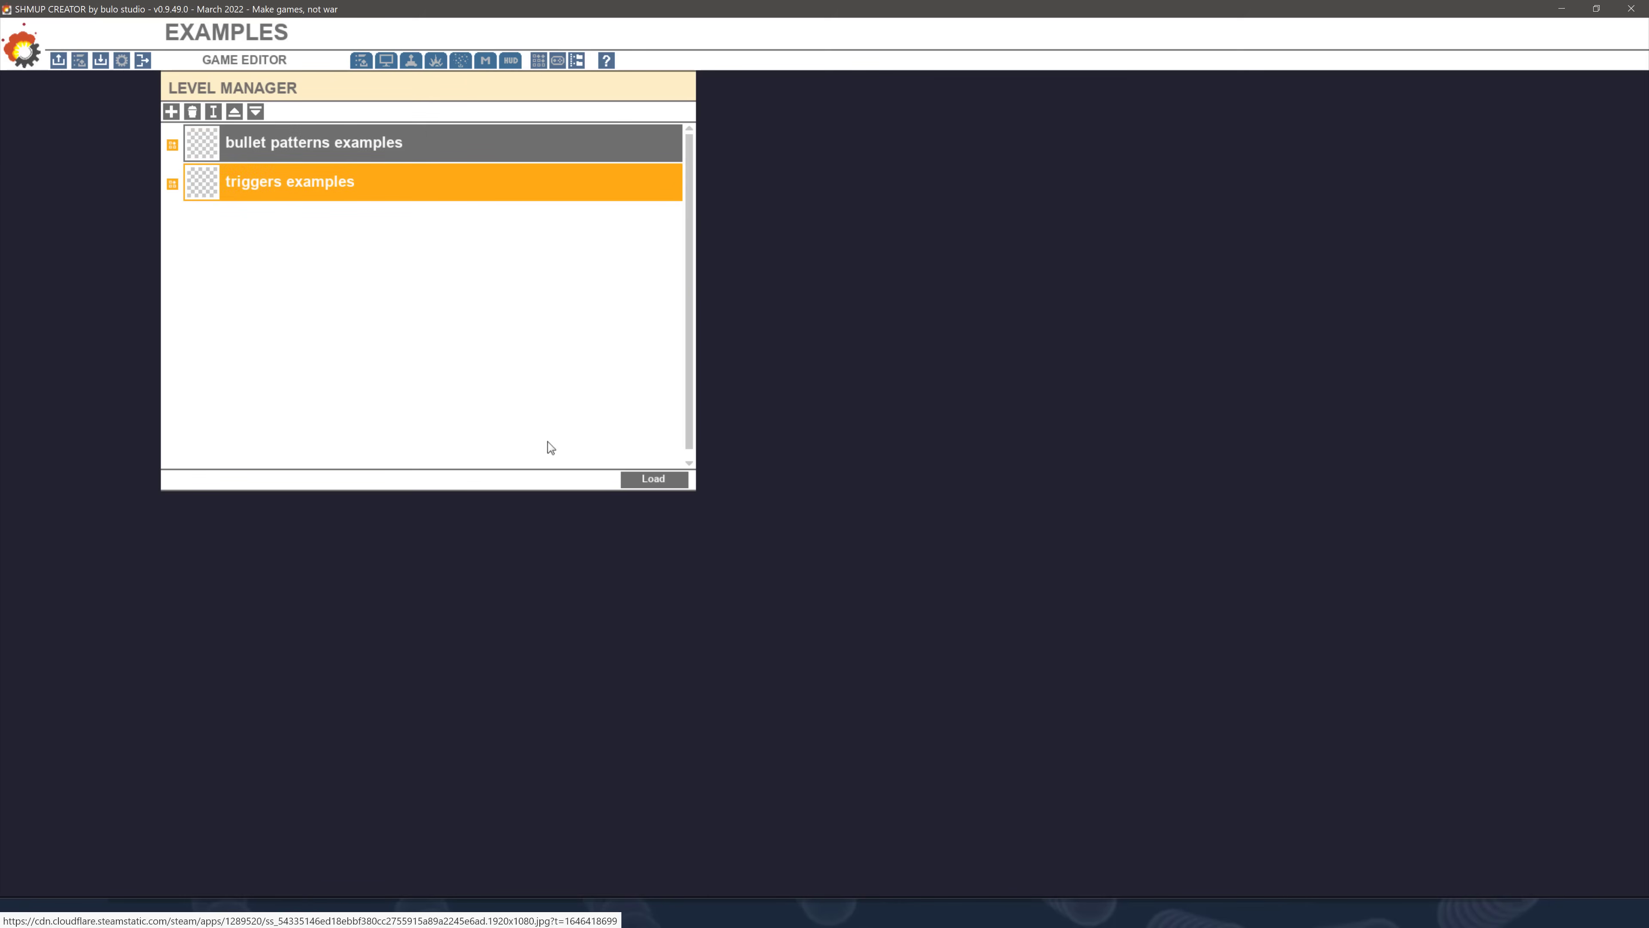
click(652, 478)
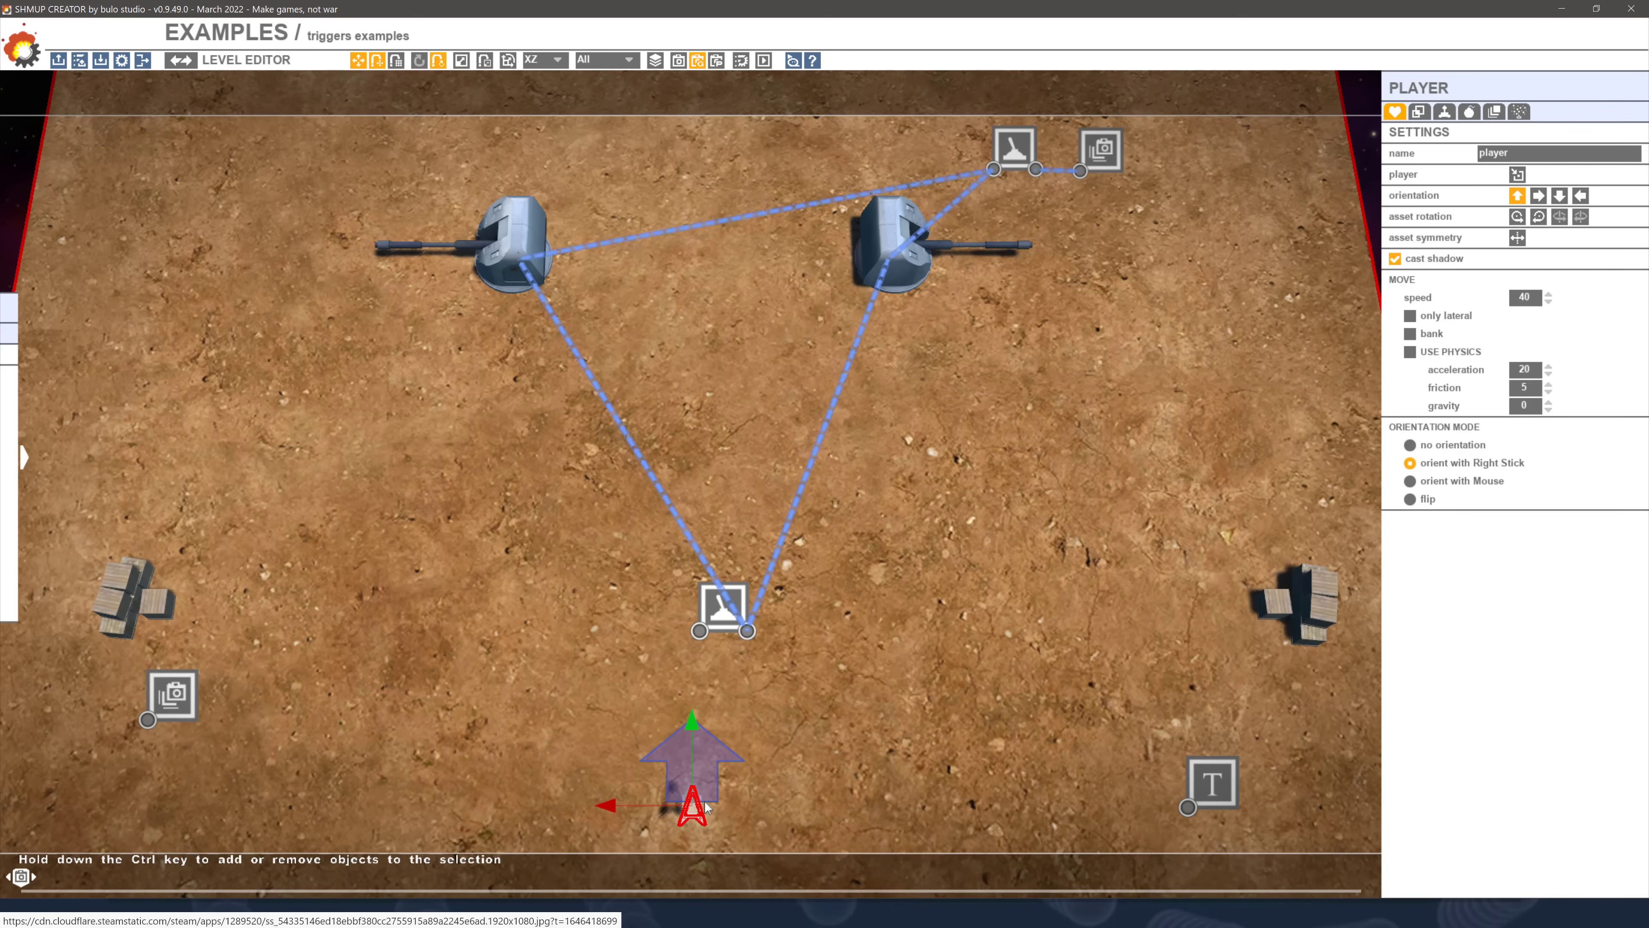
click(723, 613)
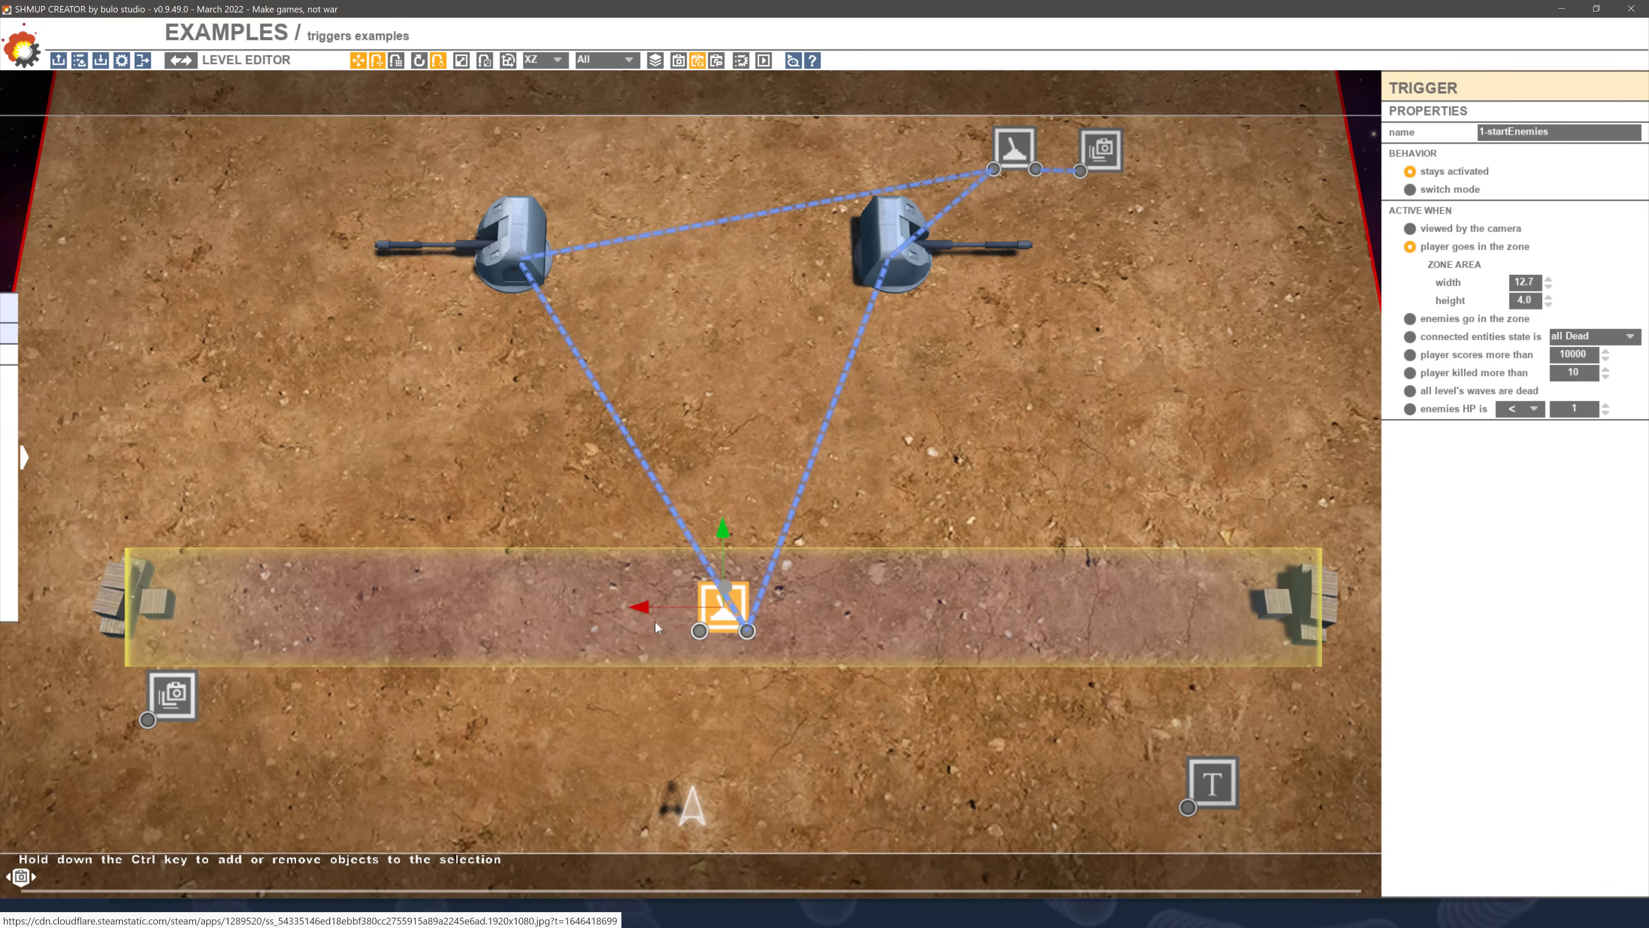
click(515, 243)
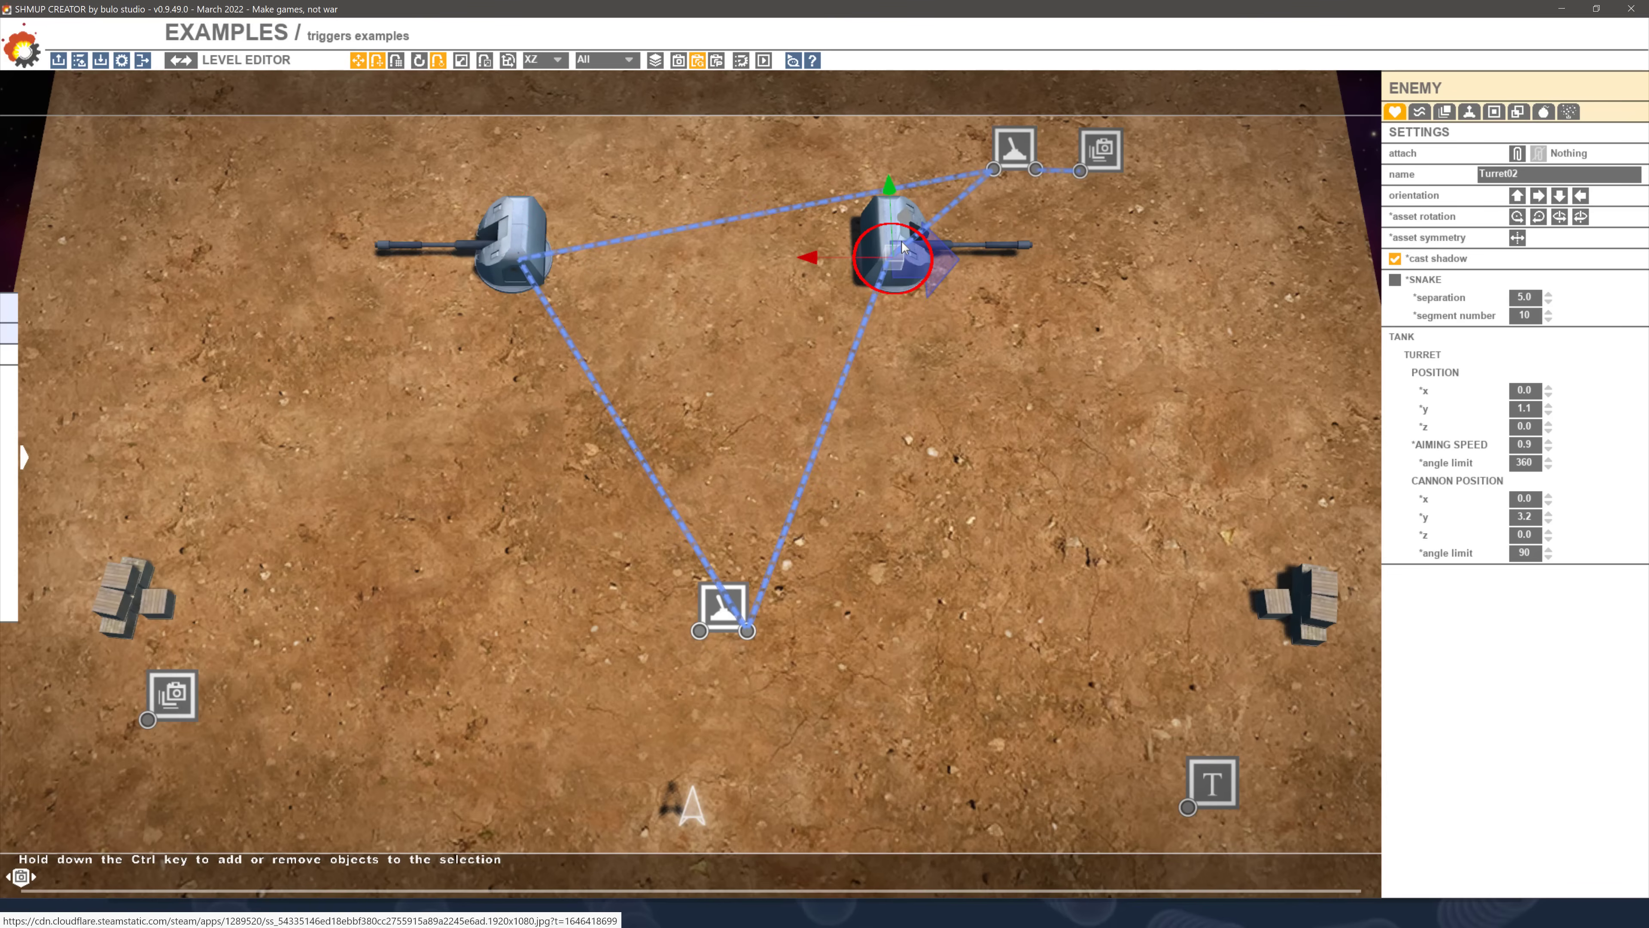
click(1014, 146)
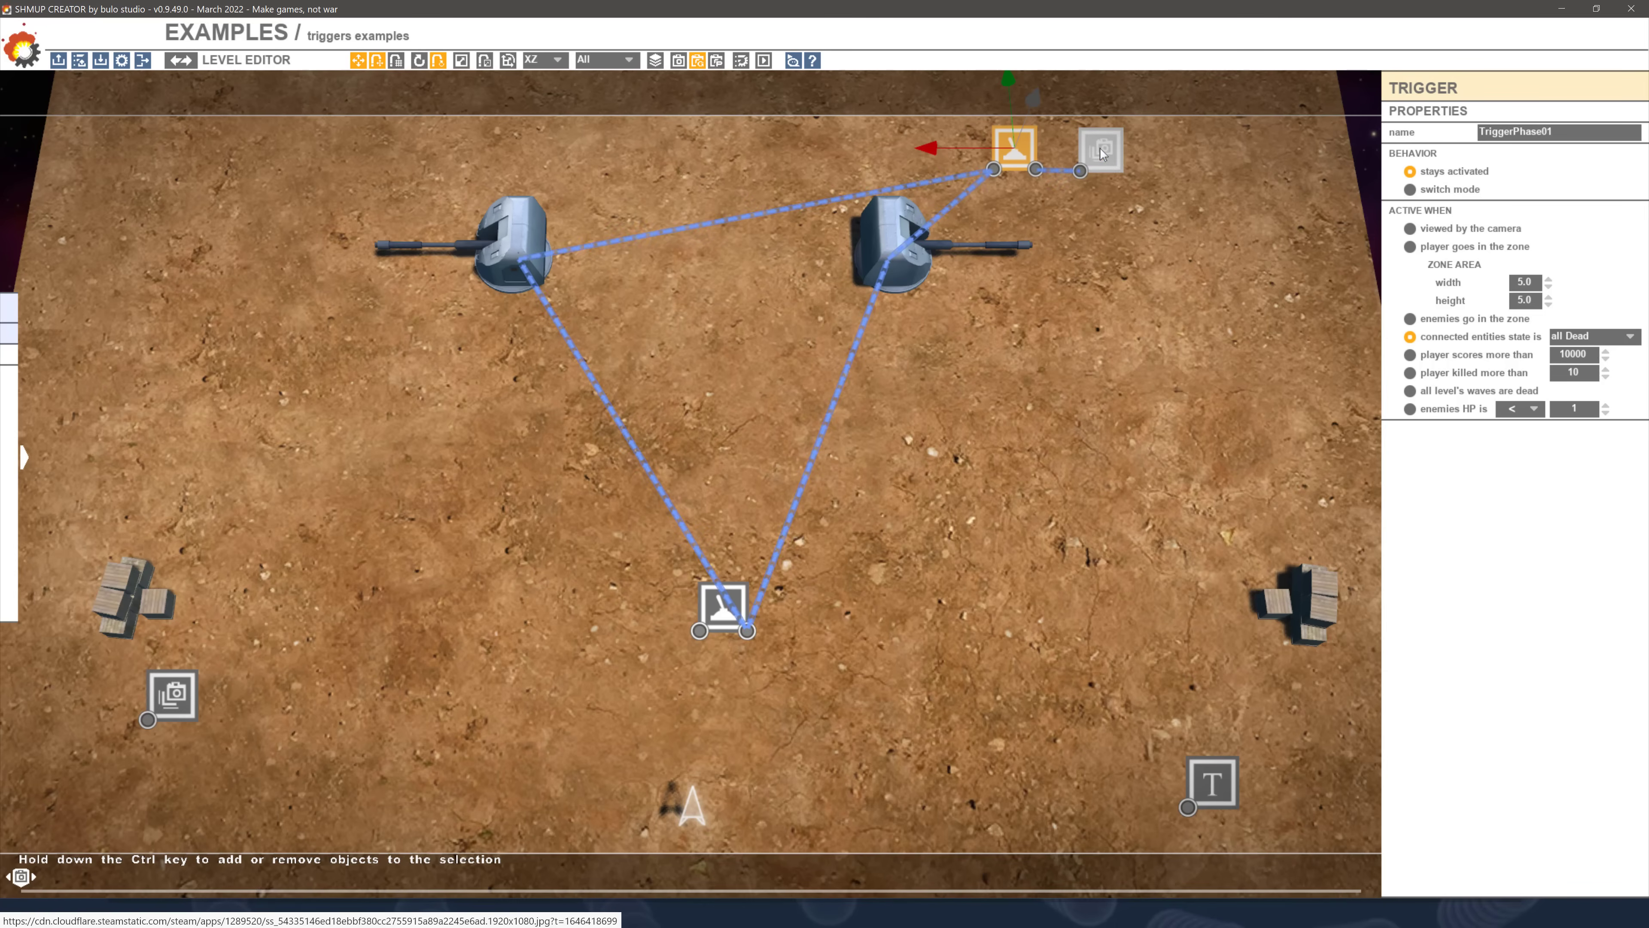
click(1098, 147)
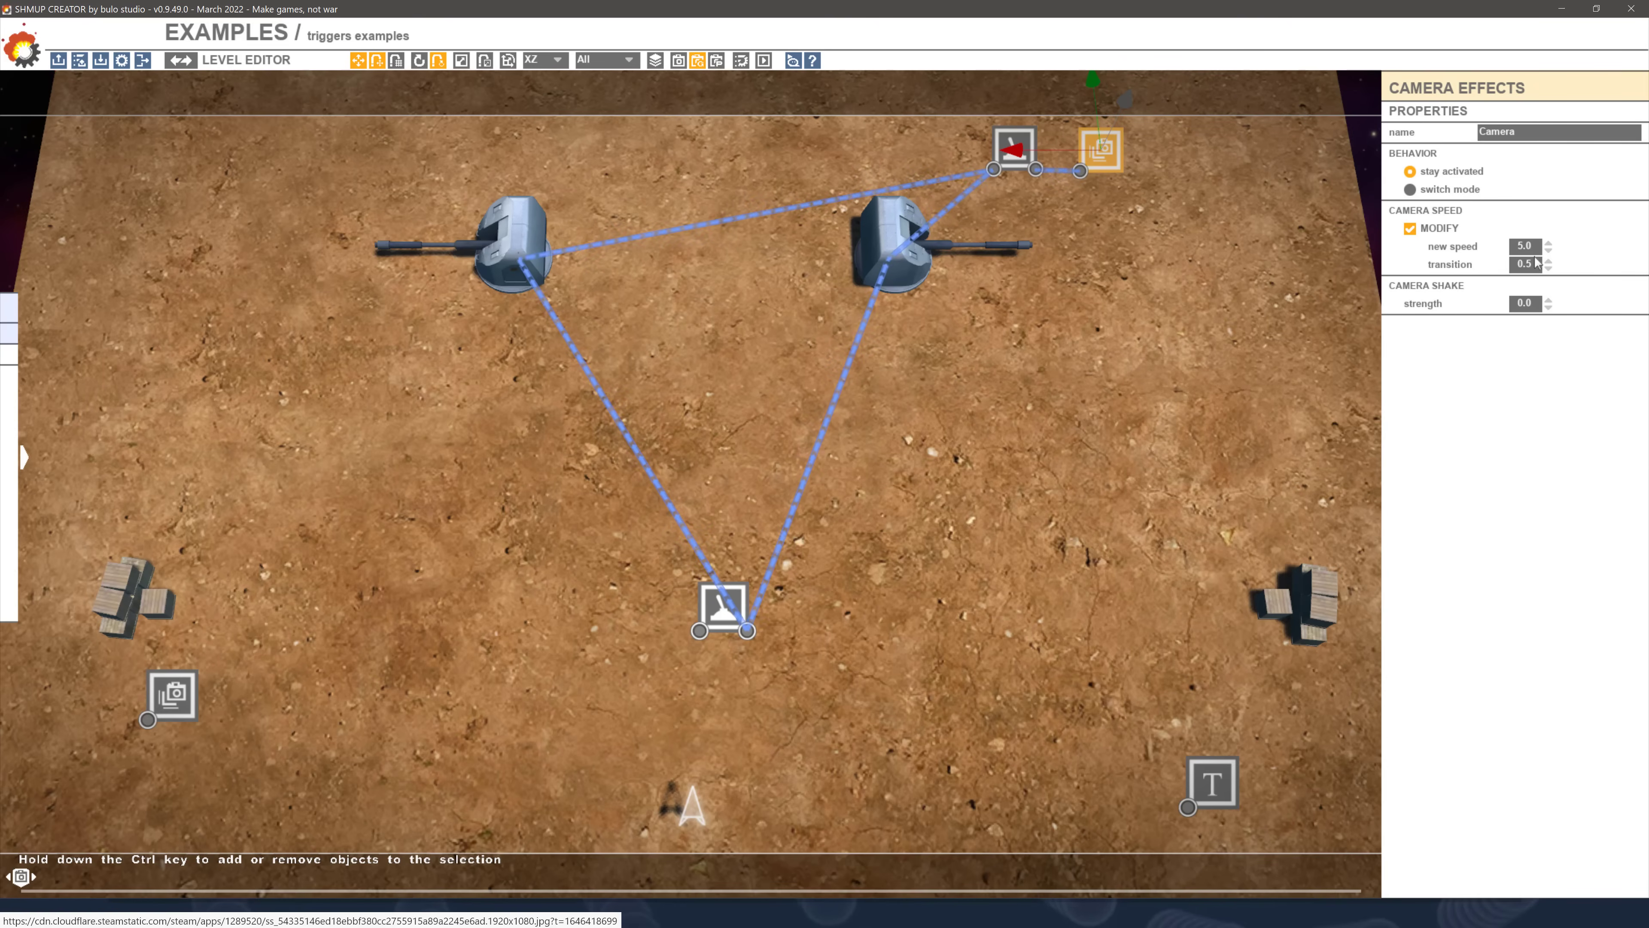
mouse_move(927, 418)
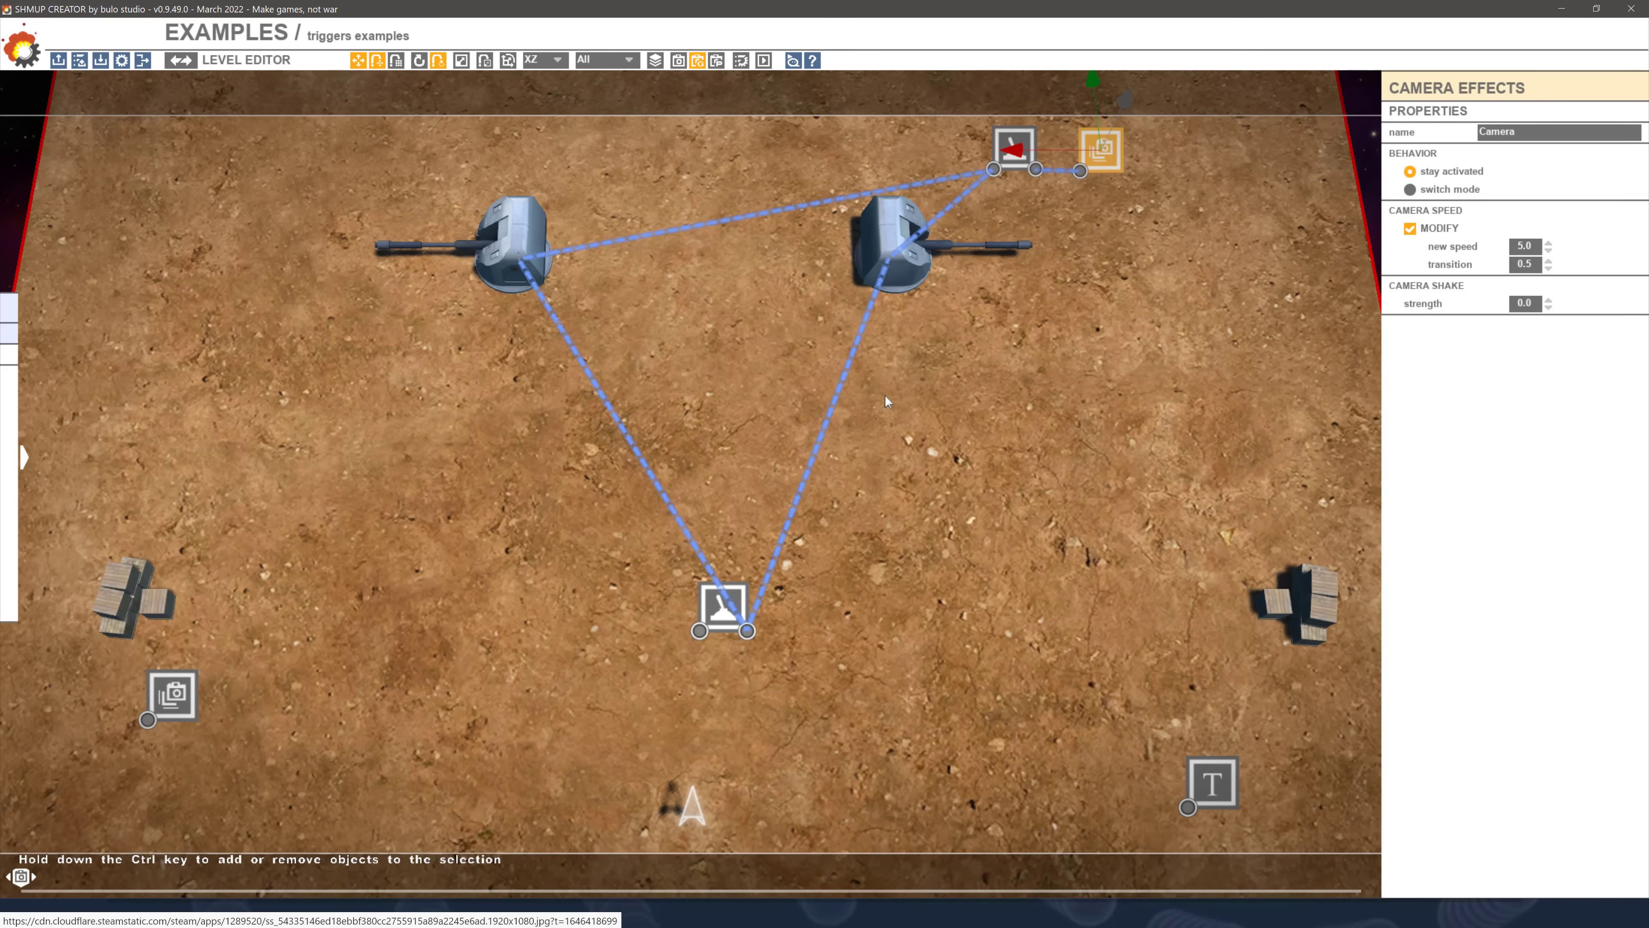
click(721, 605)
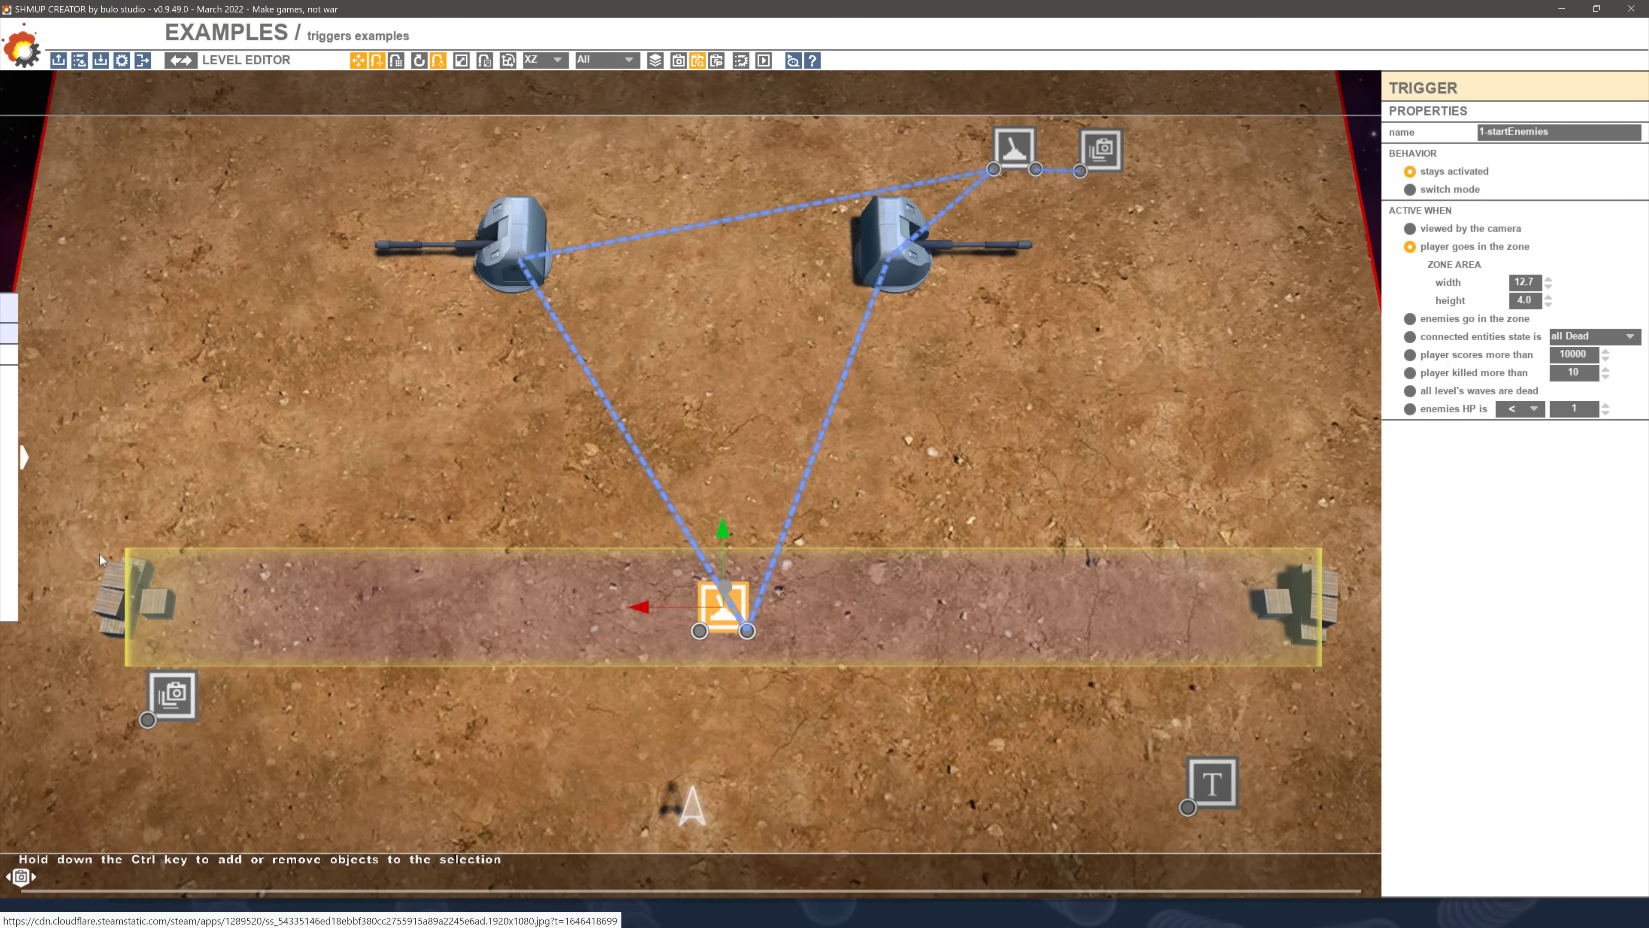
mouse_move(300, 554)
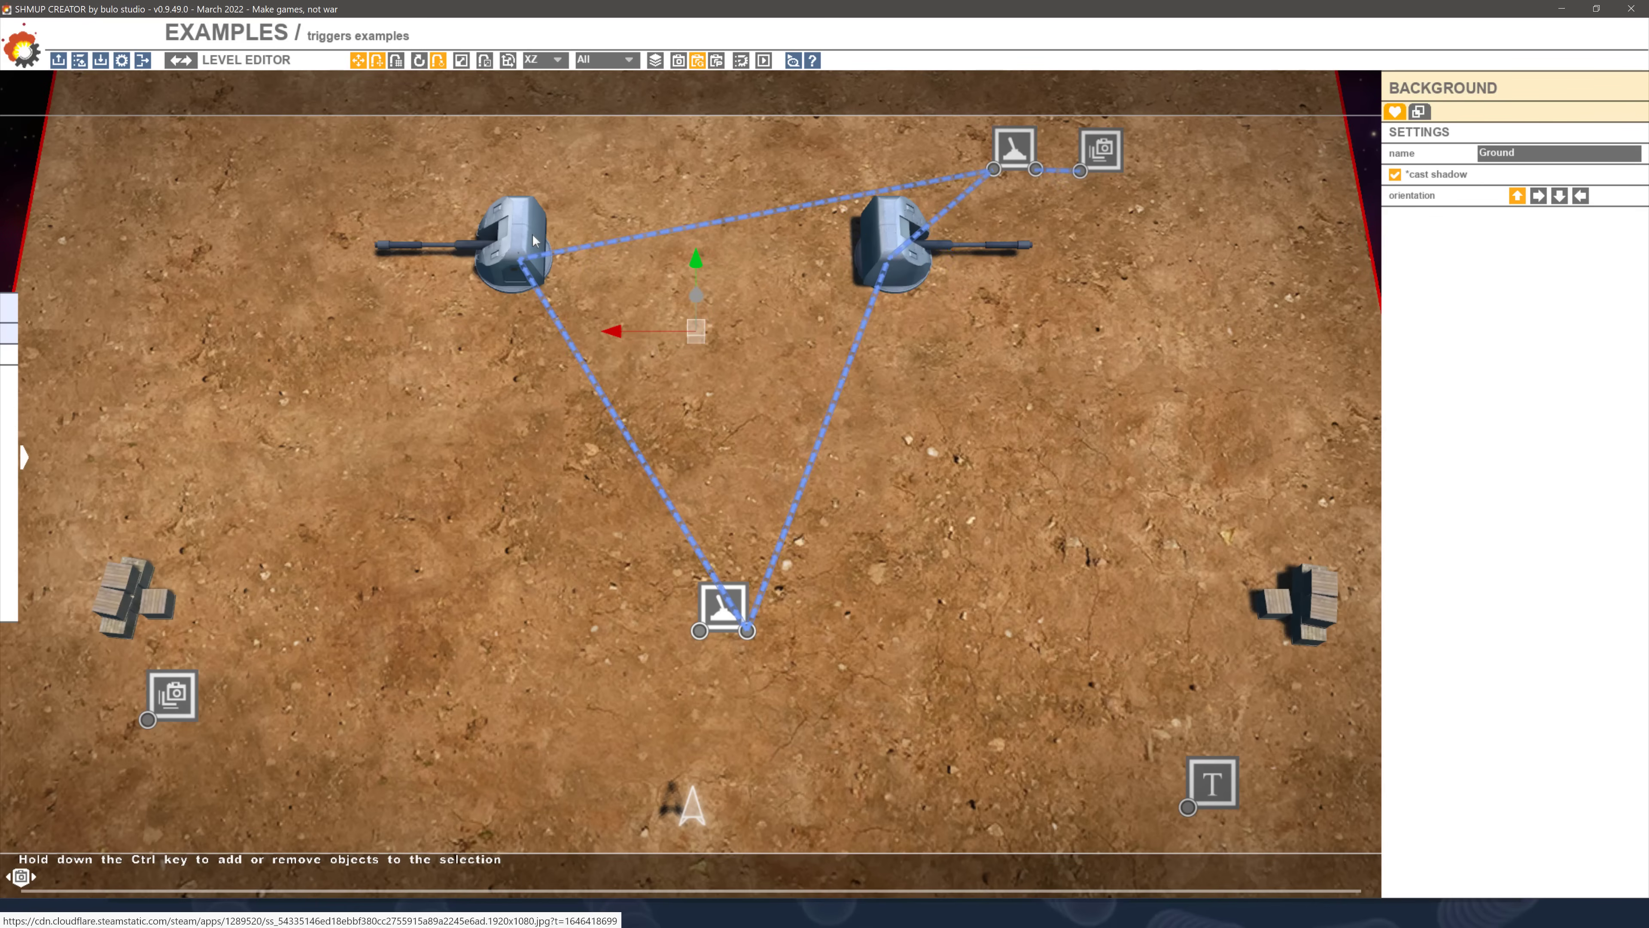
click(1013, 150)
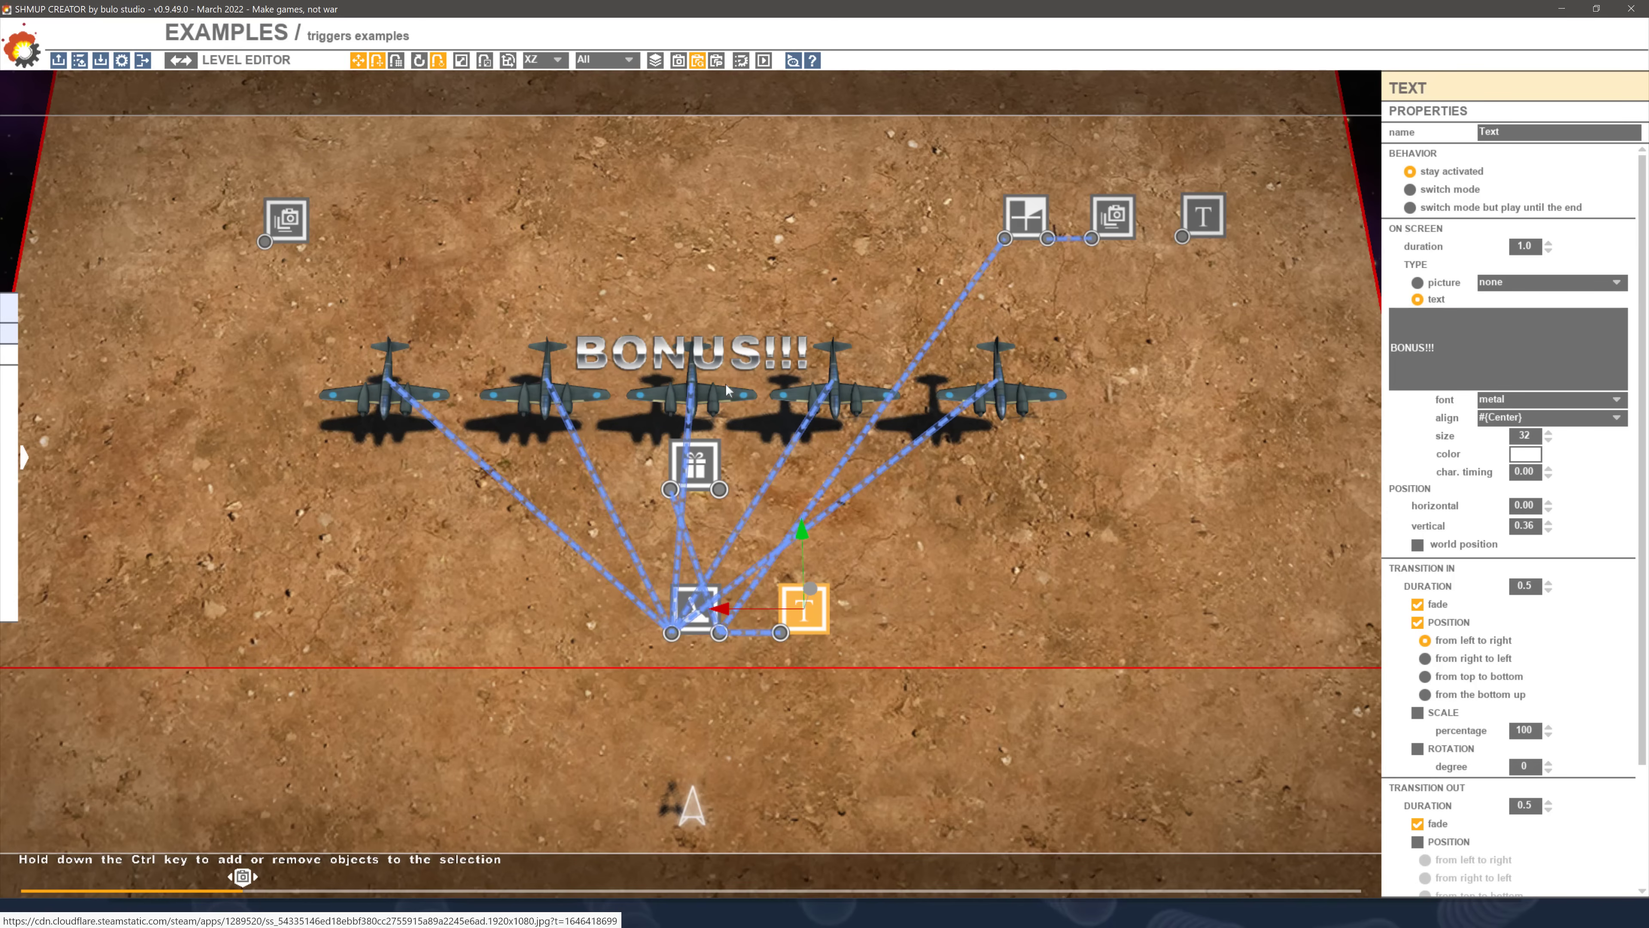
Inspect the bonus item spawner, TriggerPhase02 countdown and camera effect, then move ahead in the level
click(694, 466)
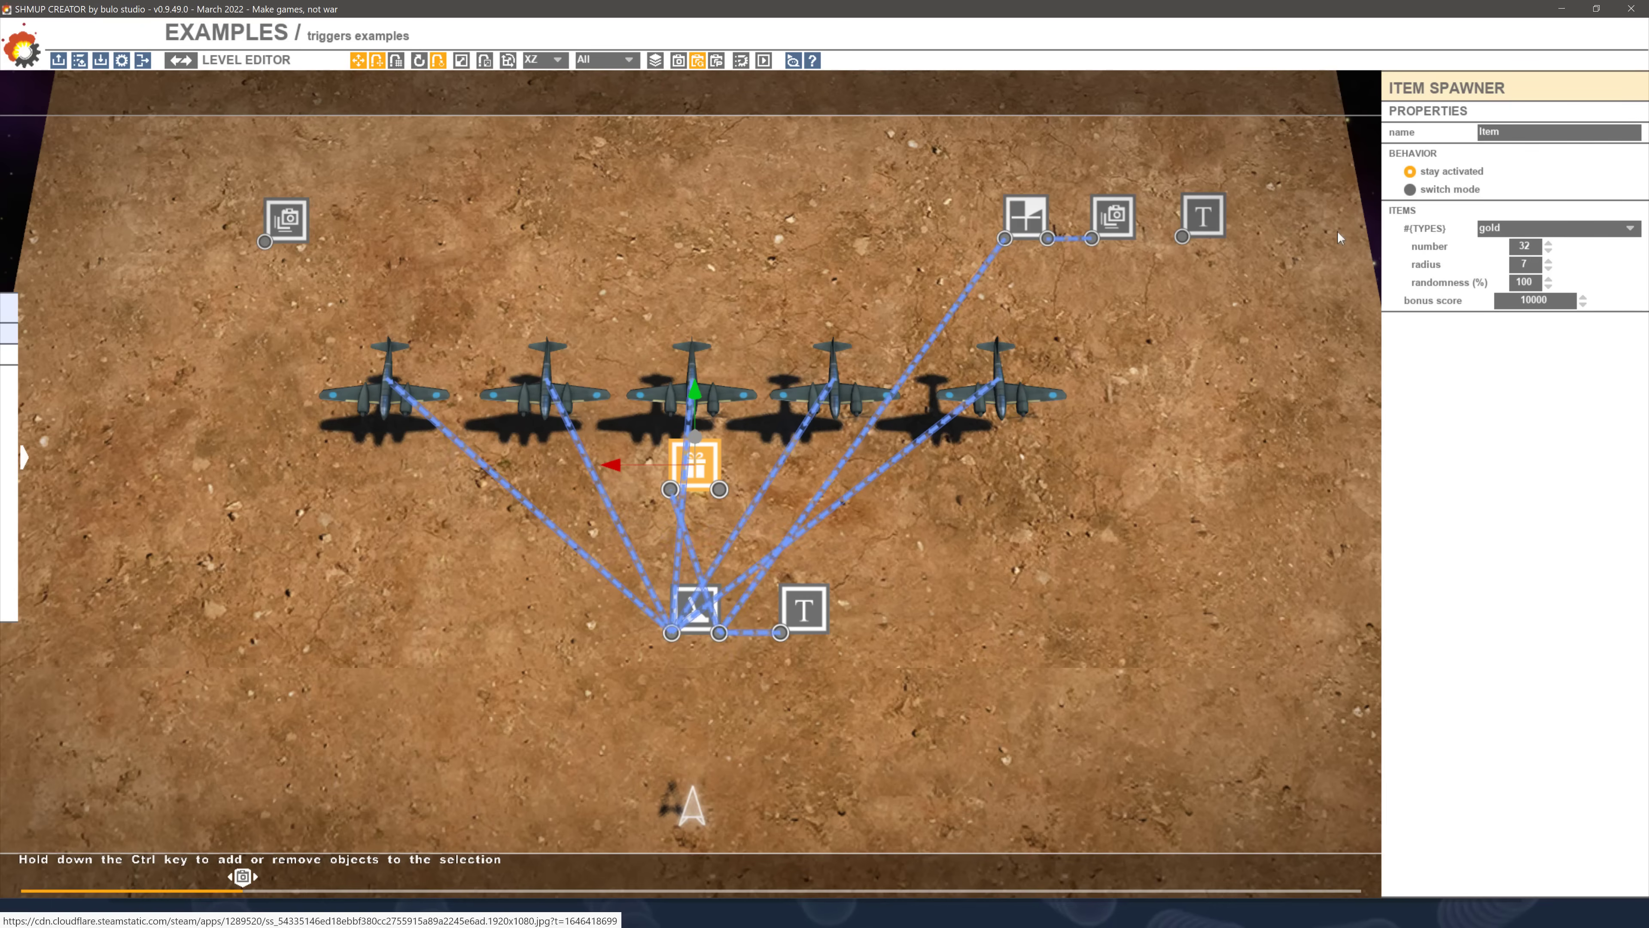
click(1031, 215)
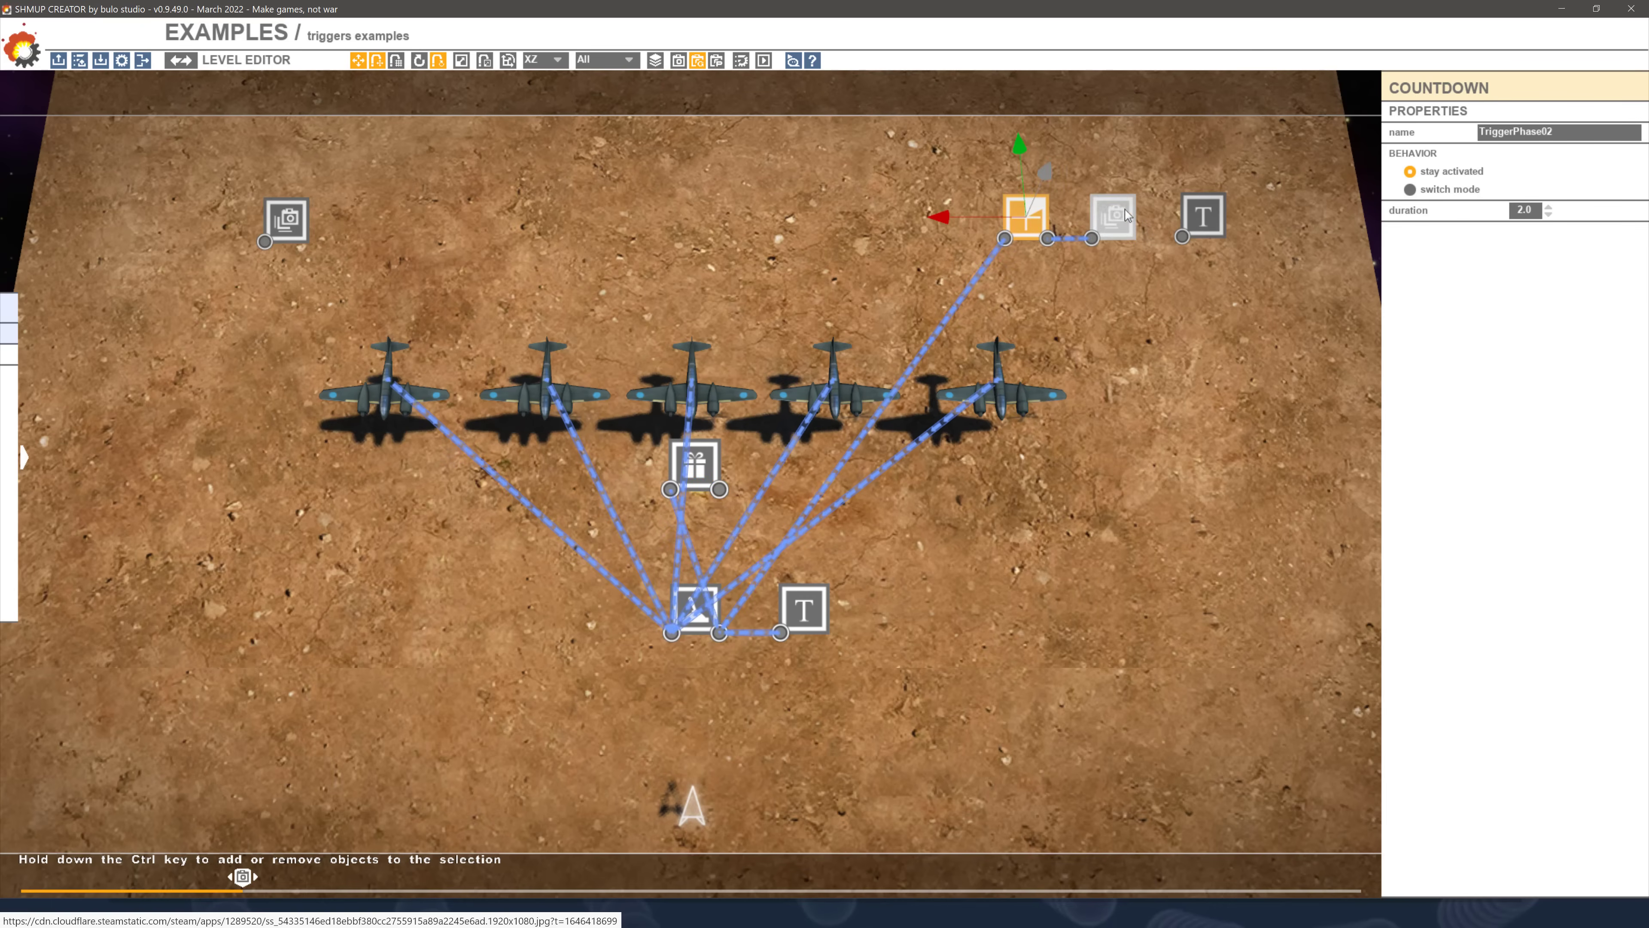
click(1110, 216)
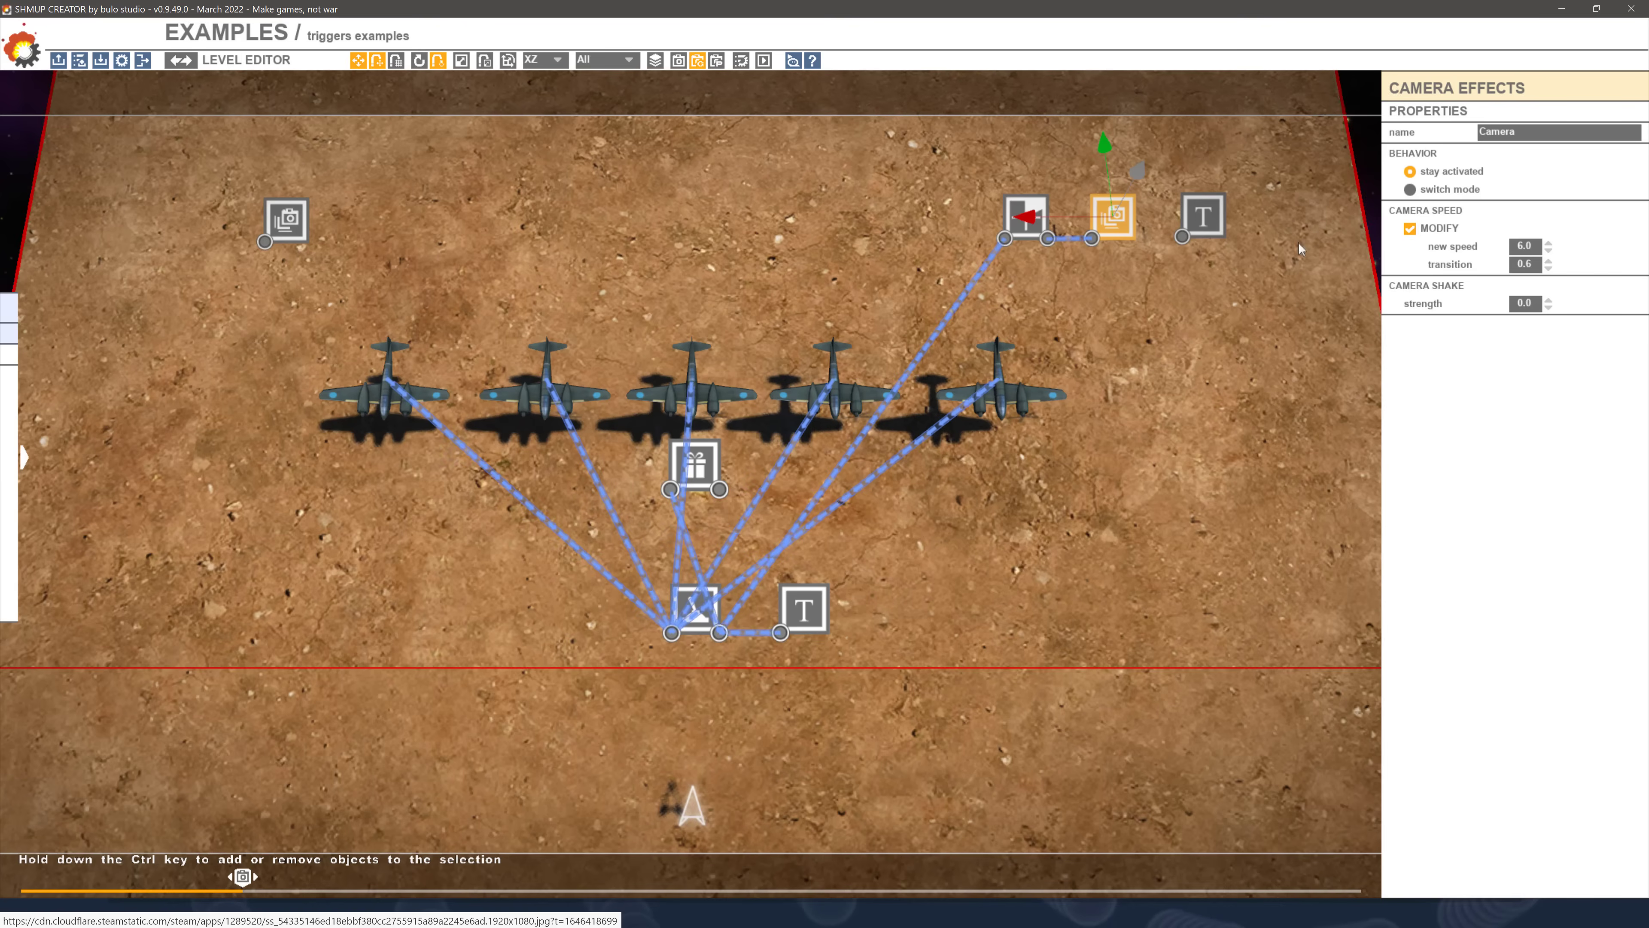
click(1199, 216)
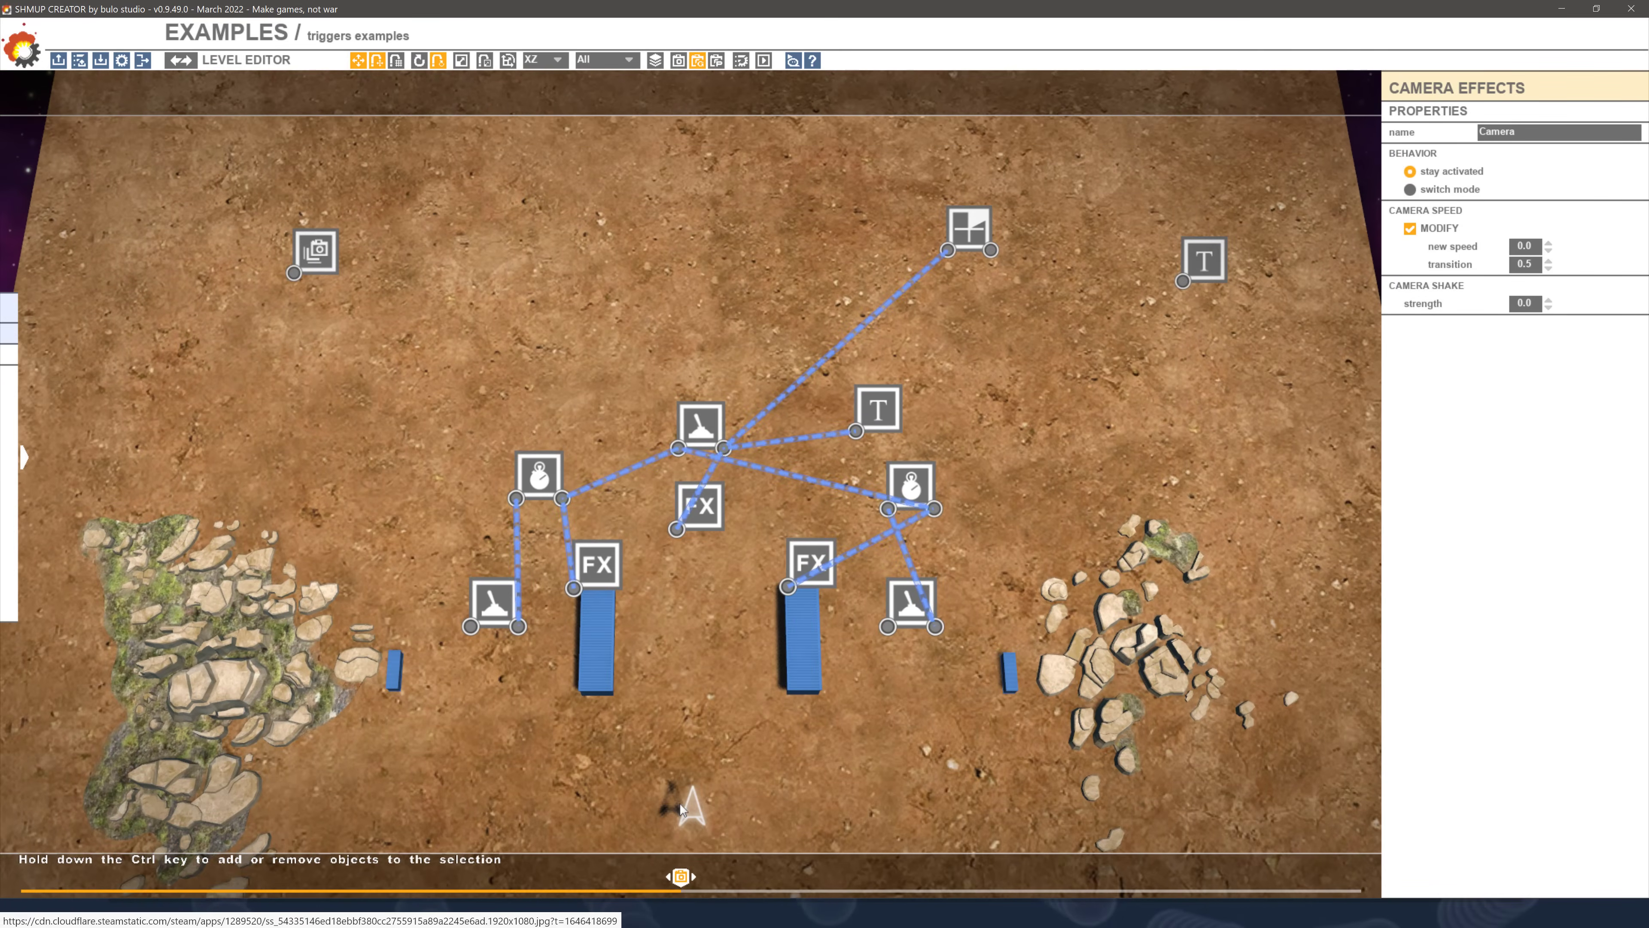
Inspect the settings of the right and left FX emitters between the rock piles
click(805, 579)
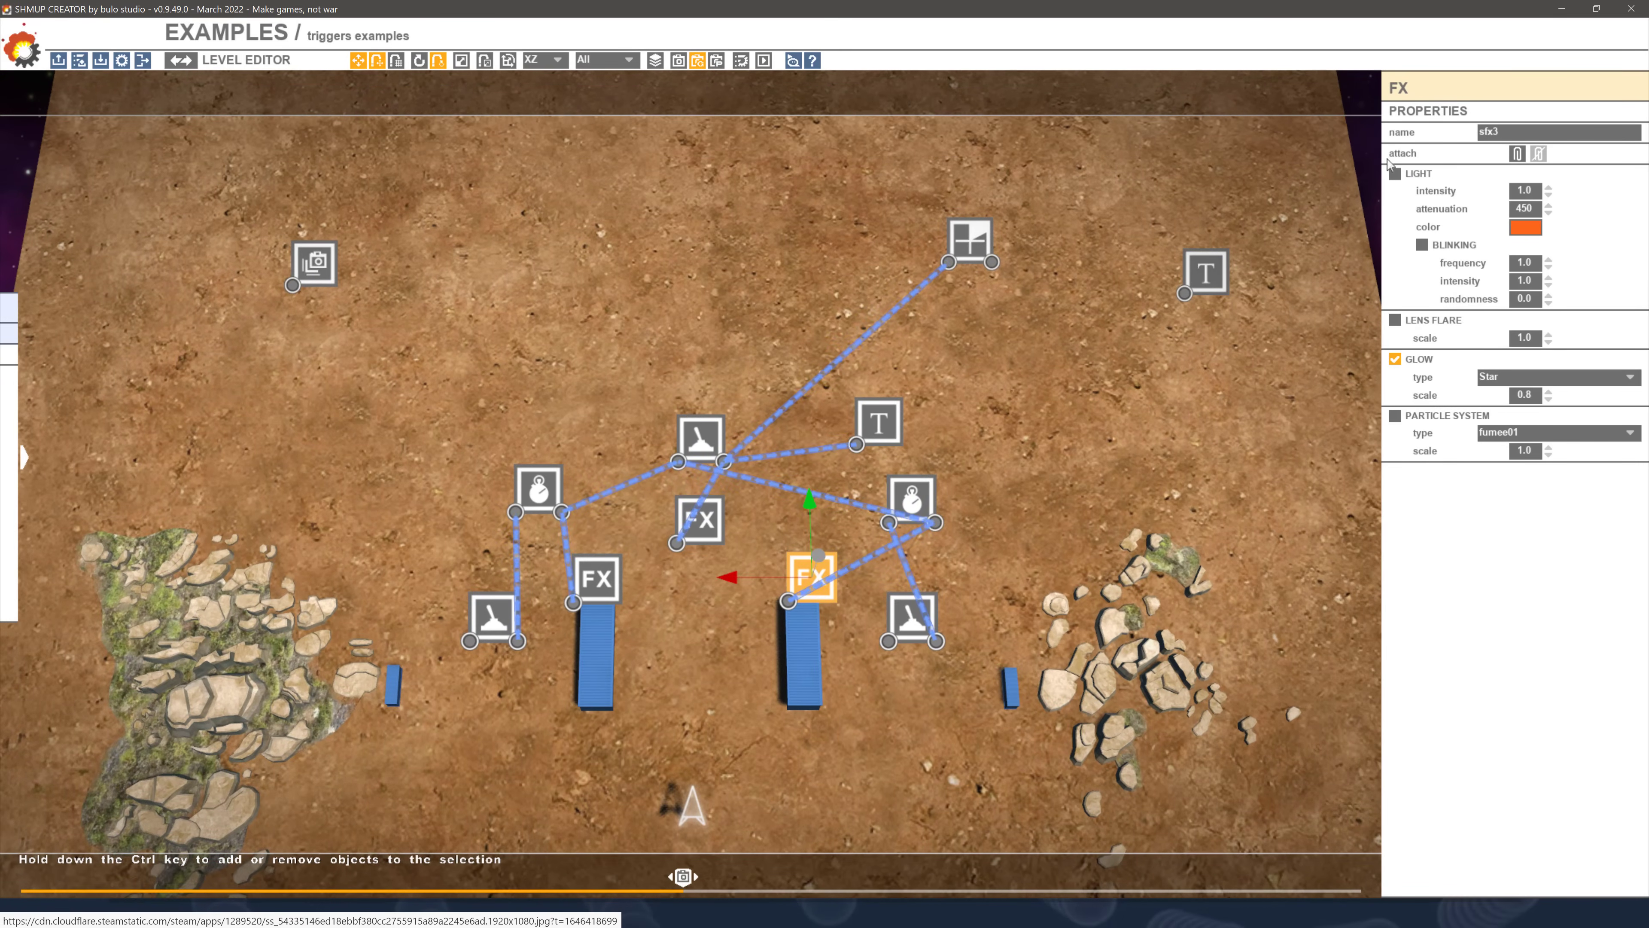
click(597, 578)
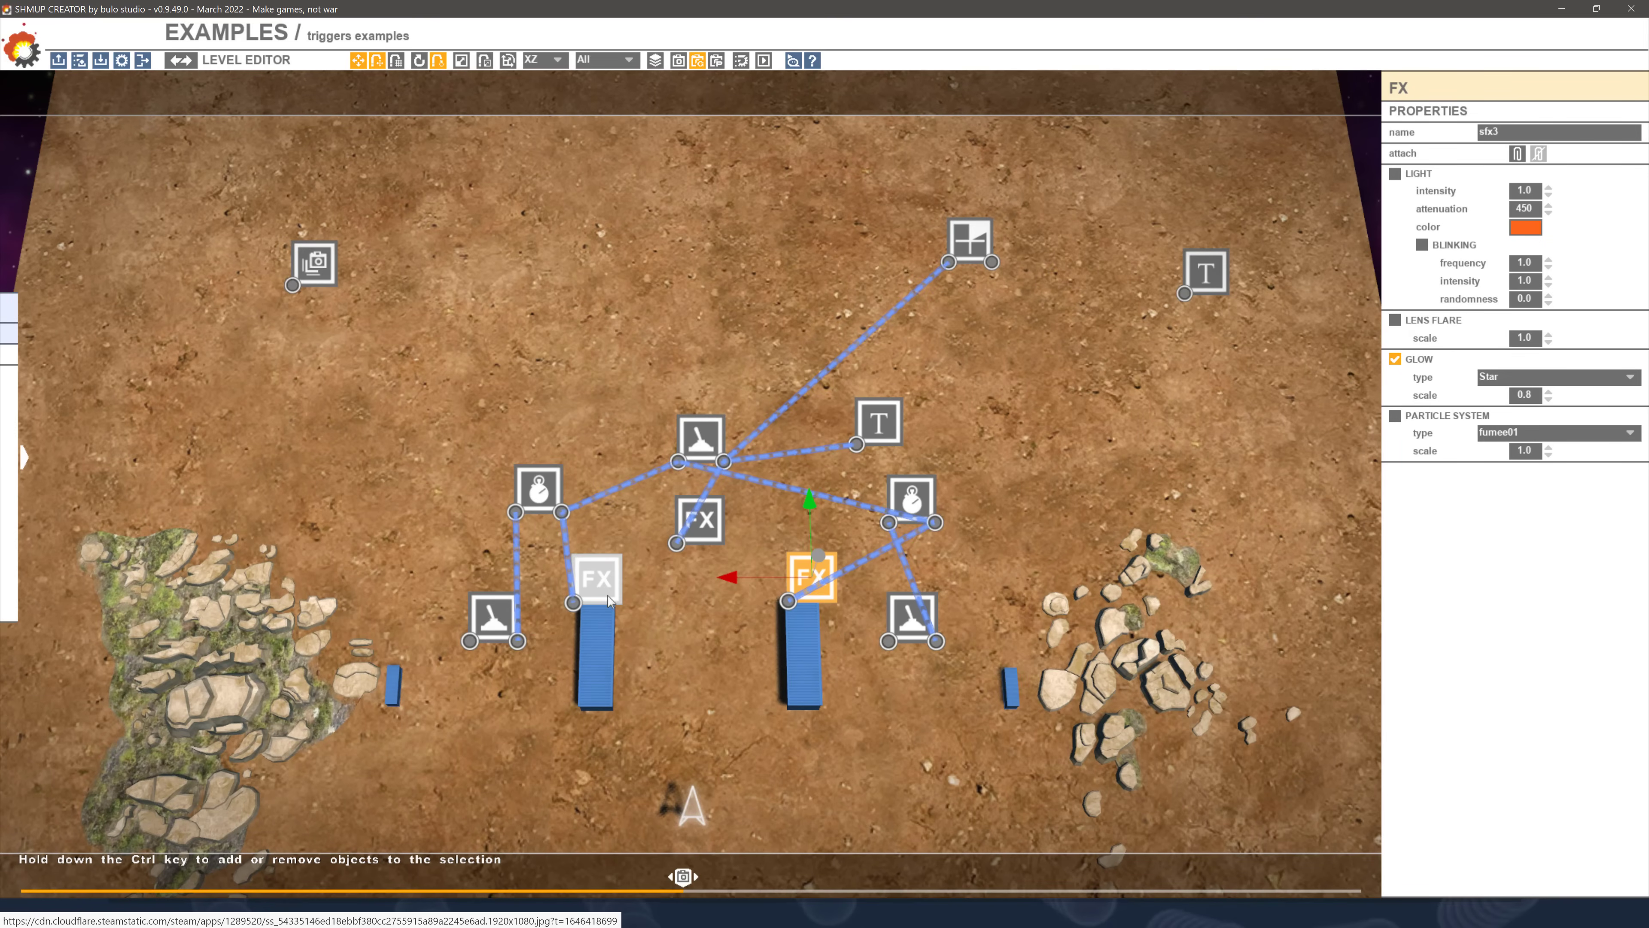
click(537, 491)
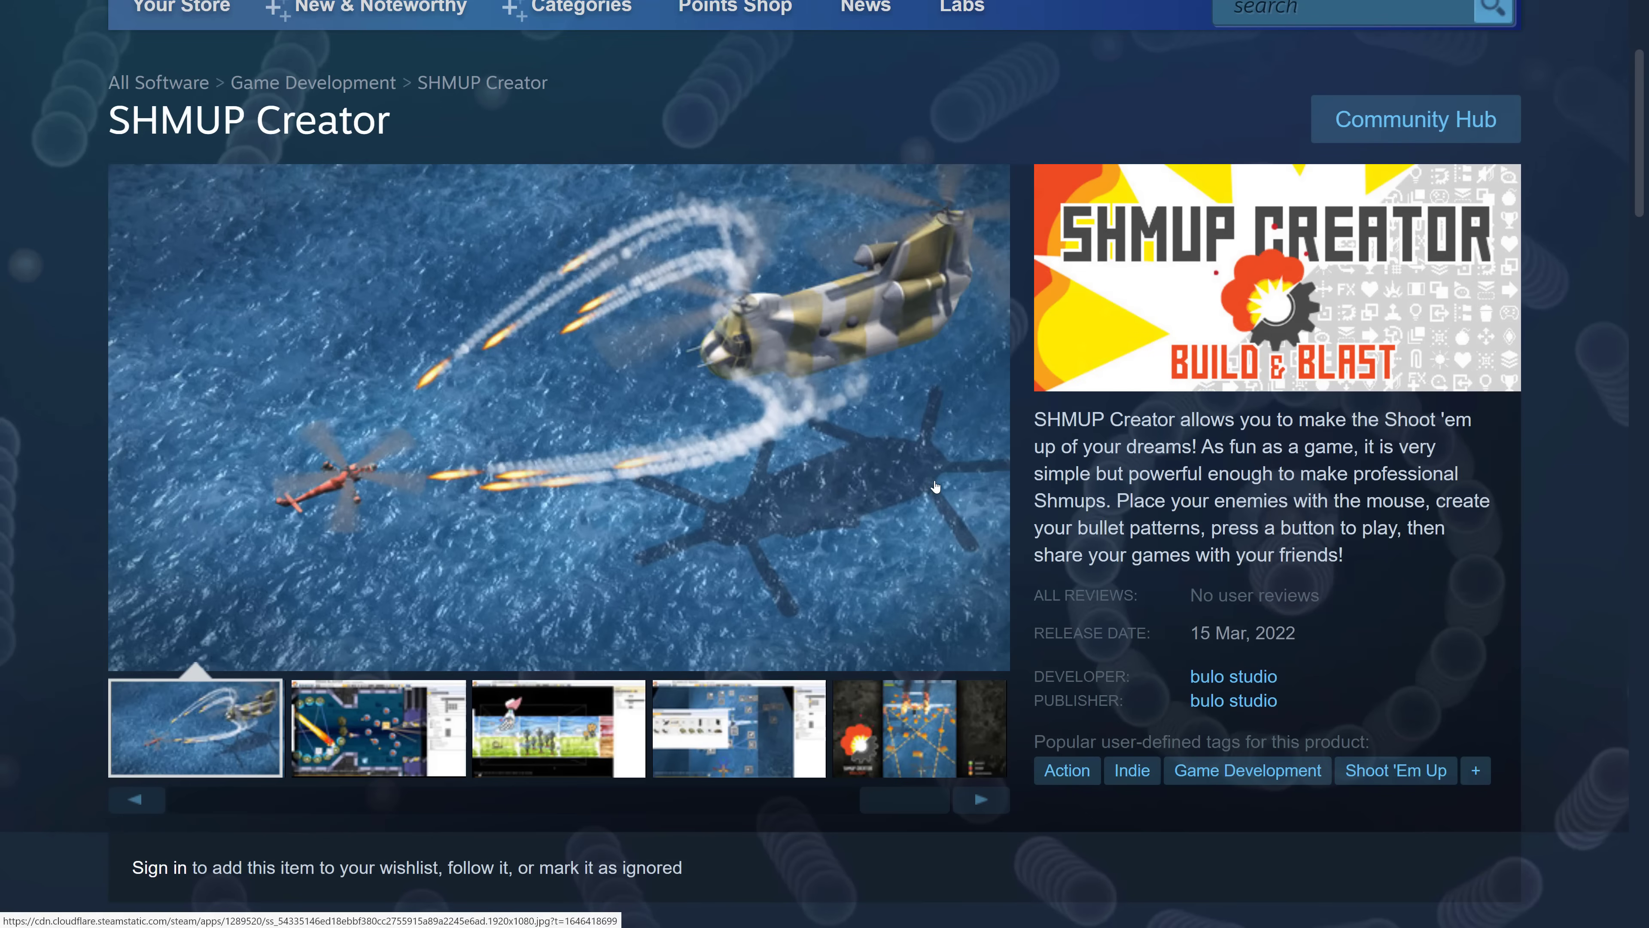
scroll(down, 3)
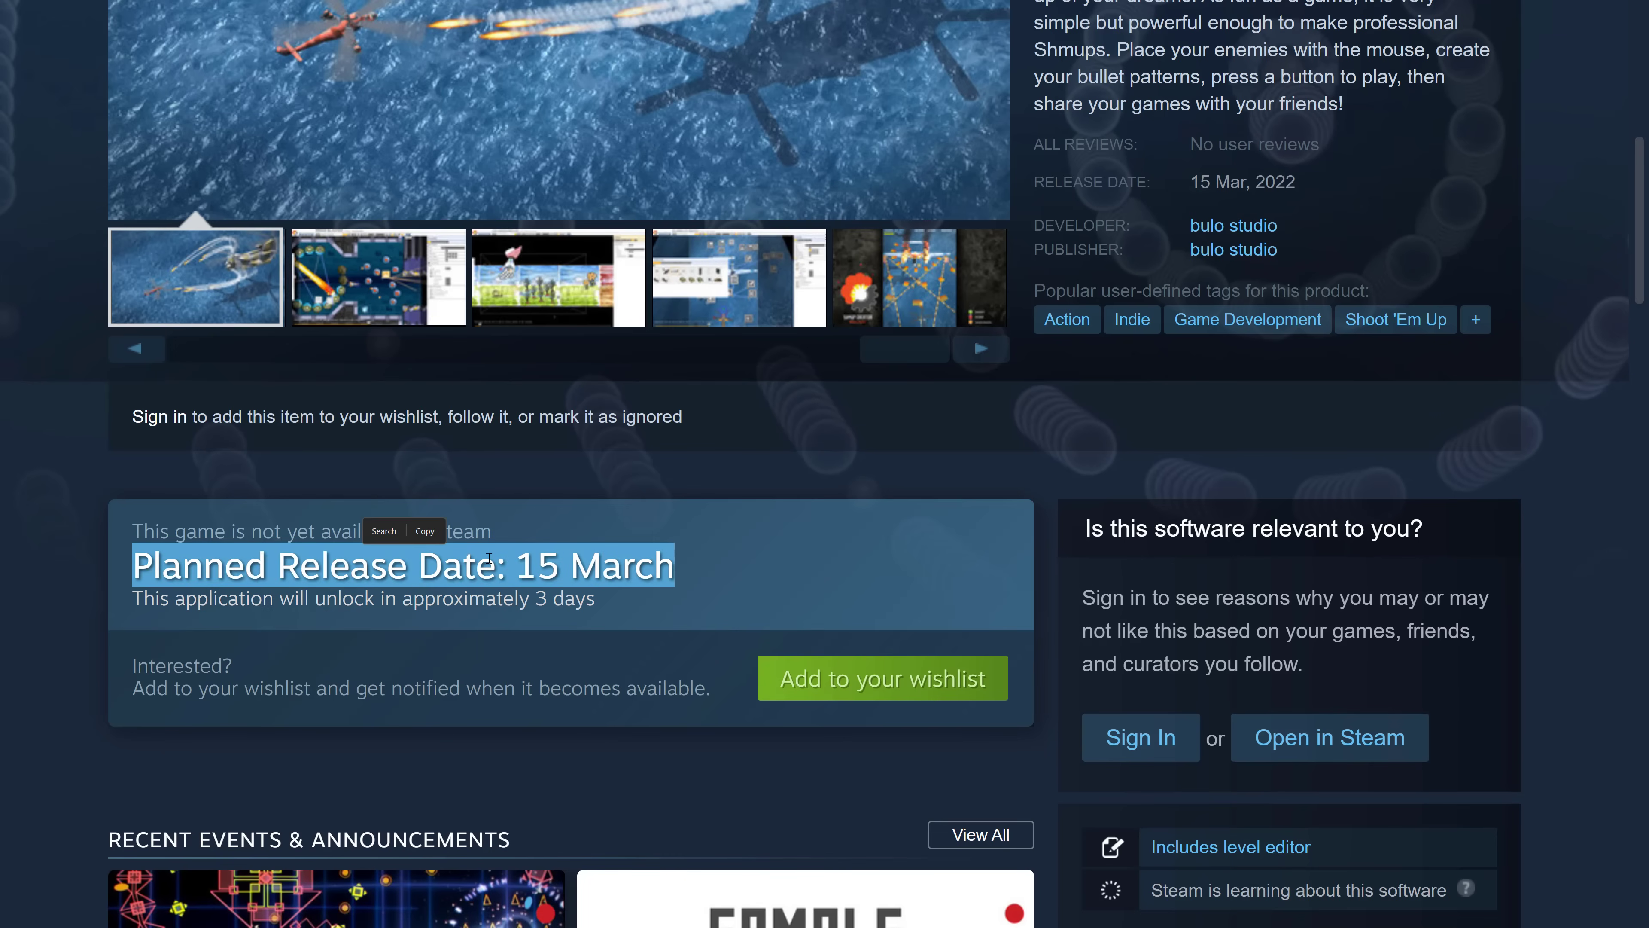
scroll(down, 3)
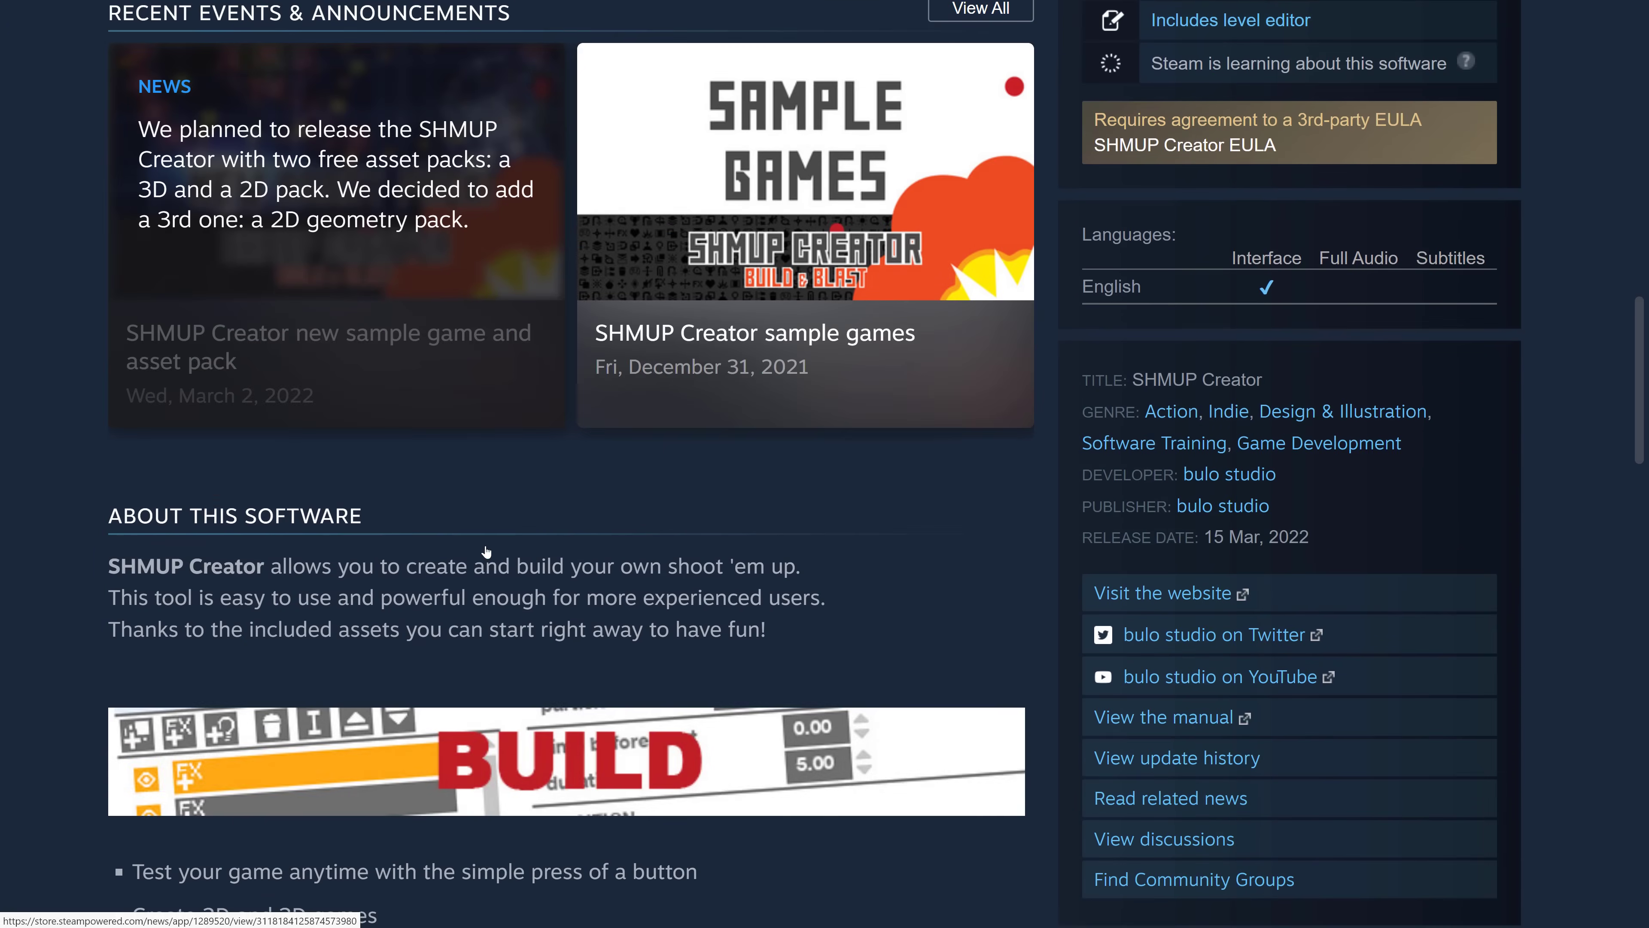
scroll(down, 3)
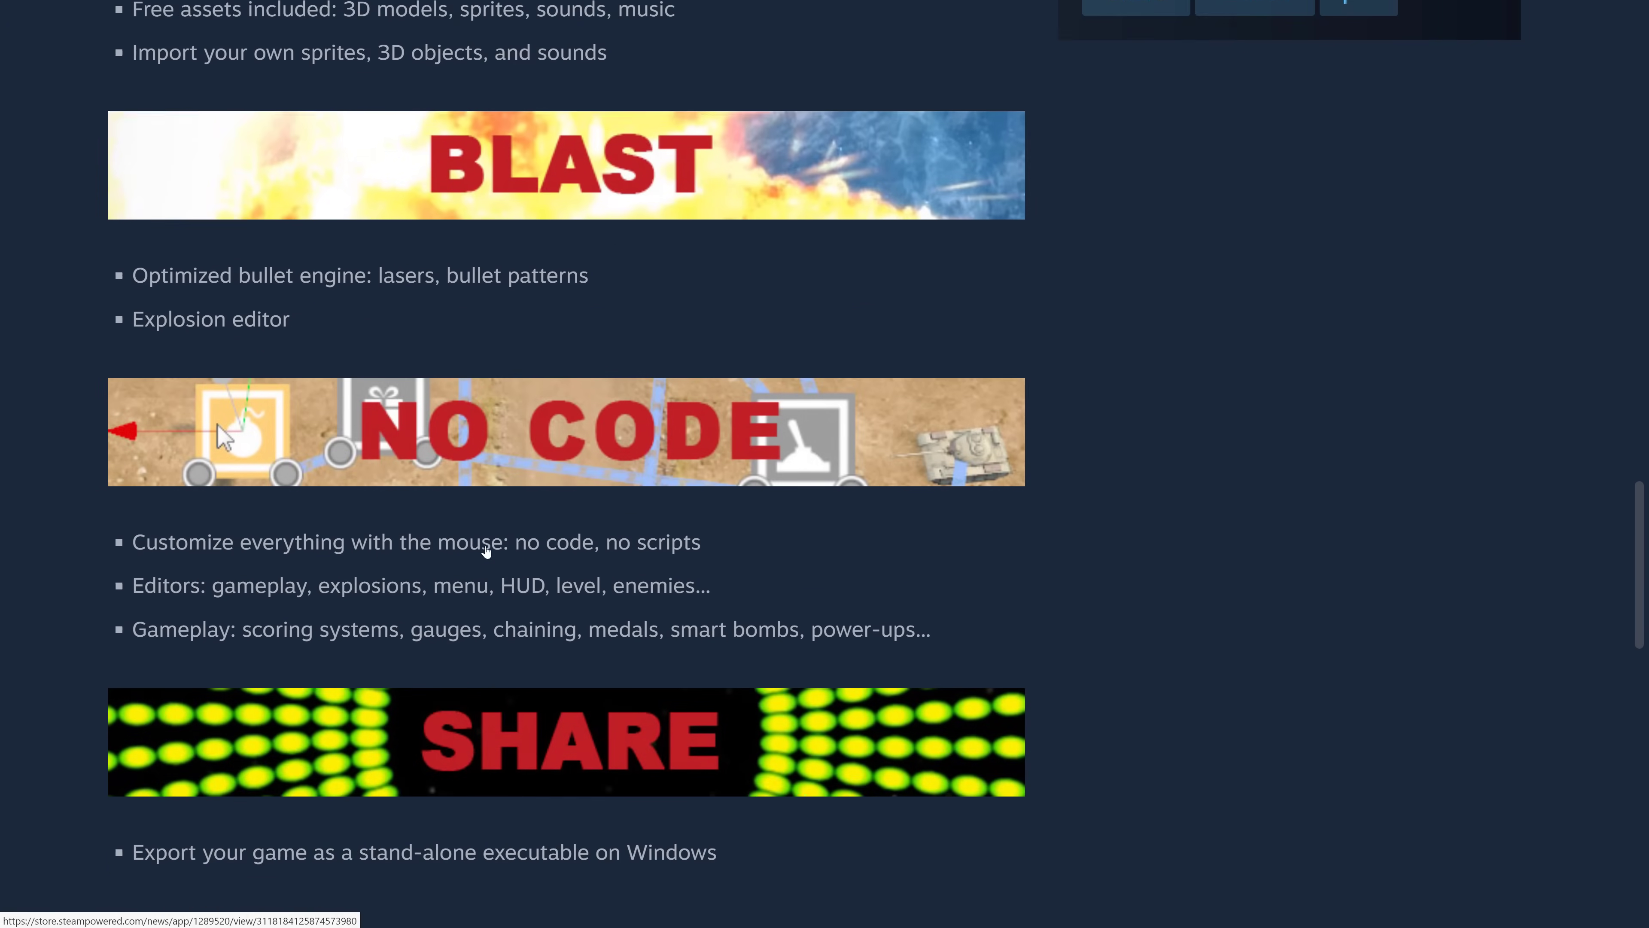
scroll(down, 3)
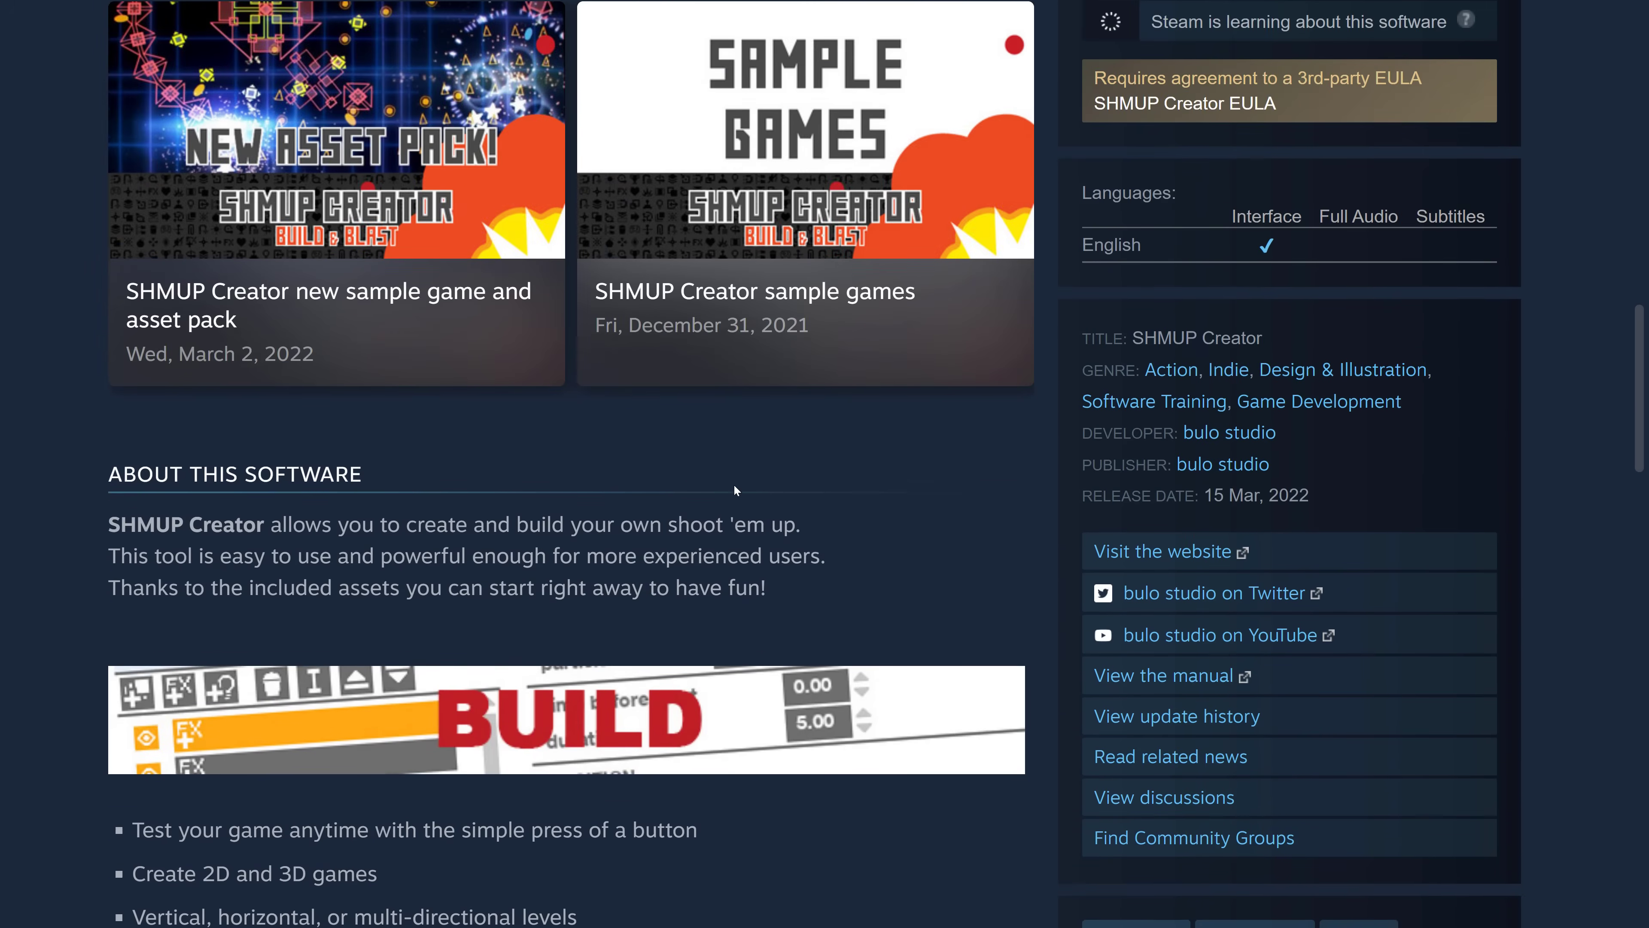
scroll(up, 3)
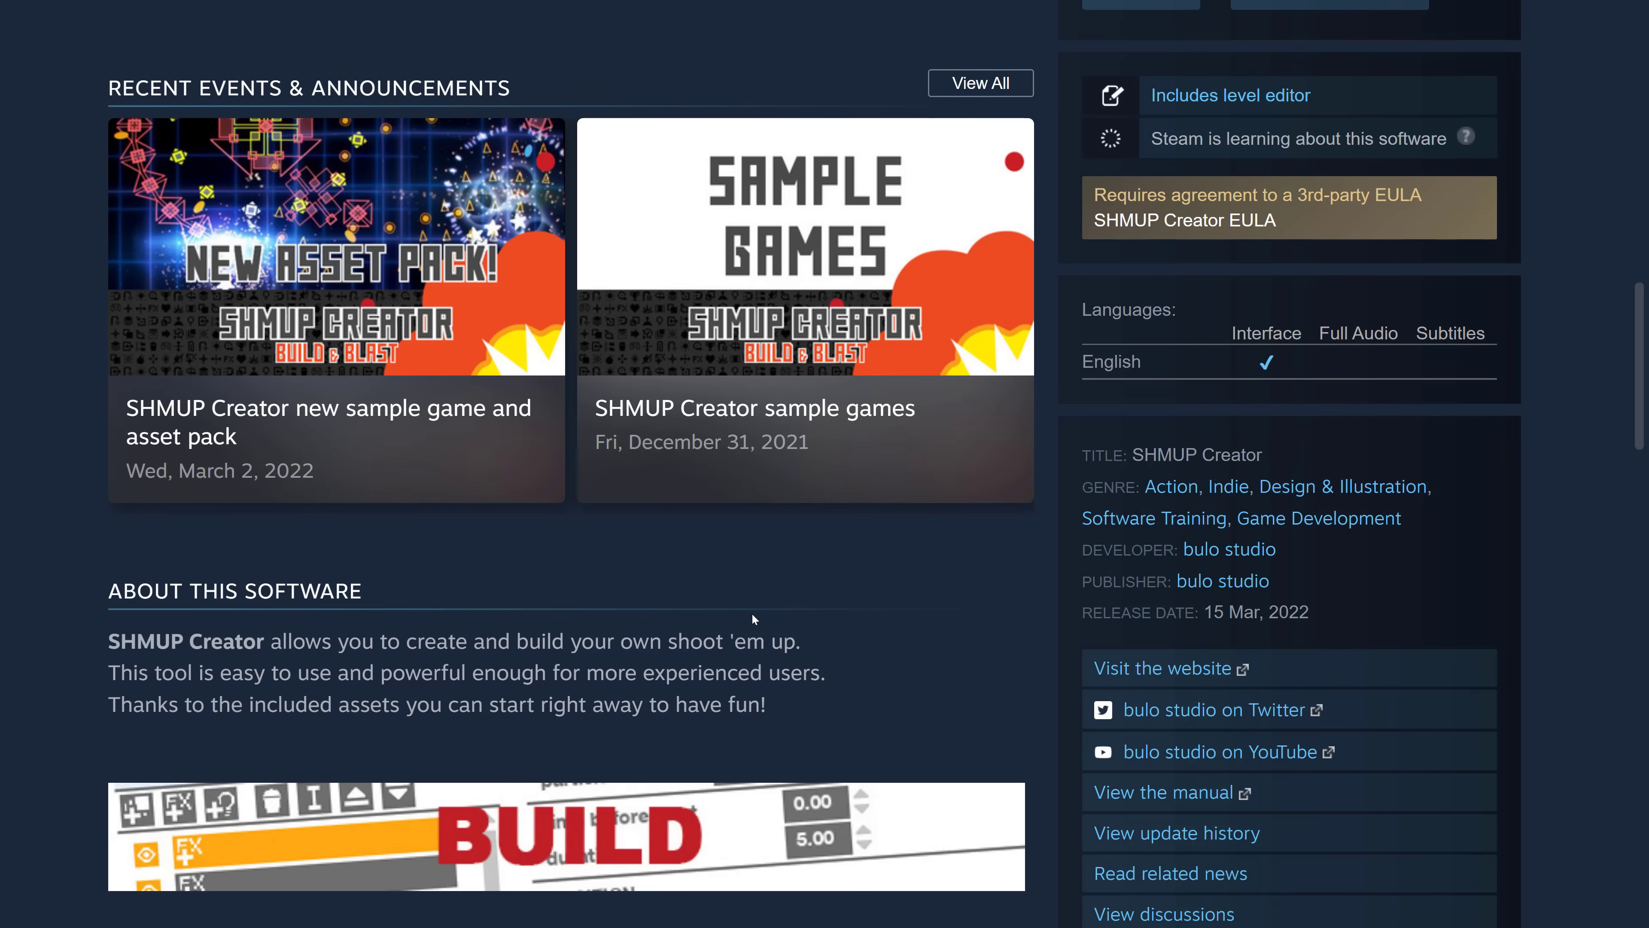
scroll(up, 3)
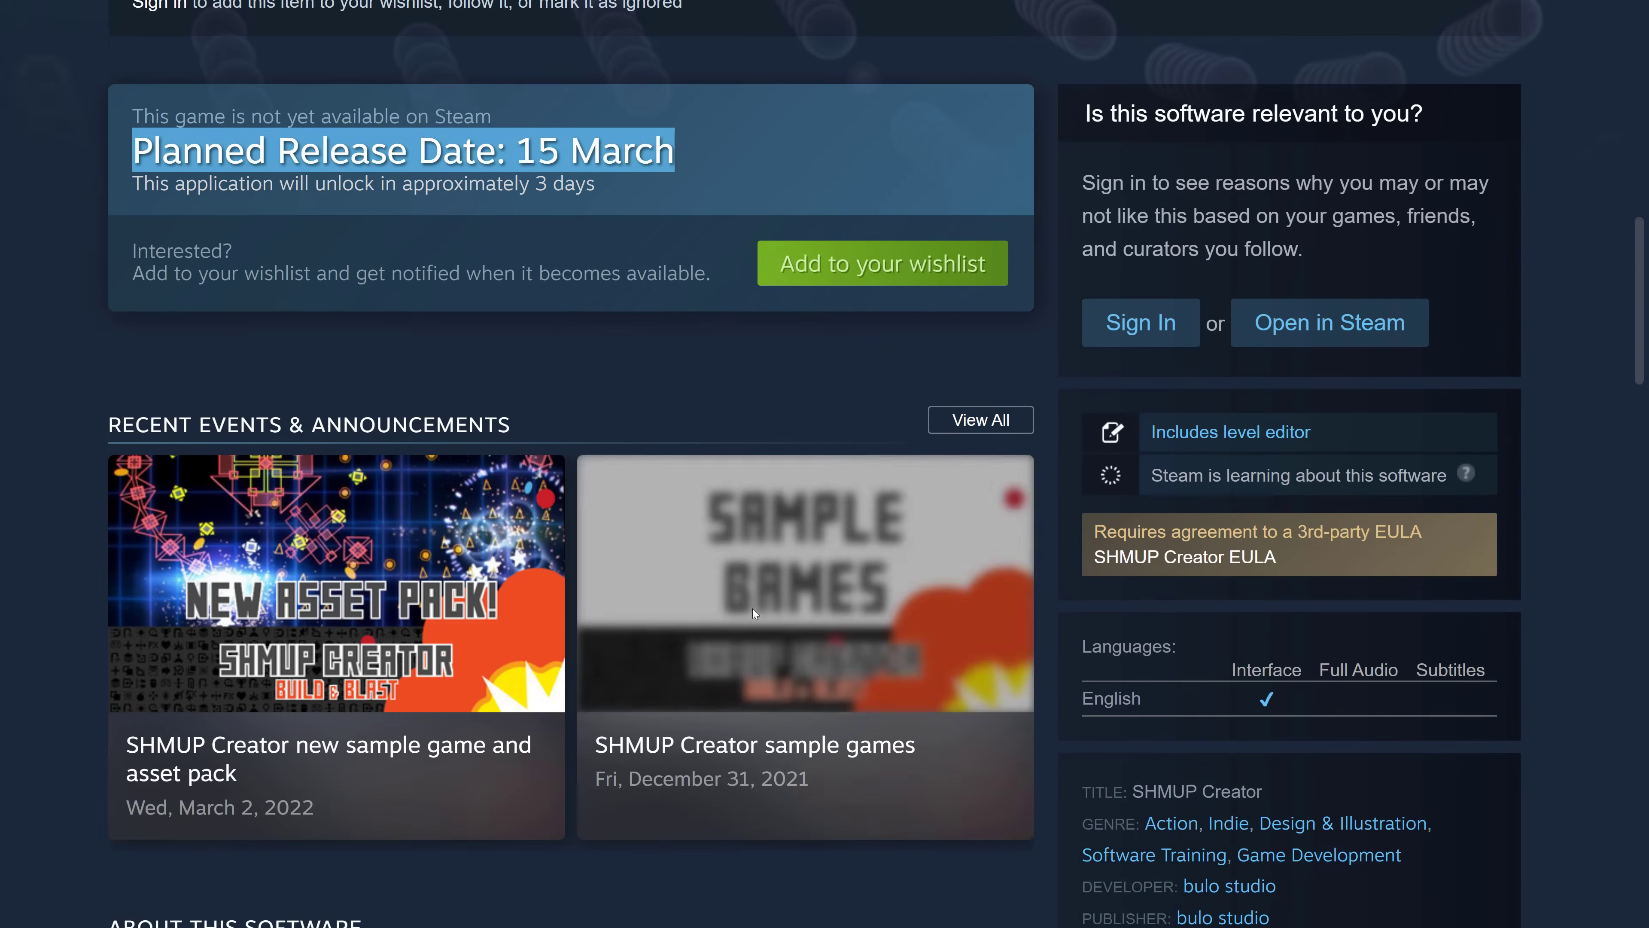